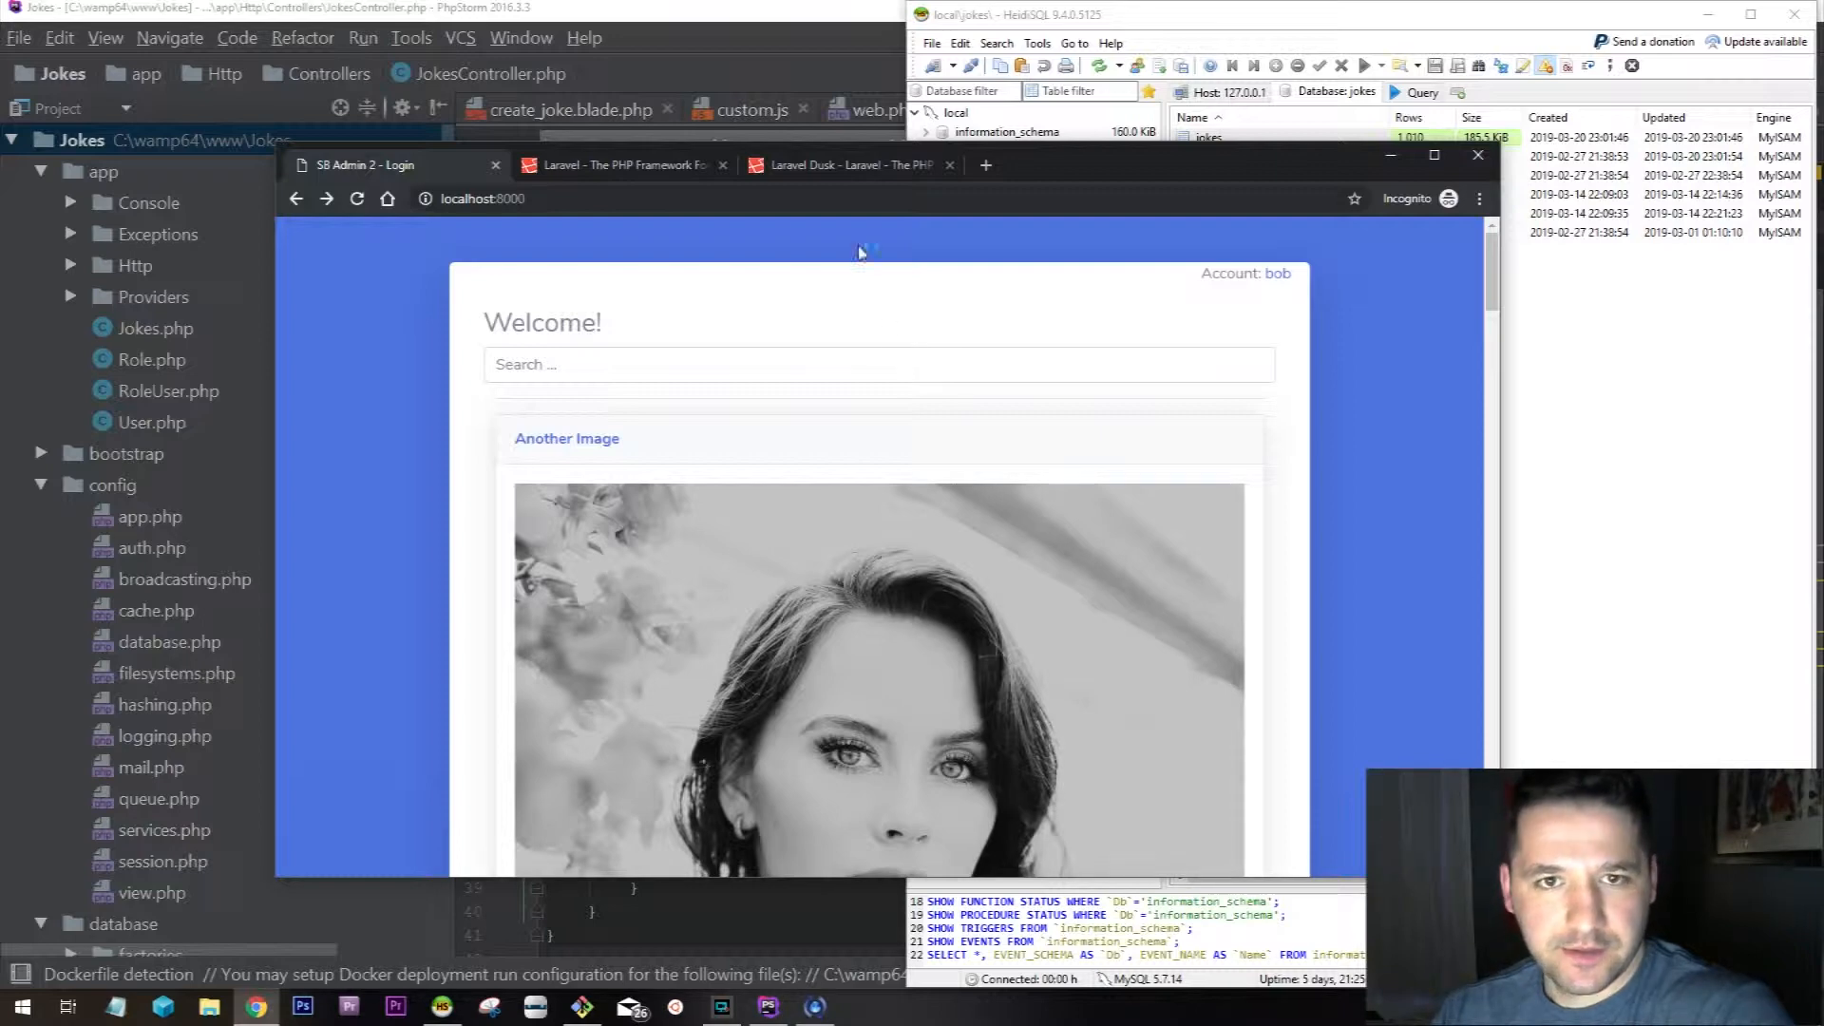
Bring up the Laravel Dusk docs and scroll to the Introduction and Installation sections.
click(849, 164)
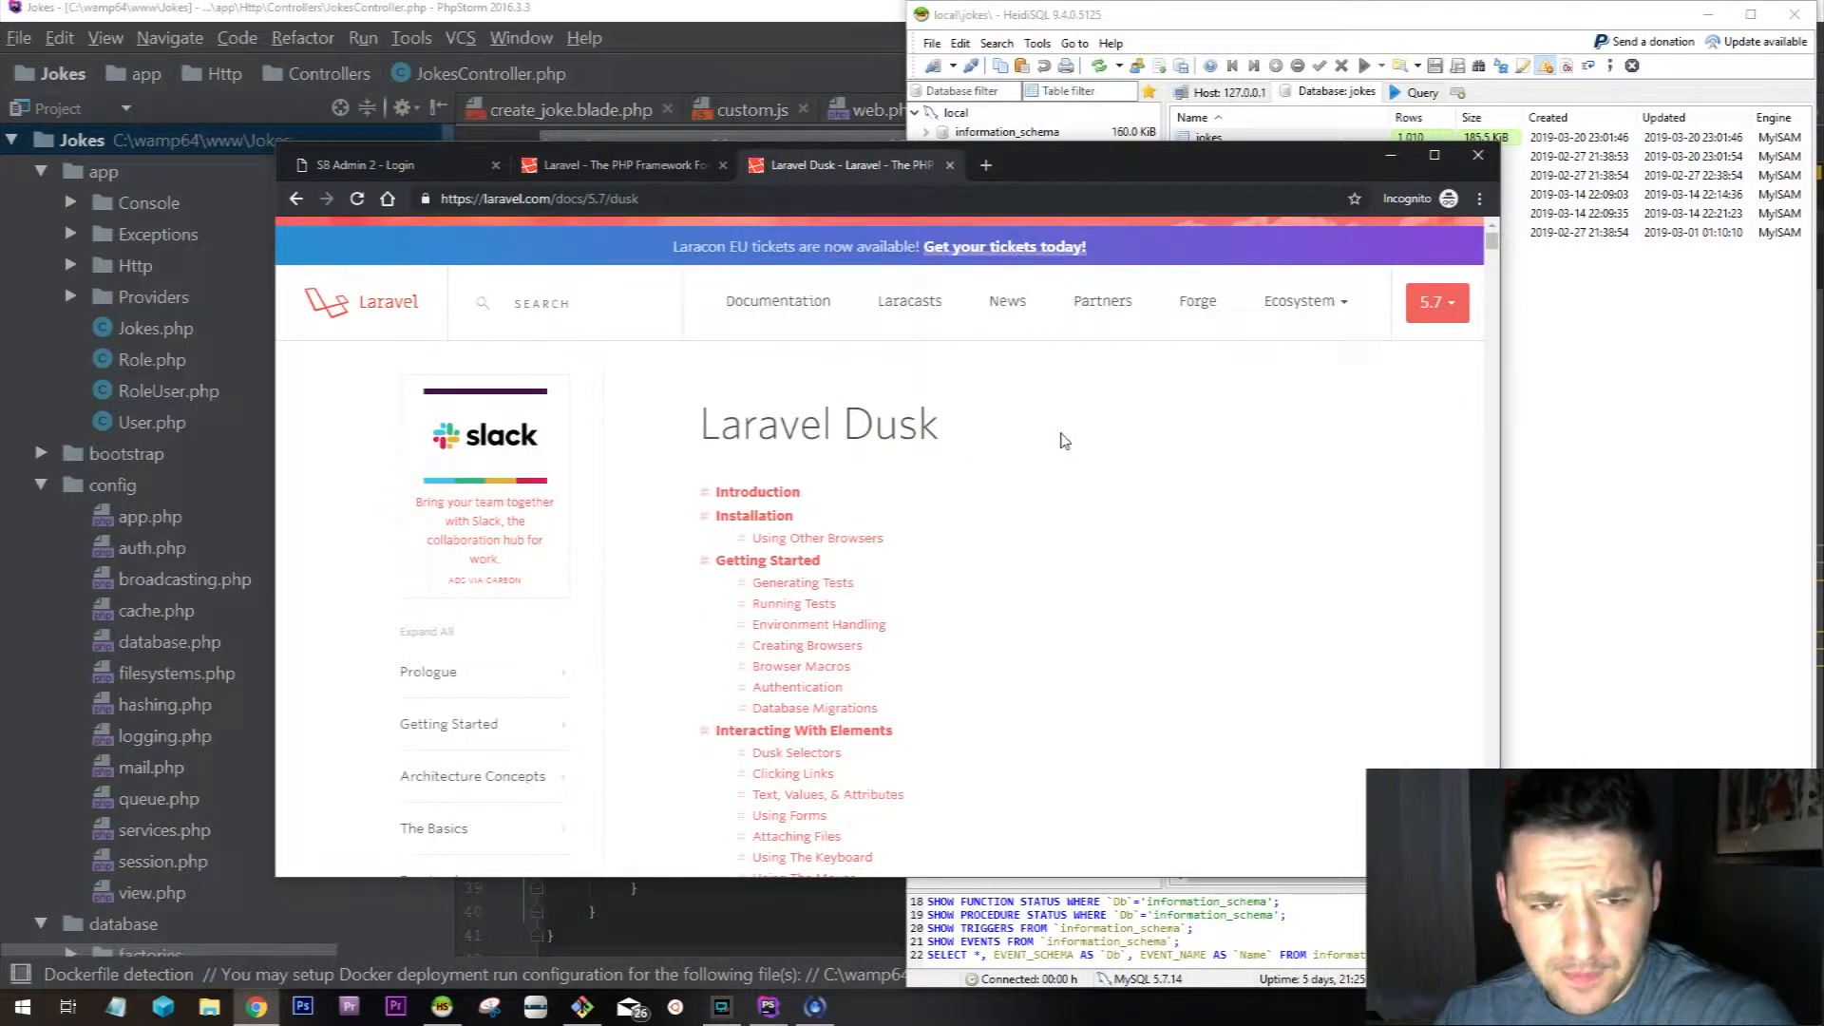
scroll(down, 3)
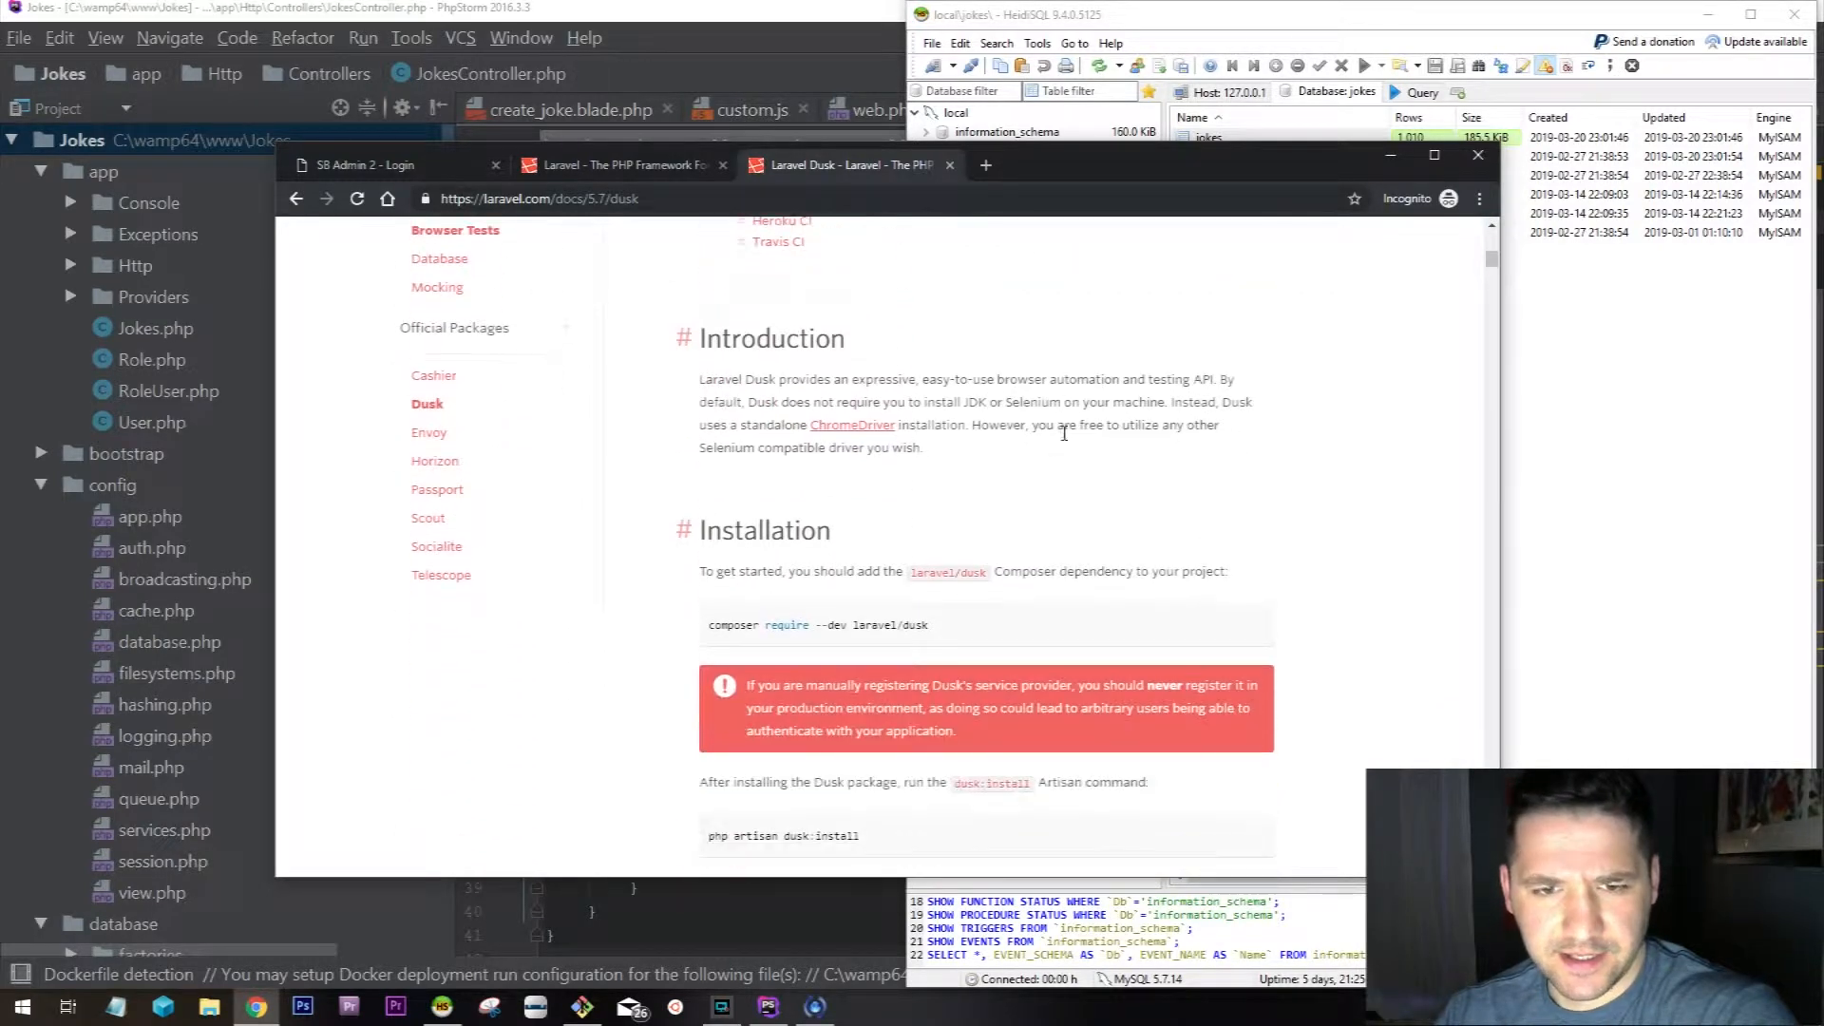
mouse_move(1043, 476)
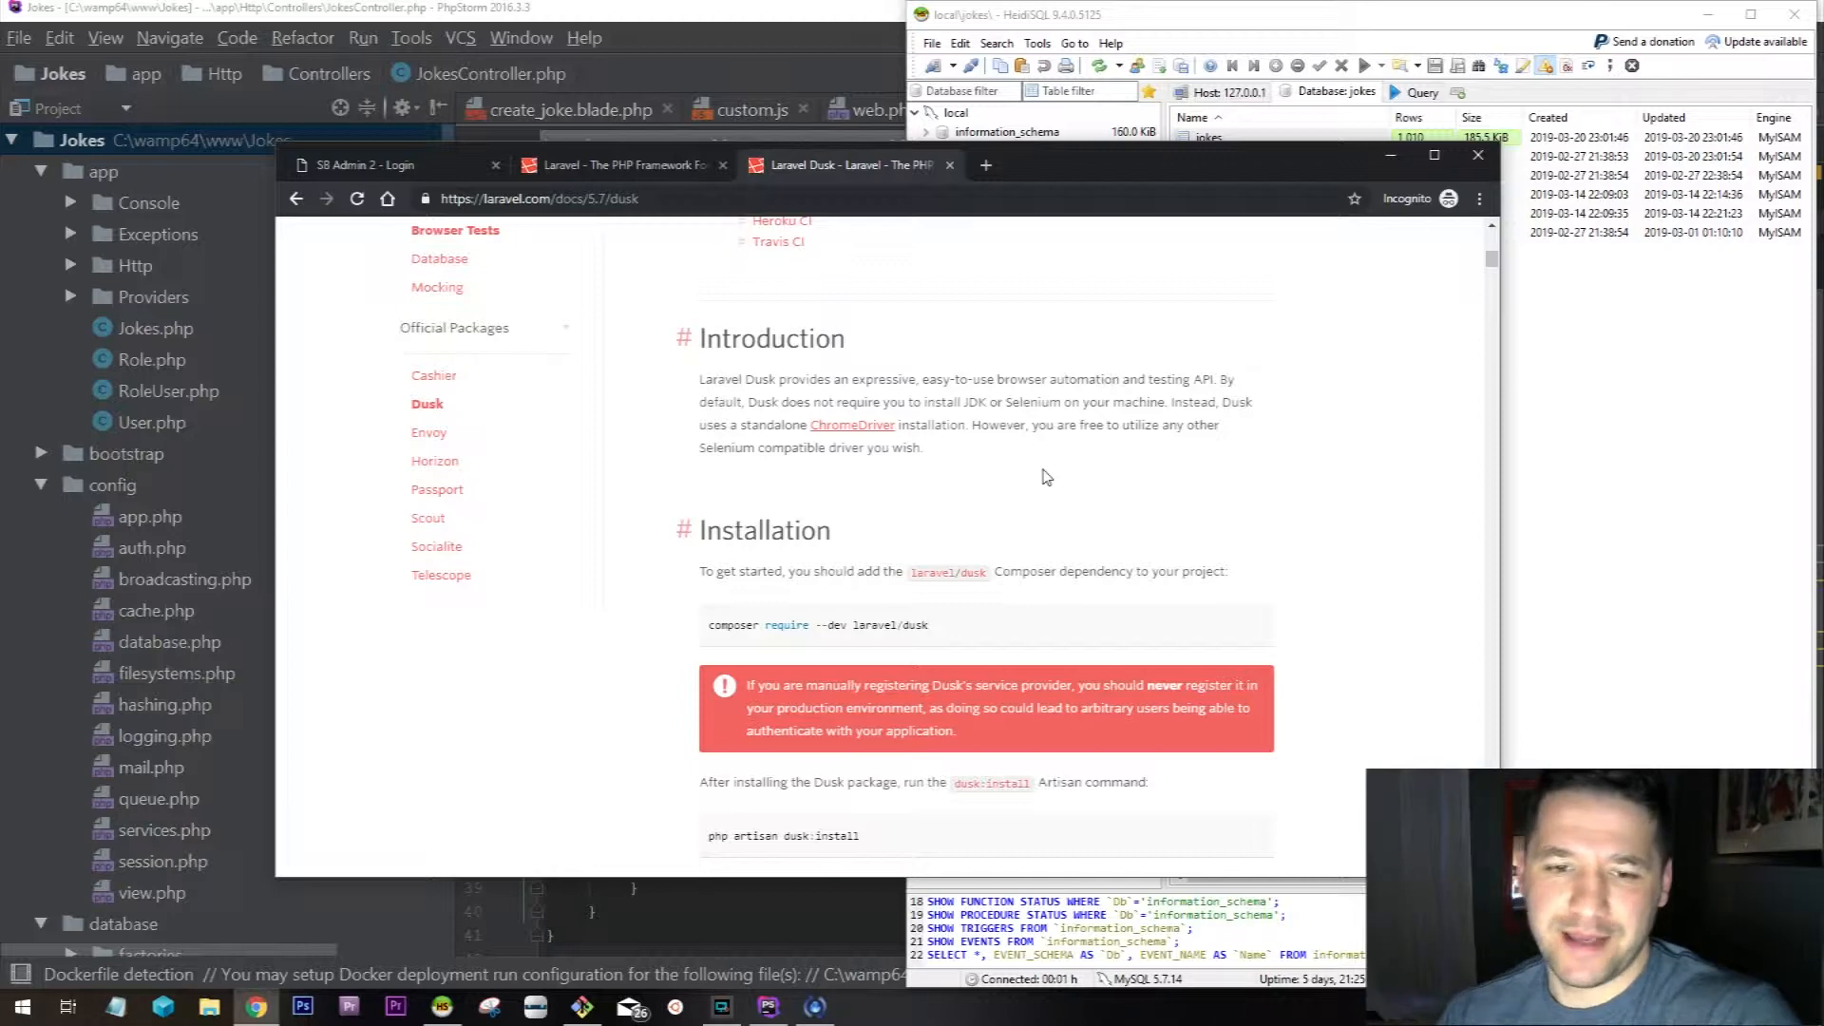
scroll(down, 3)
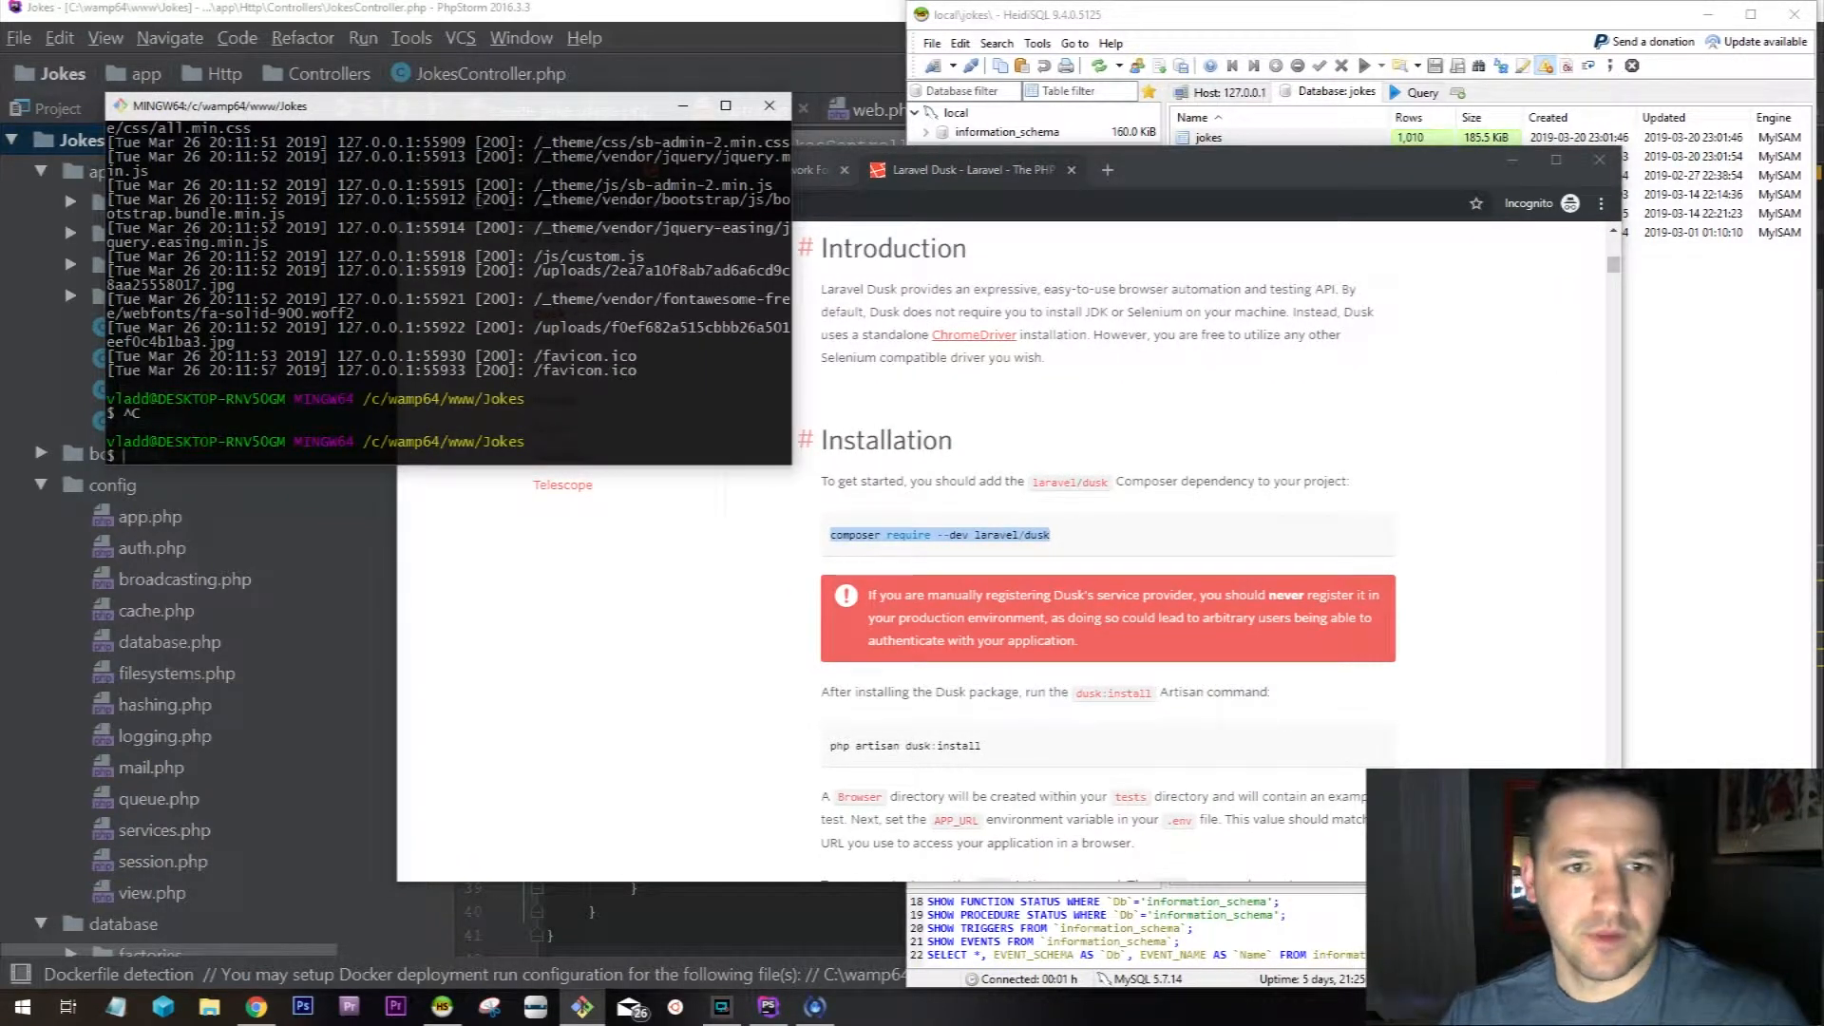
Require laravel/dusk with composer, run dusk:install, and generate the CreateJokeTest browser test.
text(composer require --dev laravel/dusk)
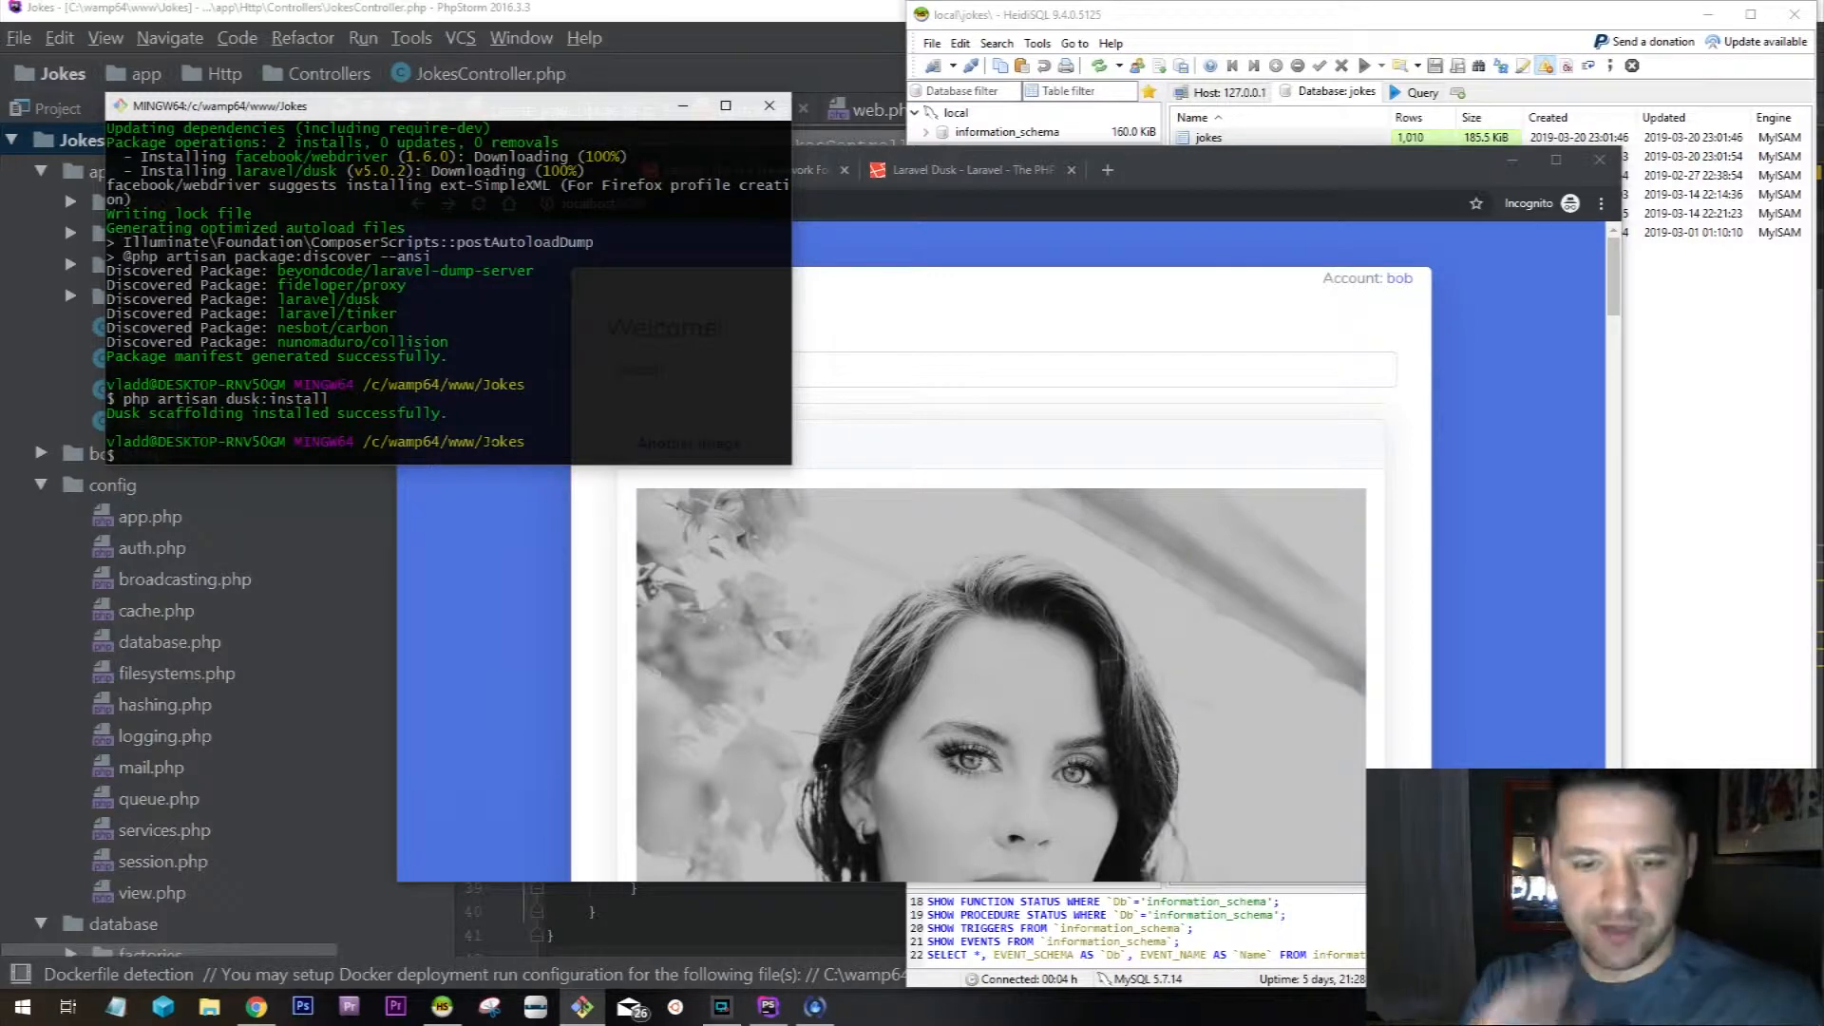
text(p)
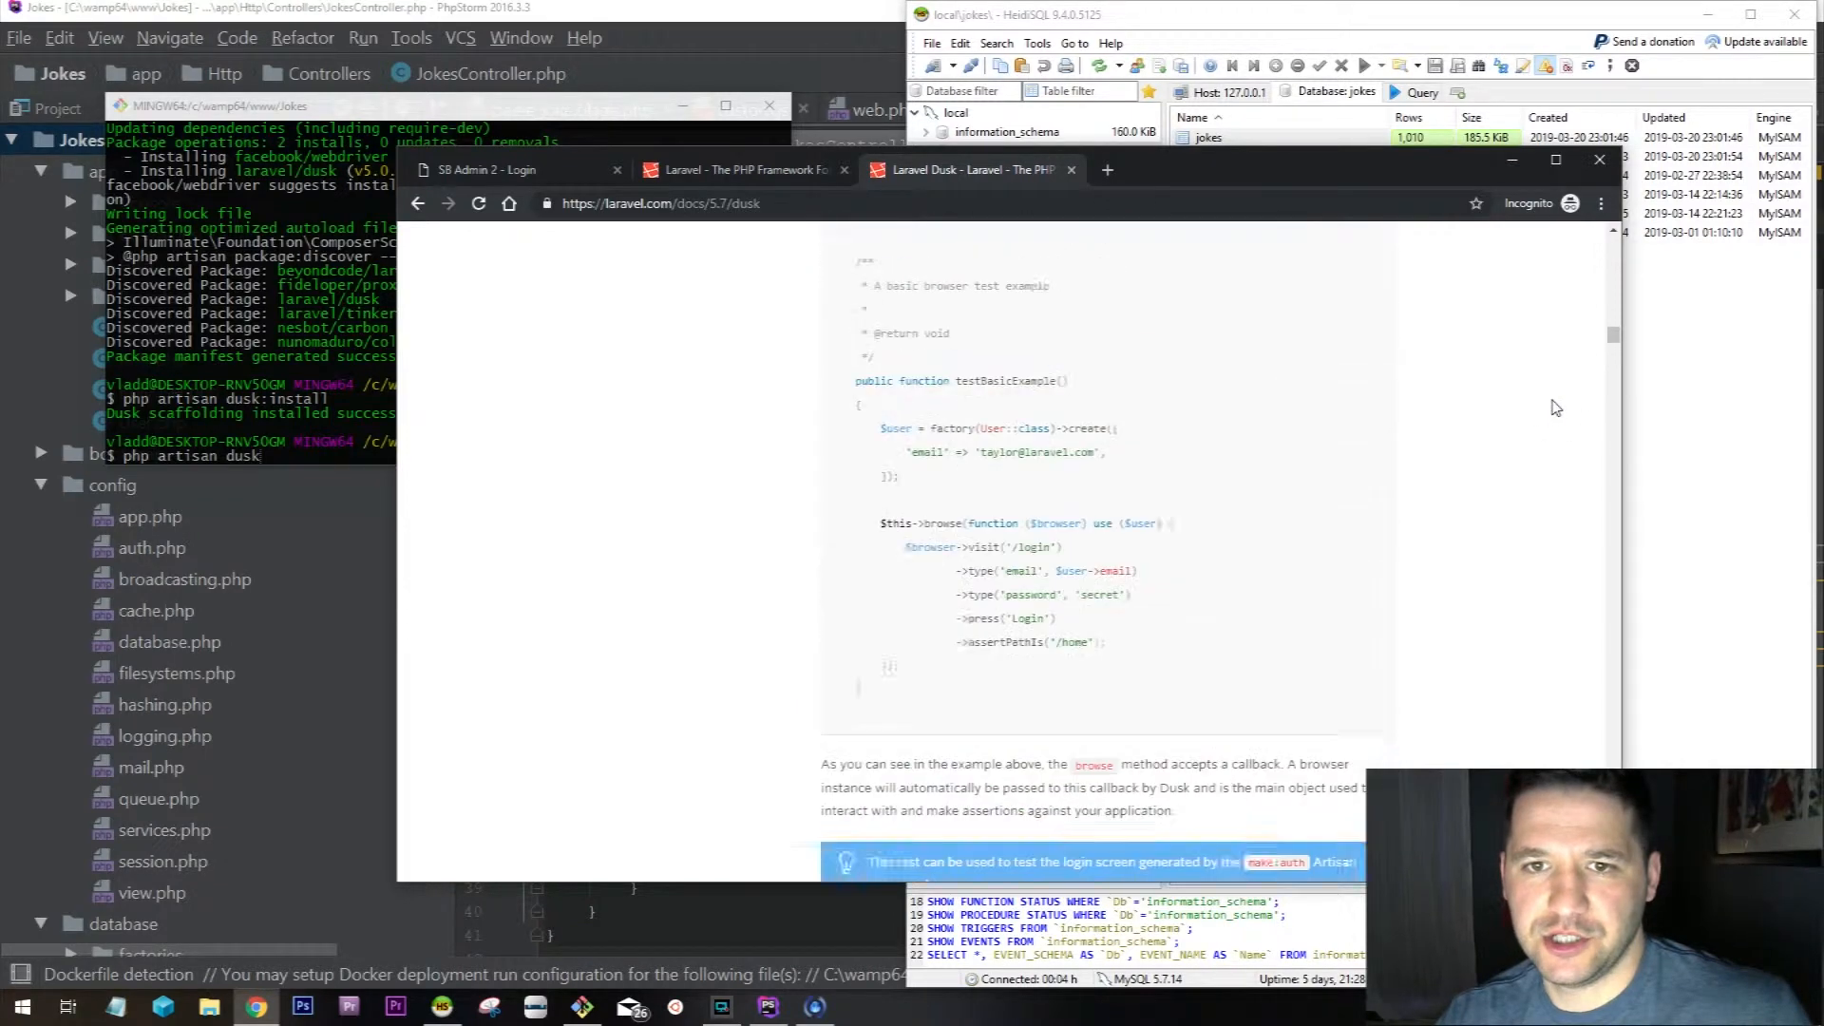
scroll(down, 3)
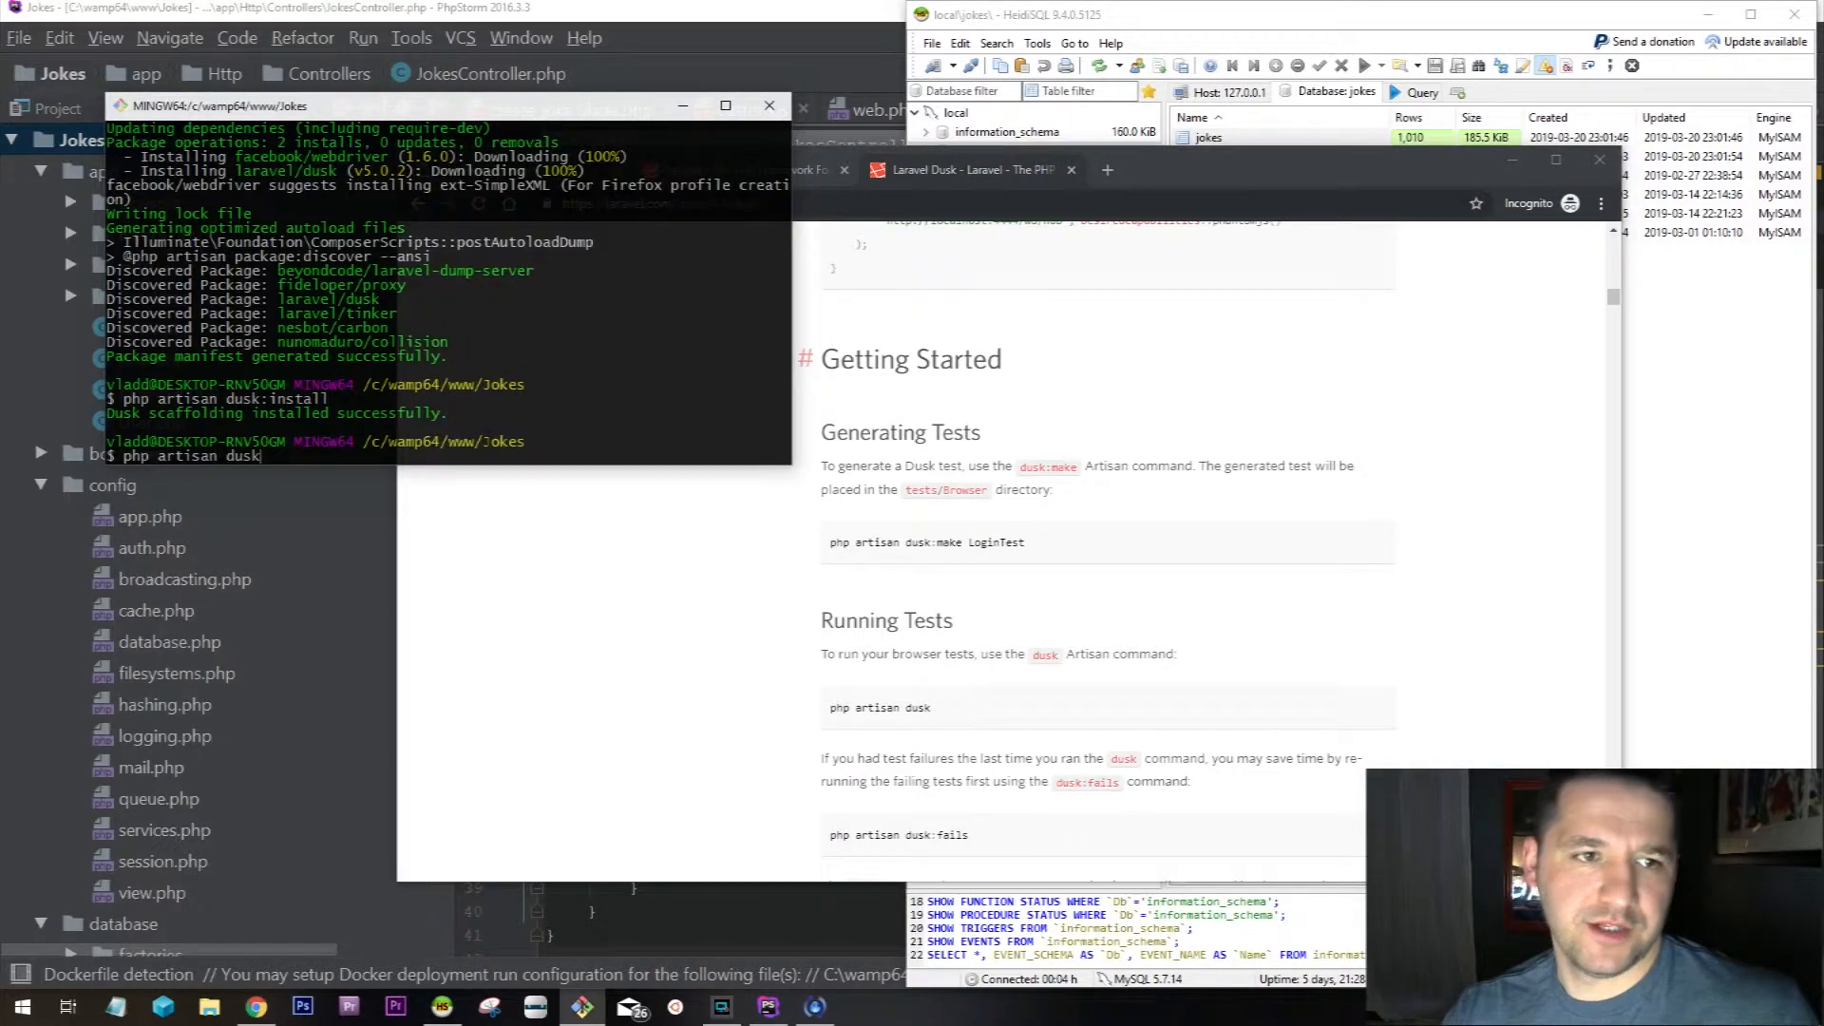
text(:make)
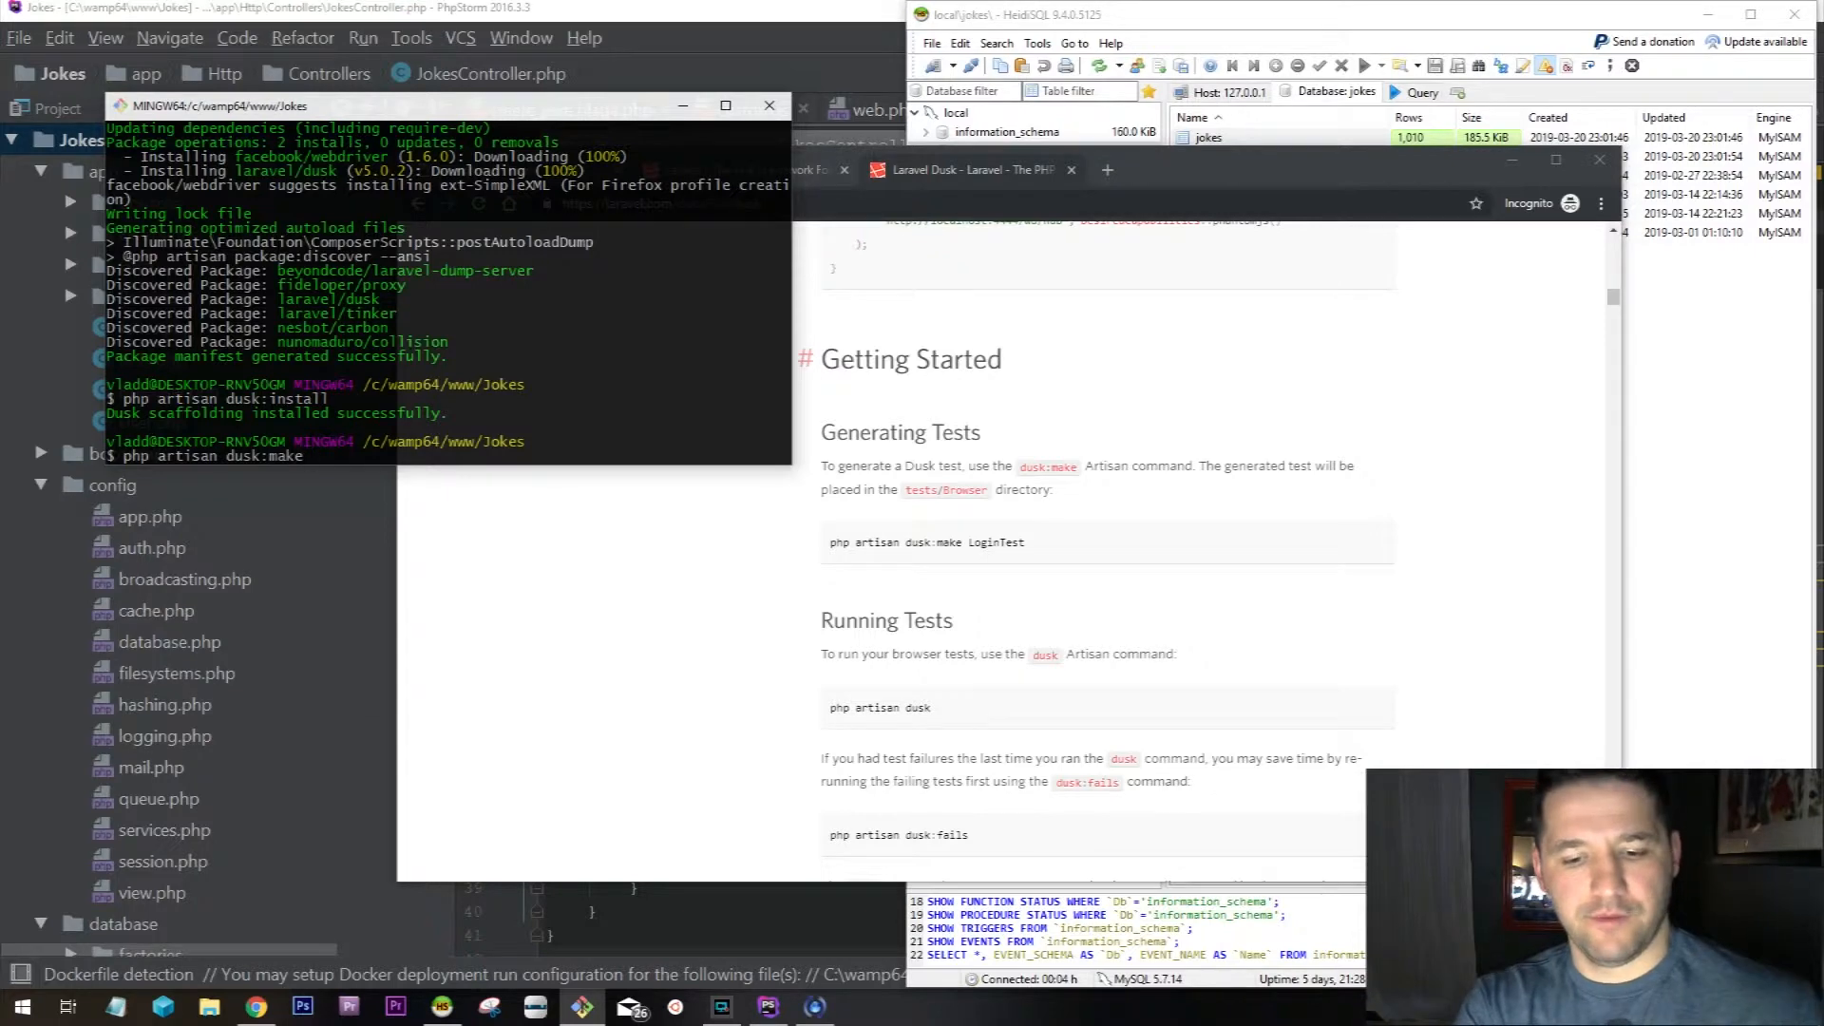
text(CreateJo)
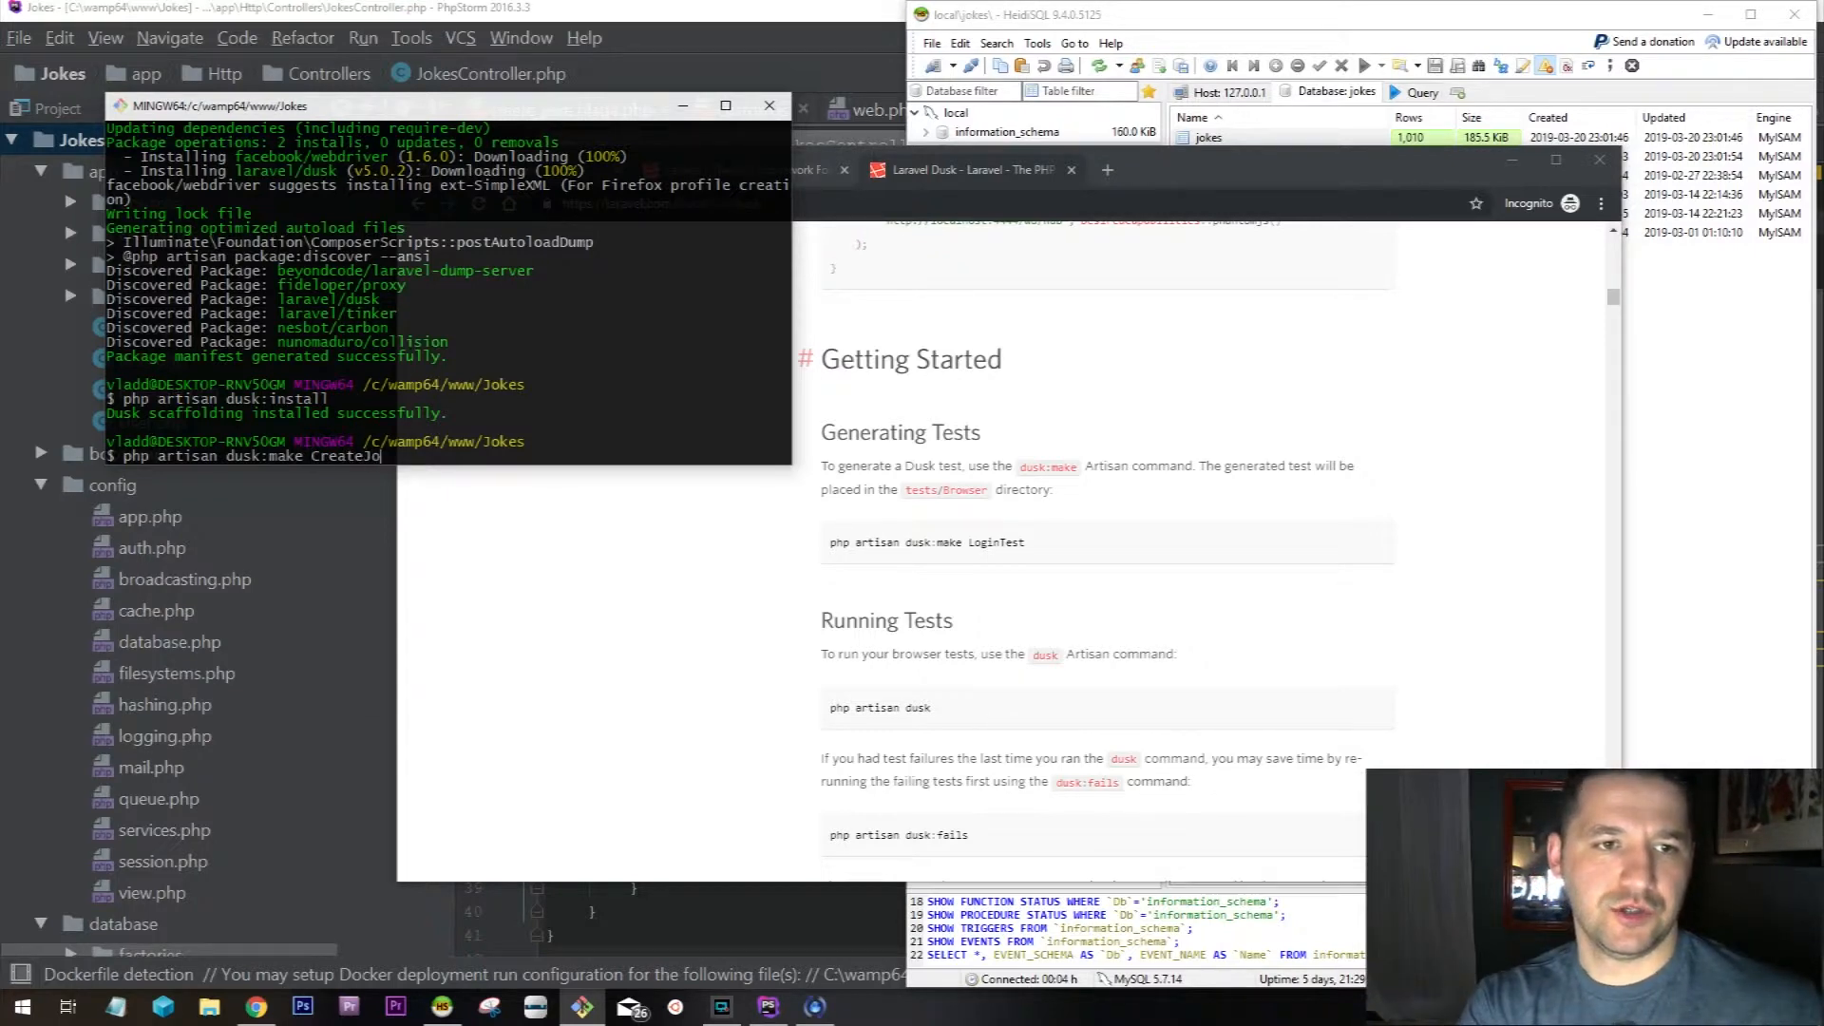
key(BackSpace)
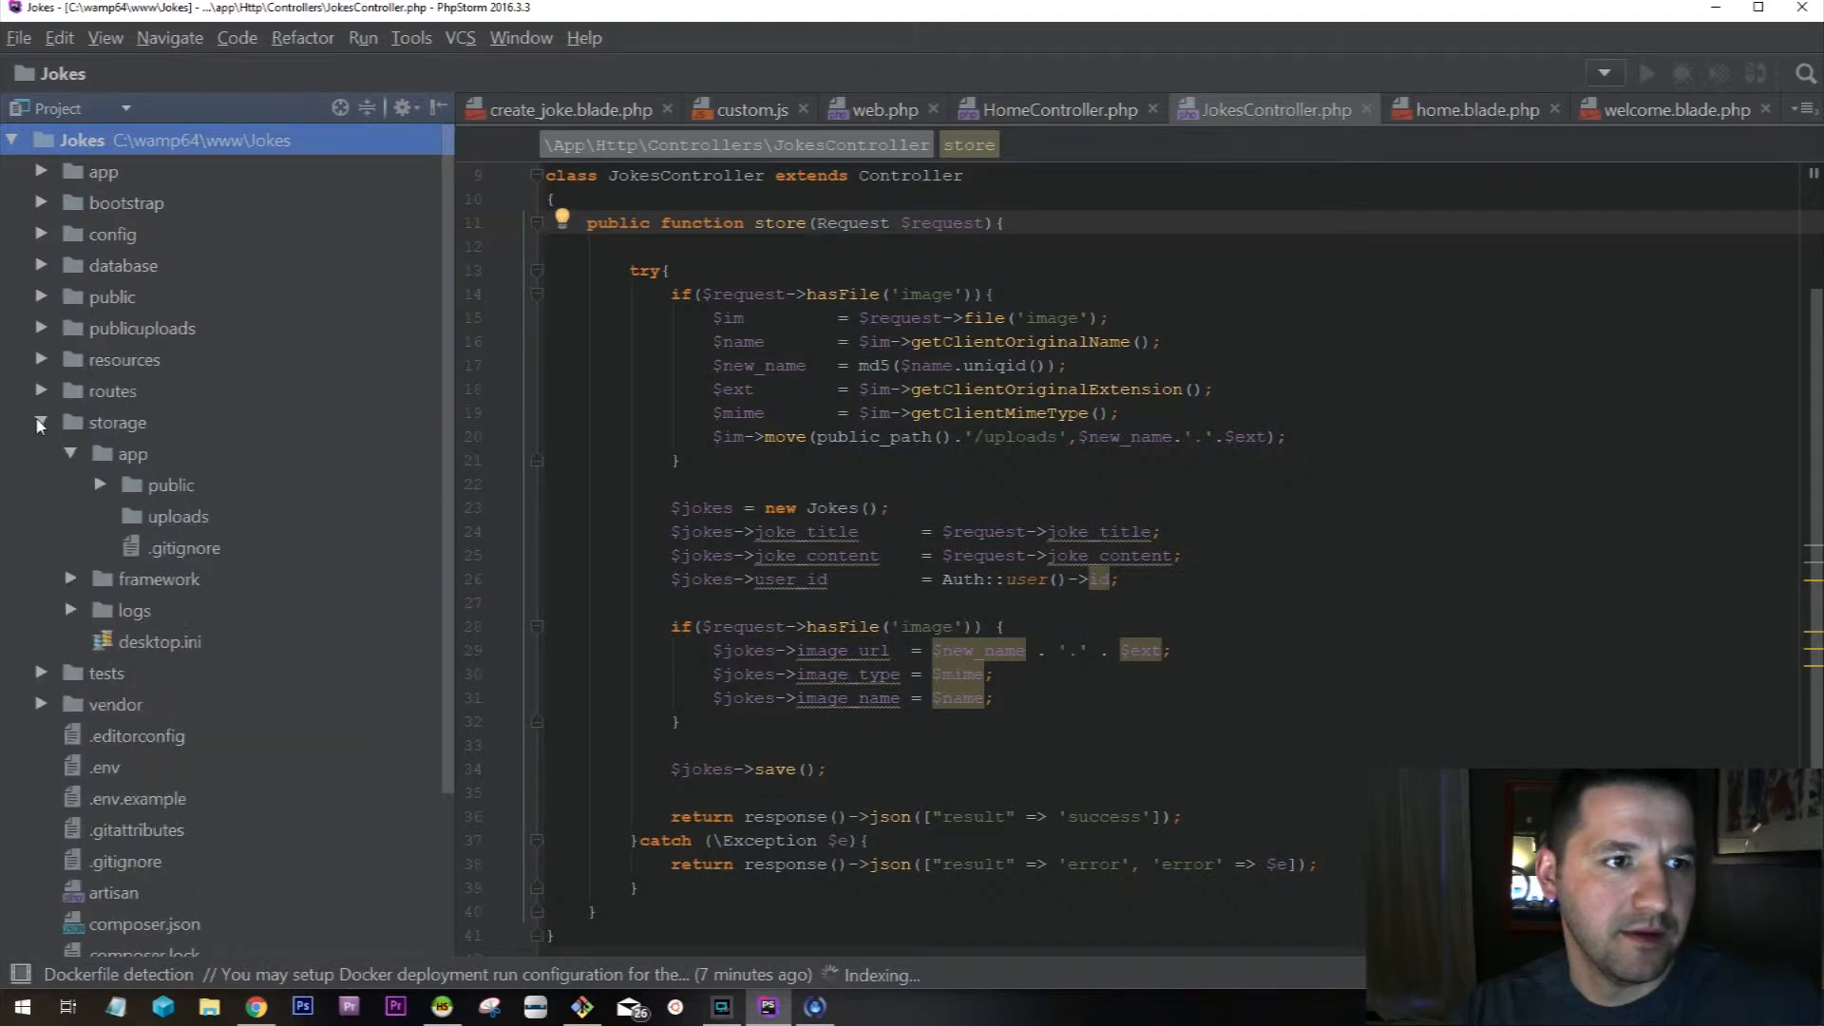
Expand tests/Browser and open CreateJokeTest.php, then ExampleTest.php, and bring up its file actions.
click(38, 454)
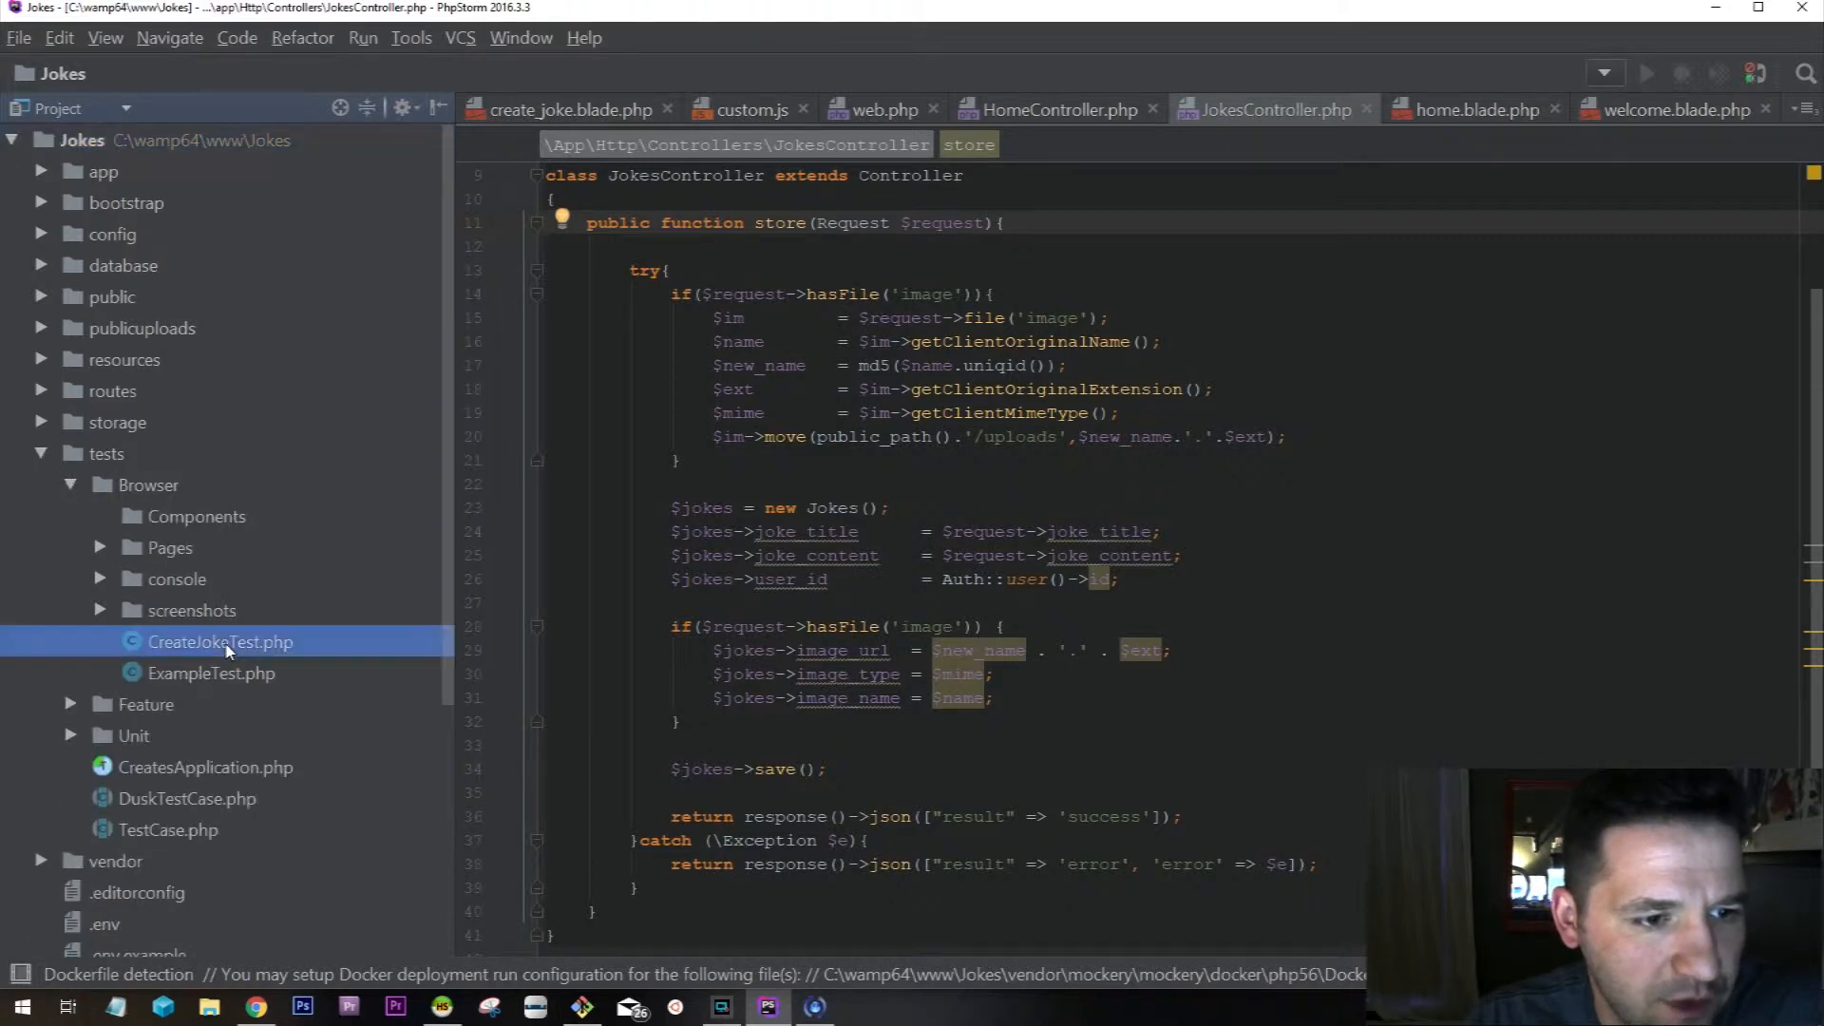
click(220, 641)
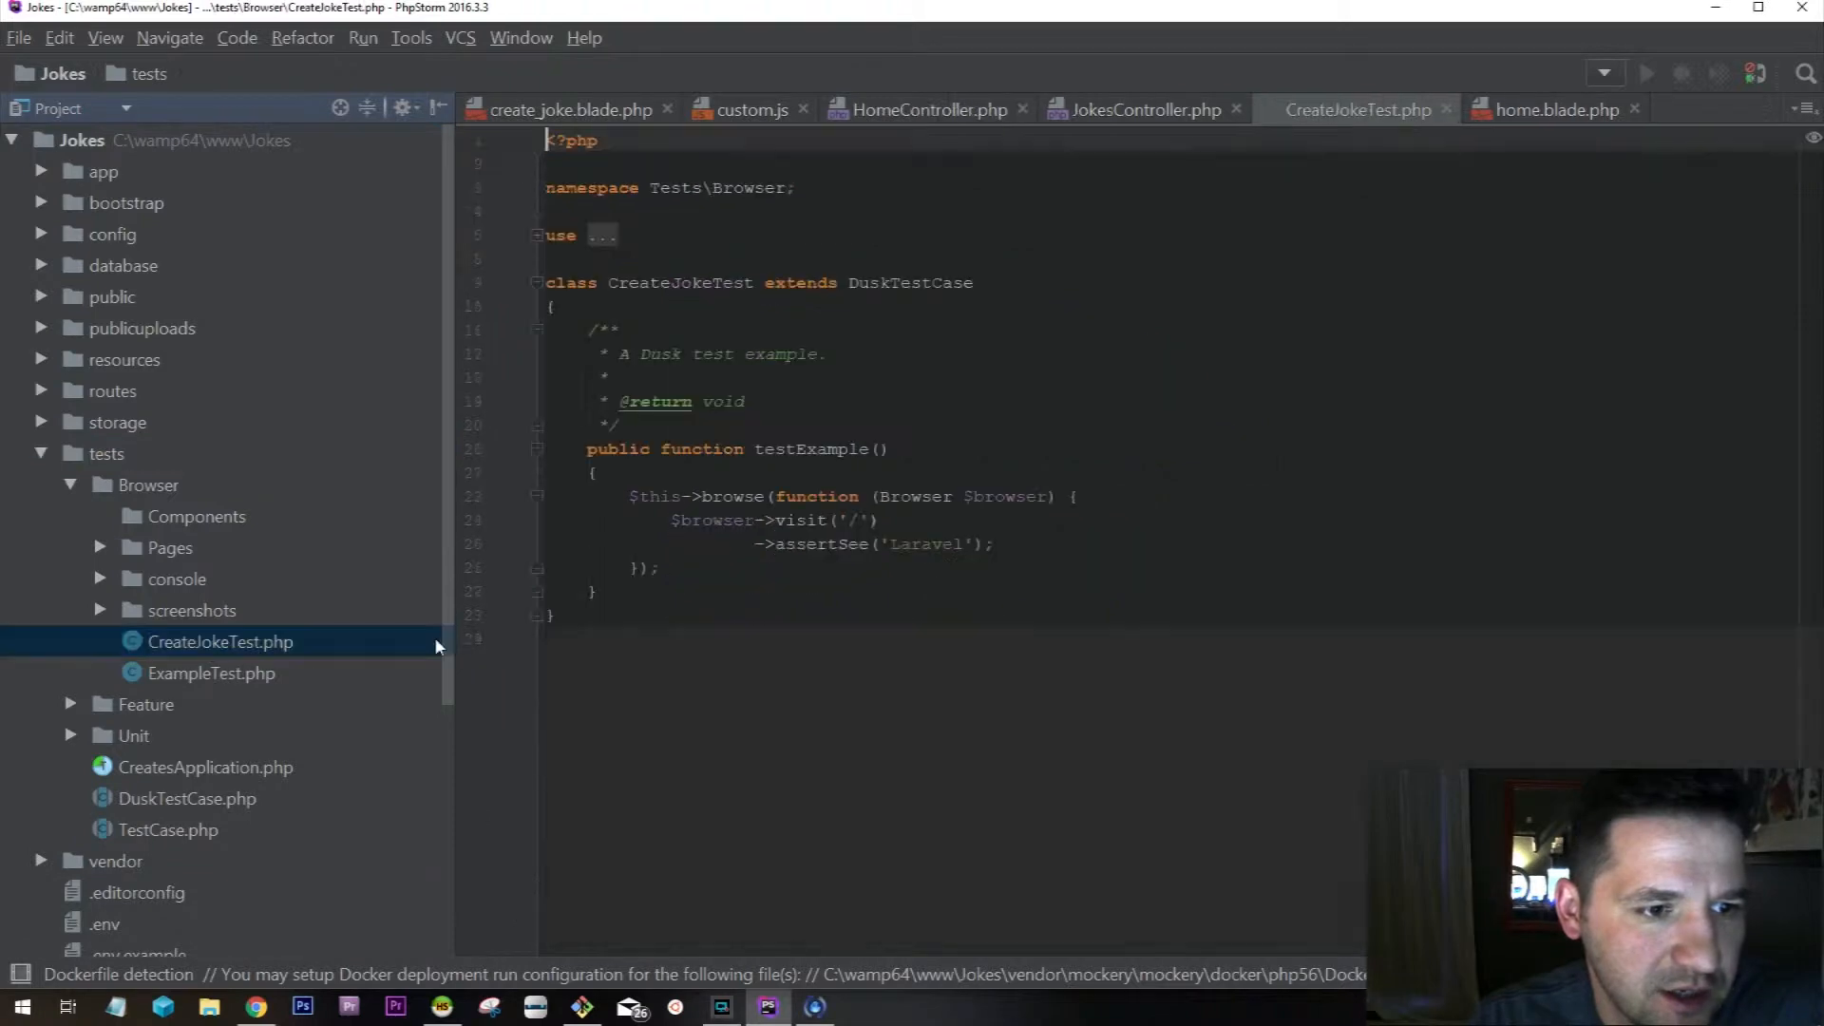
click(212, 673)
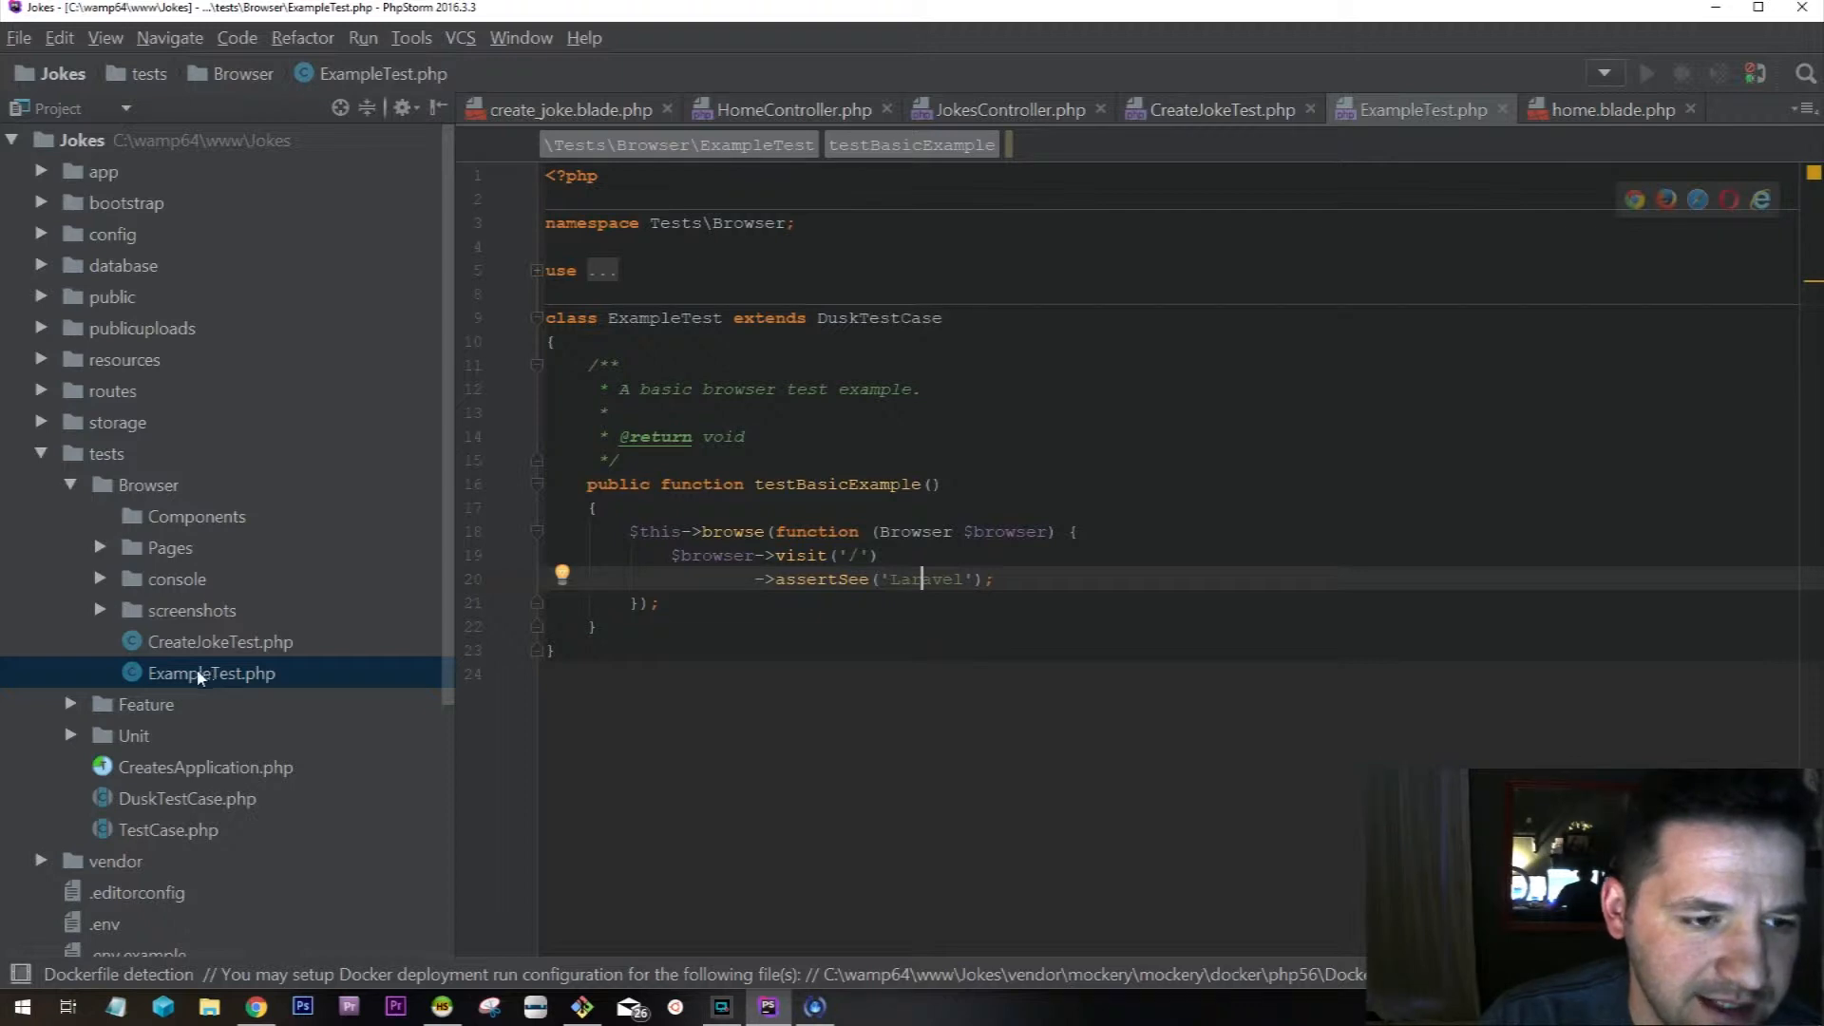
right_click(212, 673)
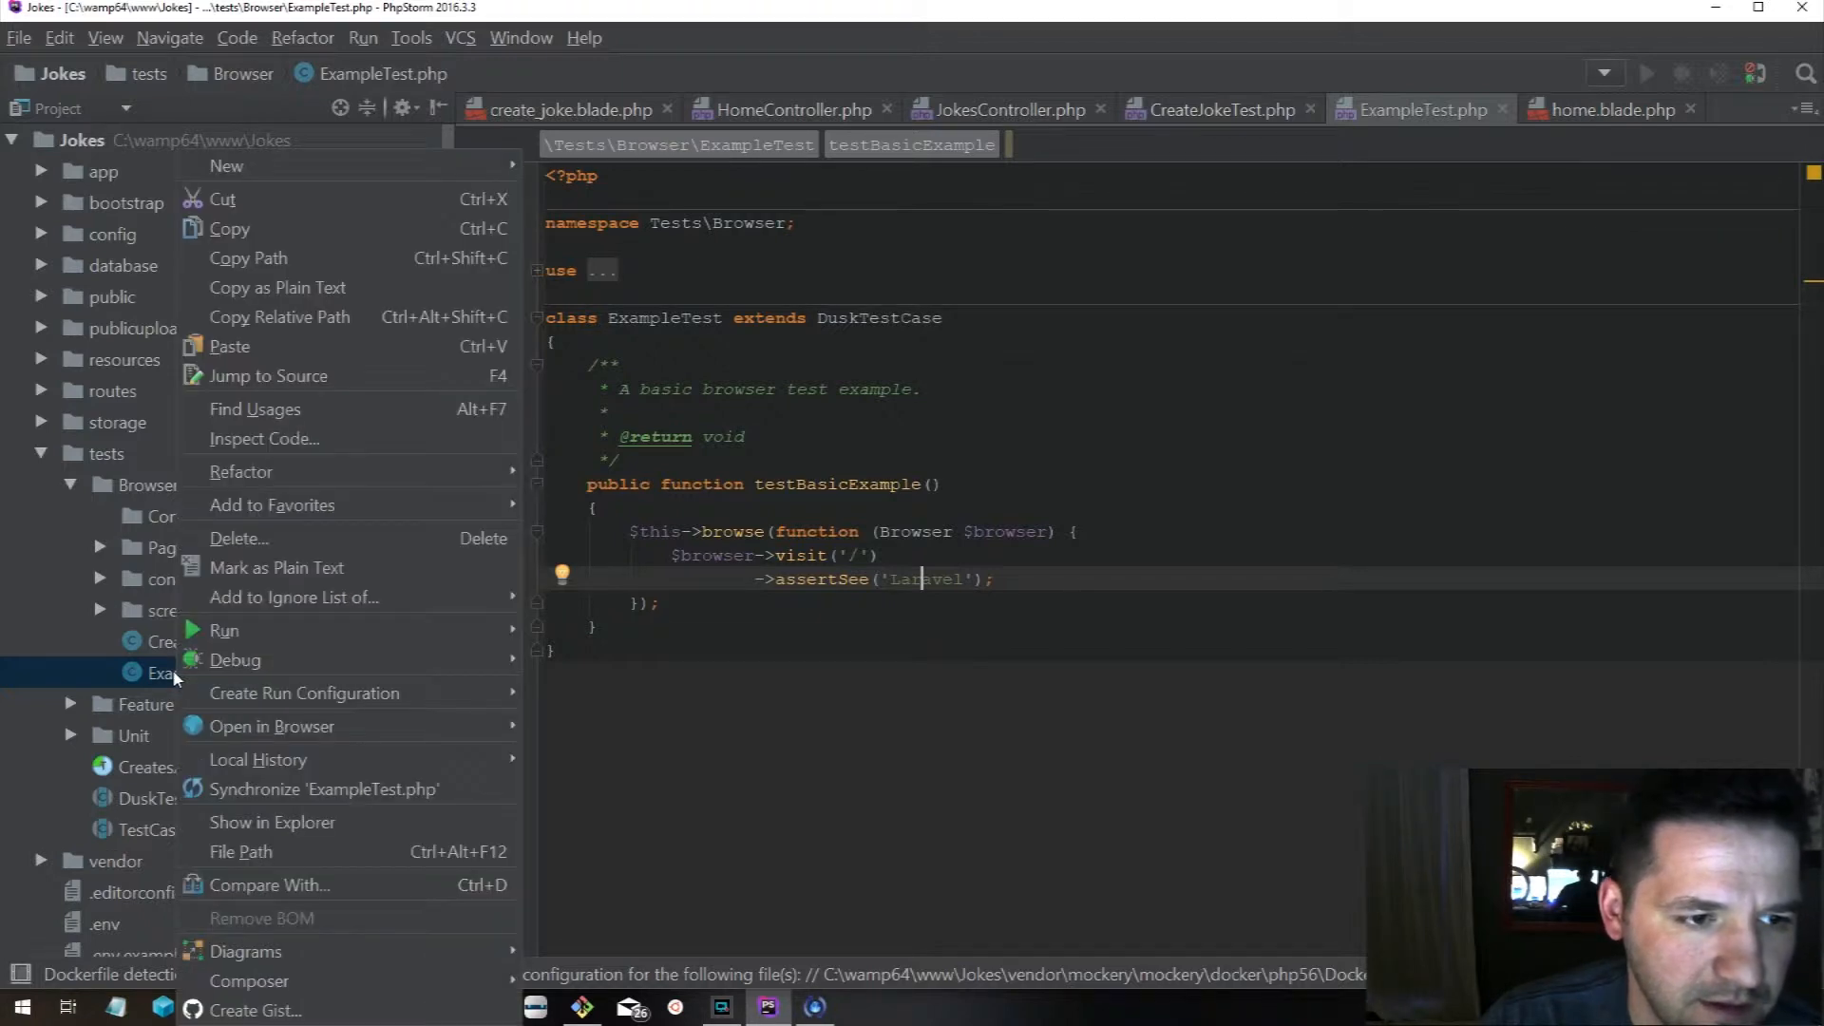
mouse_move(238, 537)
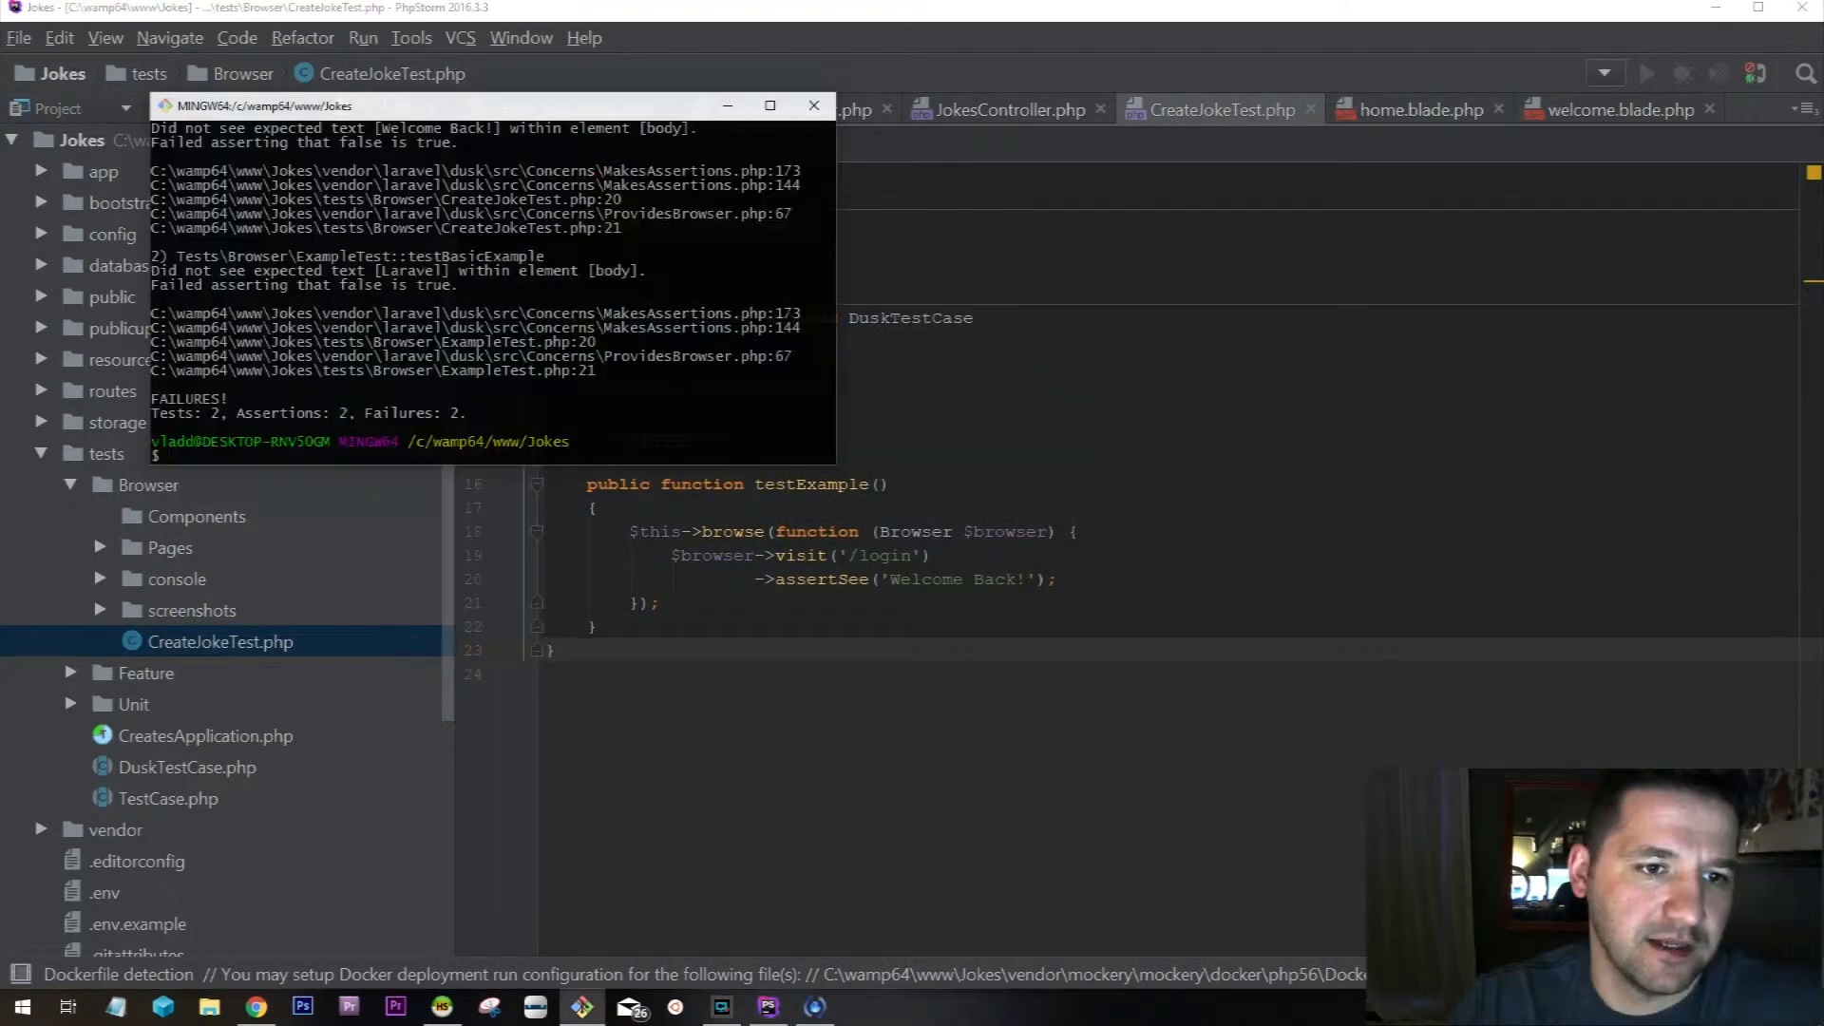
Open a second Git Bash, run 'php artisan serve' in Jokes, then enter 'php artisan dusk'.
right_click(579, 1006)
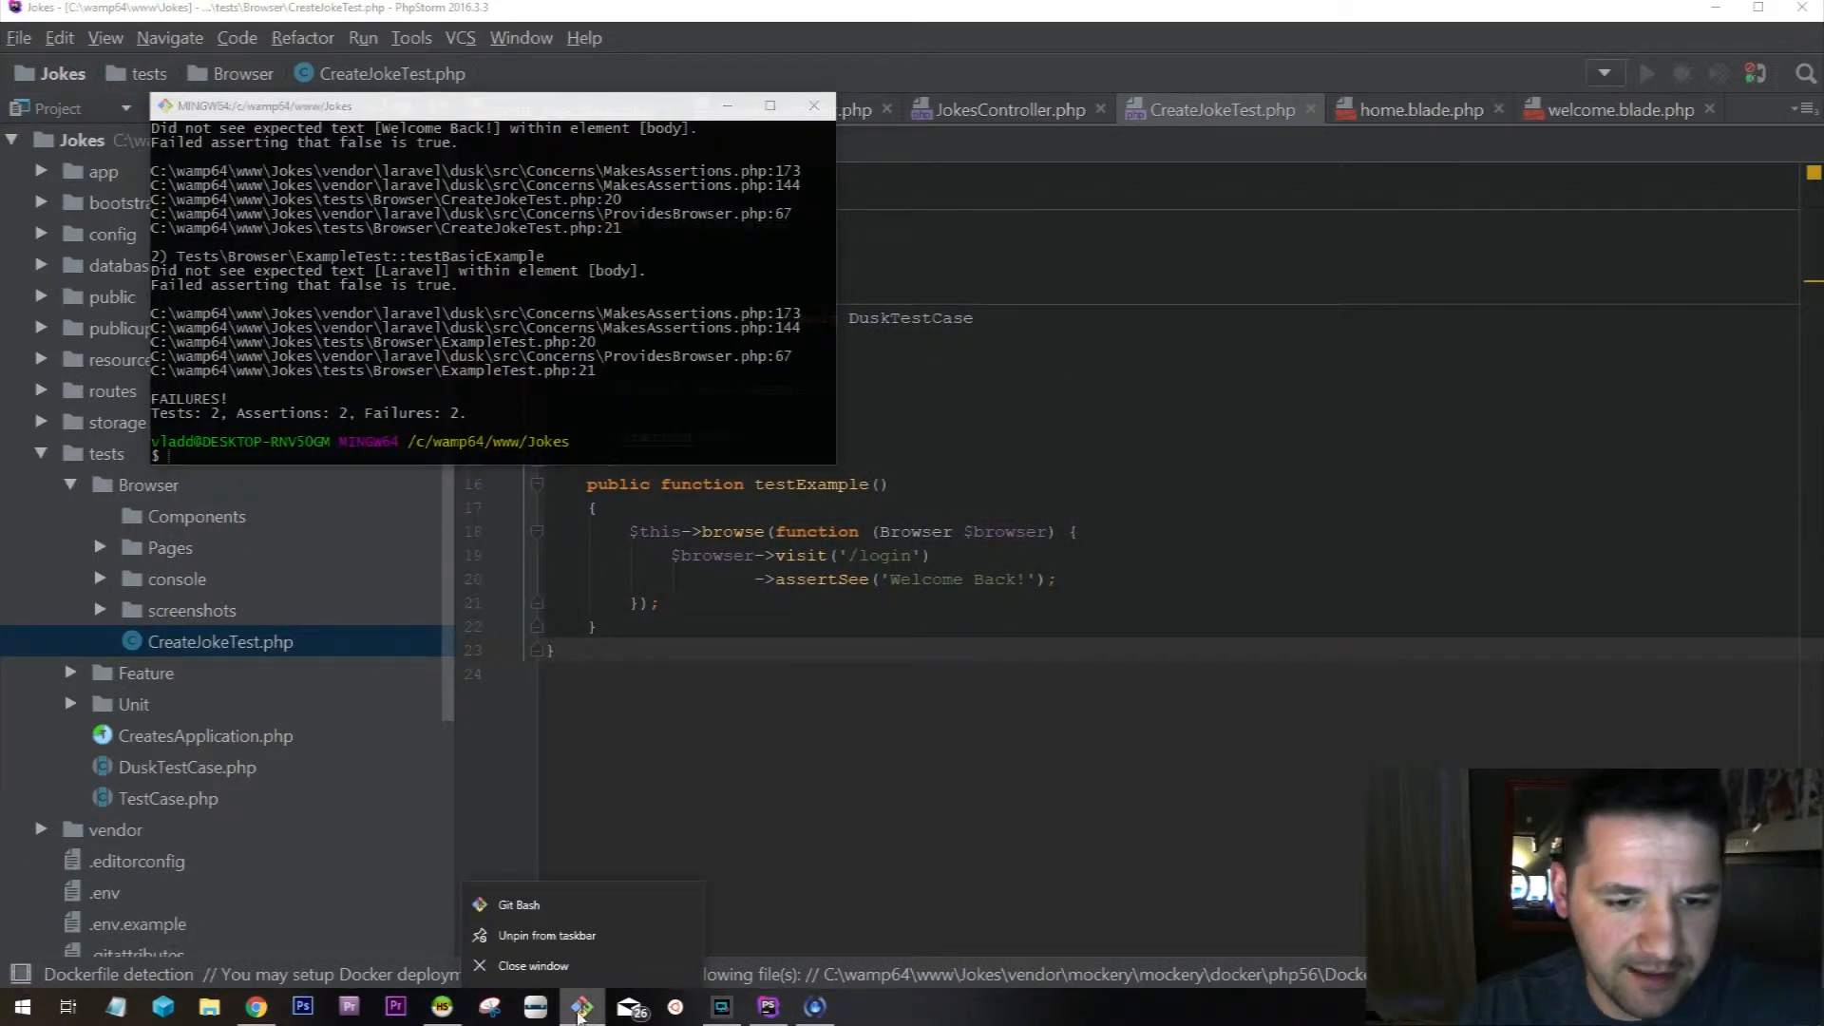
click(518, 903)
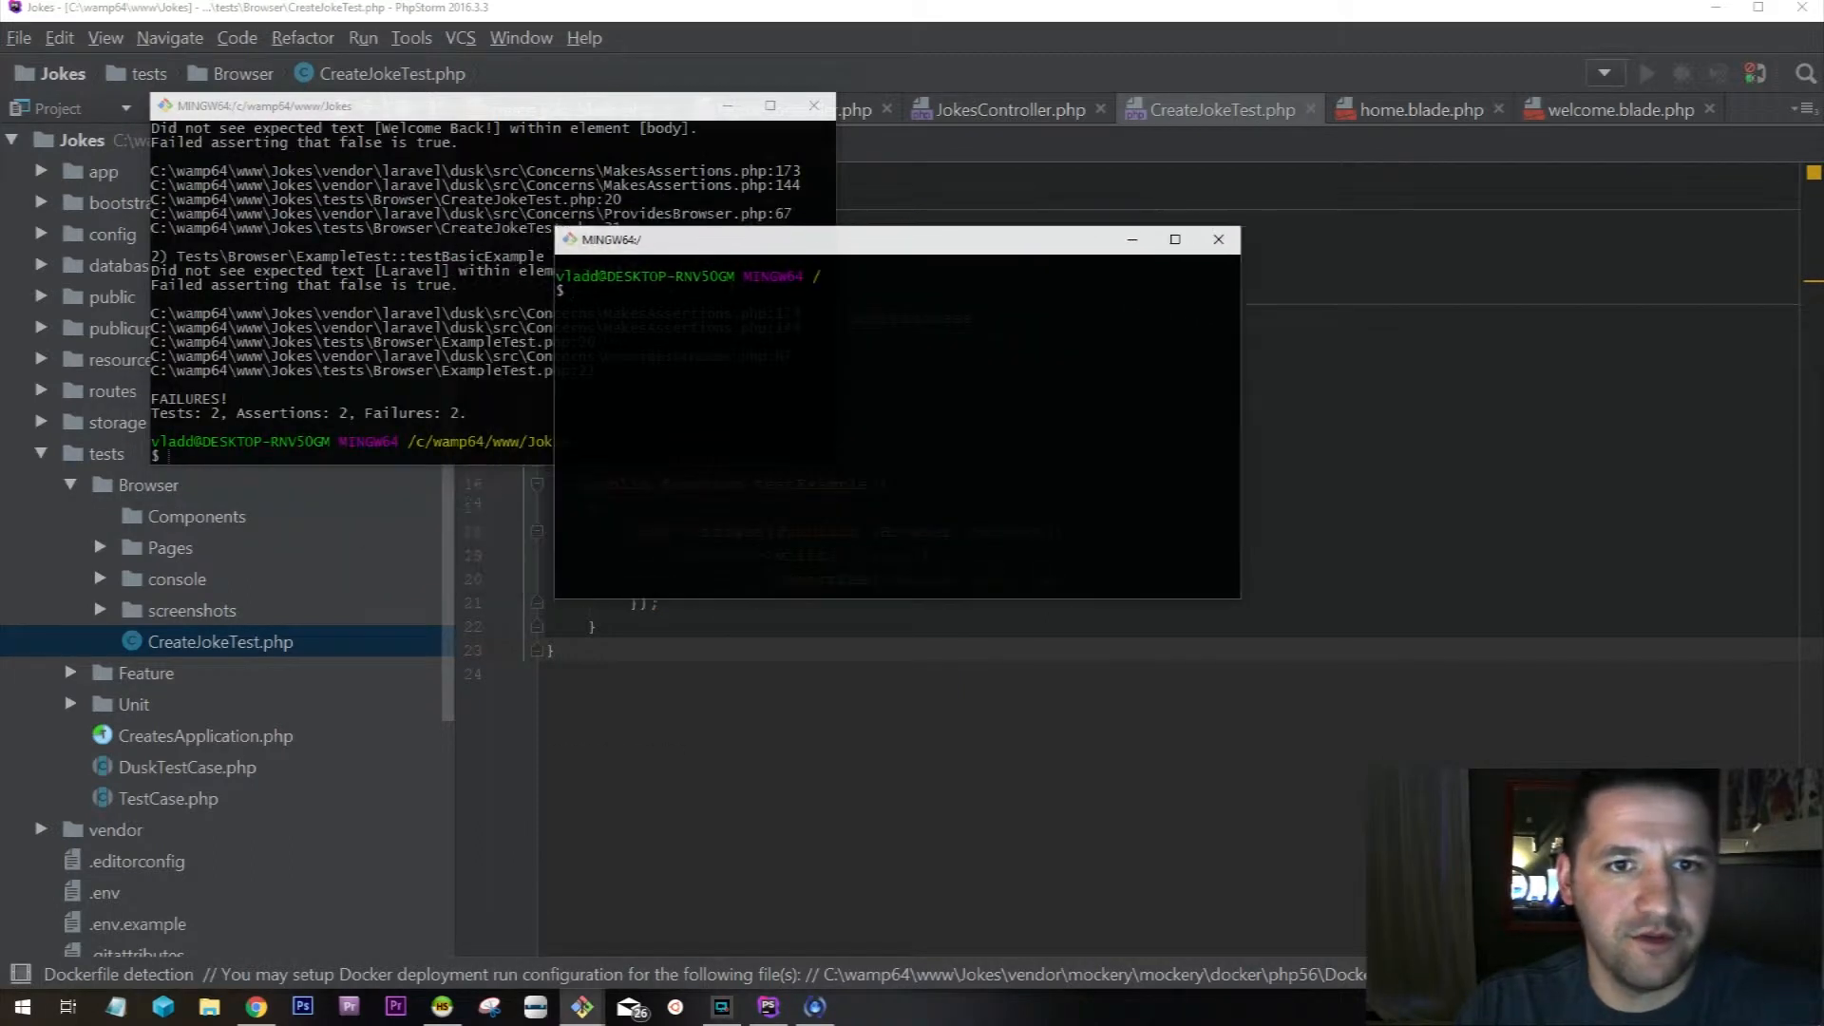
text(cd /v)
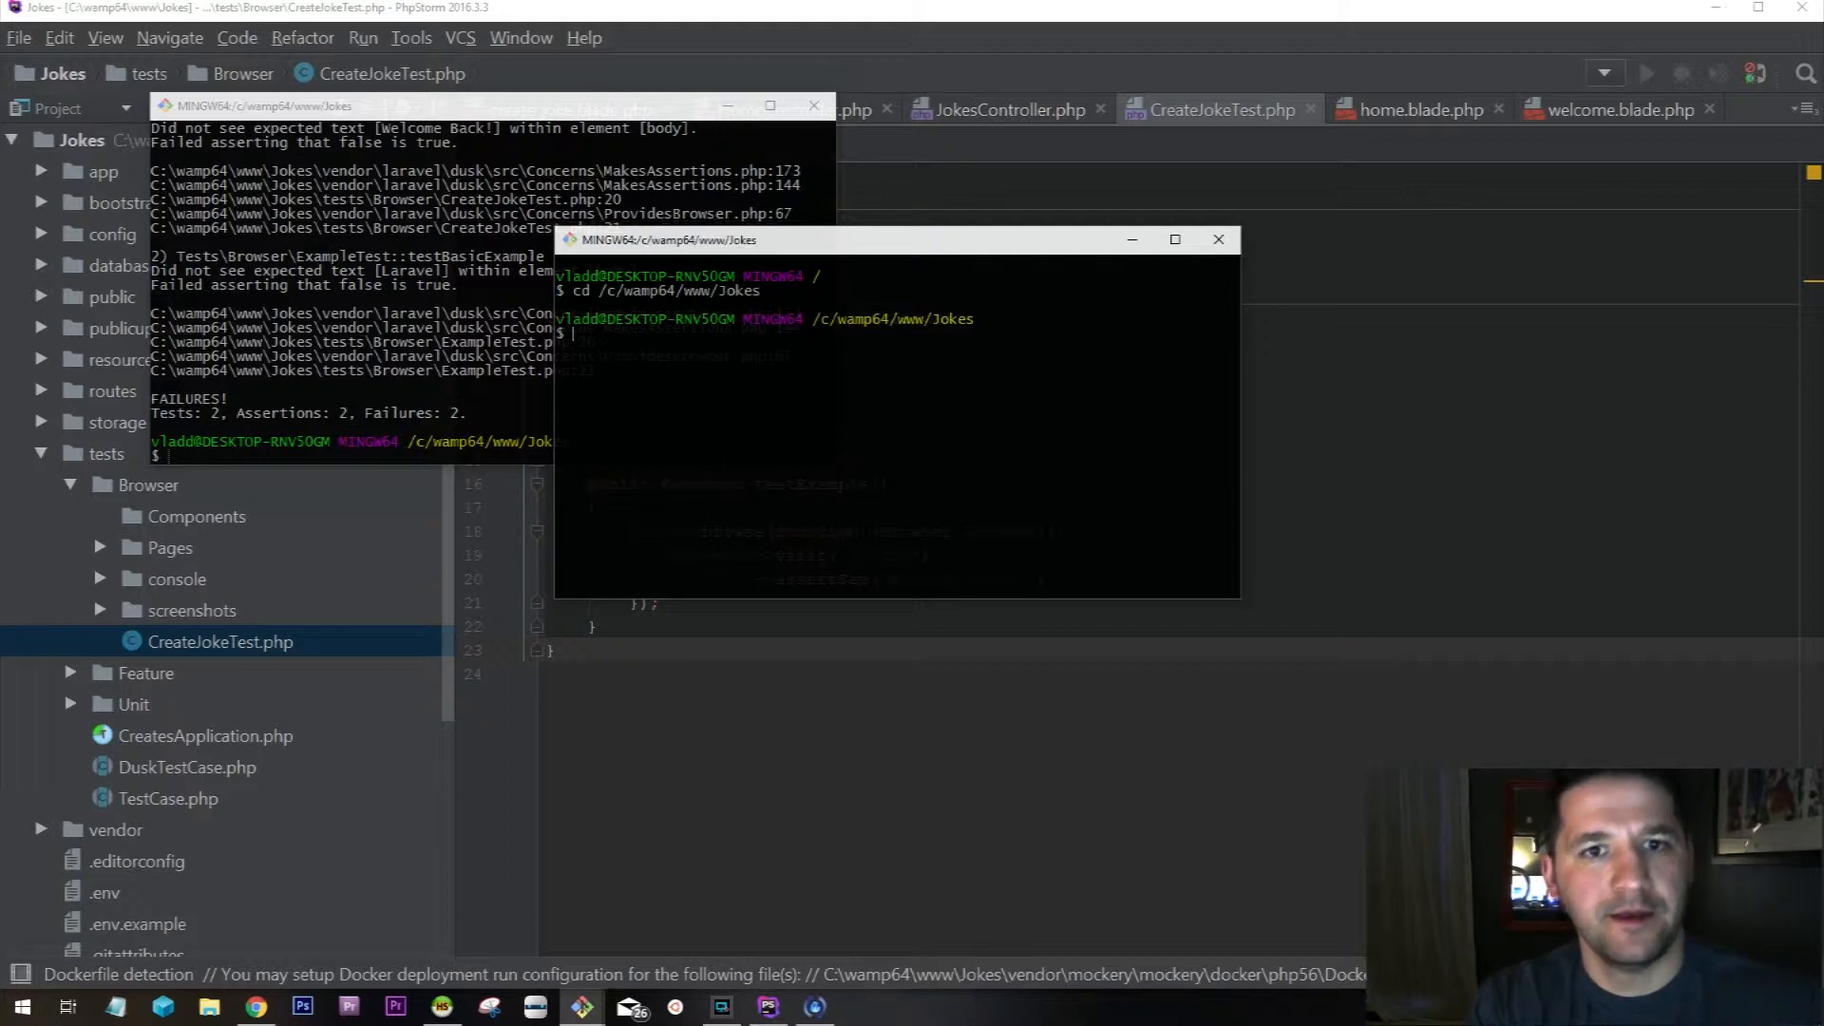
text(php)
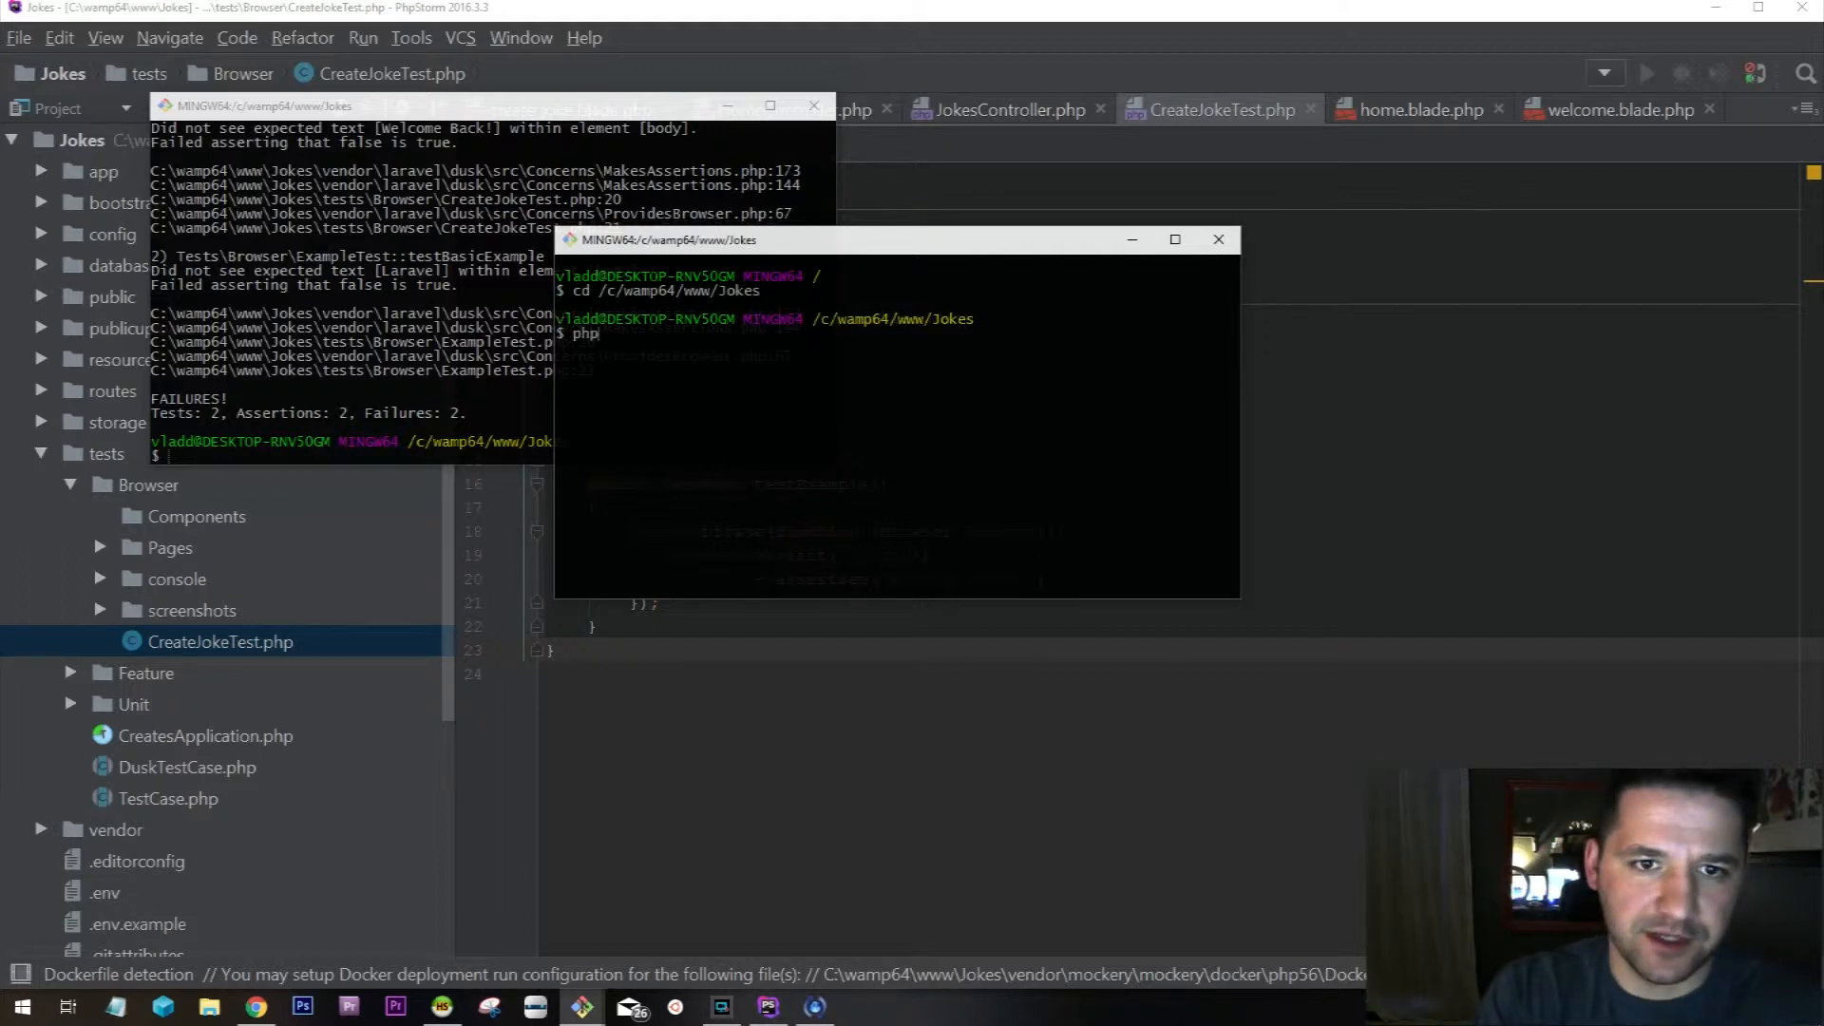
text(artisan serve)
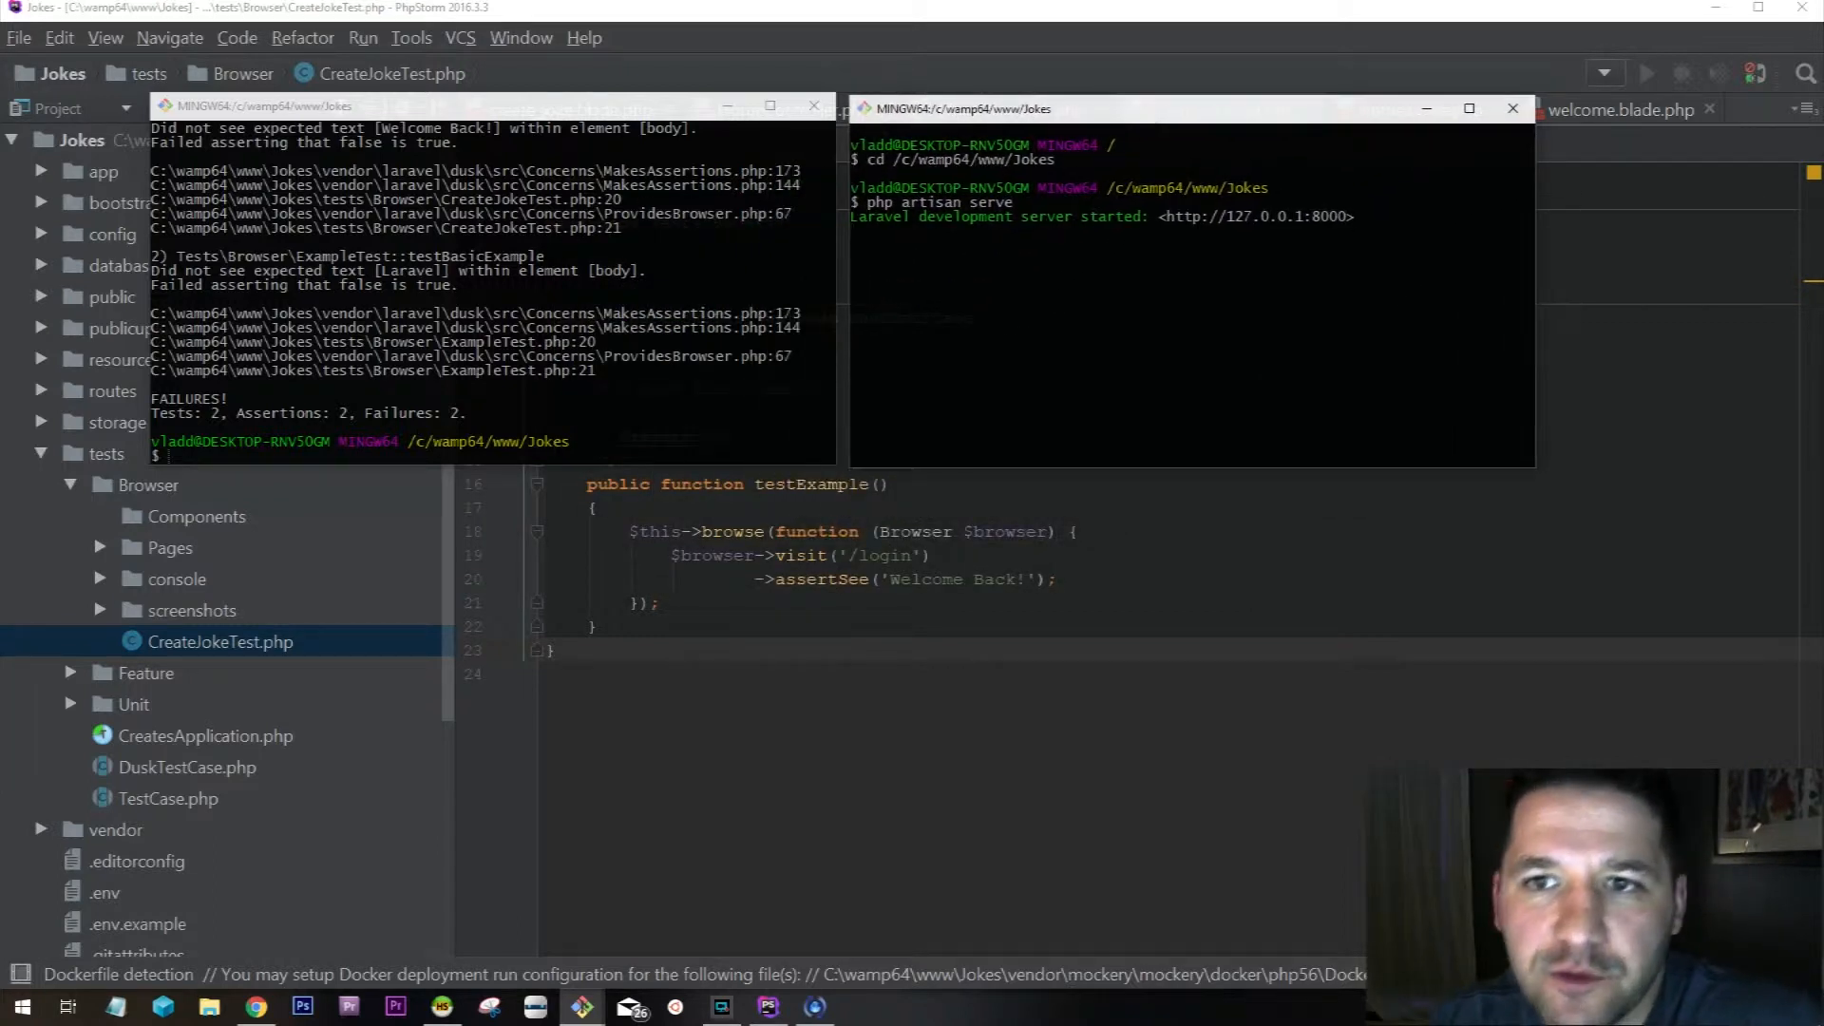
text(php artisan dusk)
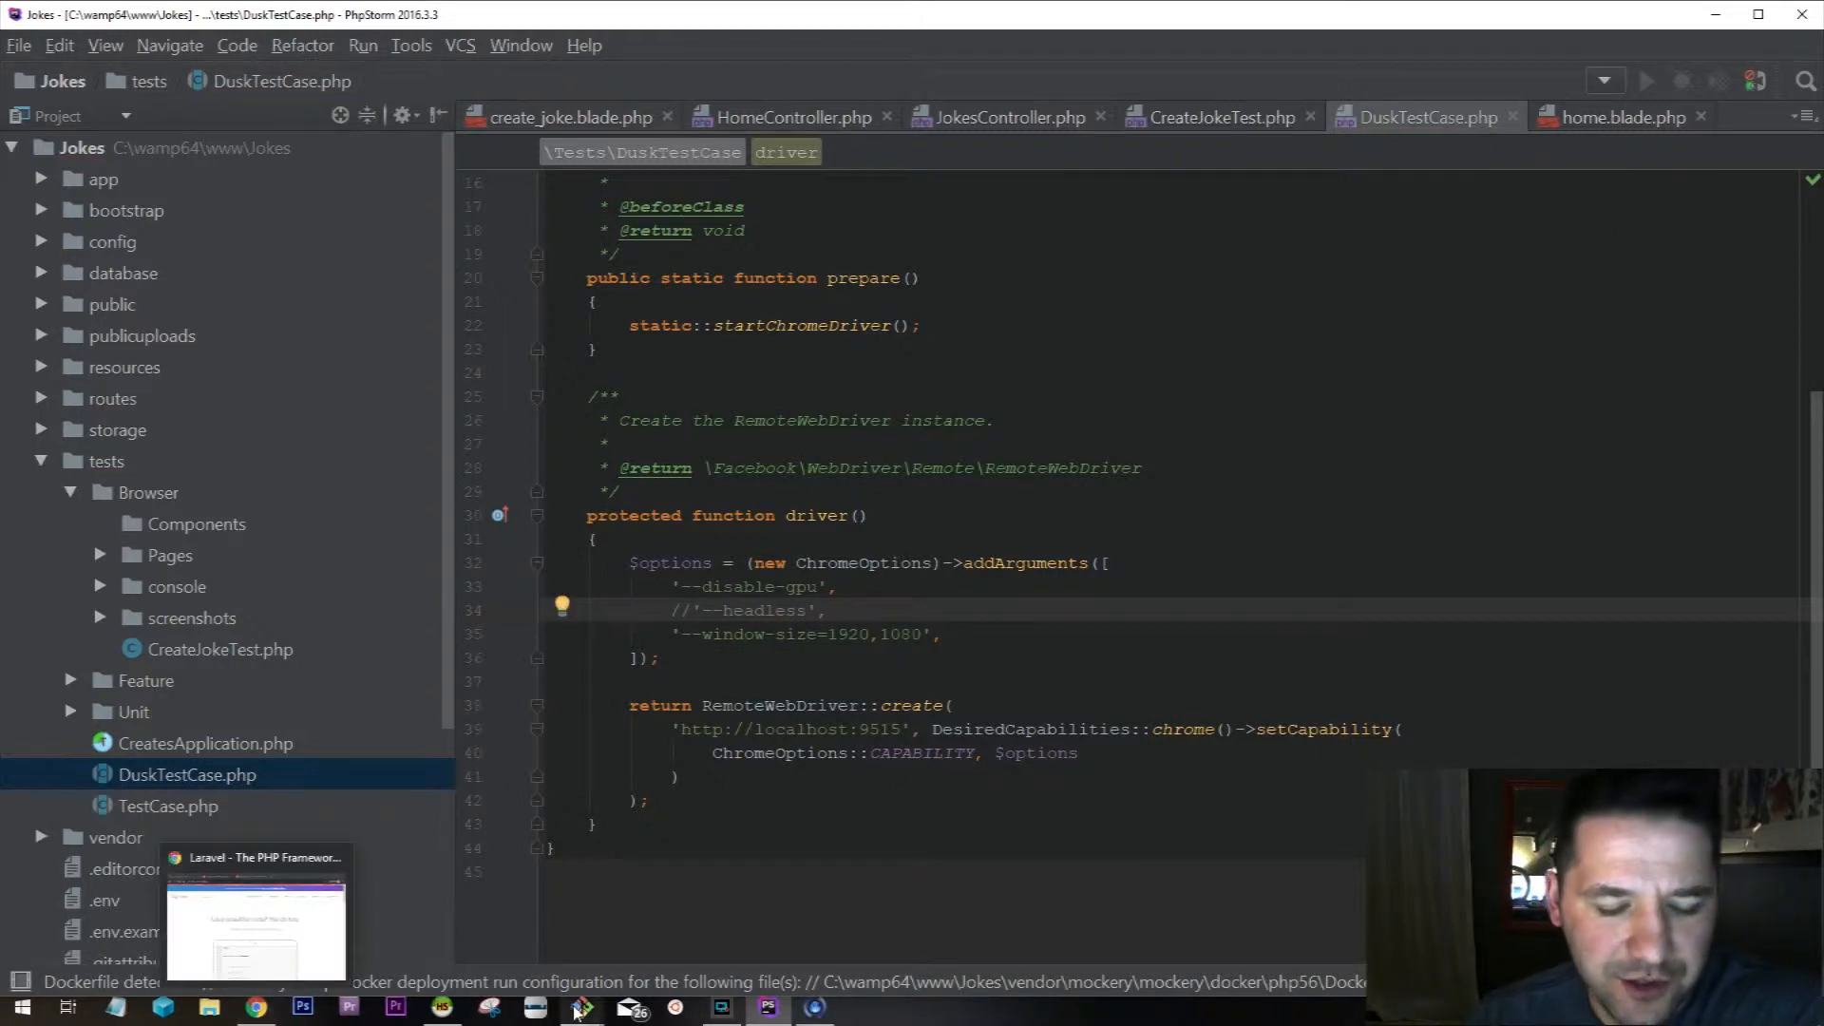
Rerun 'php artisan dusk' in the test terminal.
click(579, 1007)
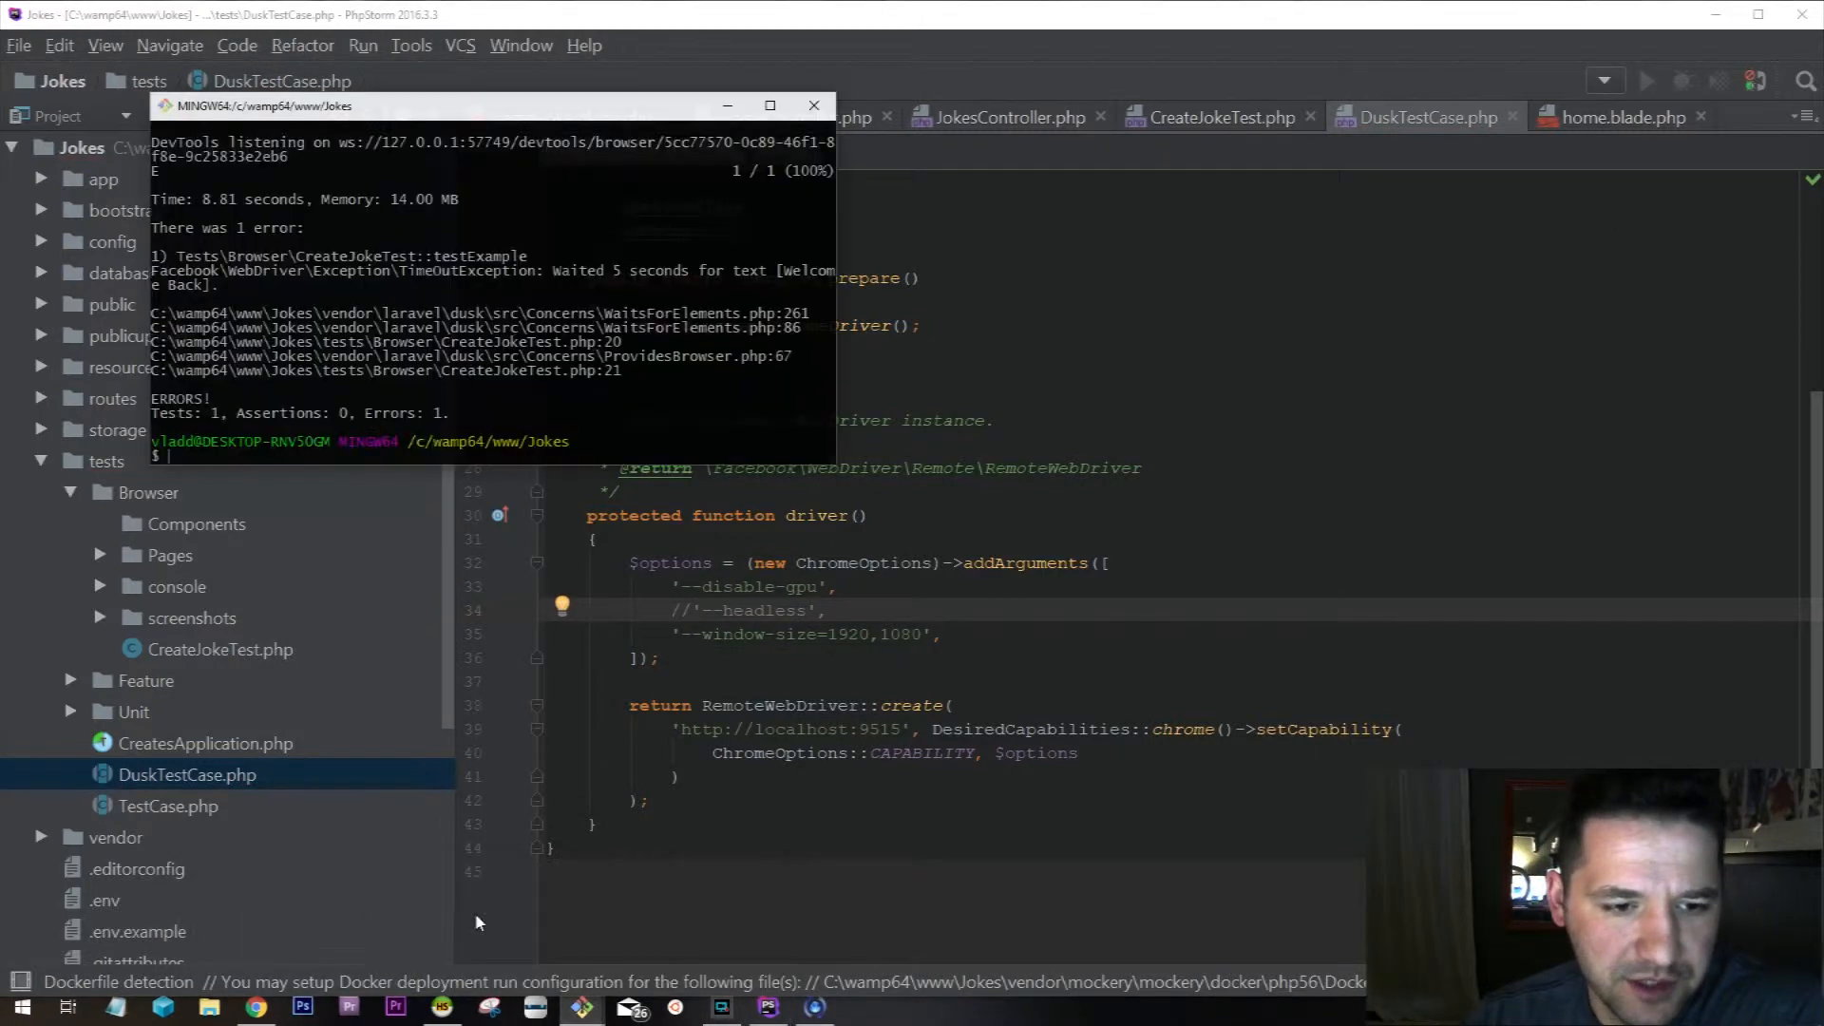
text(php artisan dusk)
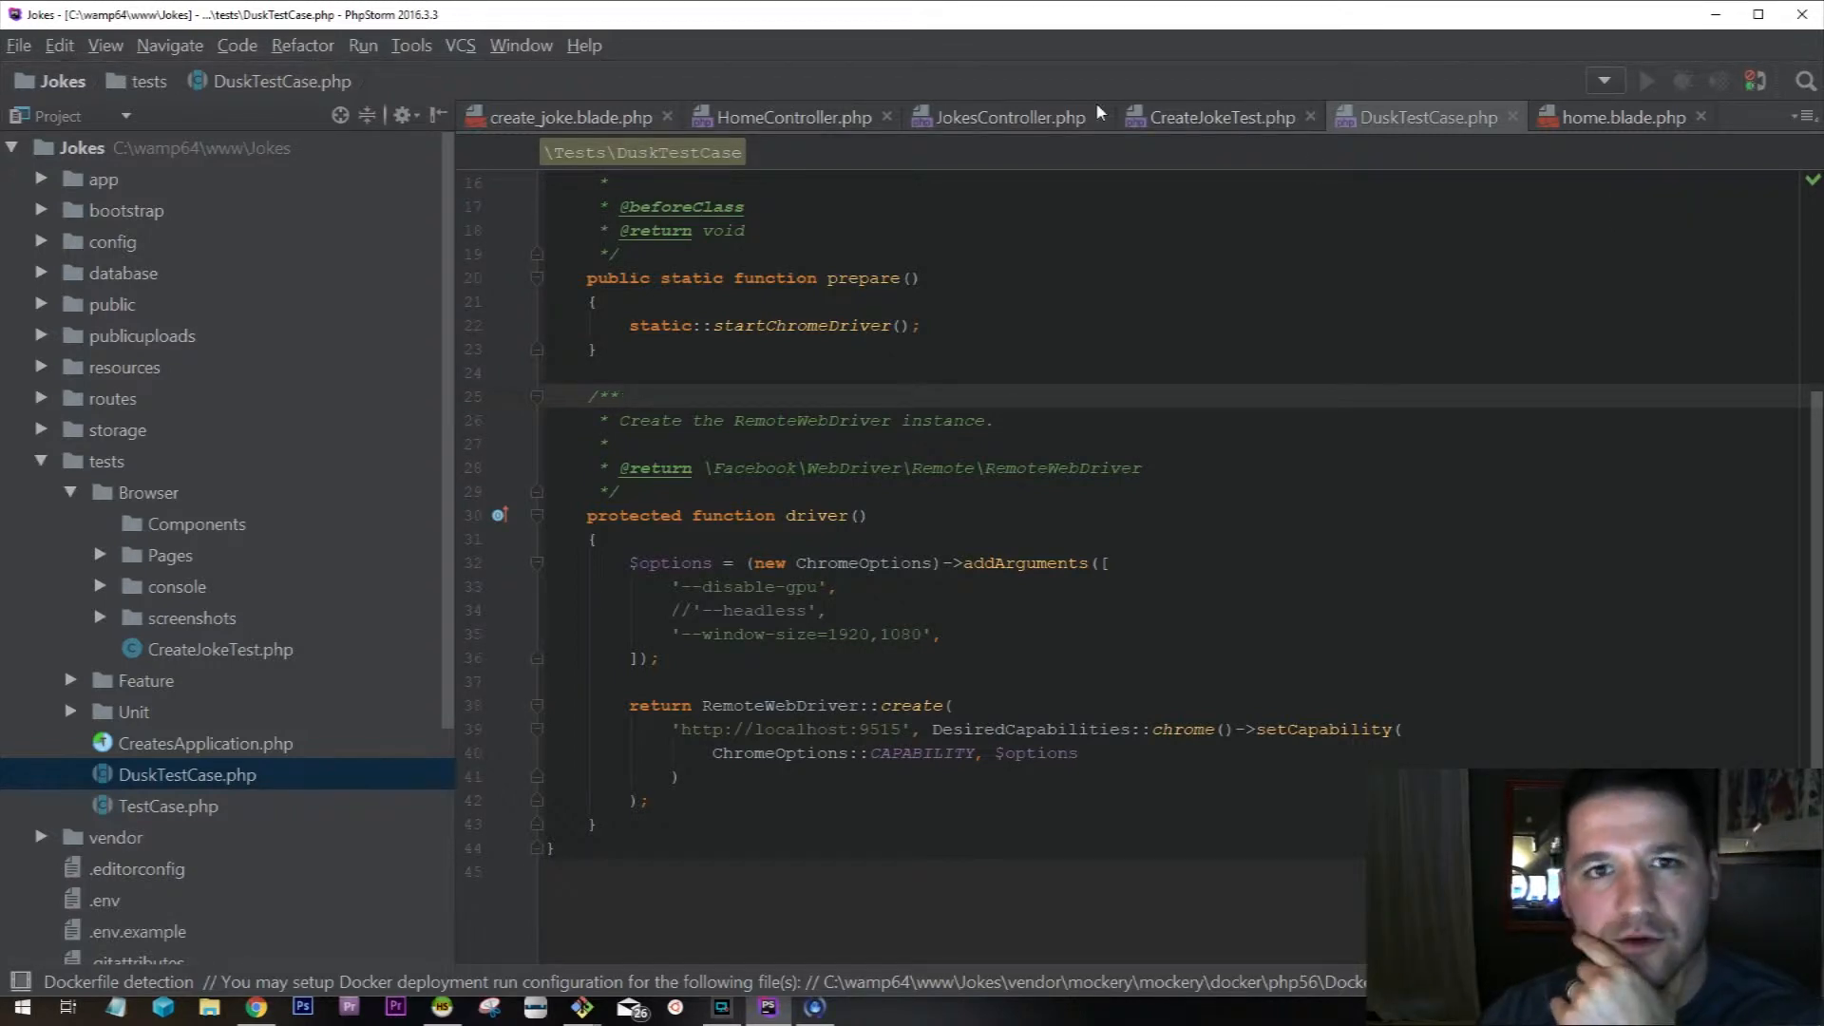
Review the controller and form tabs, then add ':8000' to CreateJokeTest's login visit path.
click(1006, 116)
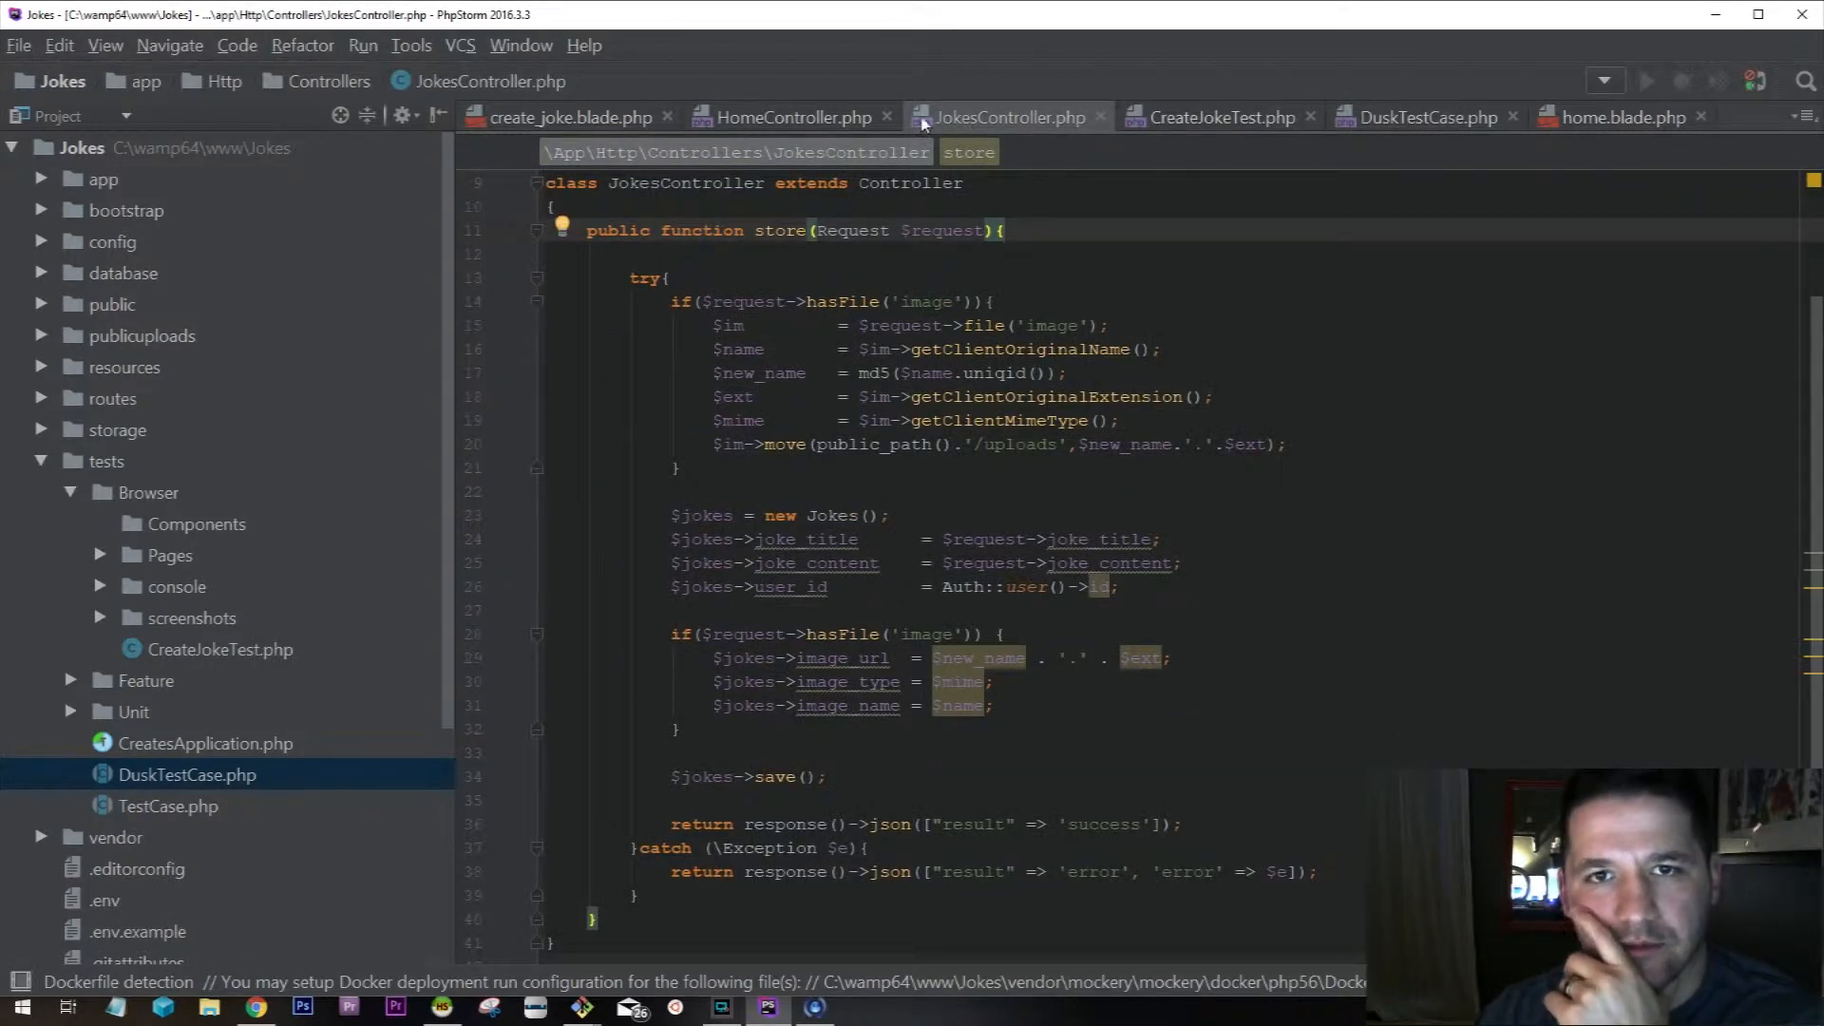
click(794, 116)
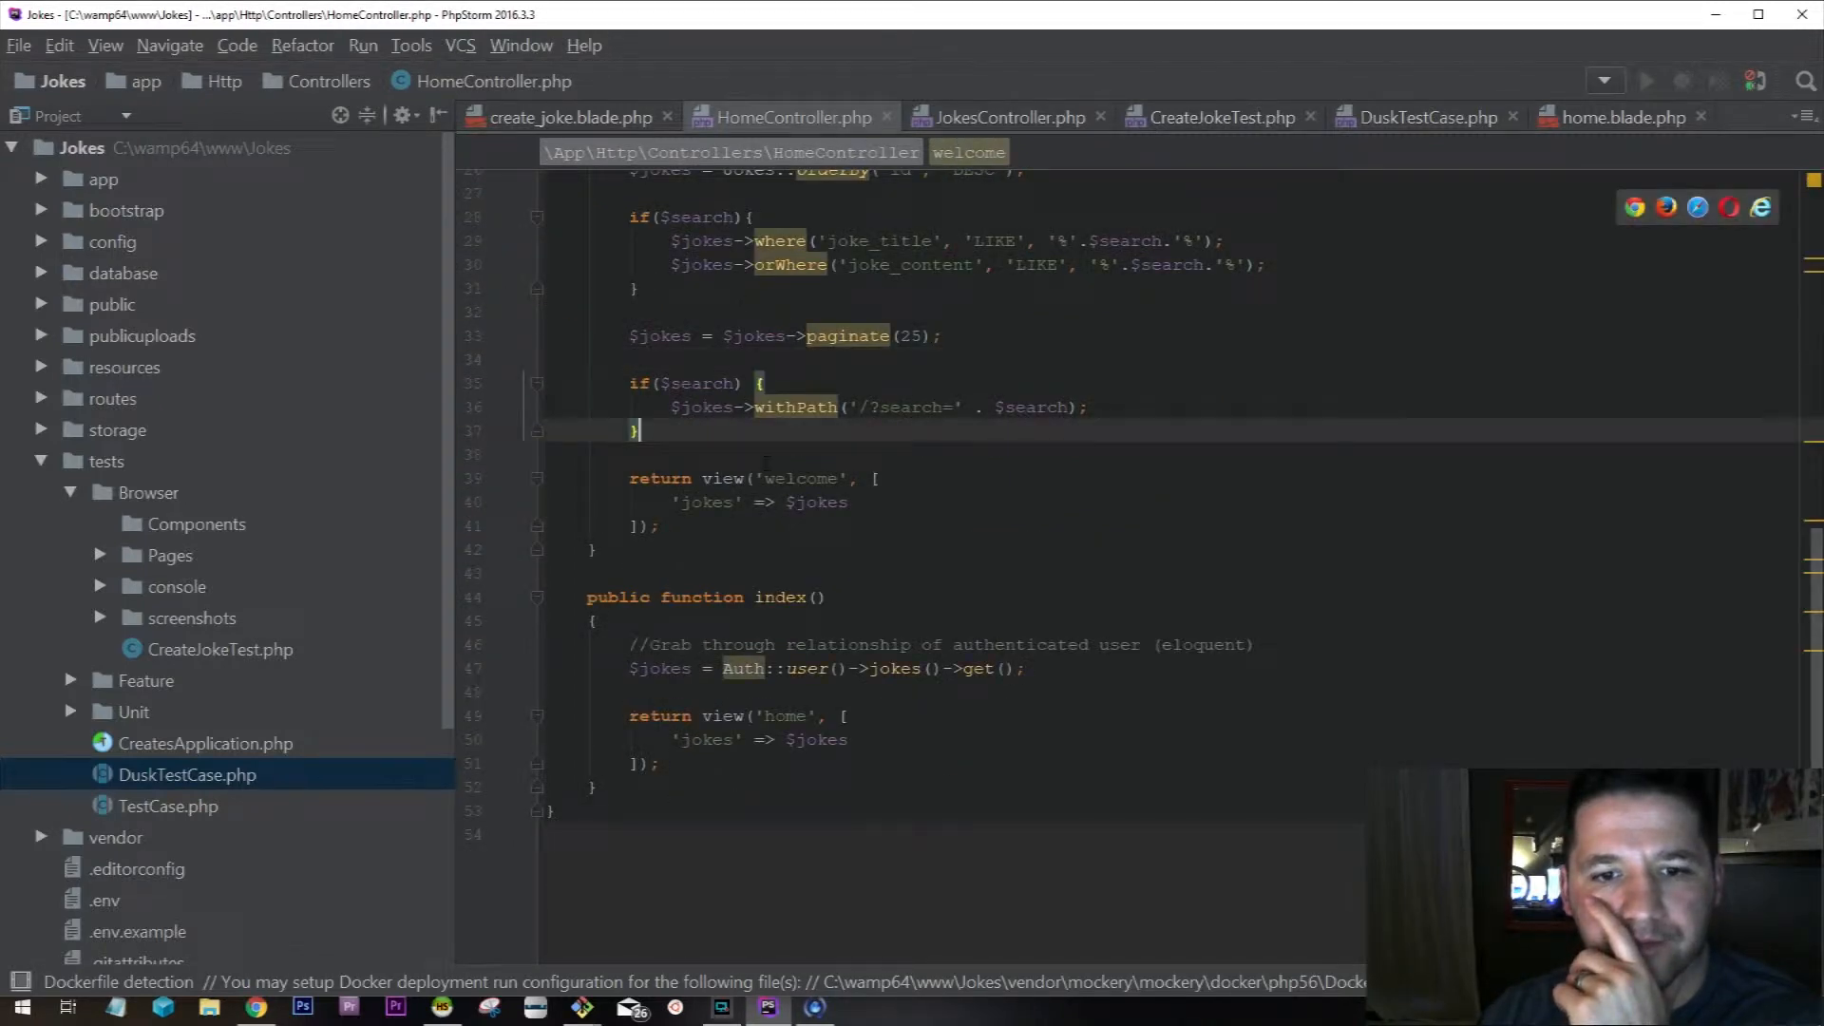
click(569, 116)
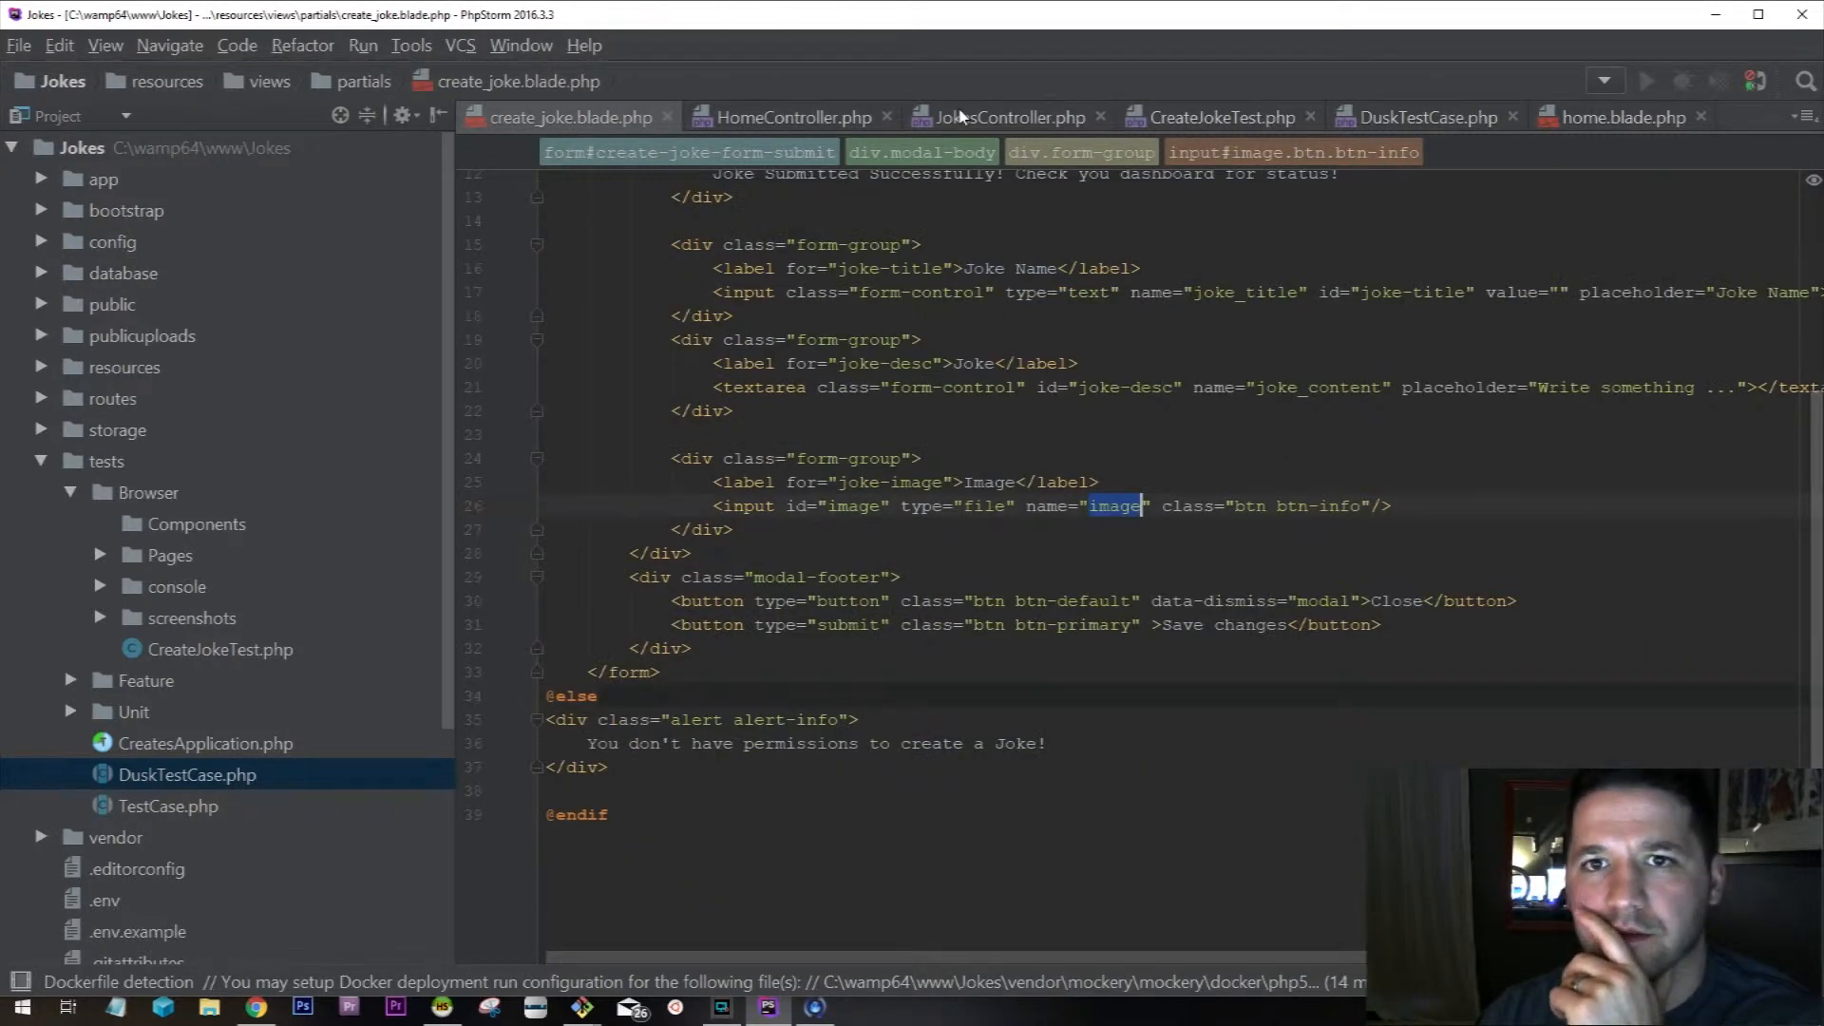
click(1214, 116)
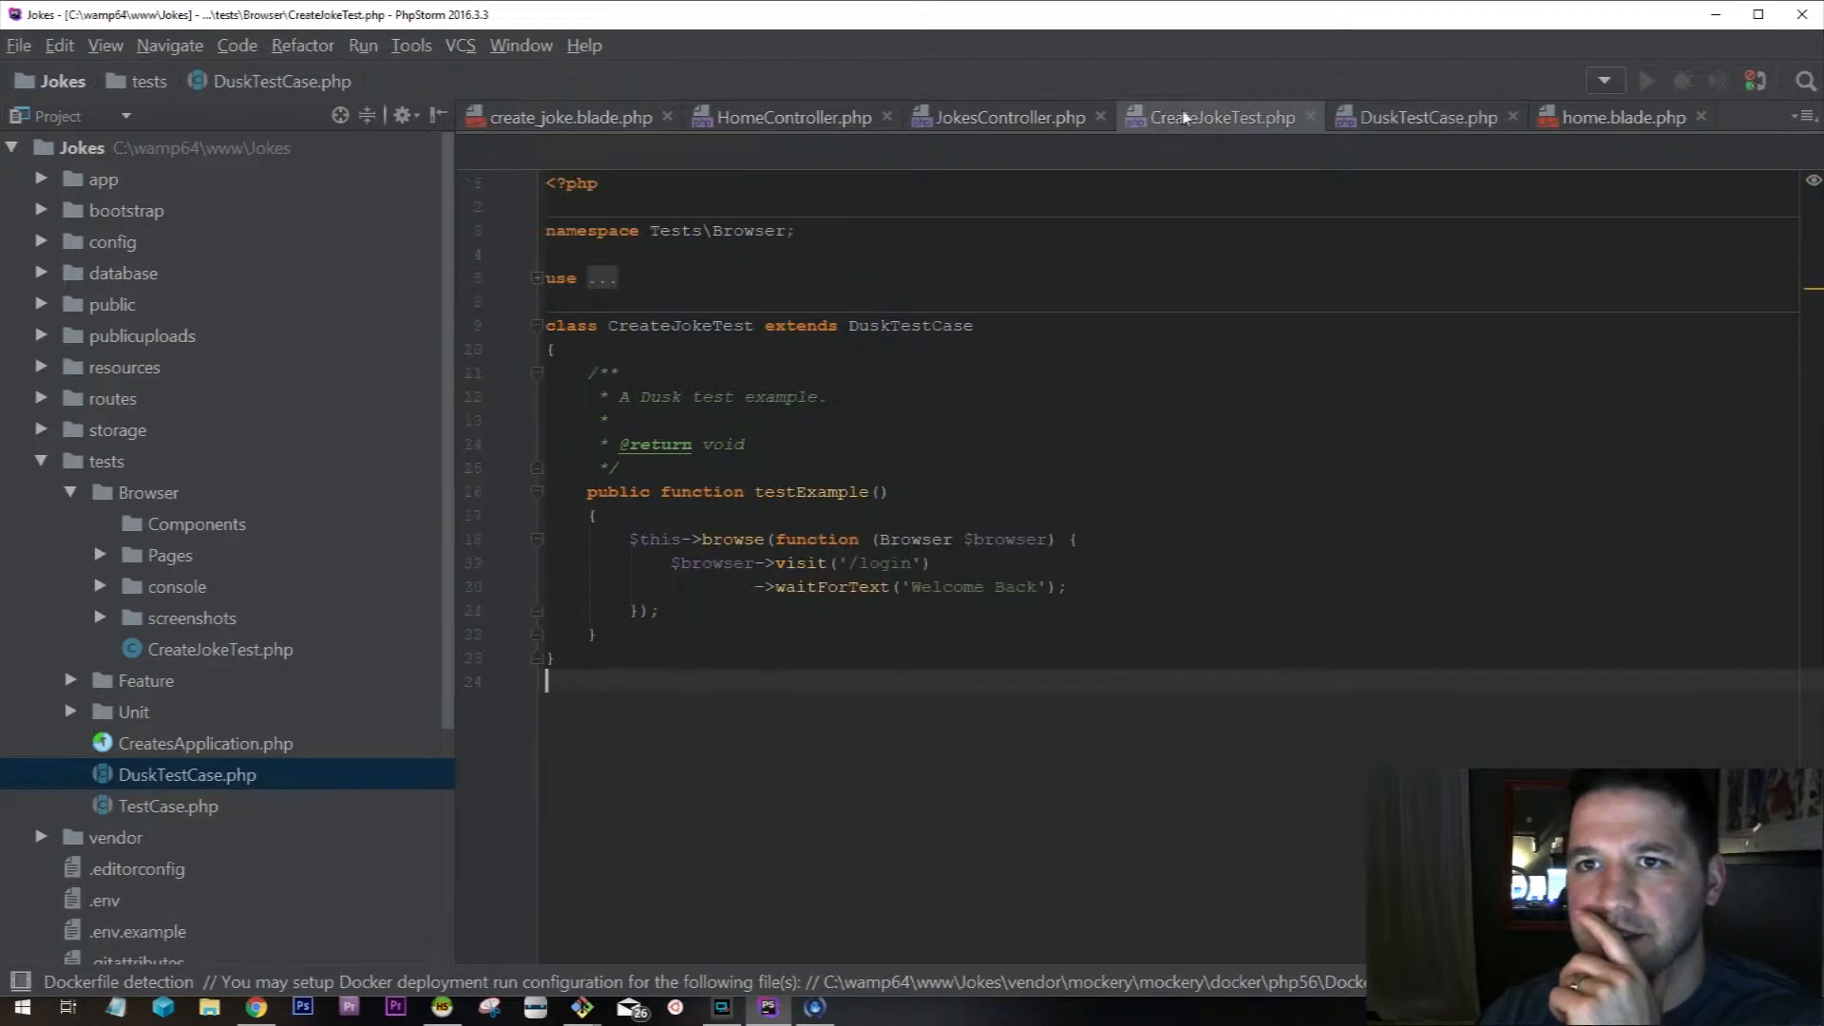
click(853, 563)
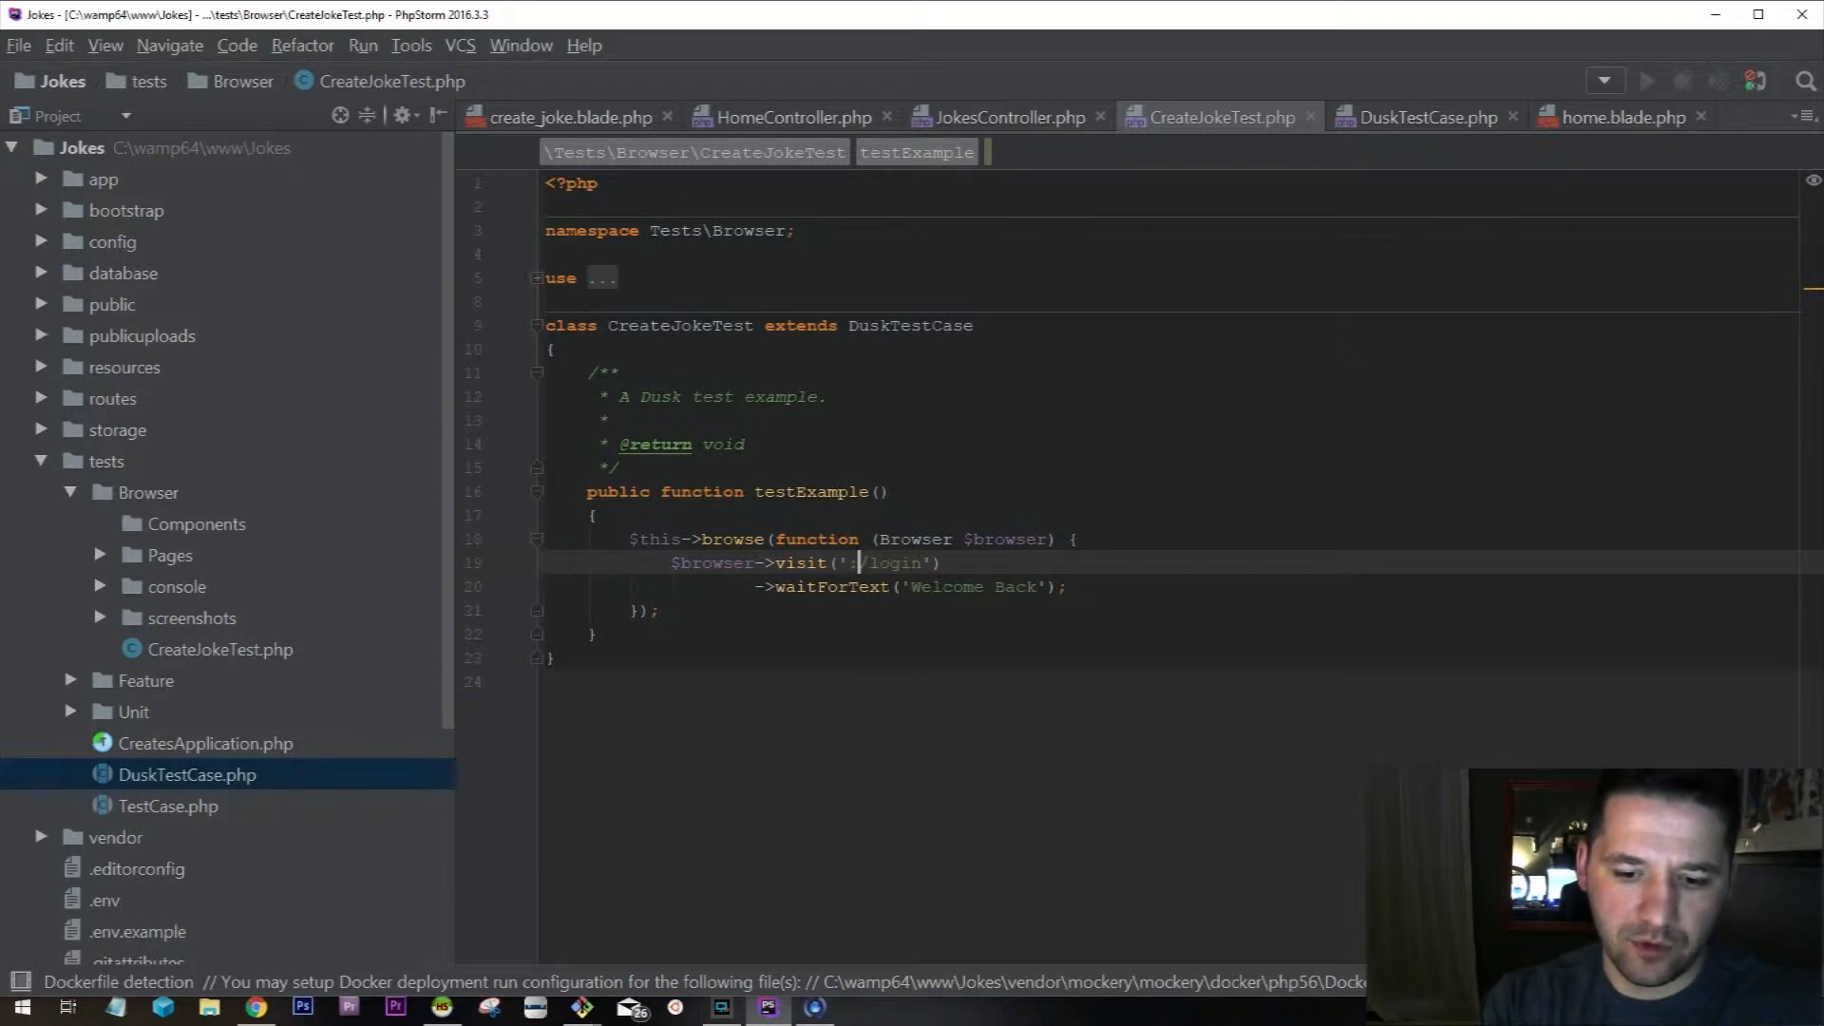
text(:8000)
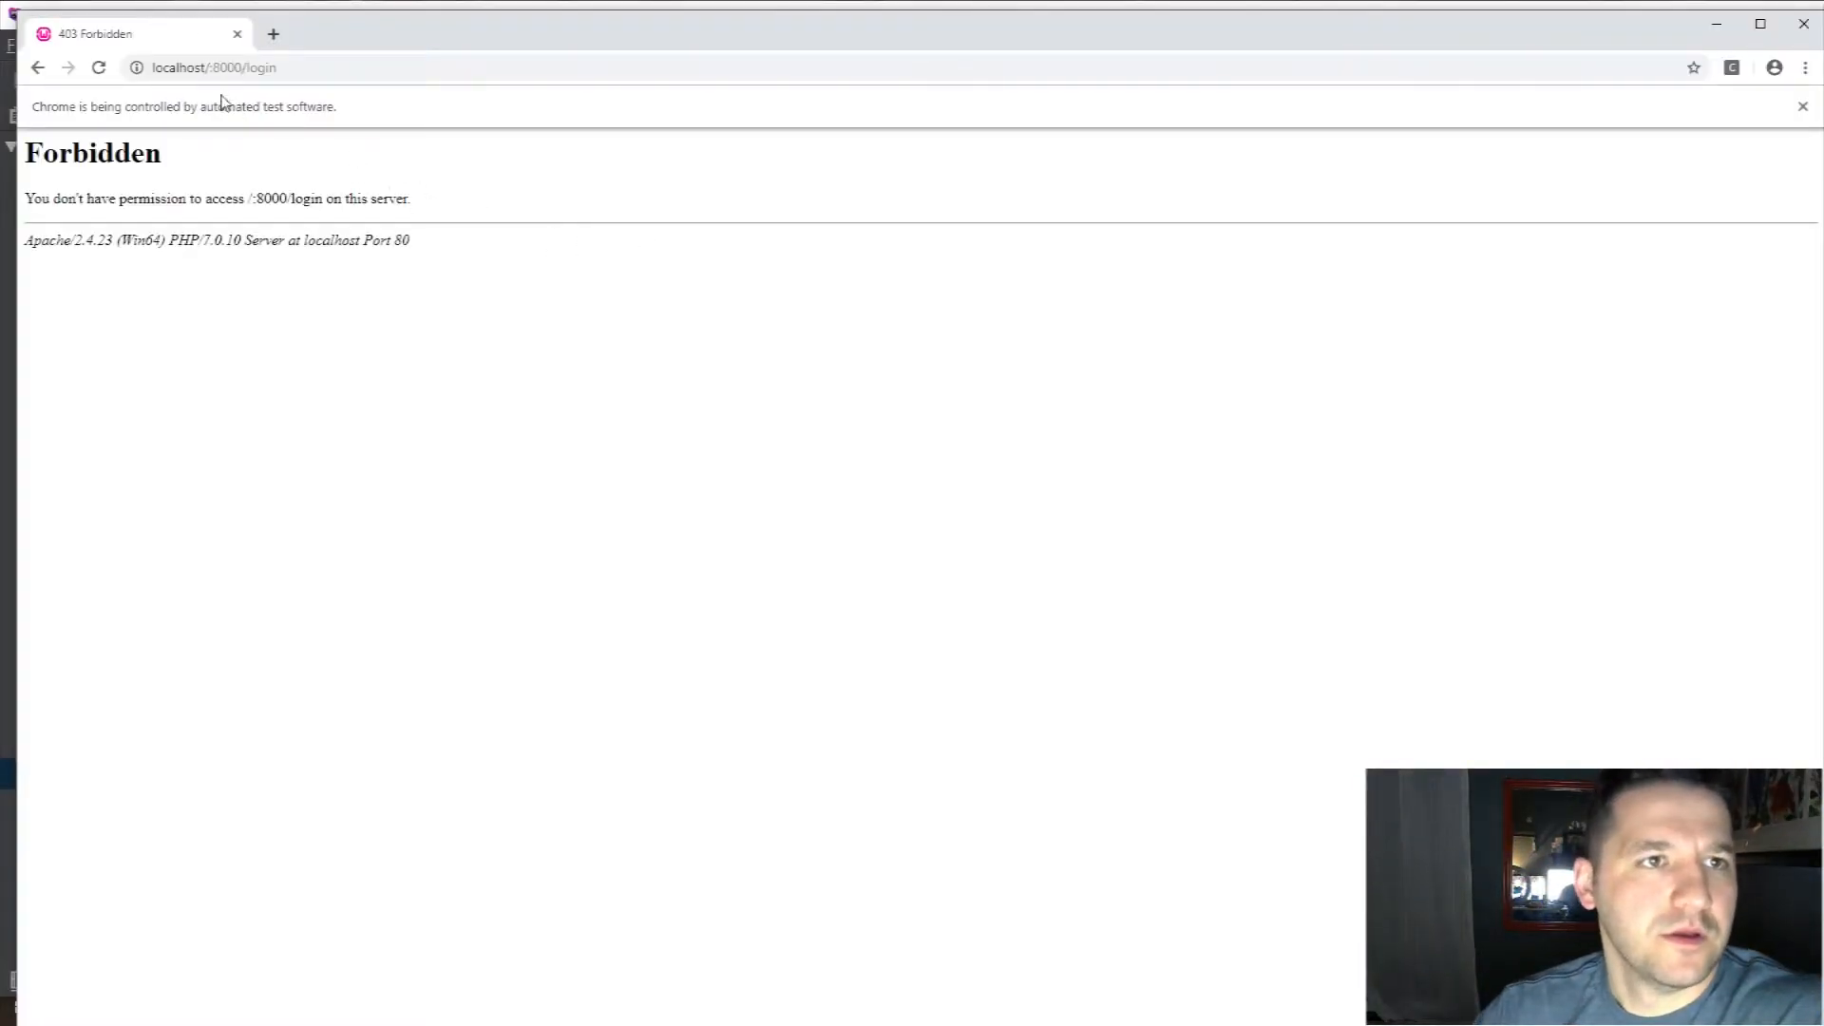
Leave the 403 Forbidden page and return to the CreateJokeTest code.
click(214, 67)
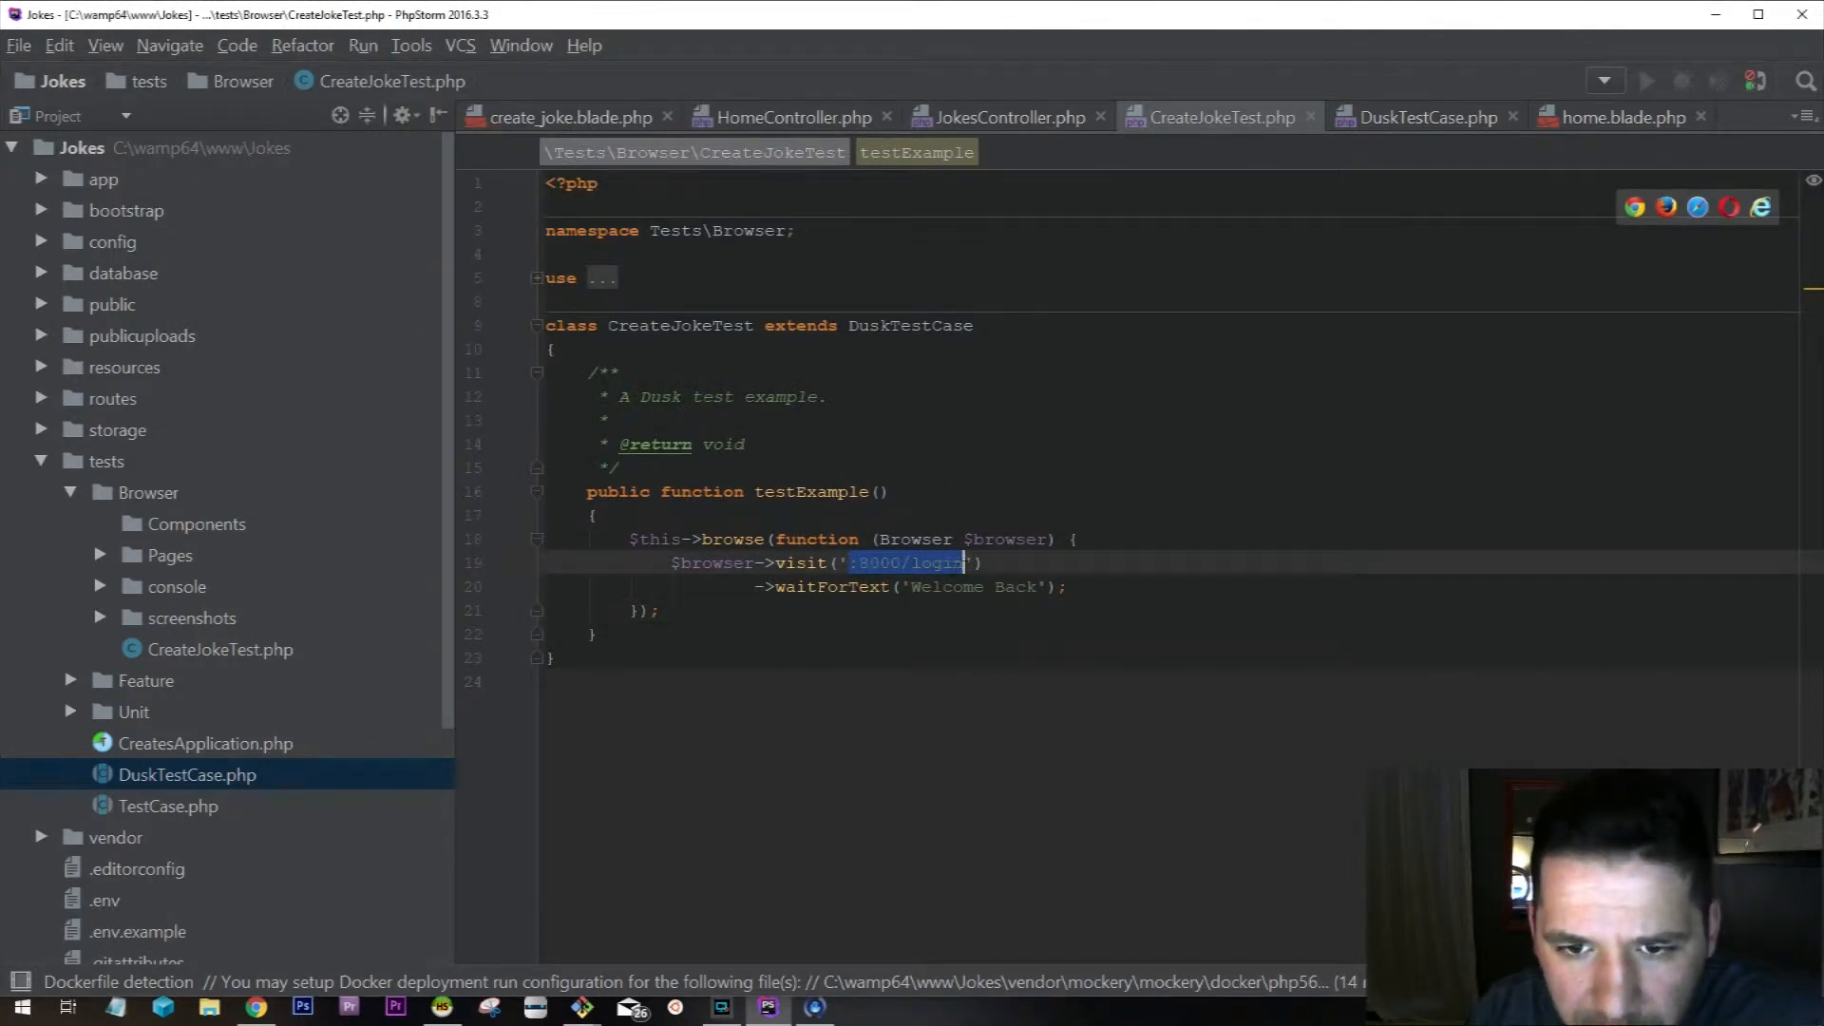
text(http://localhost)
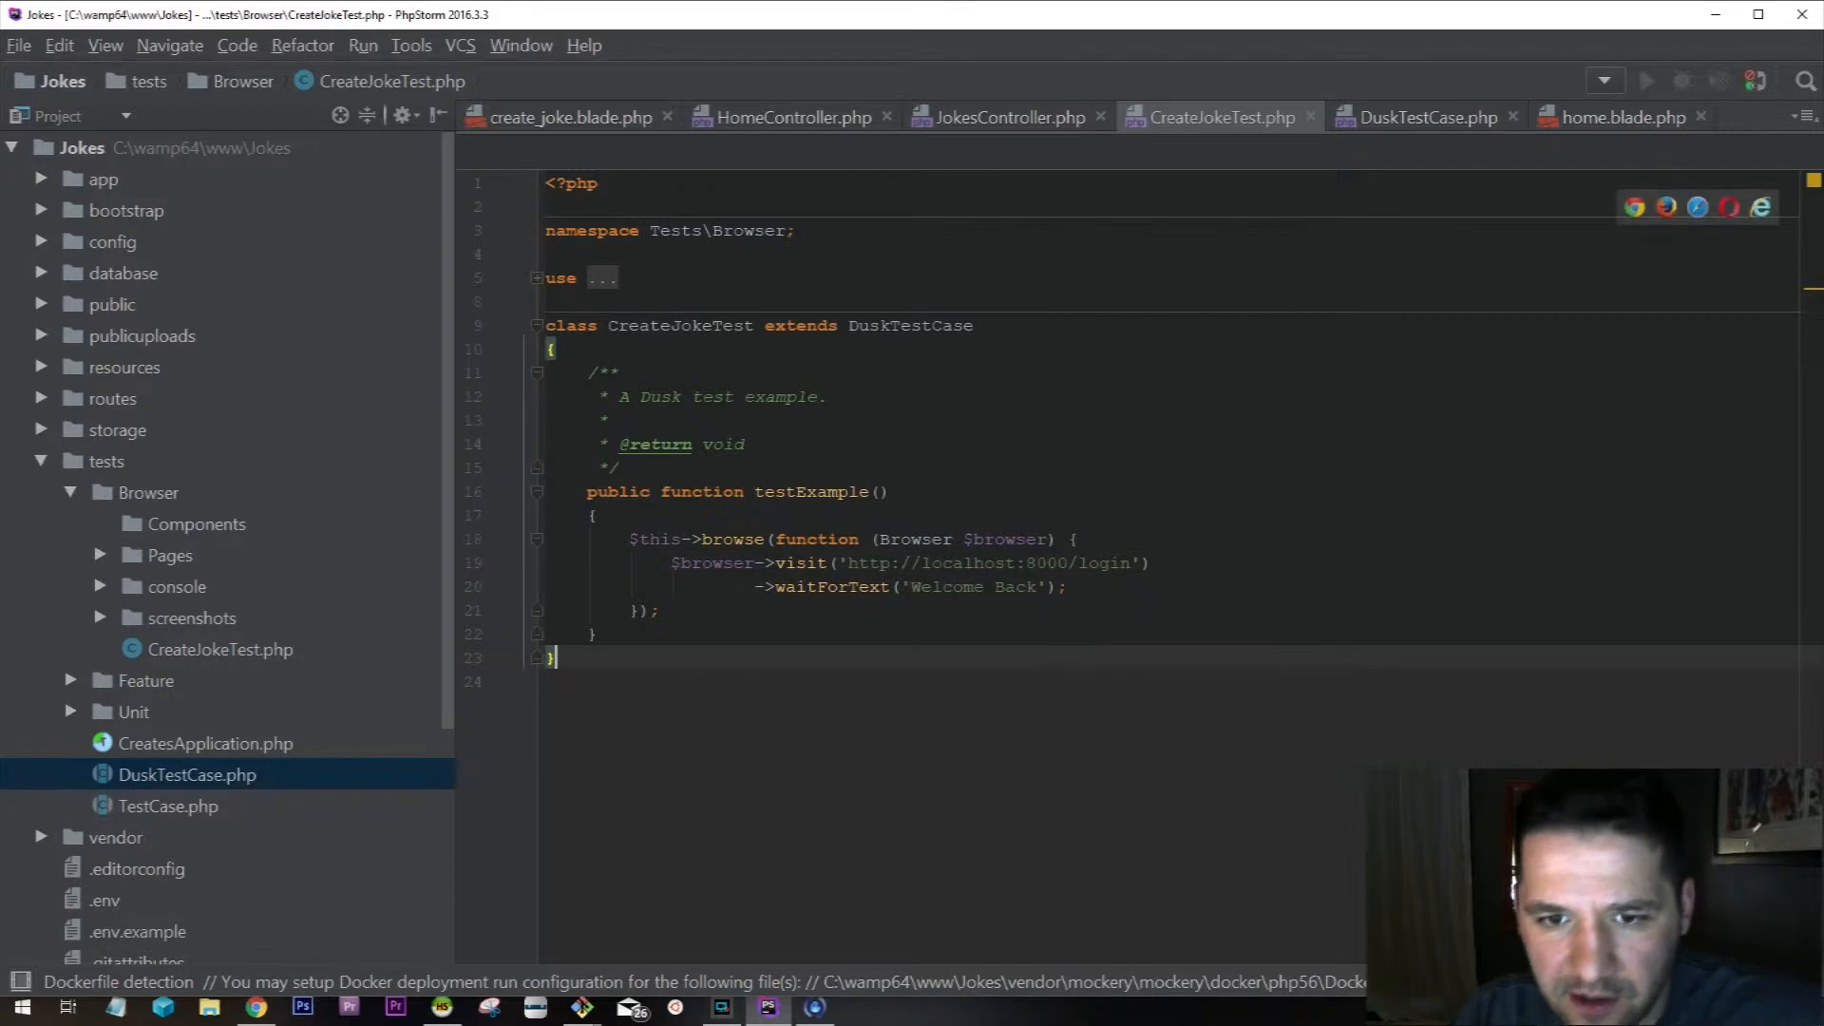
double_click(994, 563)
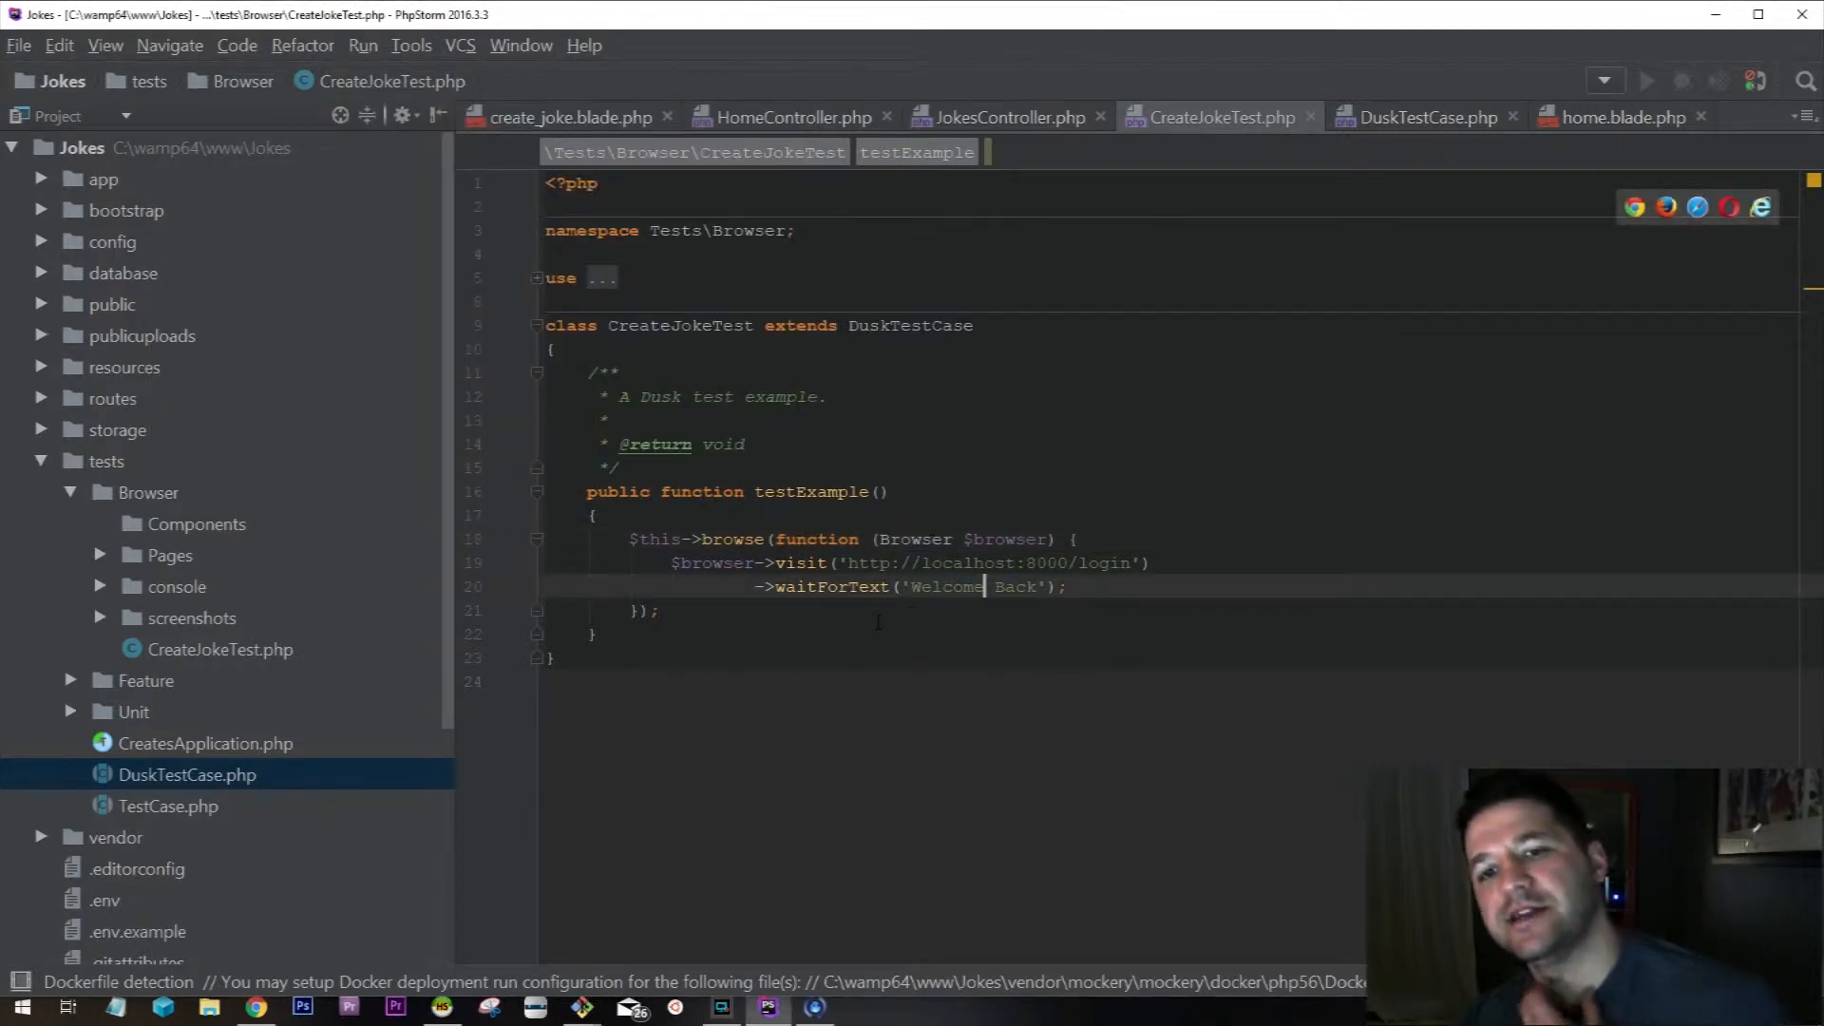
double_click(829, 587)
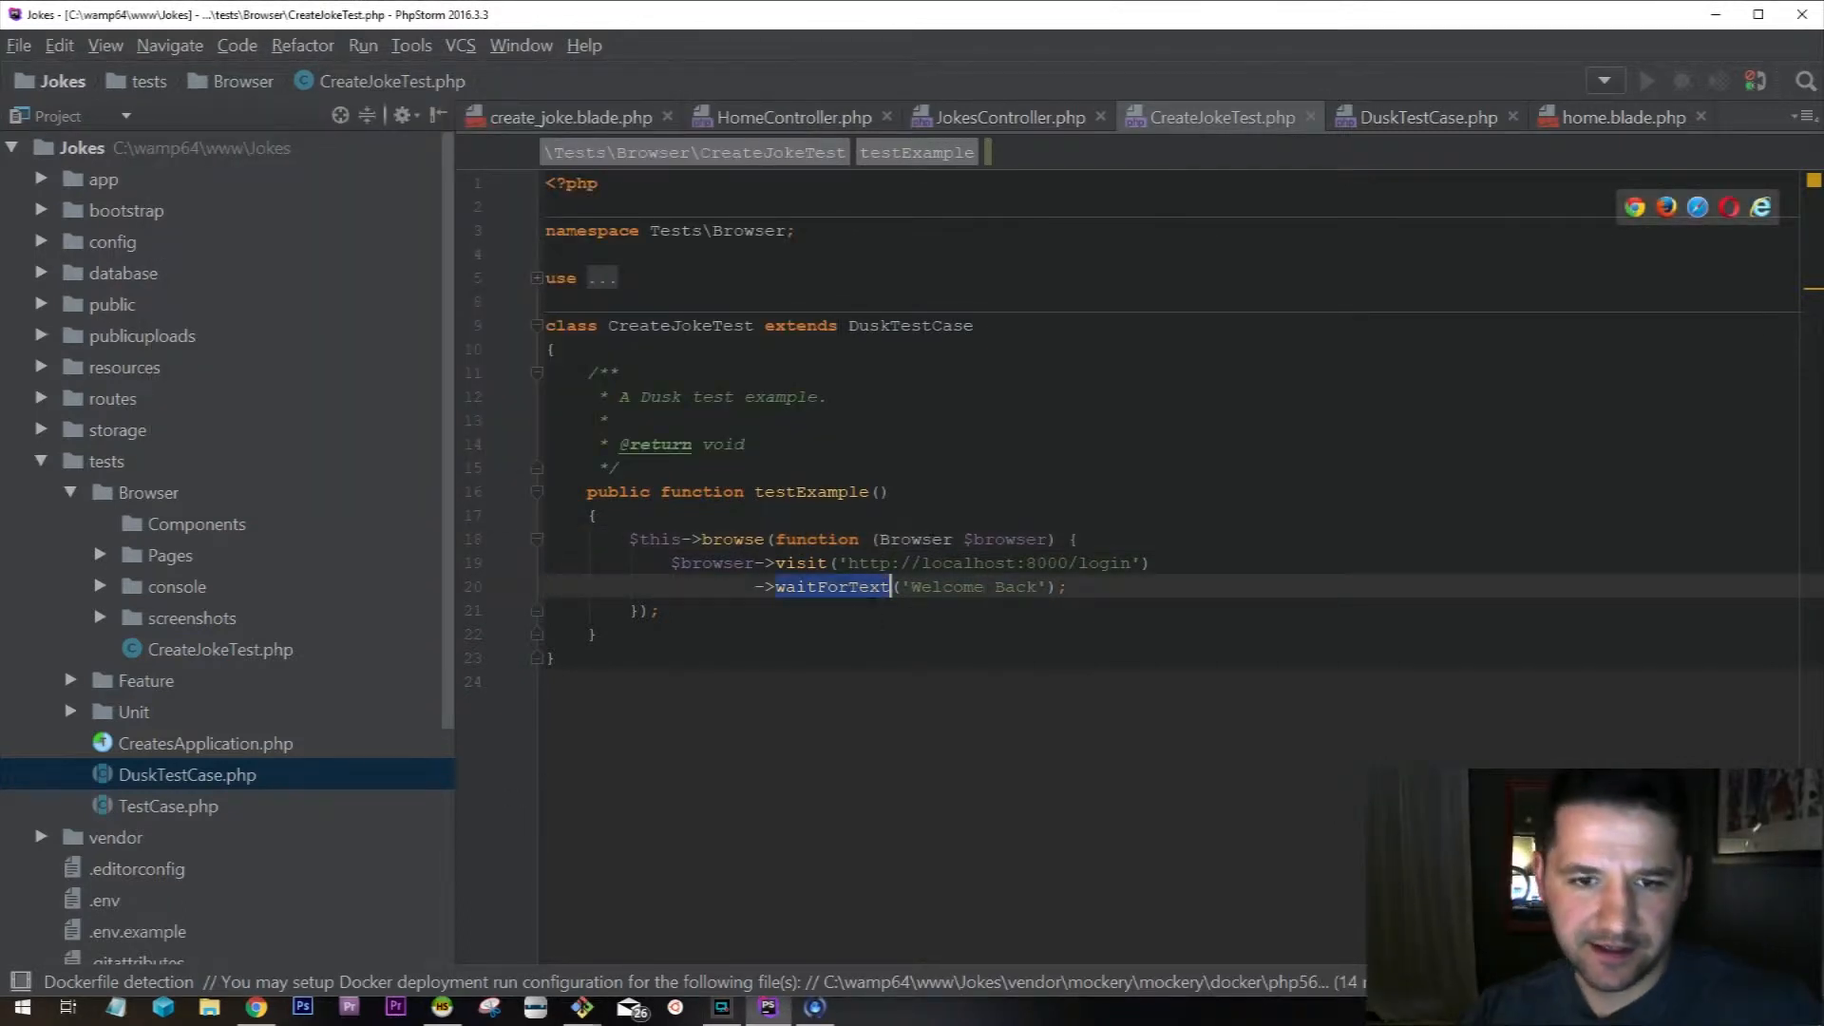
text(a)
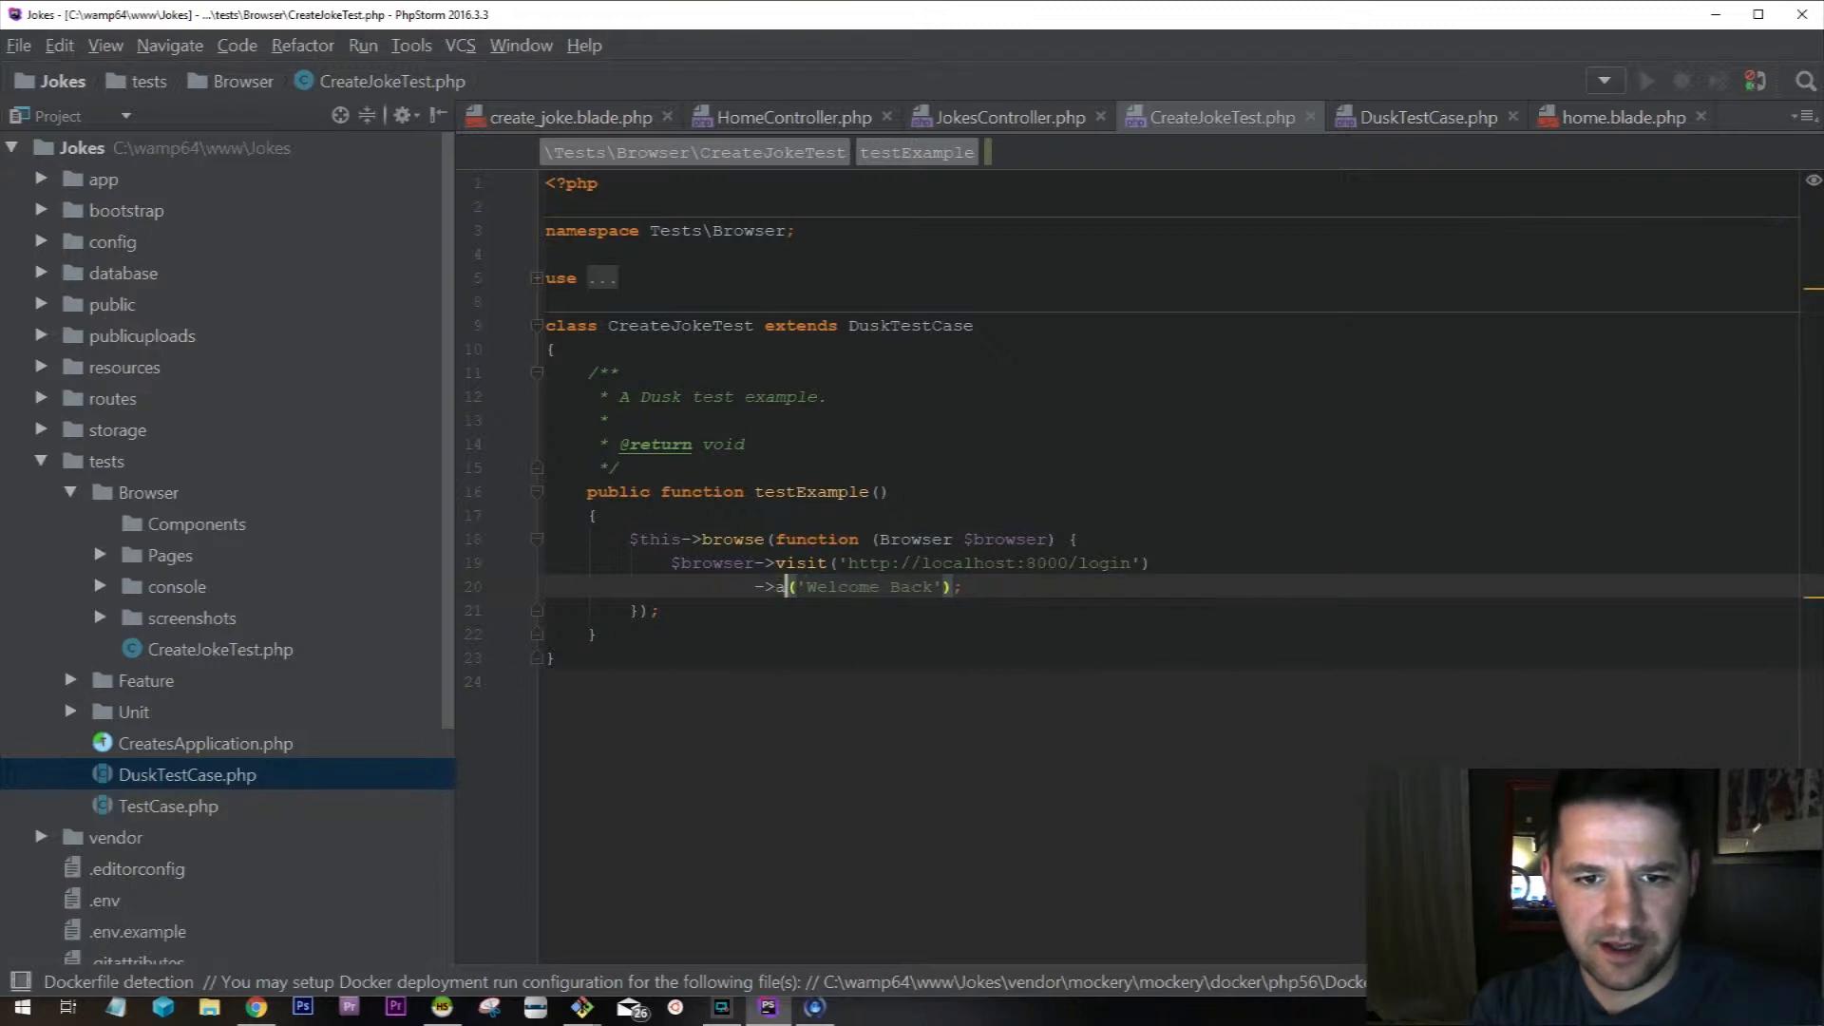
text(ssetSee)
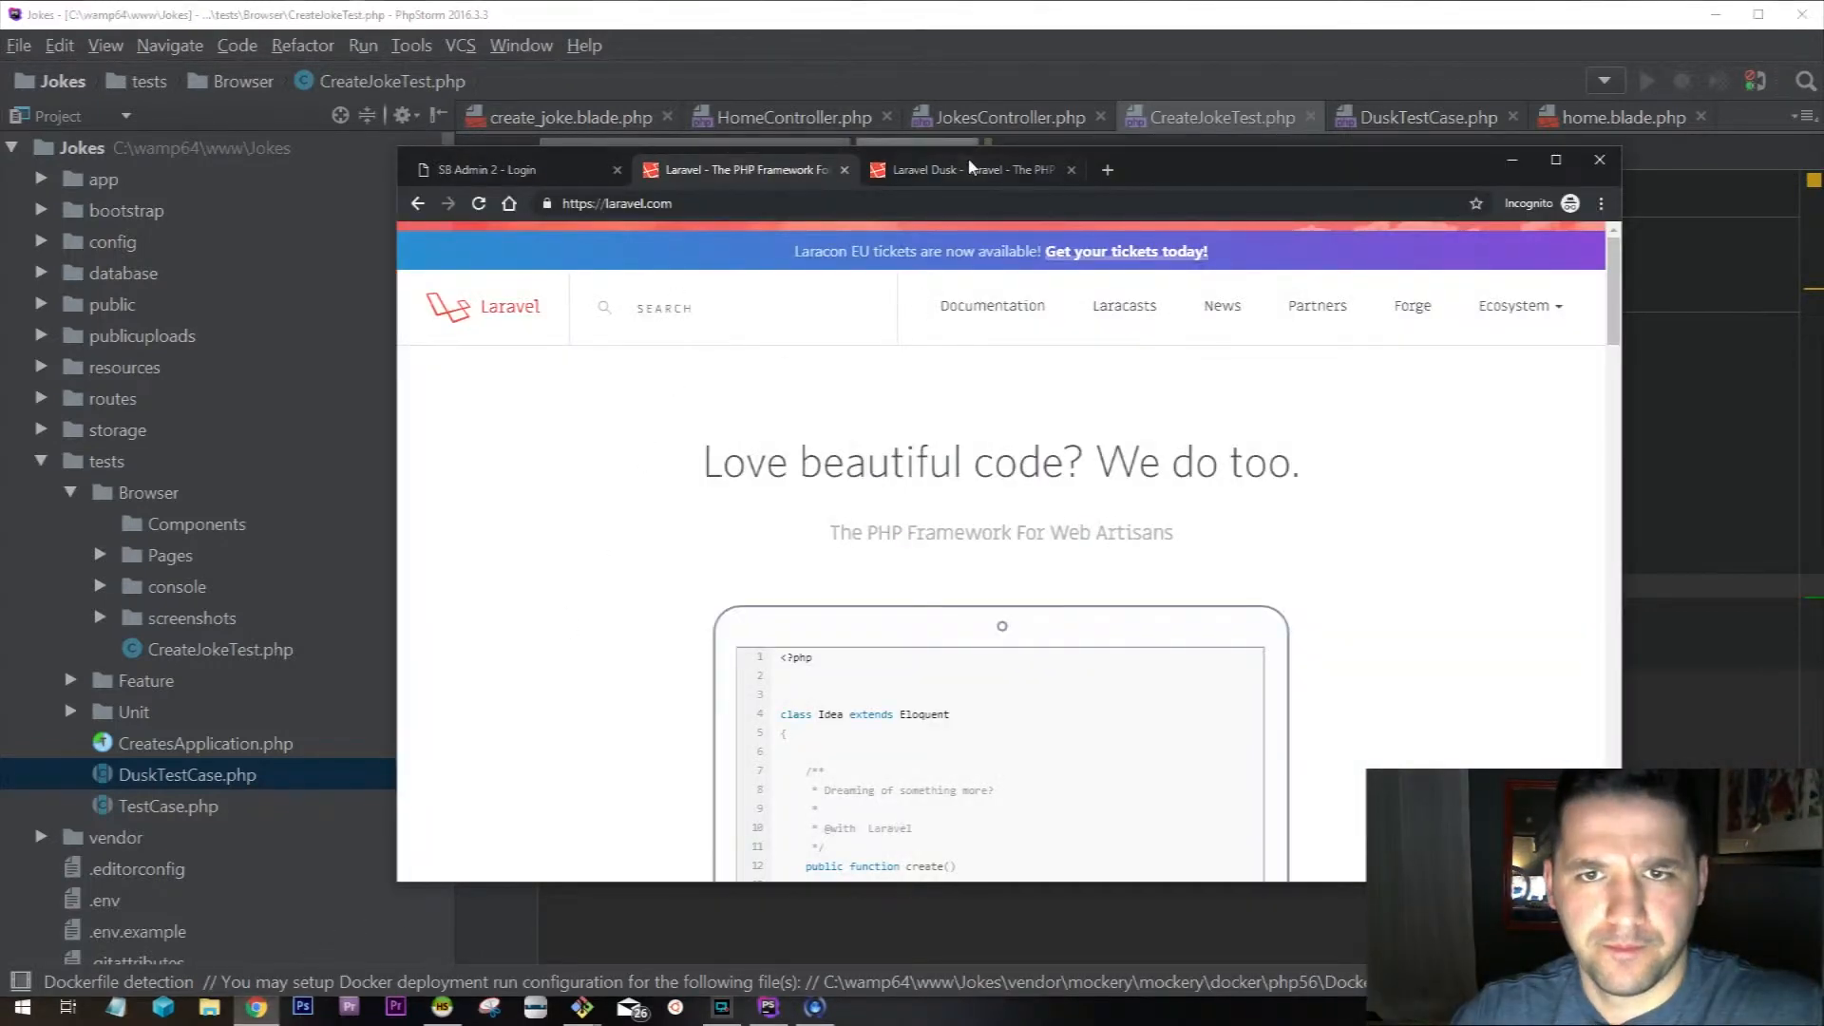
click(963, 169)
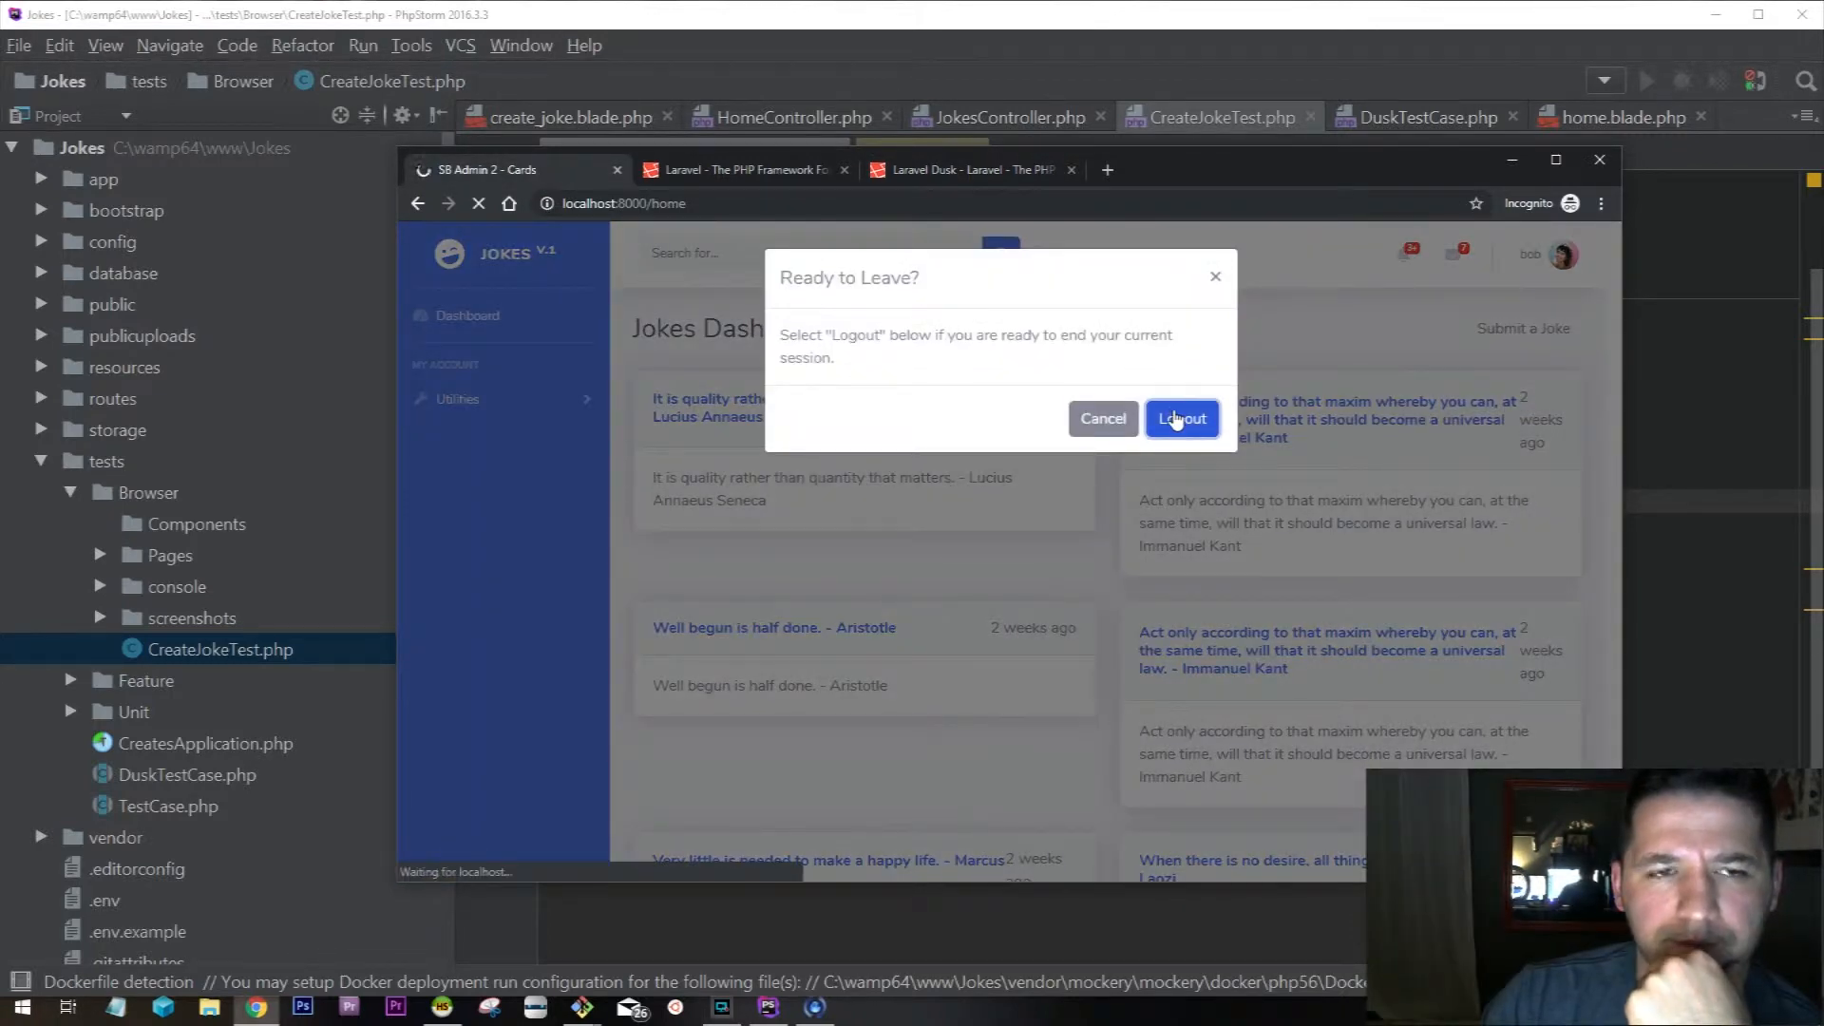
click(1181, 418)
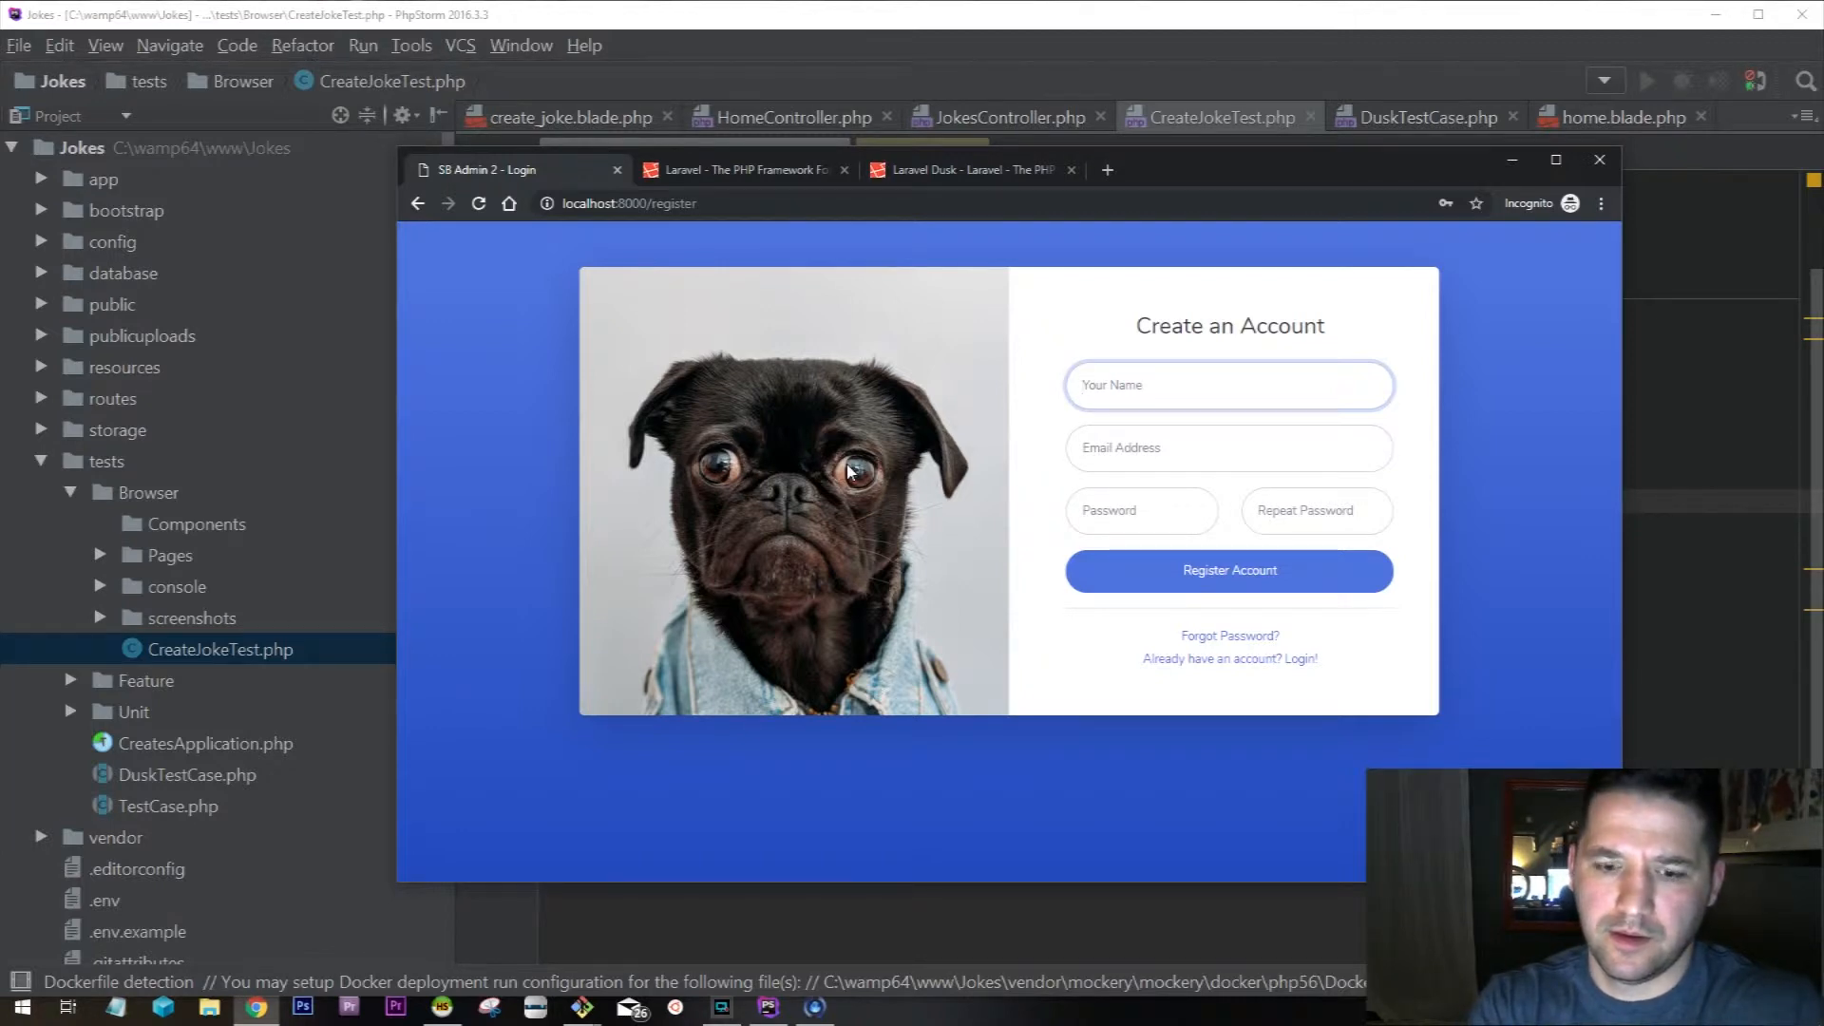
text(bobby)
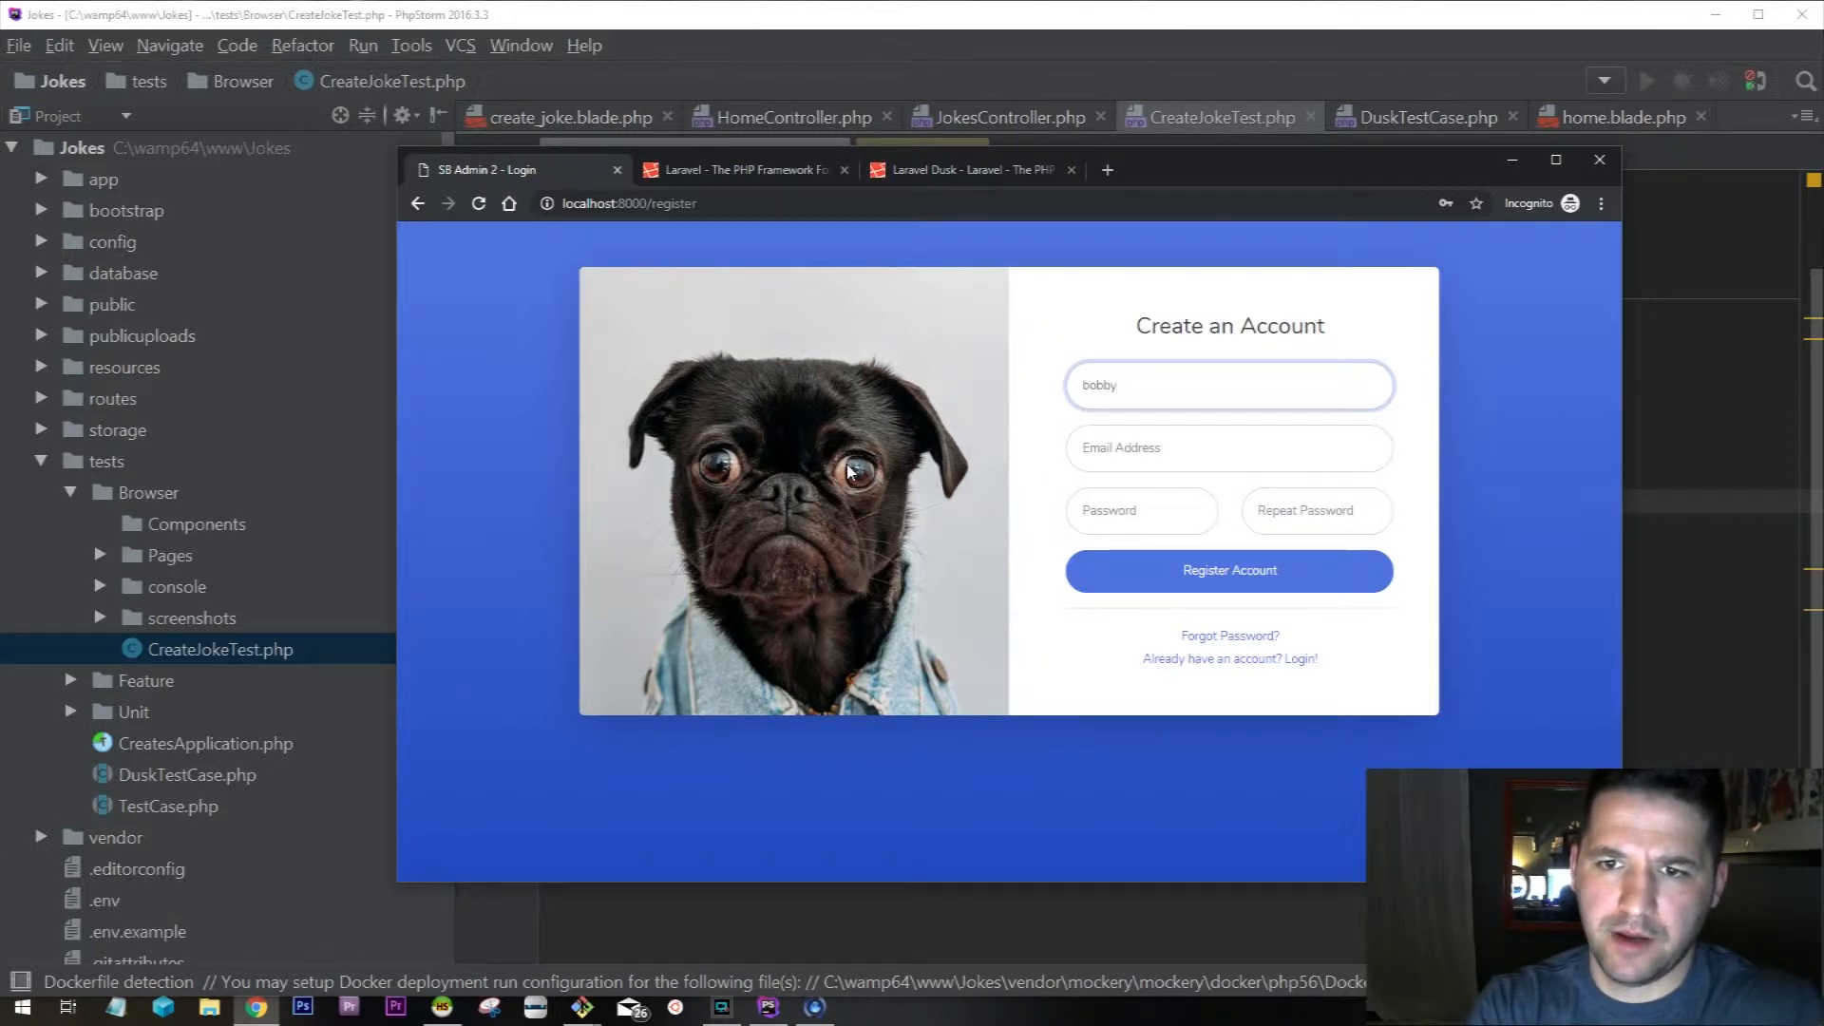
text(bob-900@)
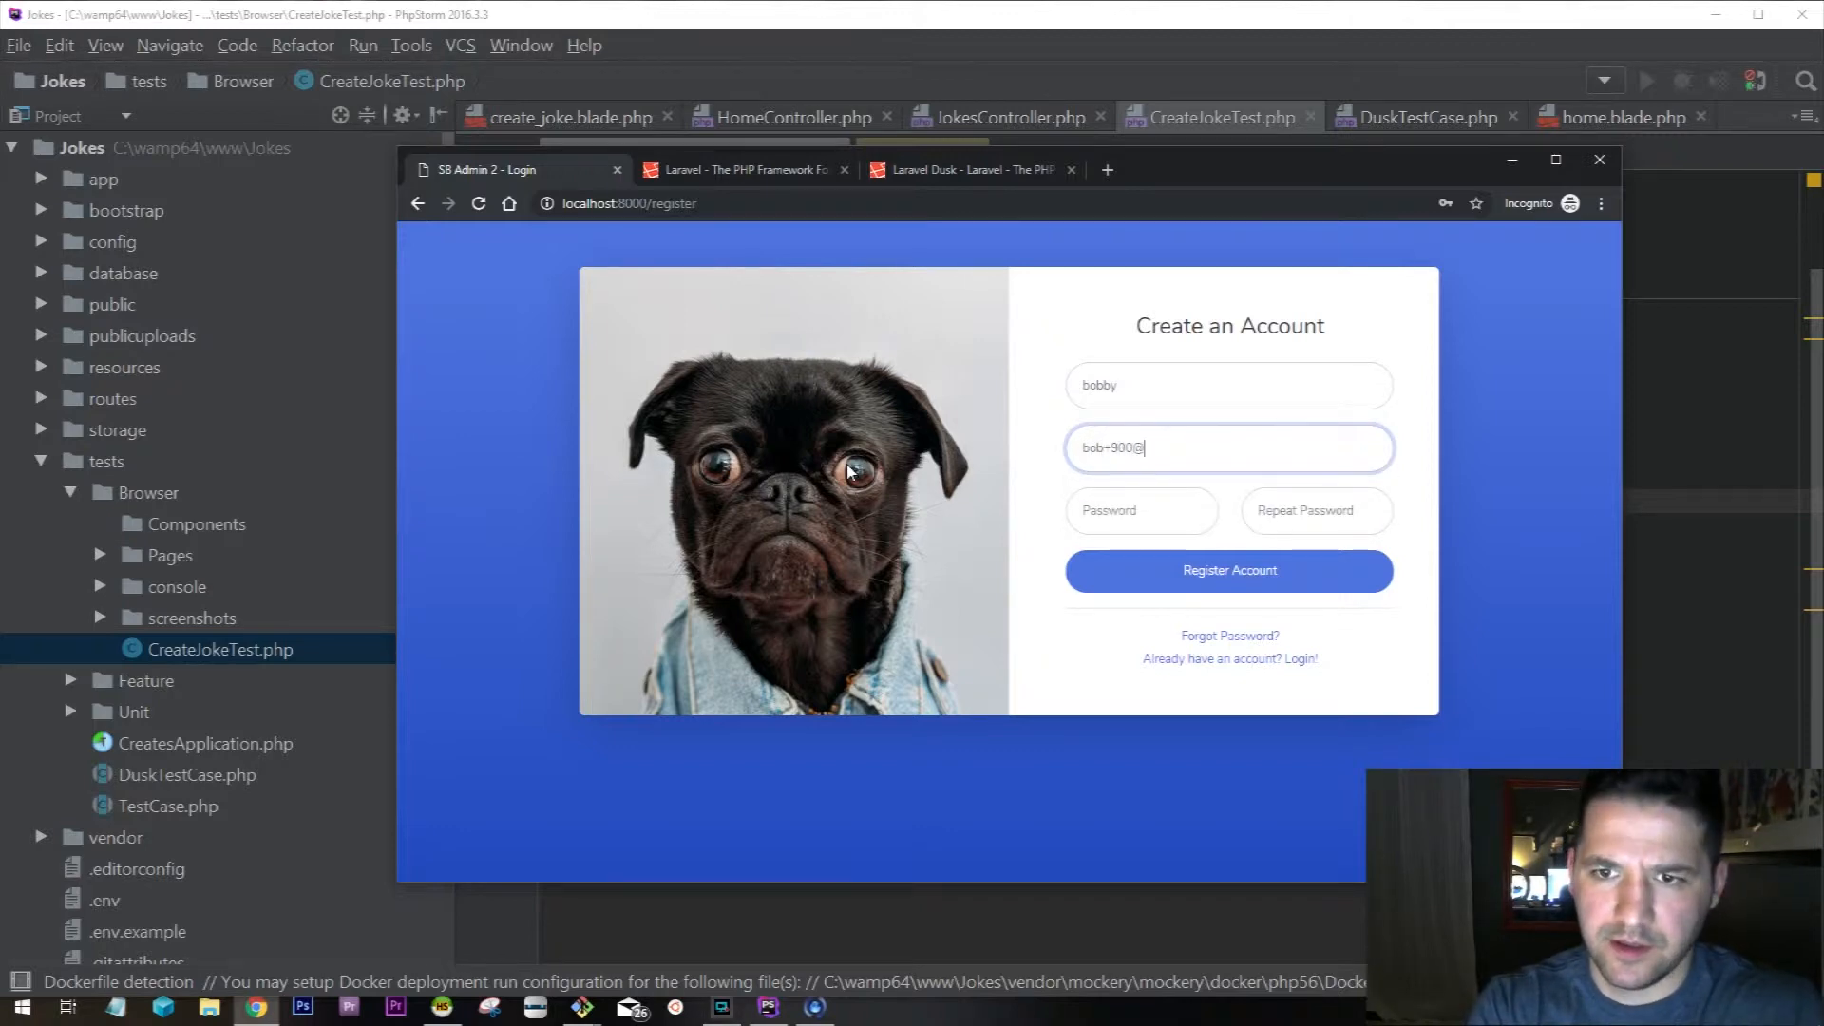
text(test@me.com)
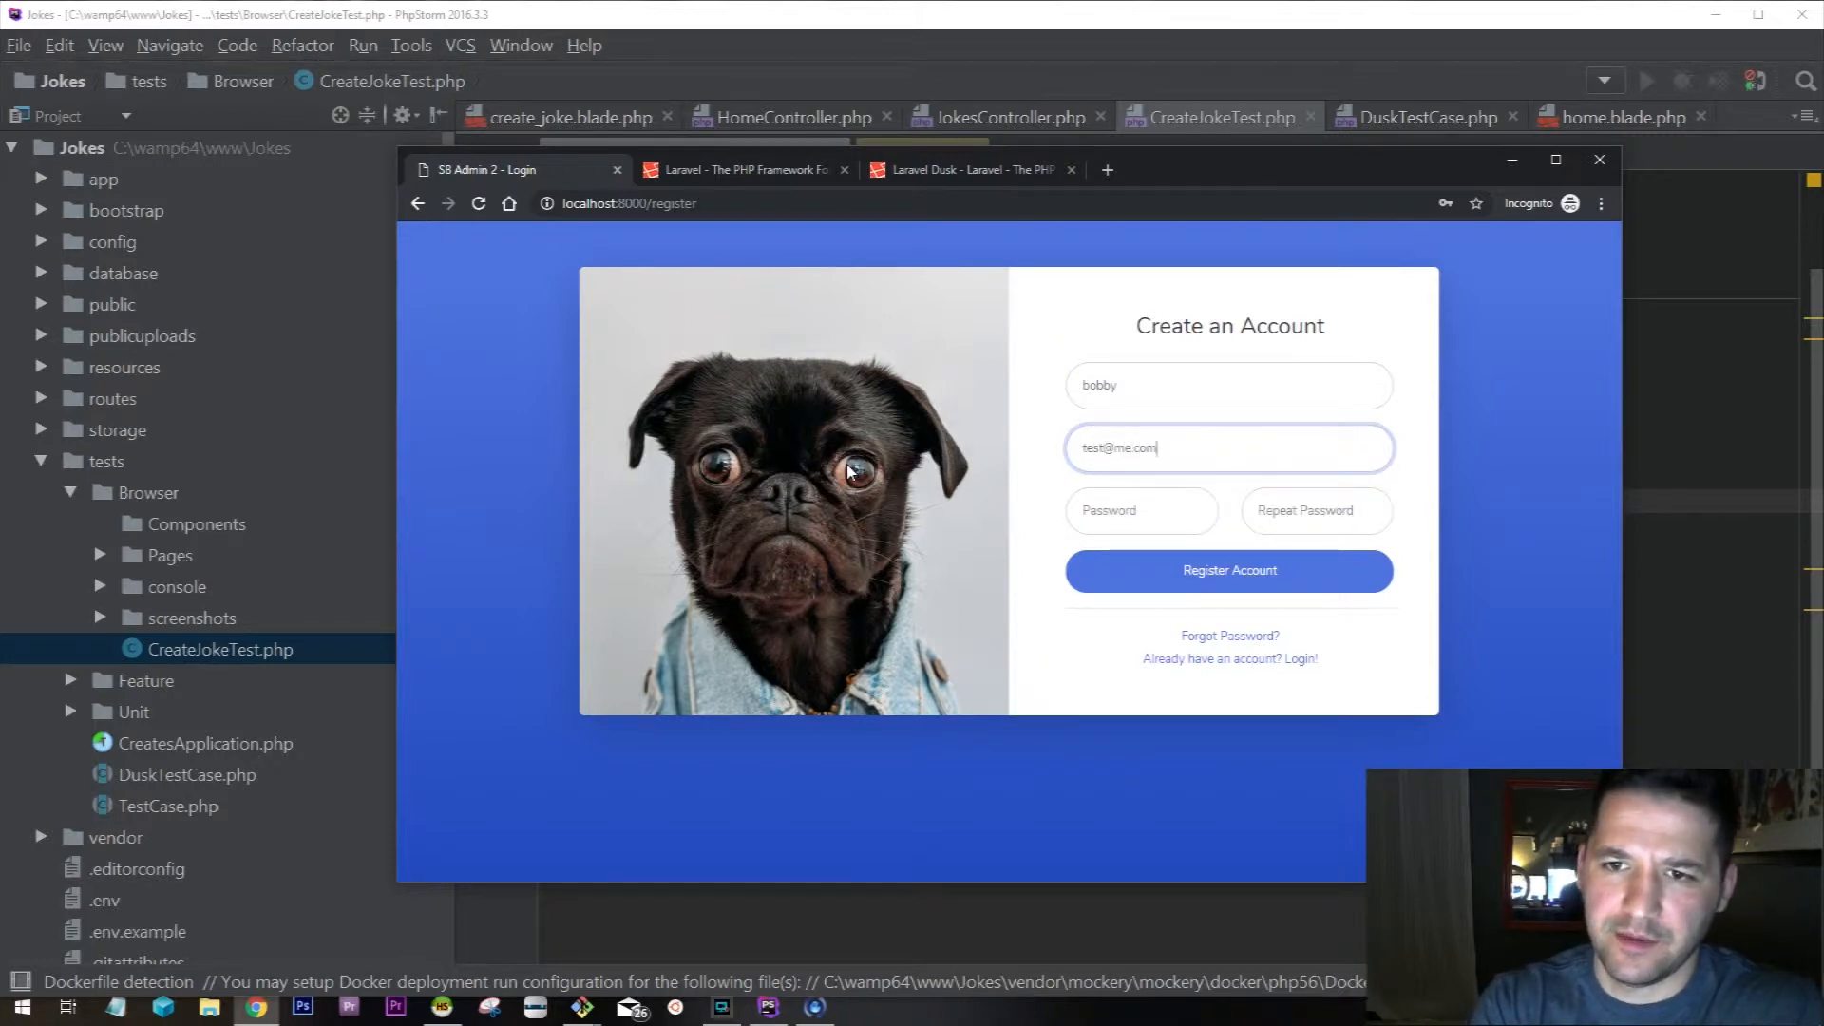
click(1228, 570)
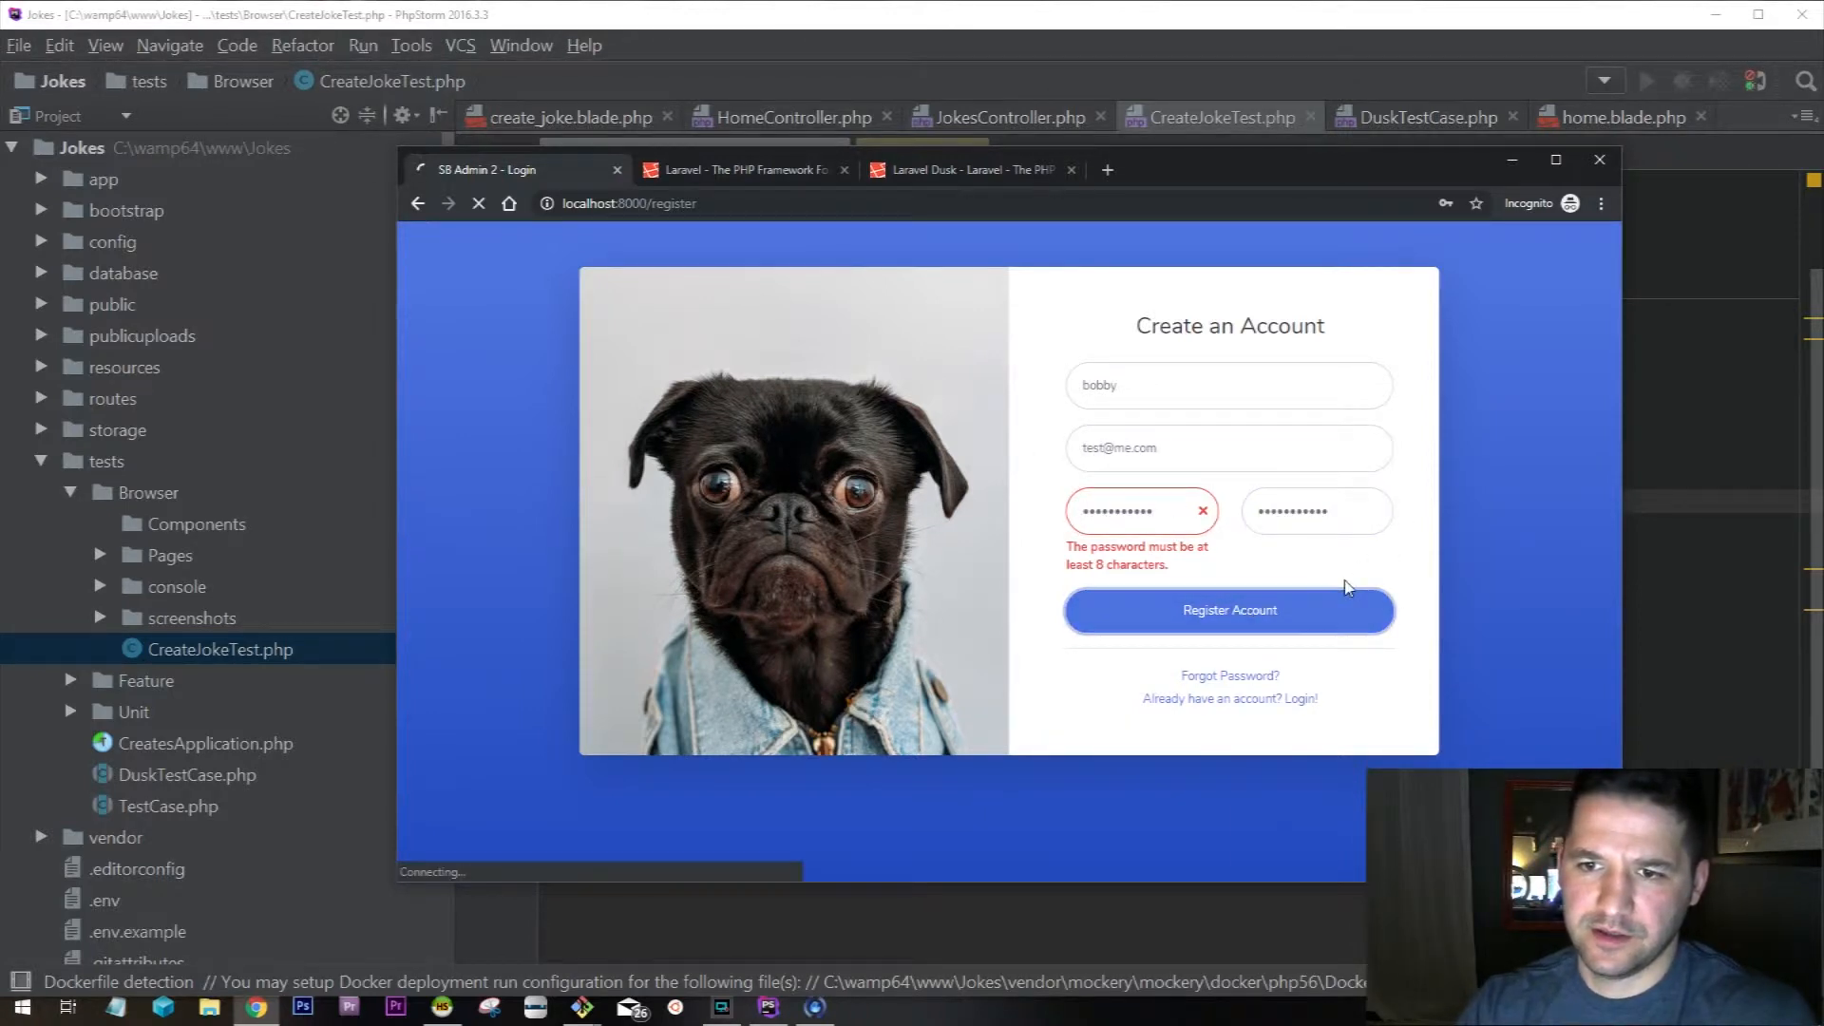
click(1228, 610)
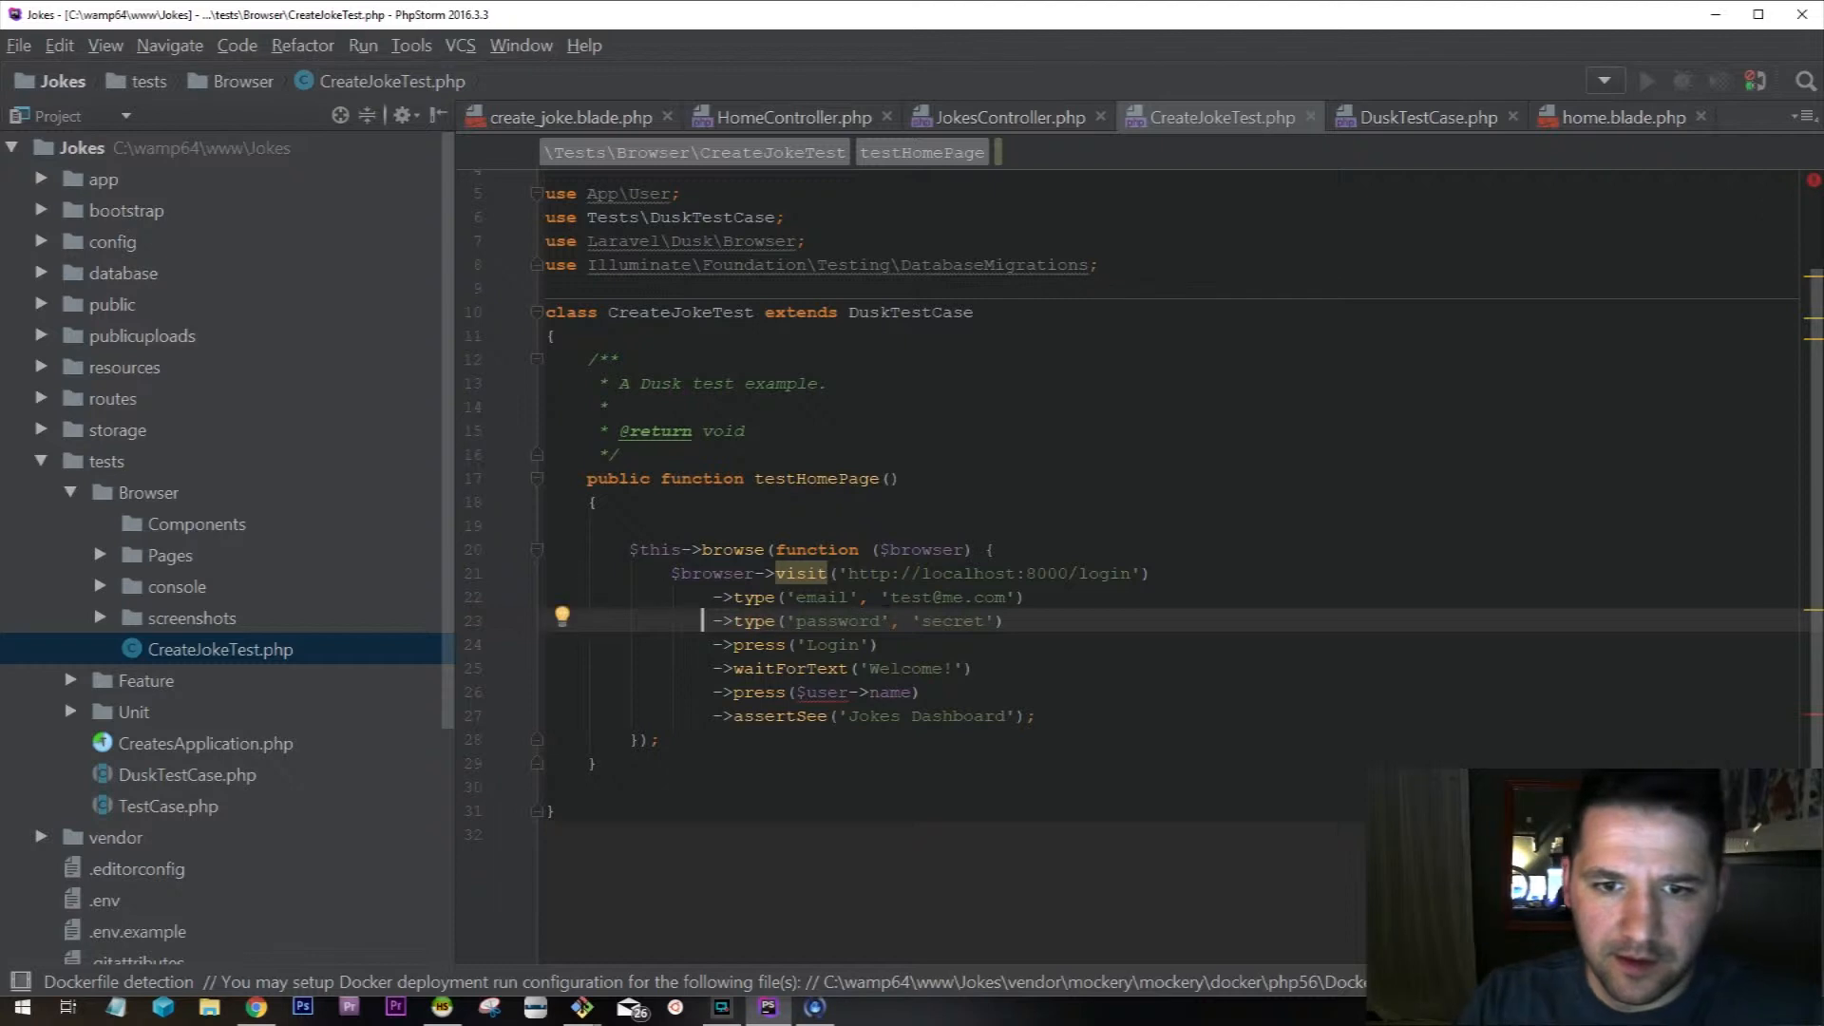
double_click(952, 621)
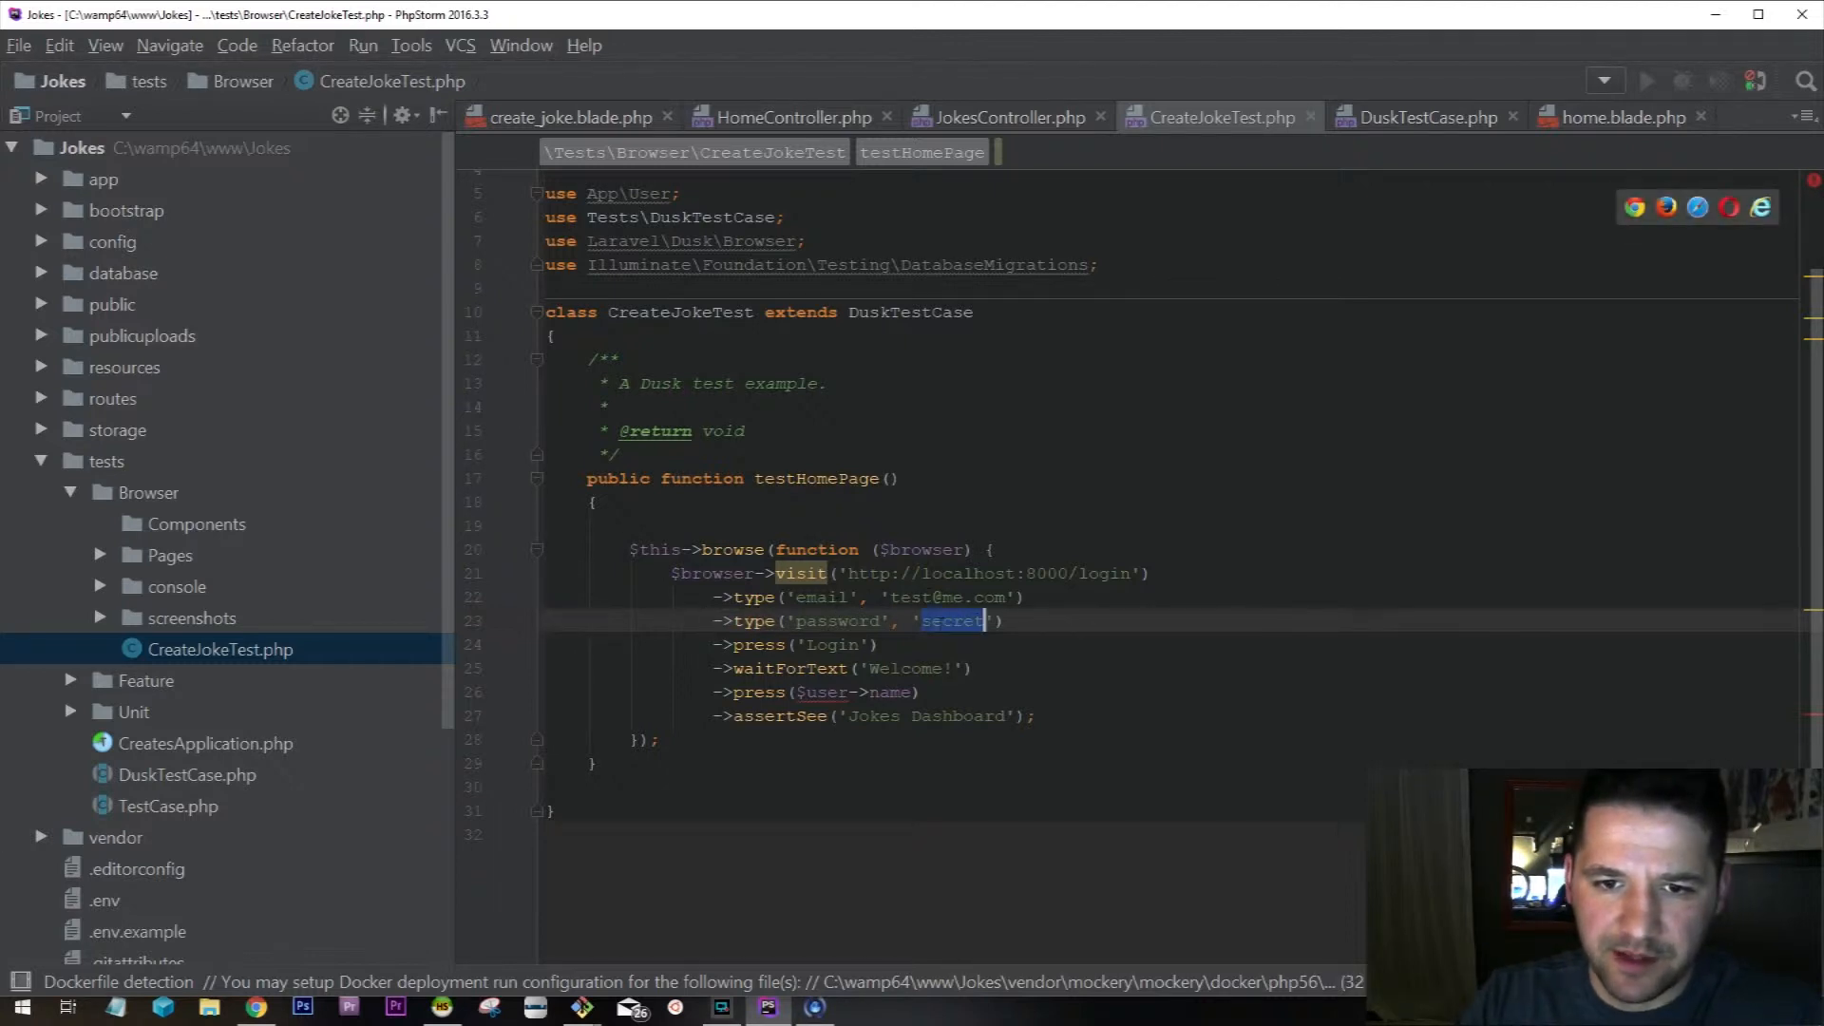
text(test@me.com)
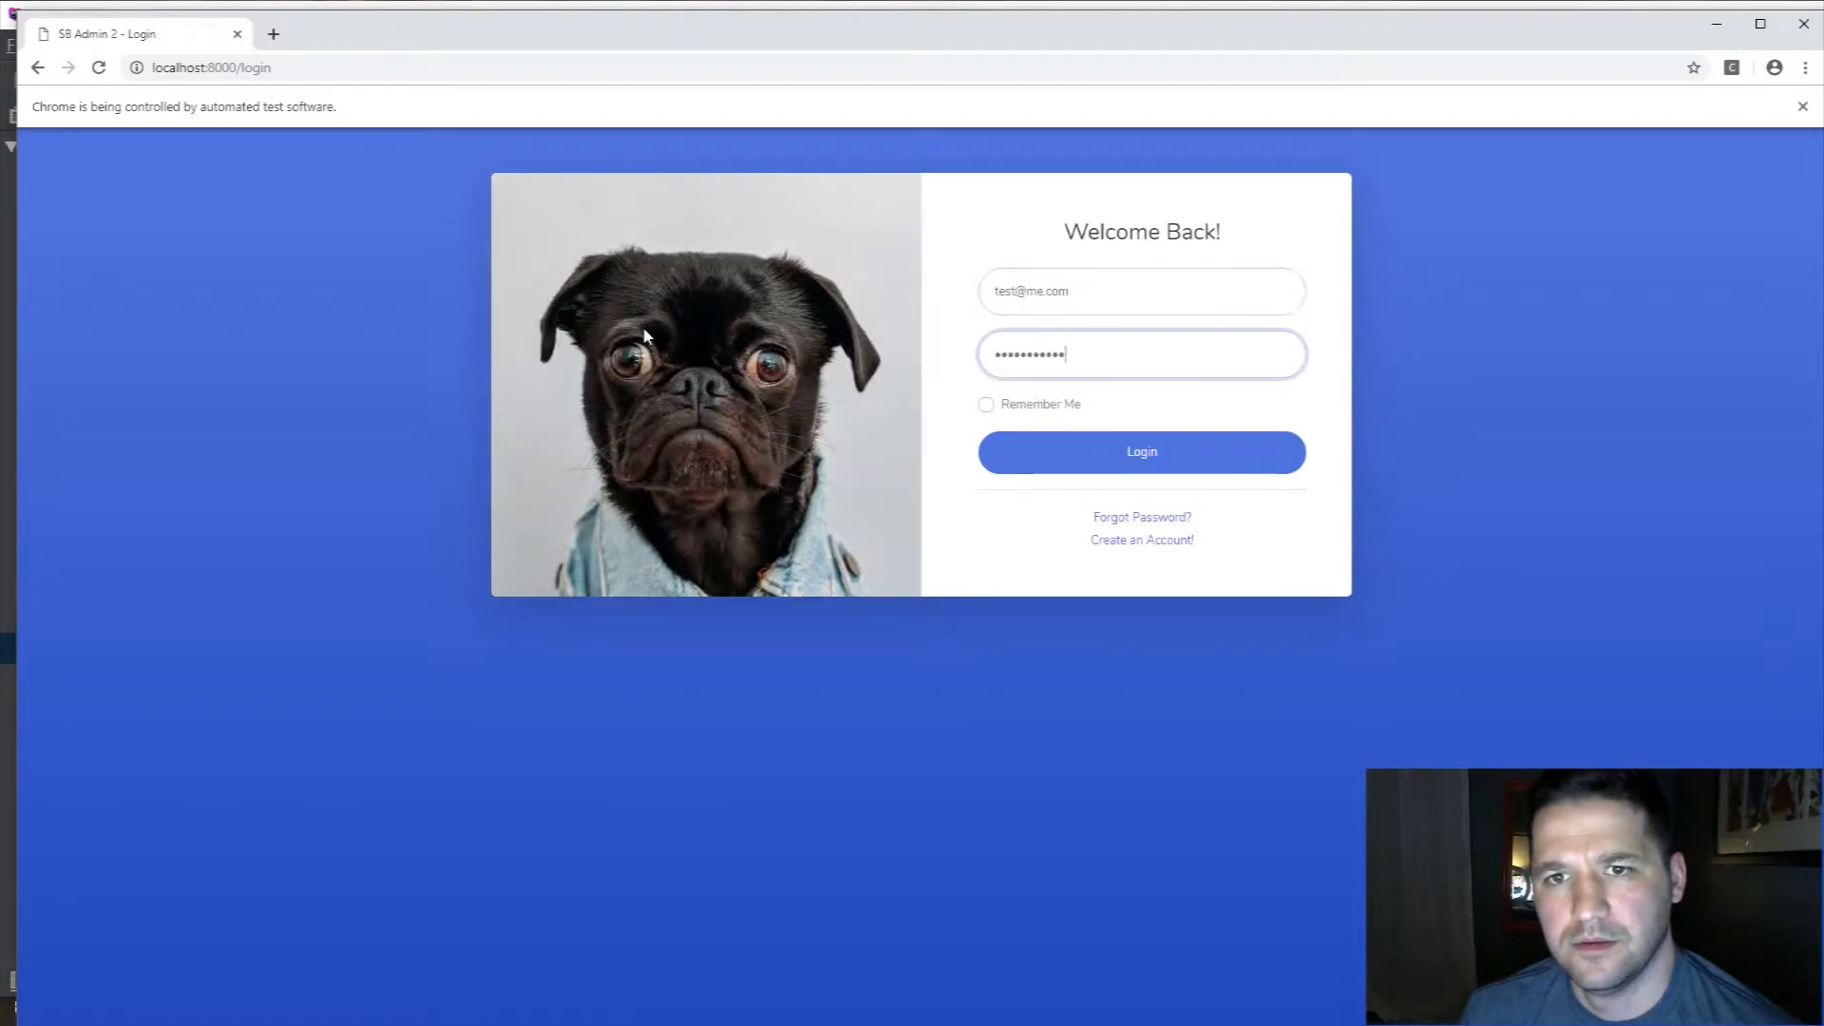
Watch Dusk fill the Welcome Back login form, then return to CreateJokeTest.
click(1141, 452)
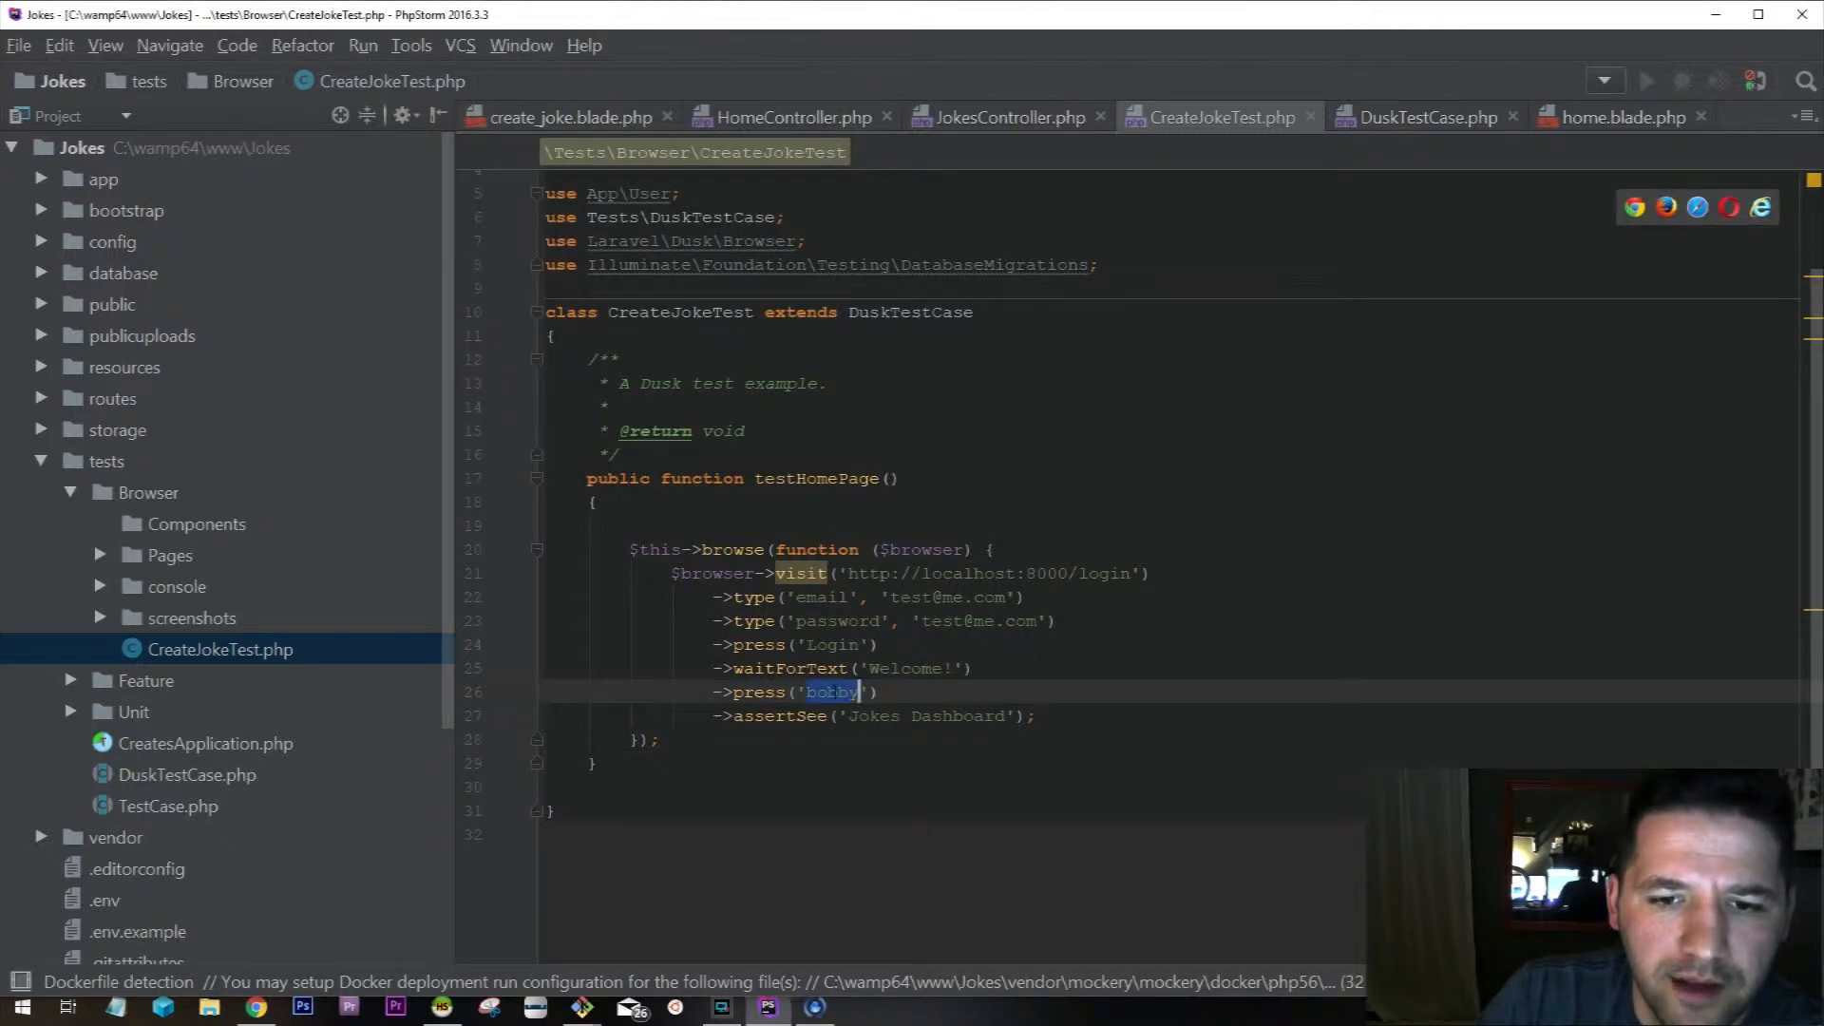
Change the press() call from $user->name to the fixed name 'bobby'.
click(834, 691)
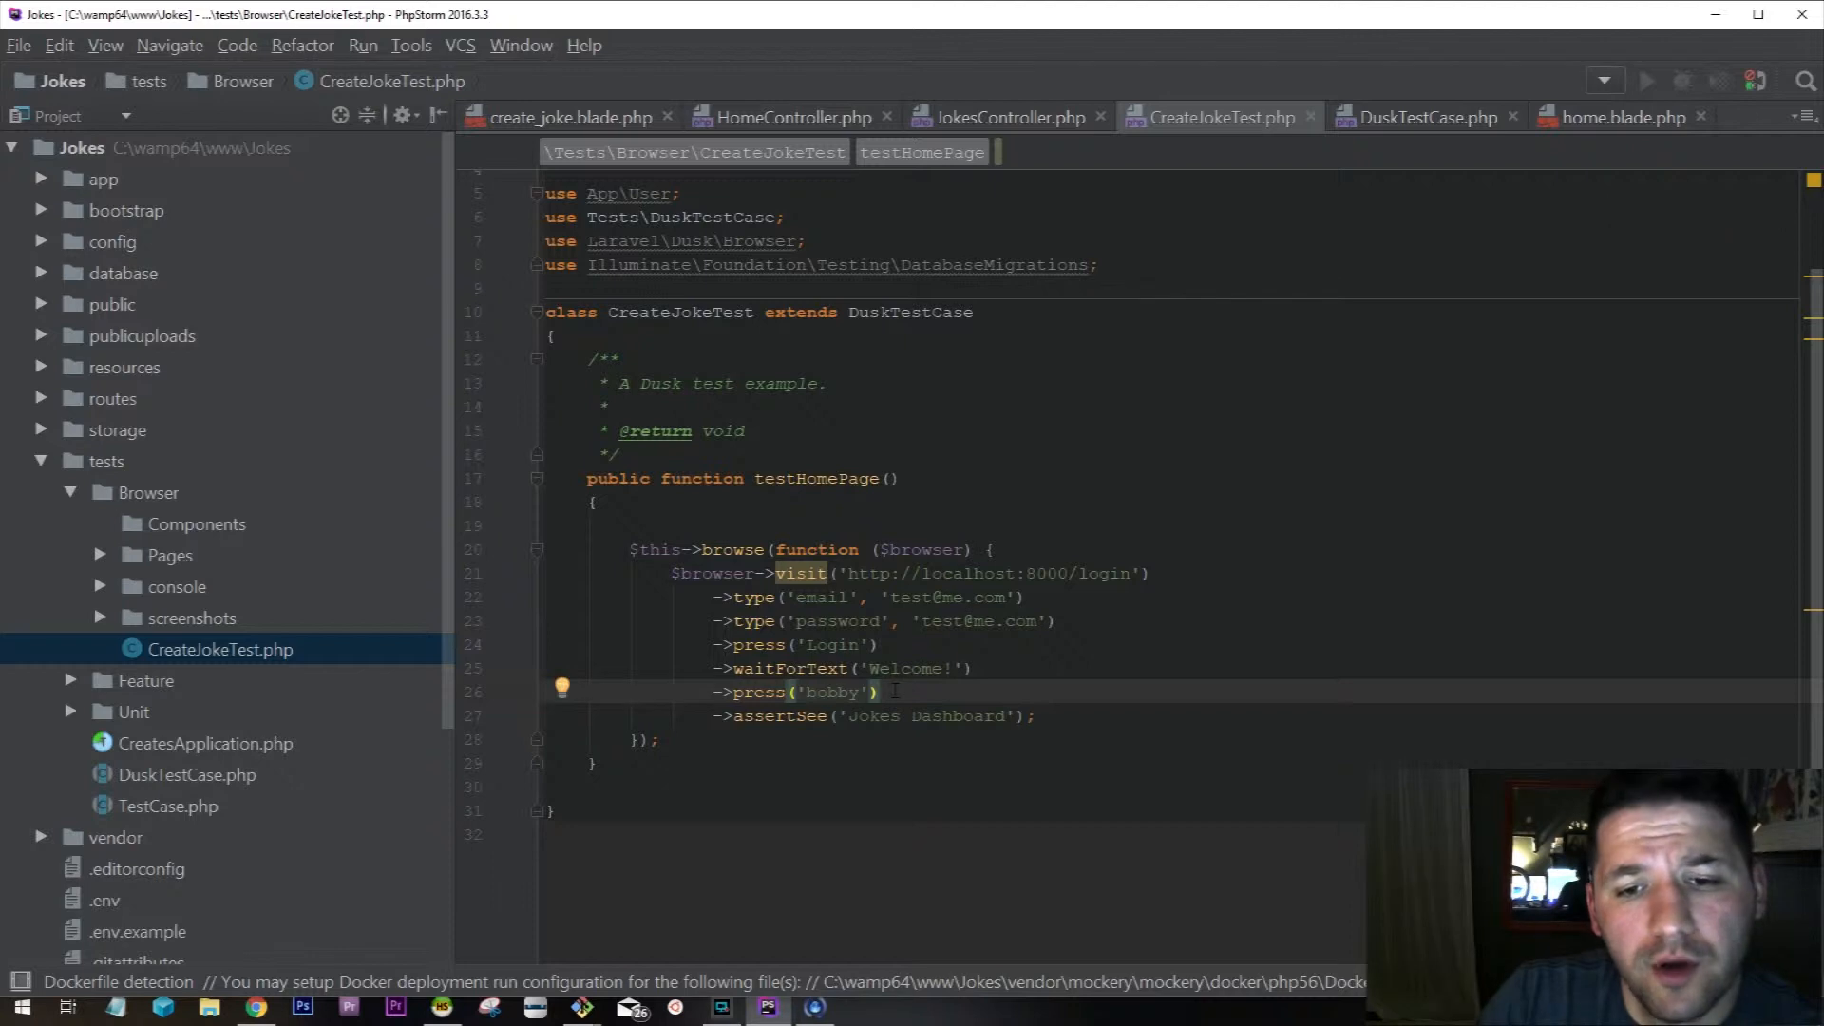
mouse_move(258, 1007)
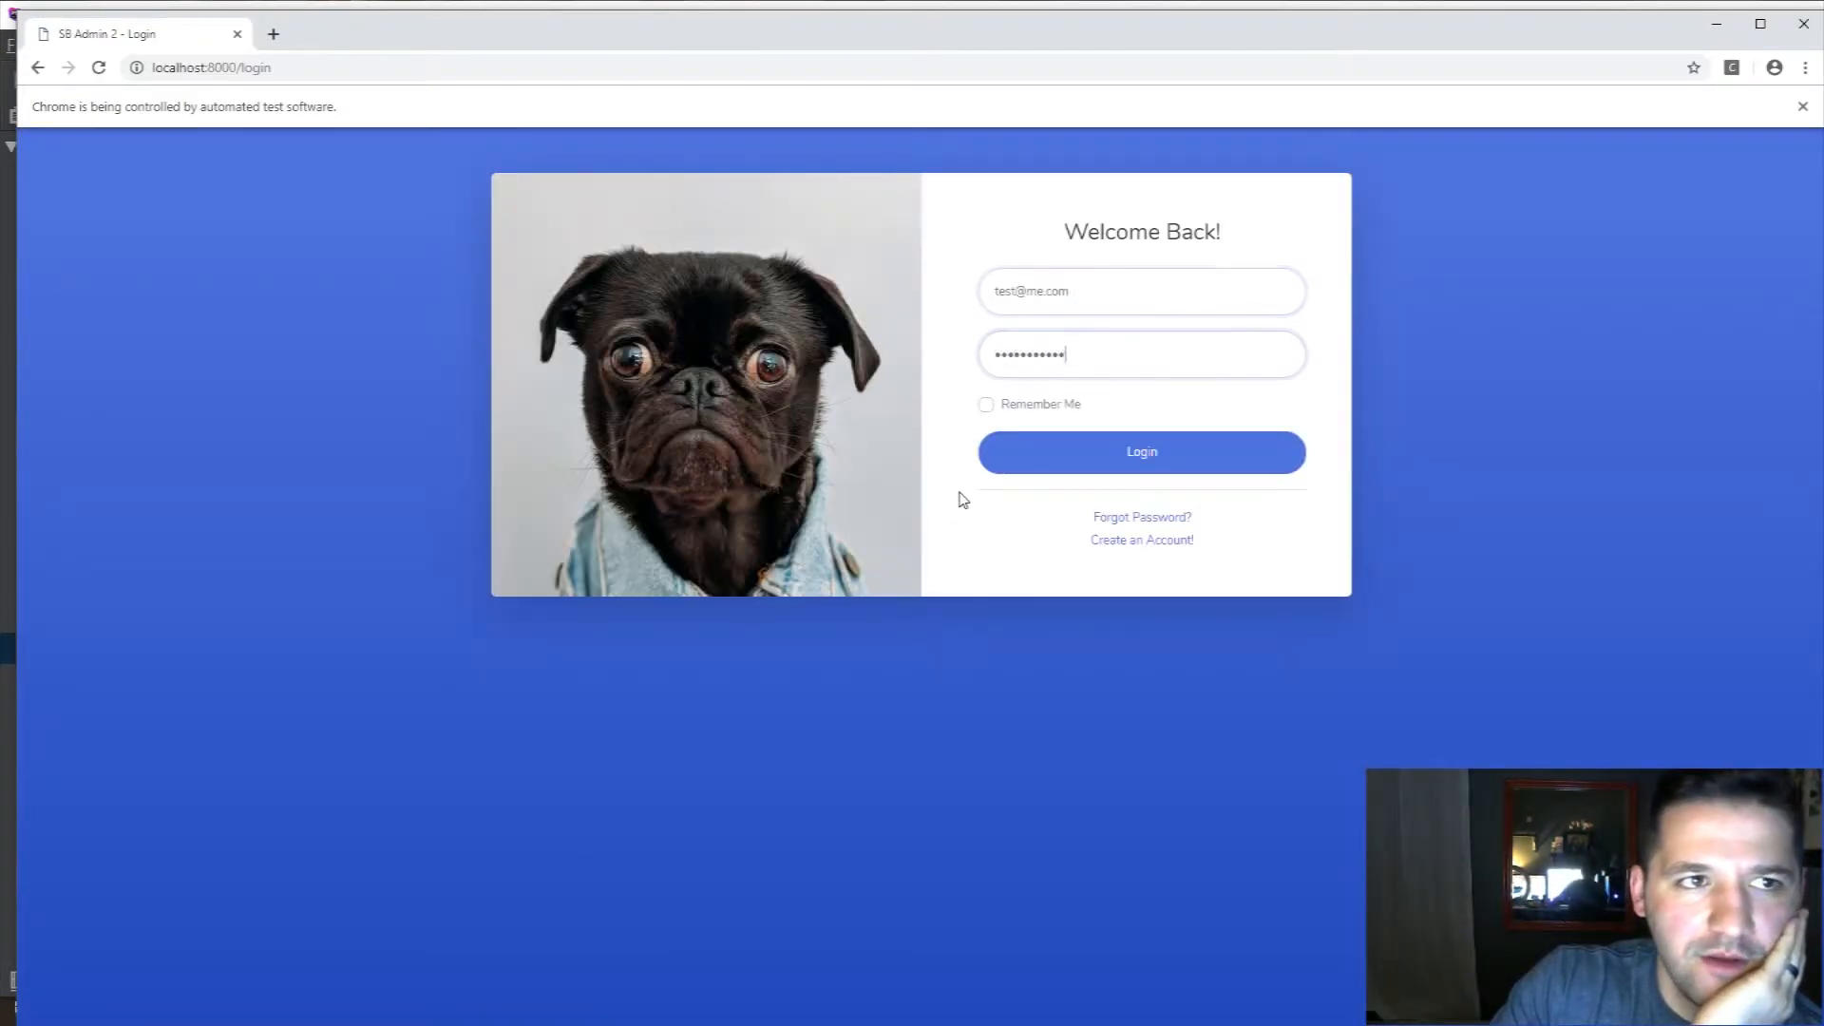
click(1142, 451)
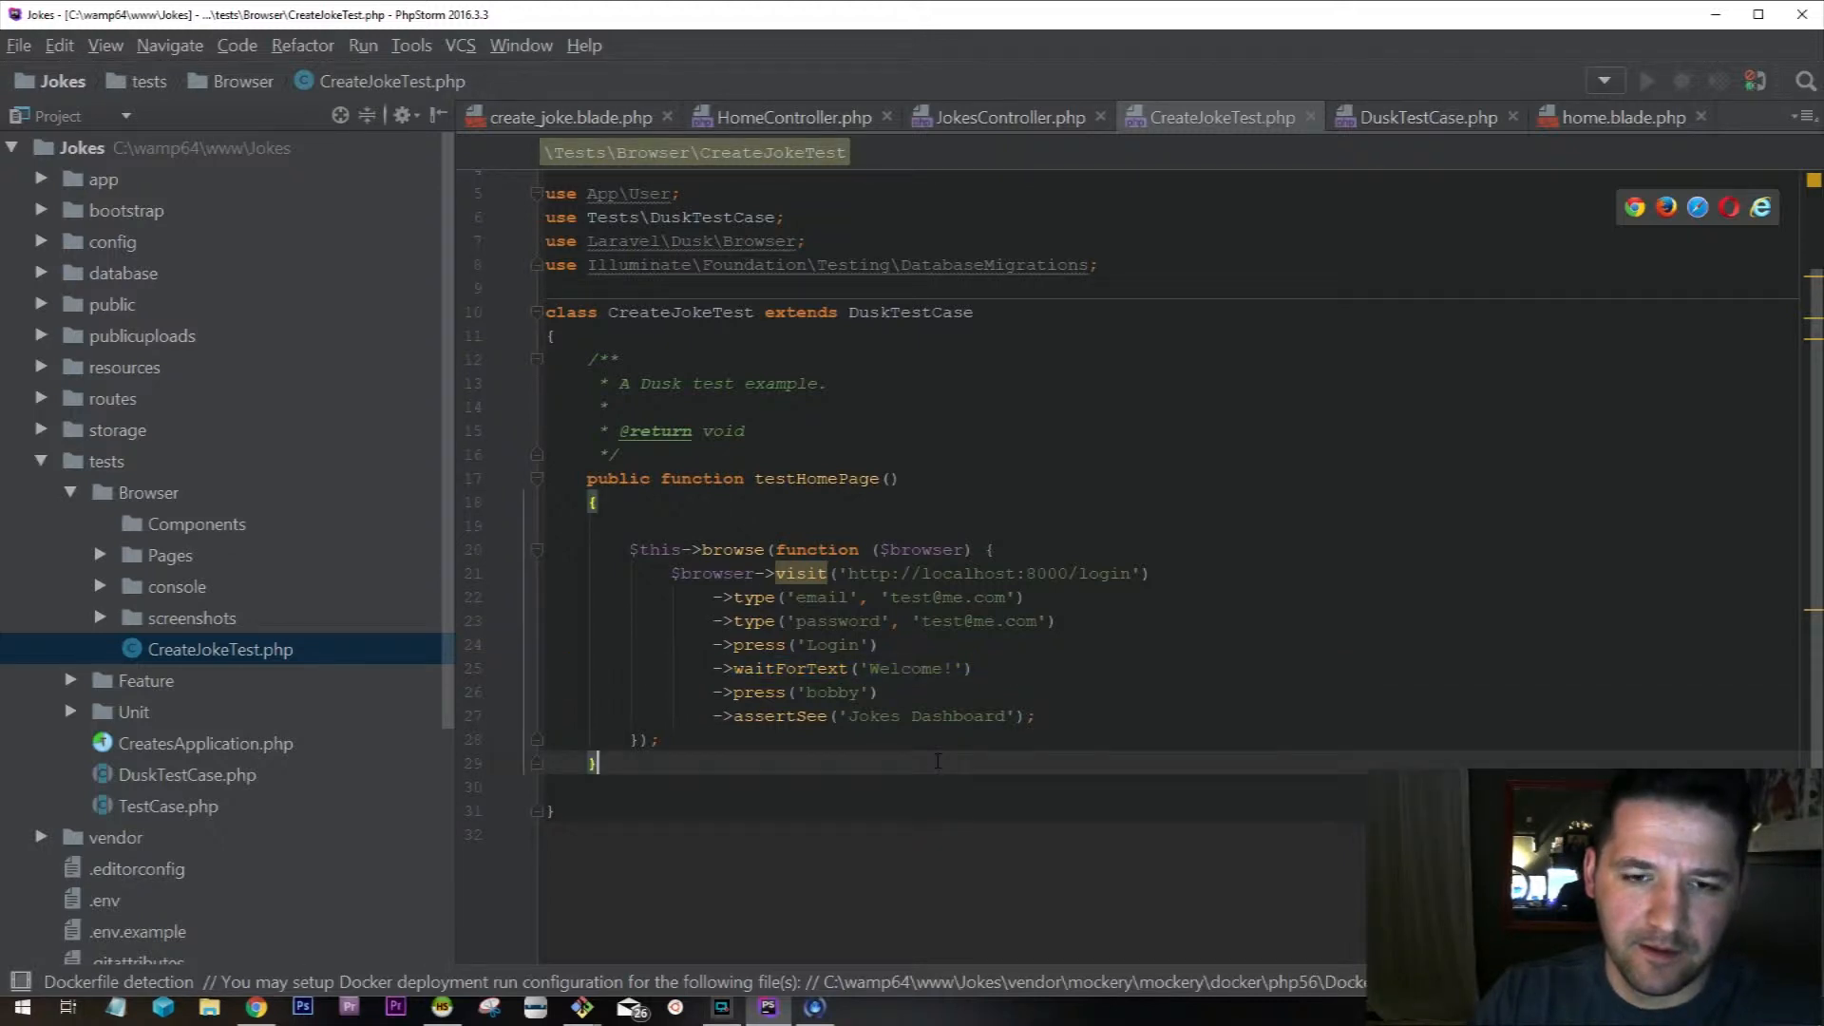
Replace 'Welcome!' with 'Jokes Dashboard' in waitForText and start a ->visit step before press('bobby').
double_click(924, 715)
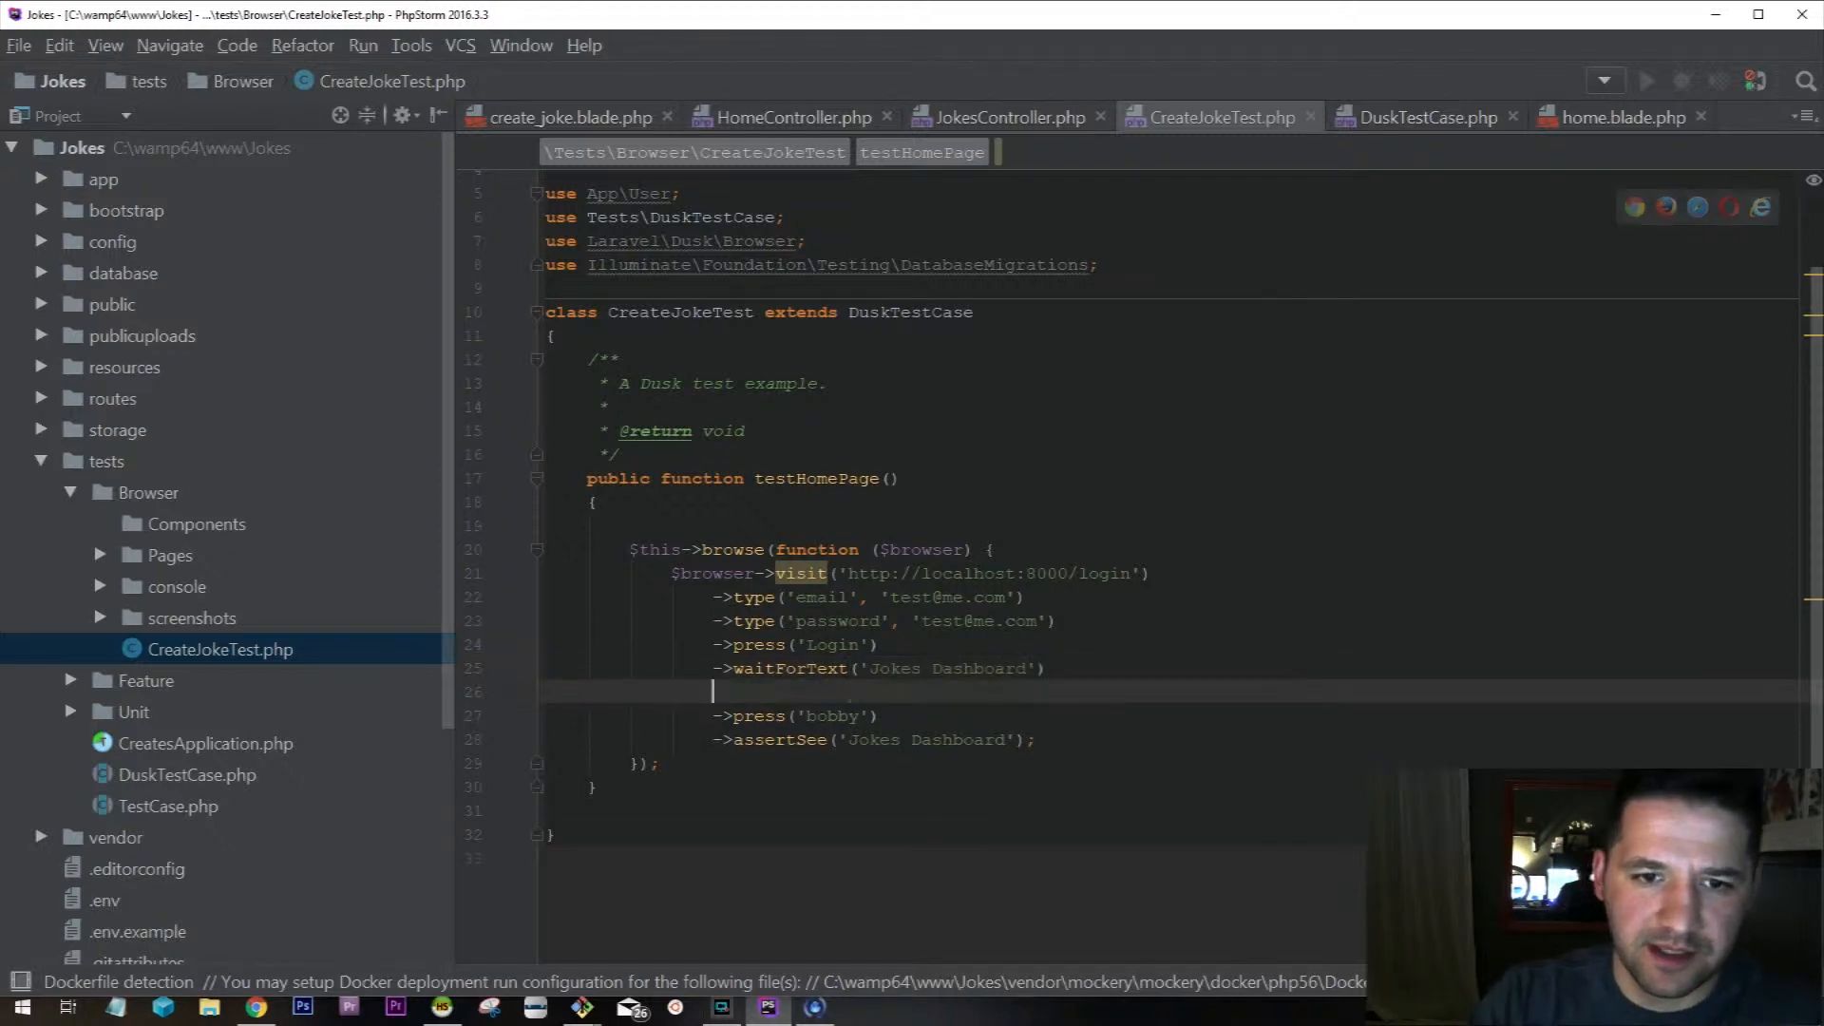
text(->visit(")
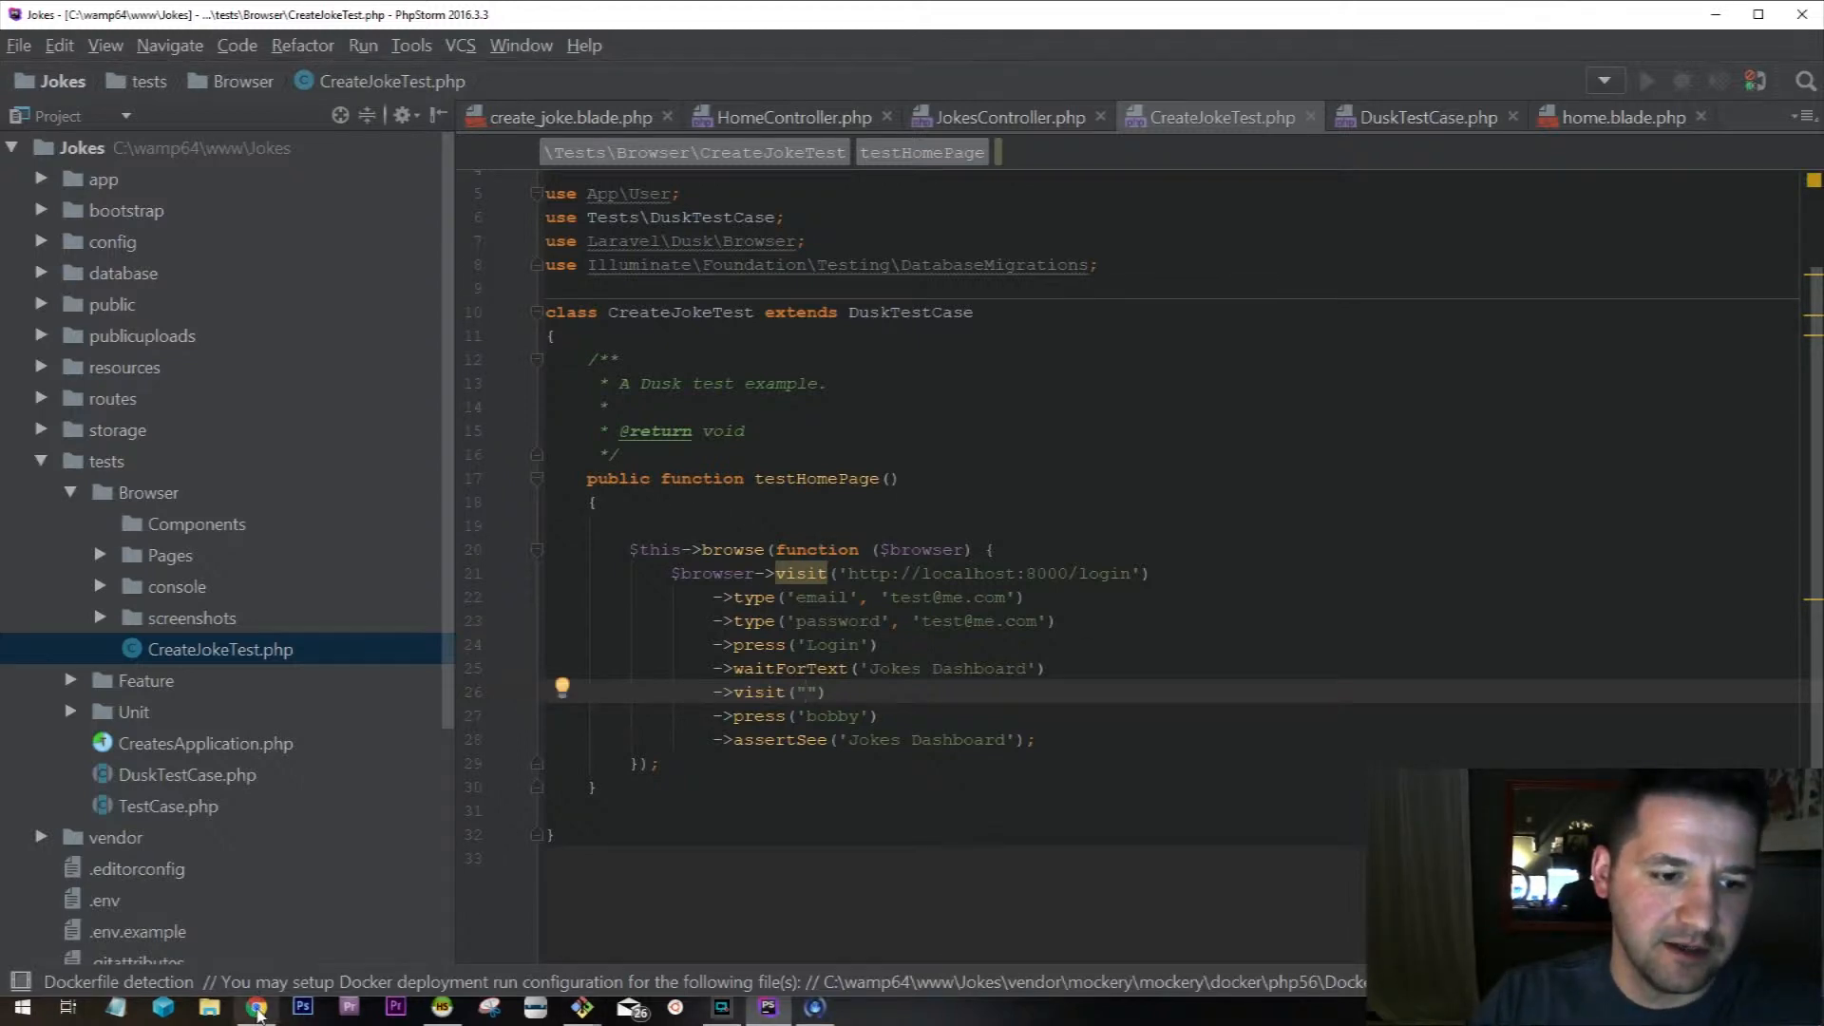
Inspect the Jokes logo markup to confirm it links to localhost:8000.
right_click(465, 314)
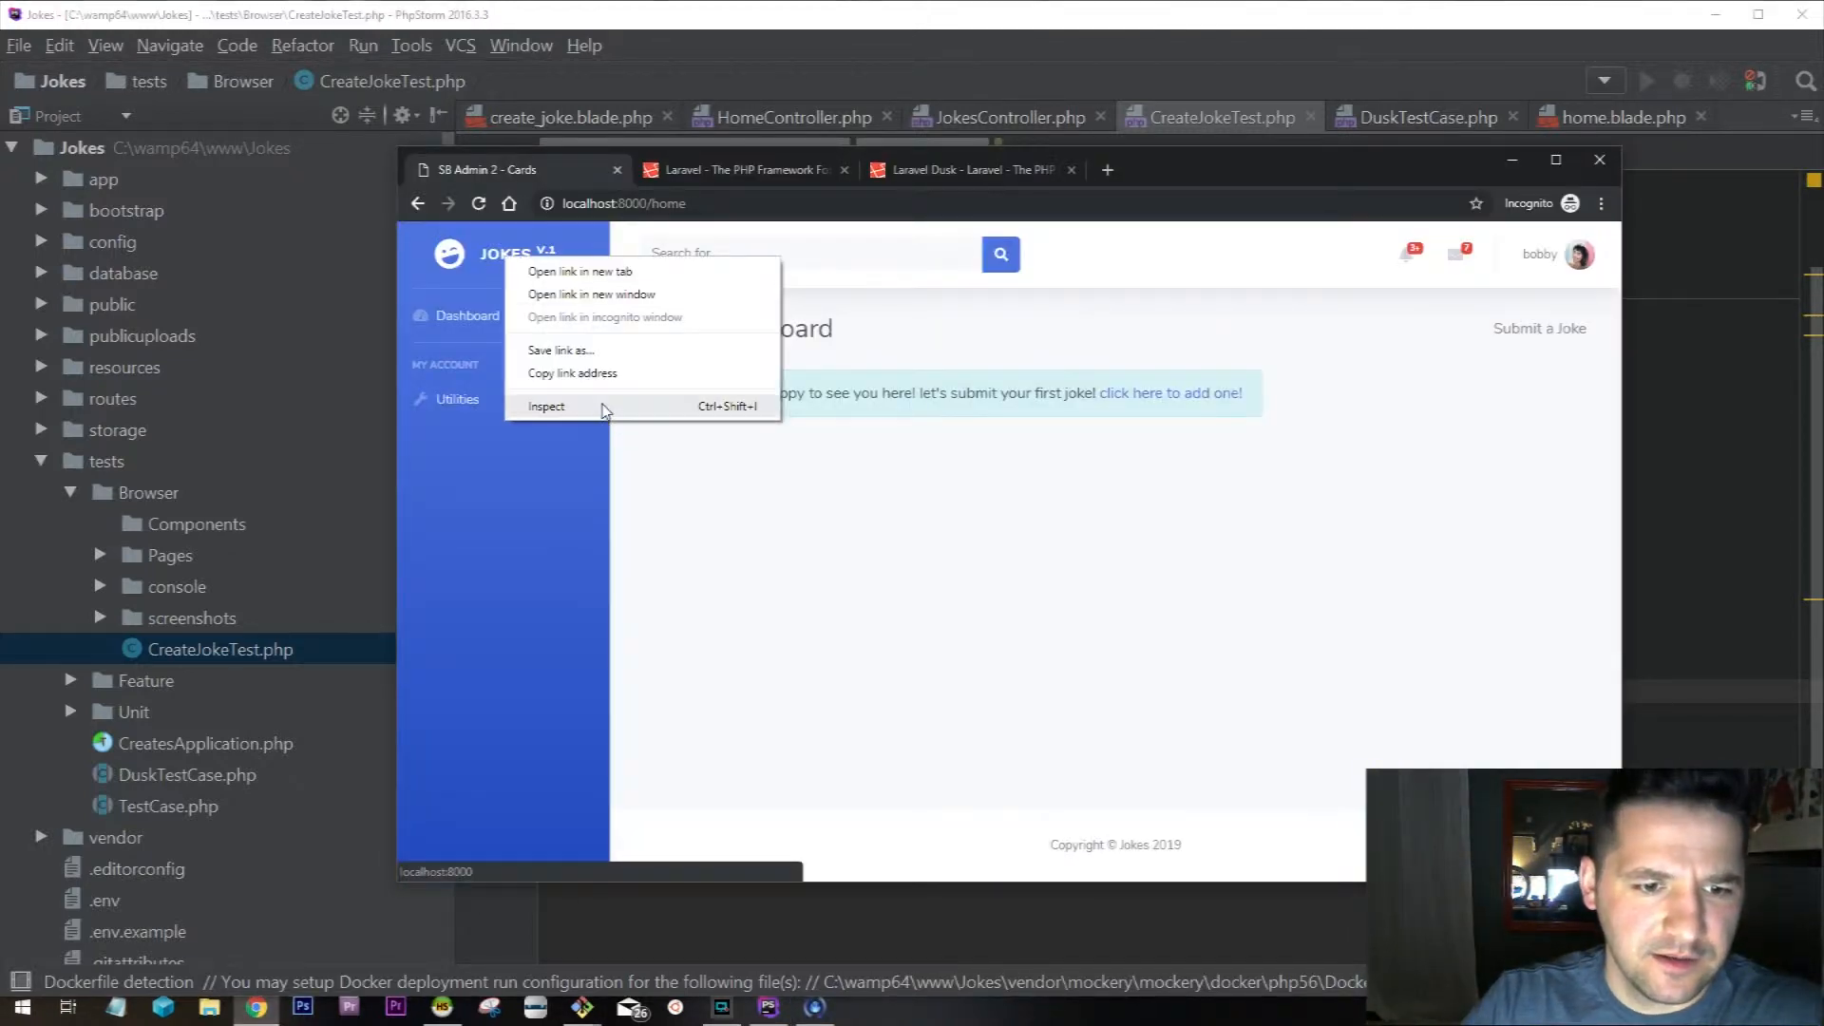
click(546, 406)
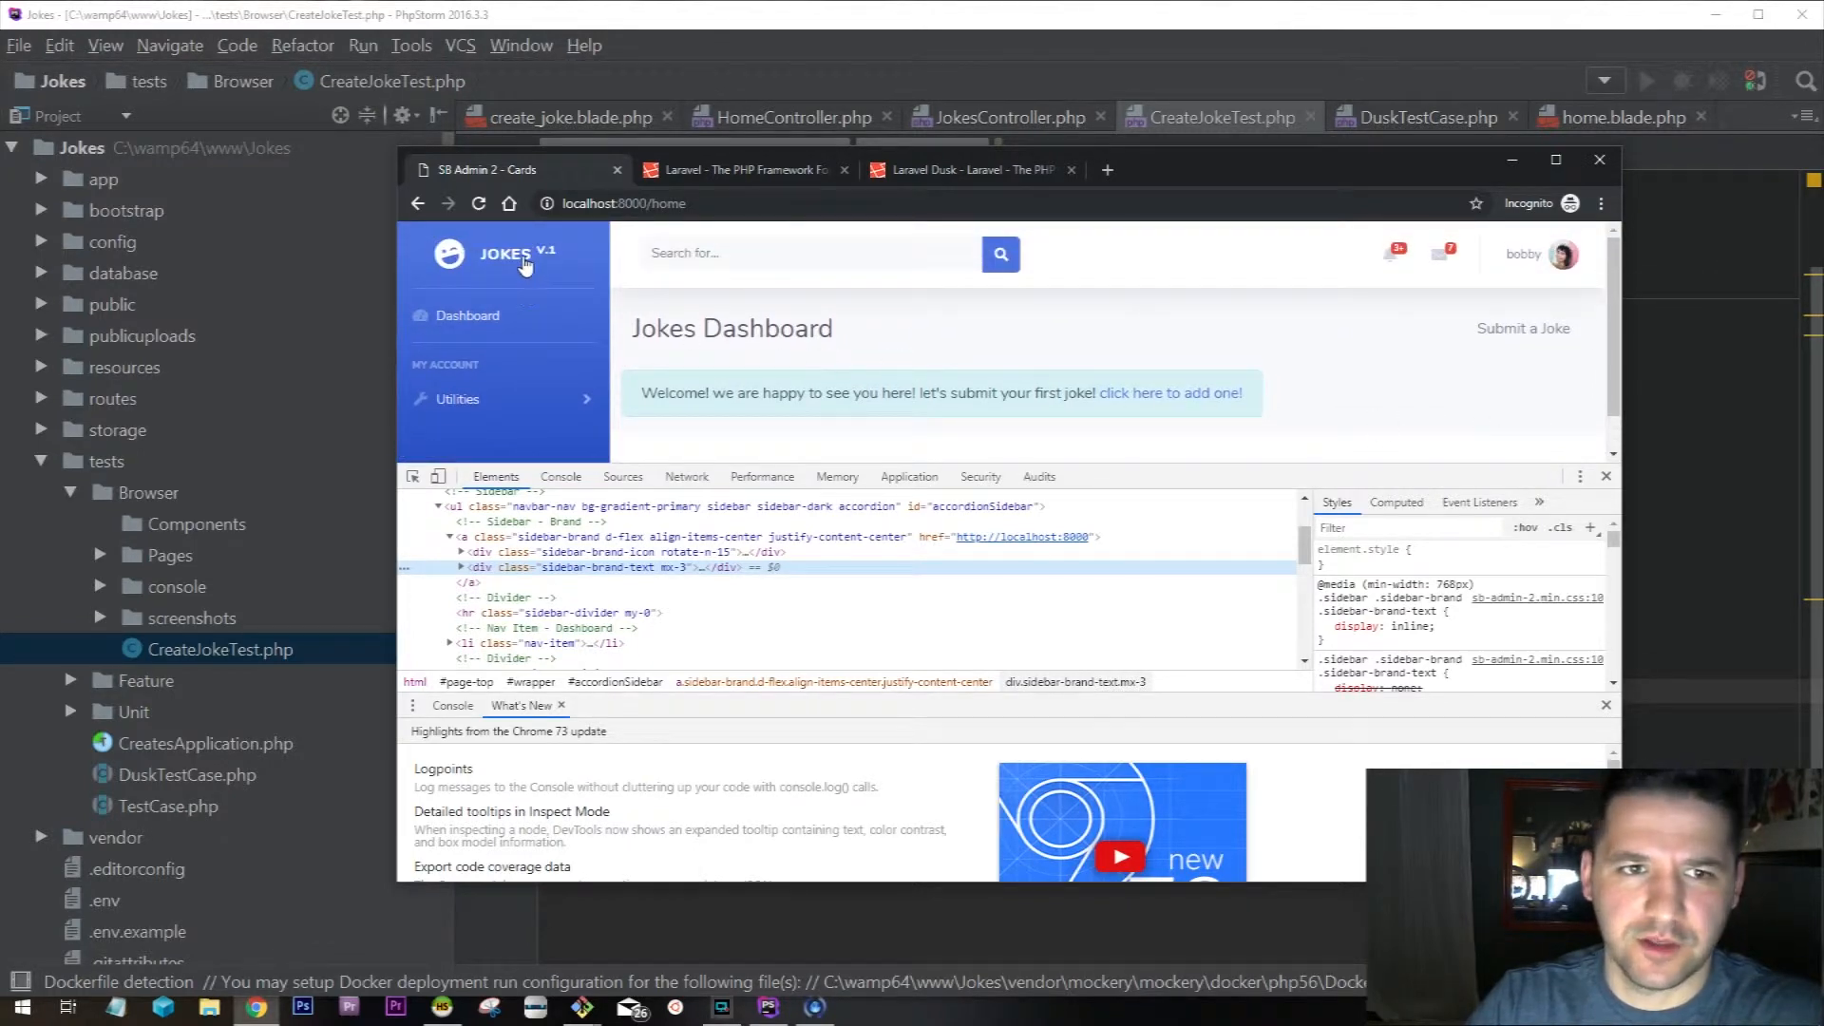
mouse_move(668, 416)
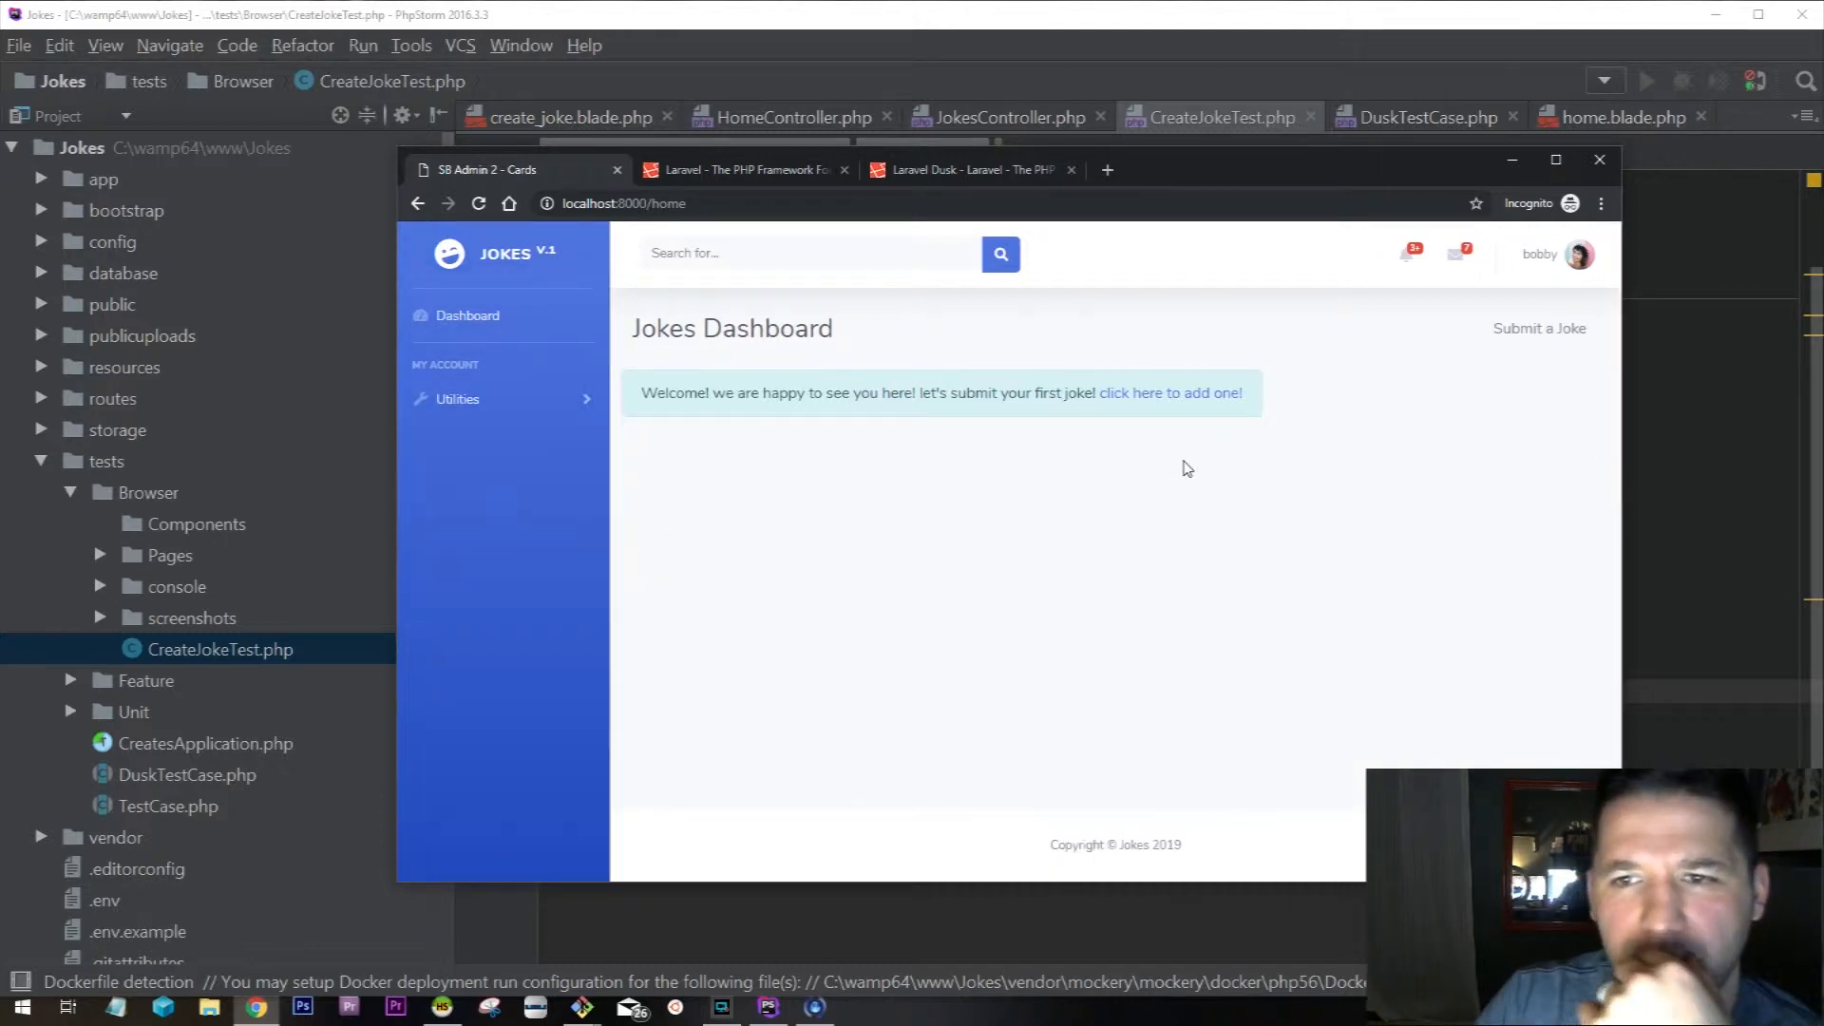
mouse_move(995, 446)
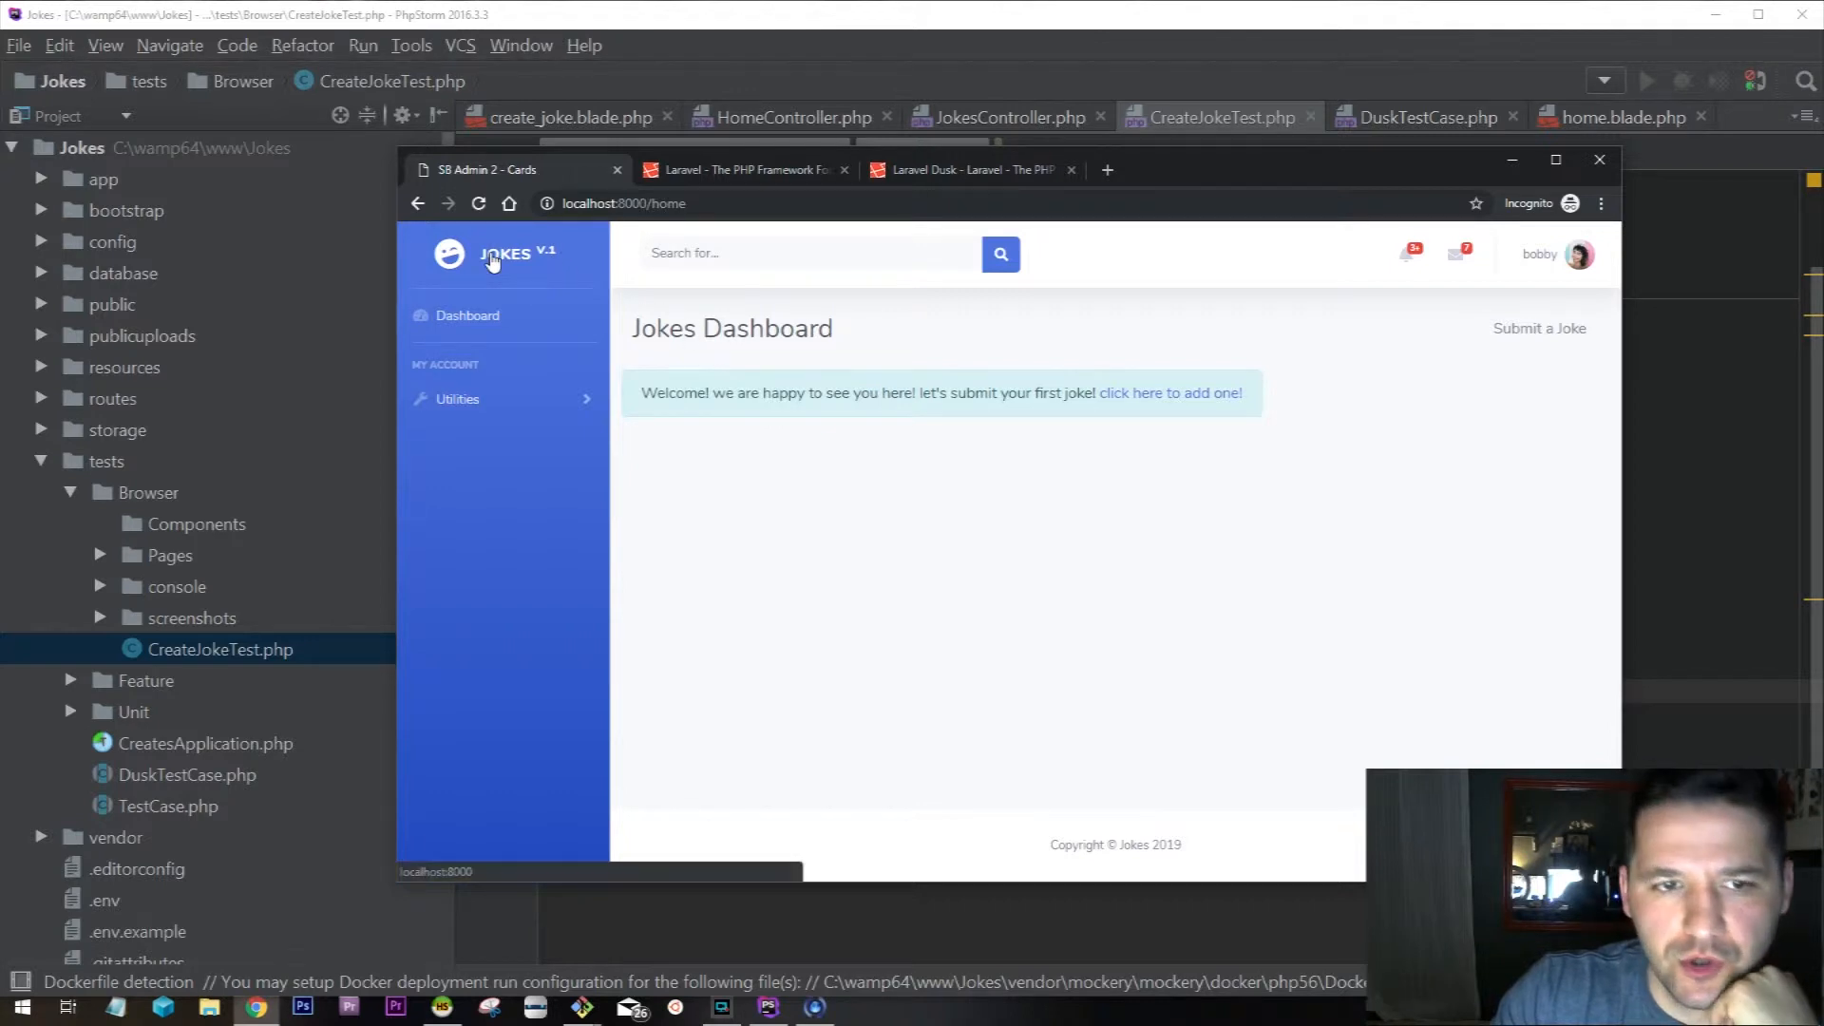
key(F12)
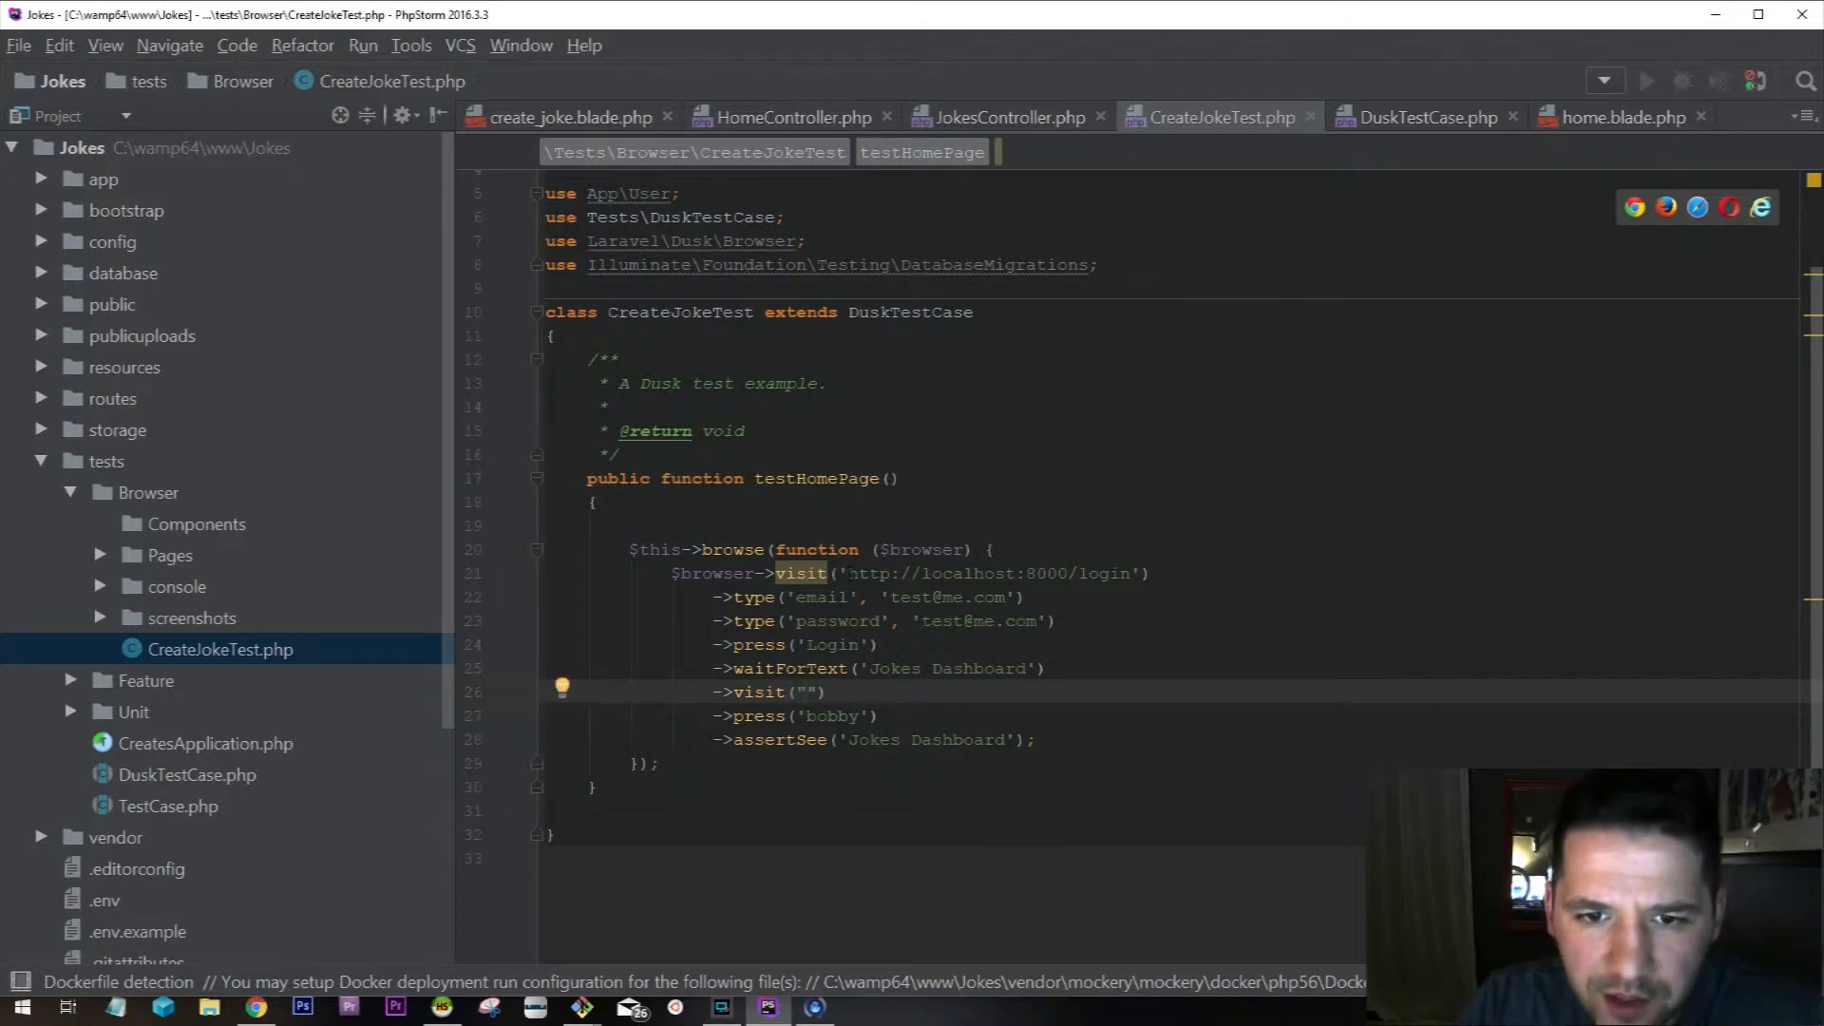
drag(850, 572, 1077, 572)
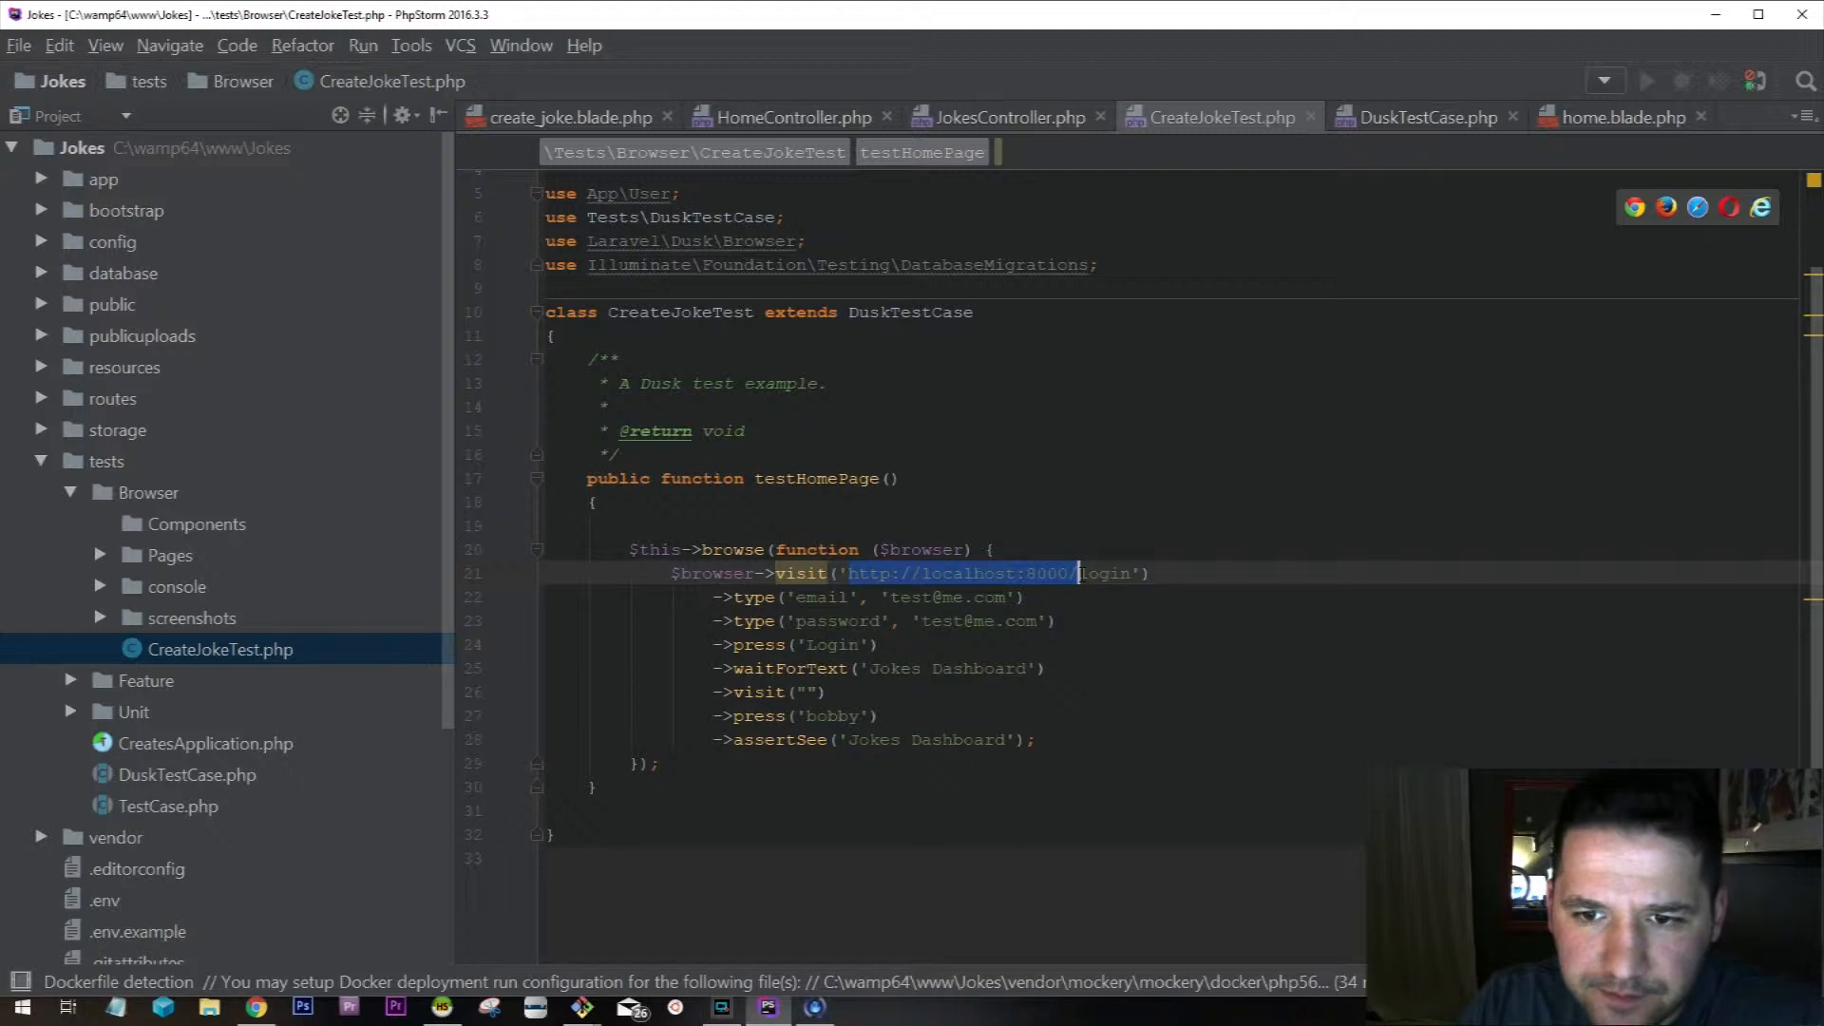
text(http://localhost:8000/)
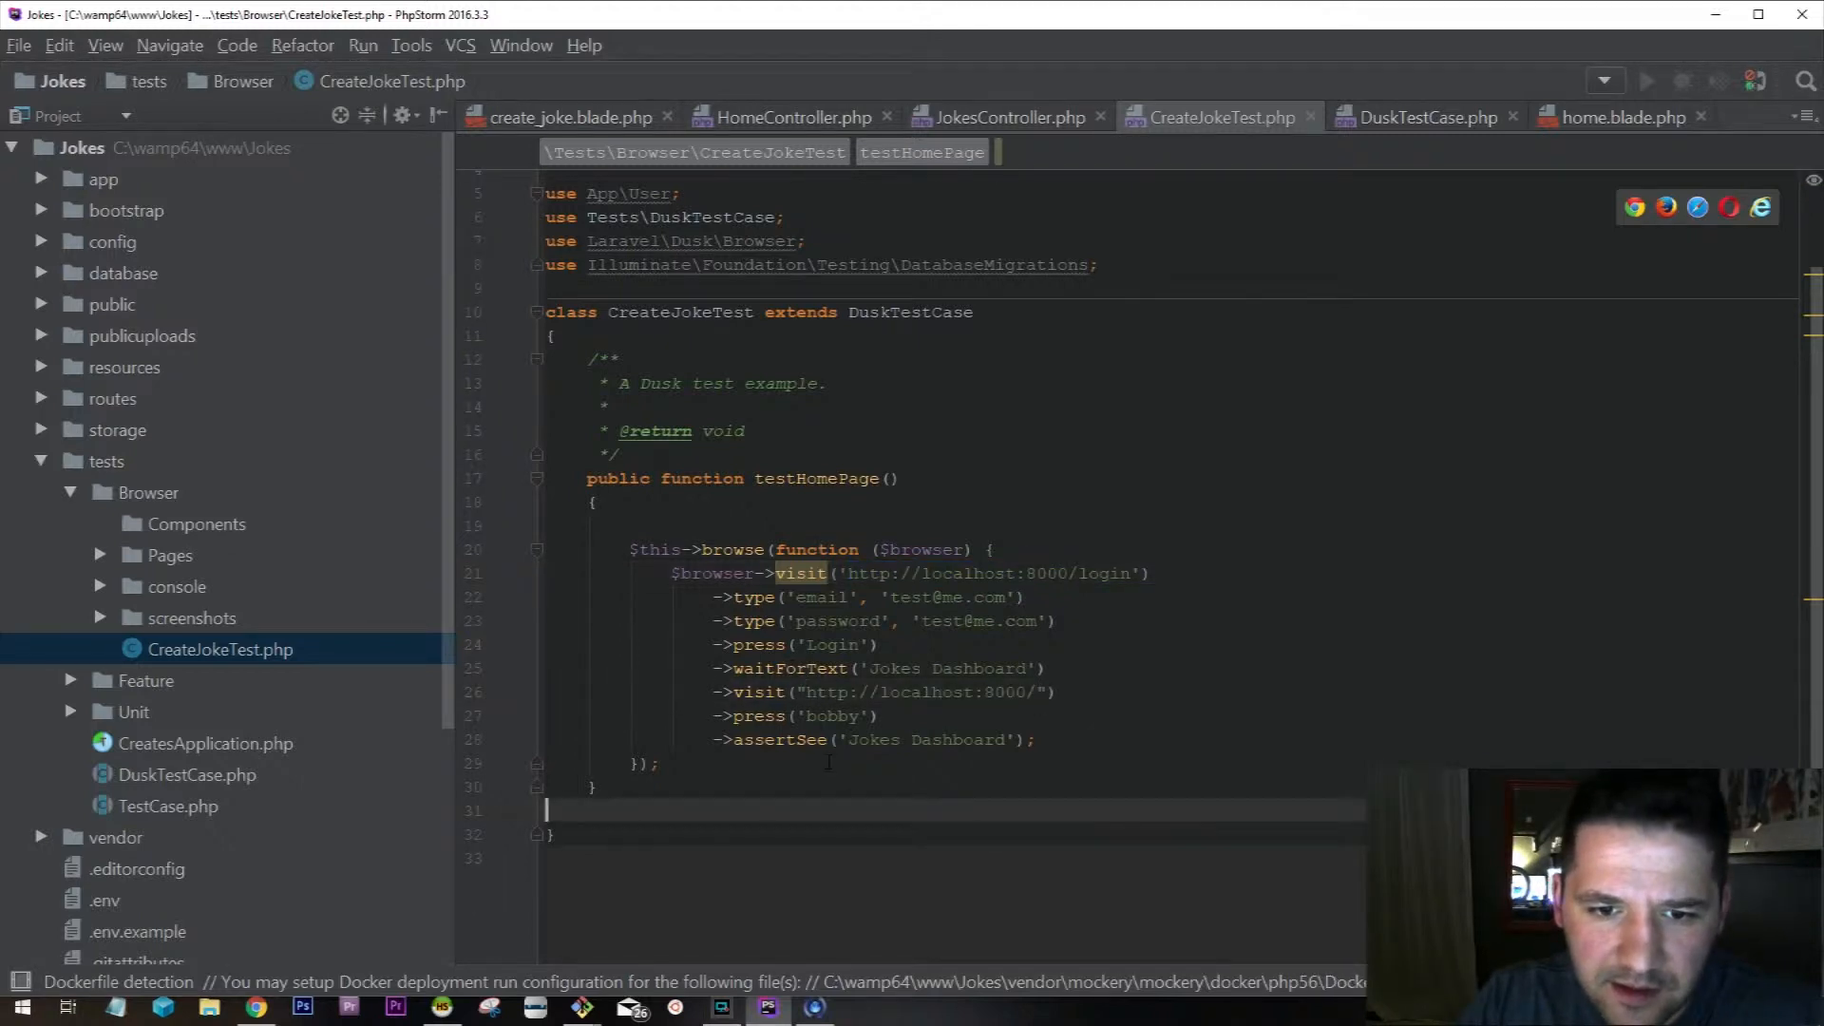
click(1035, 691)
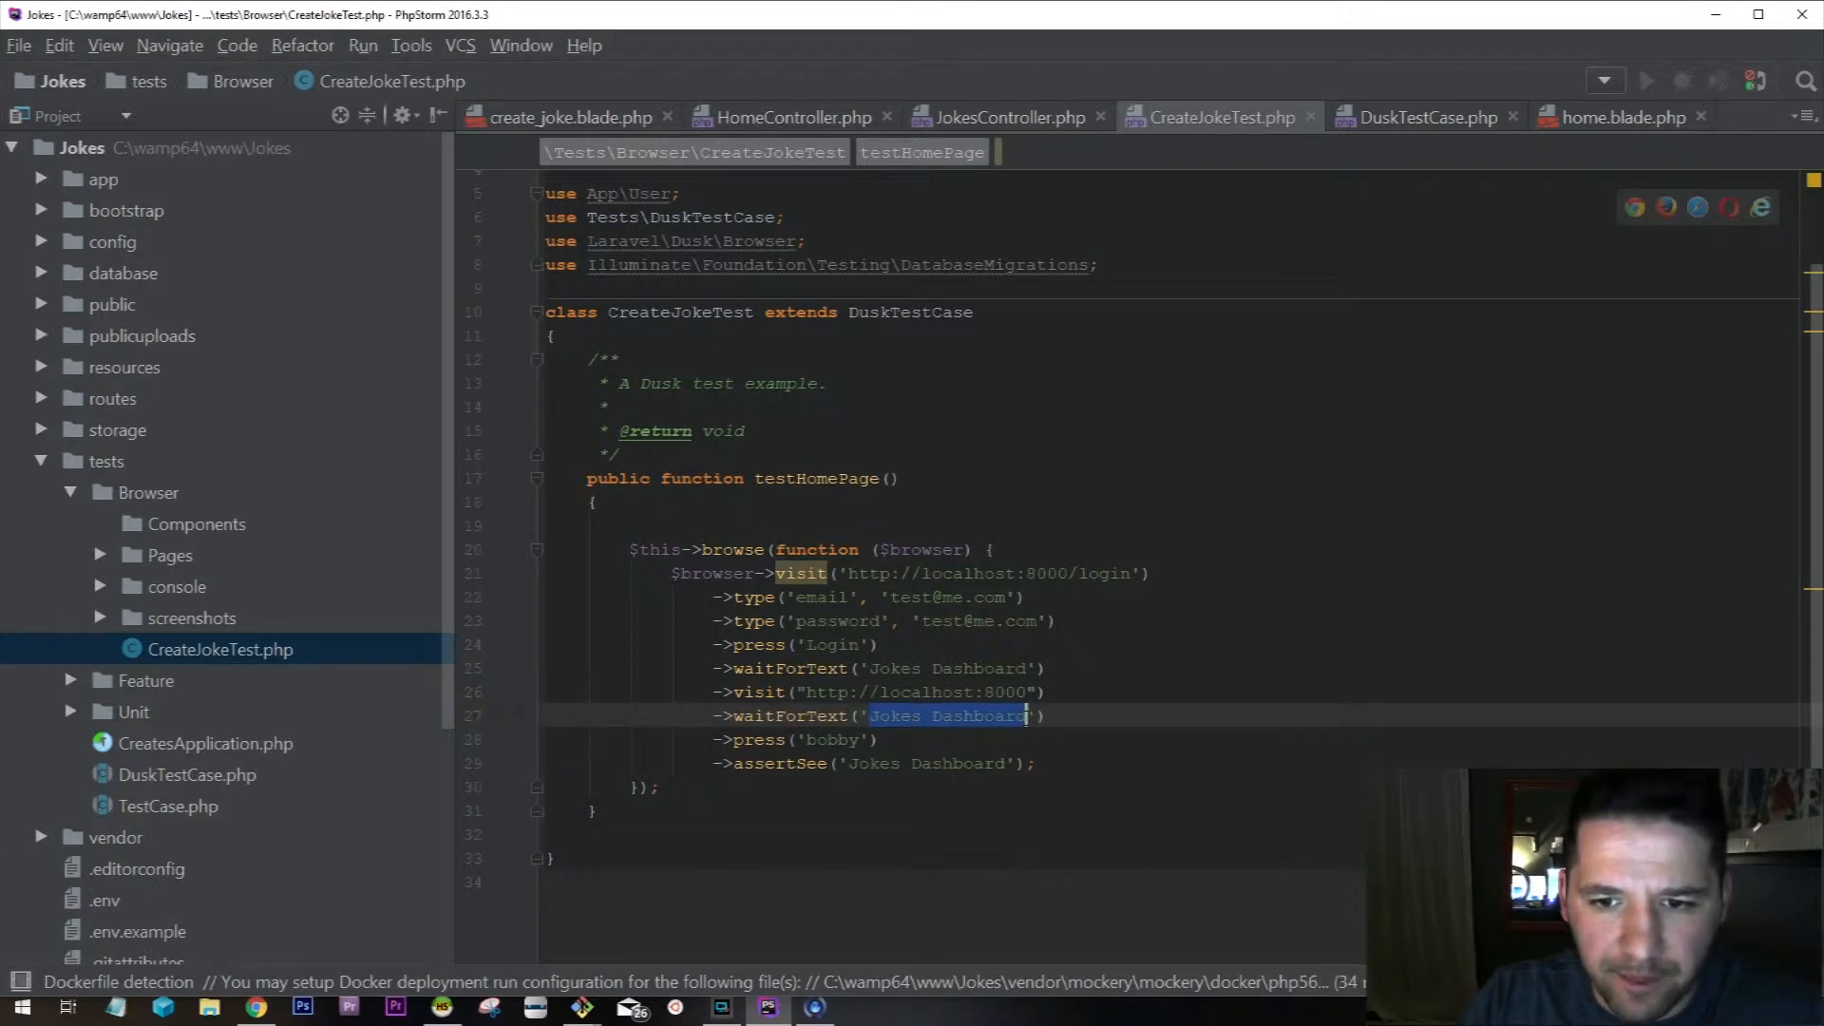
text(welcome)
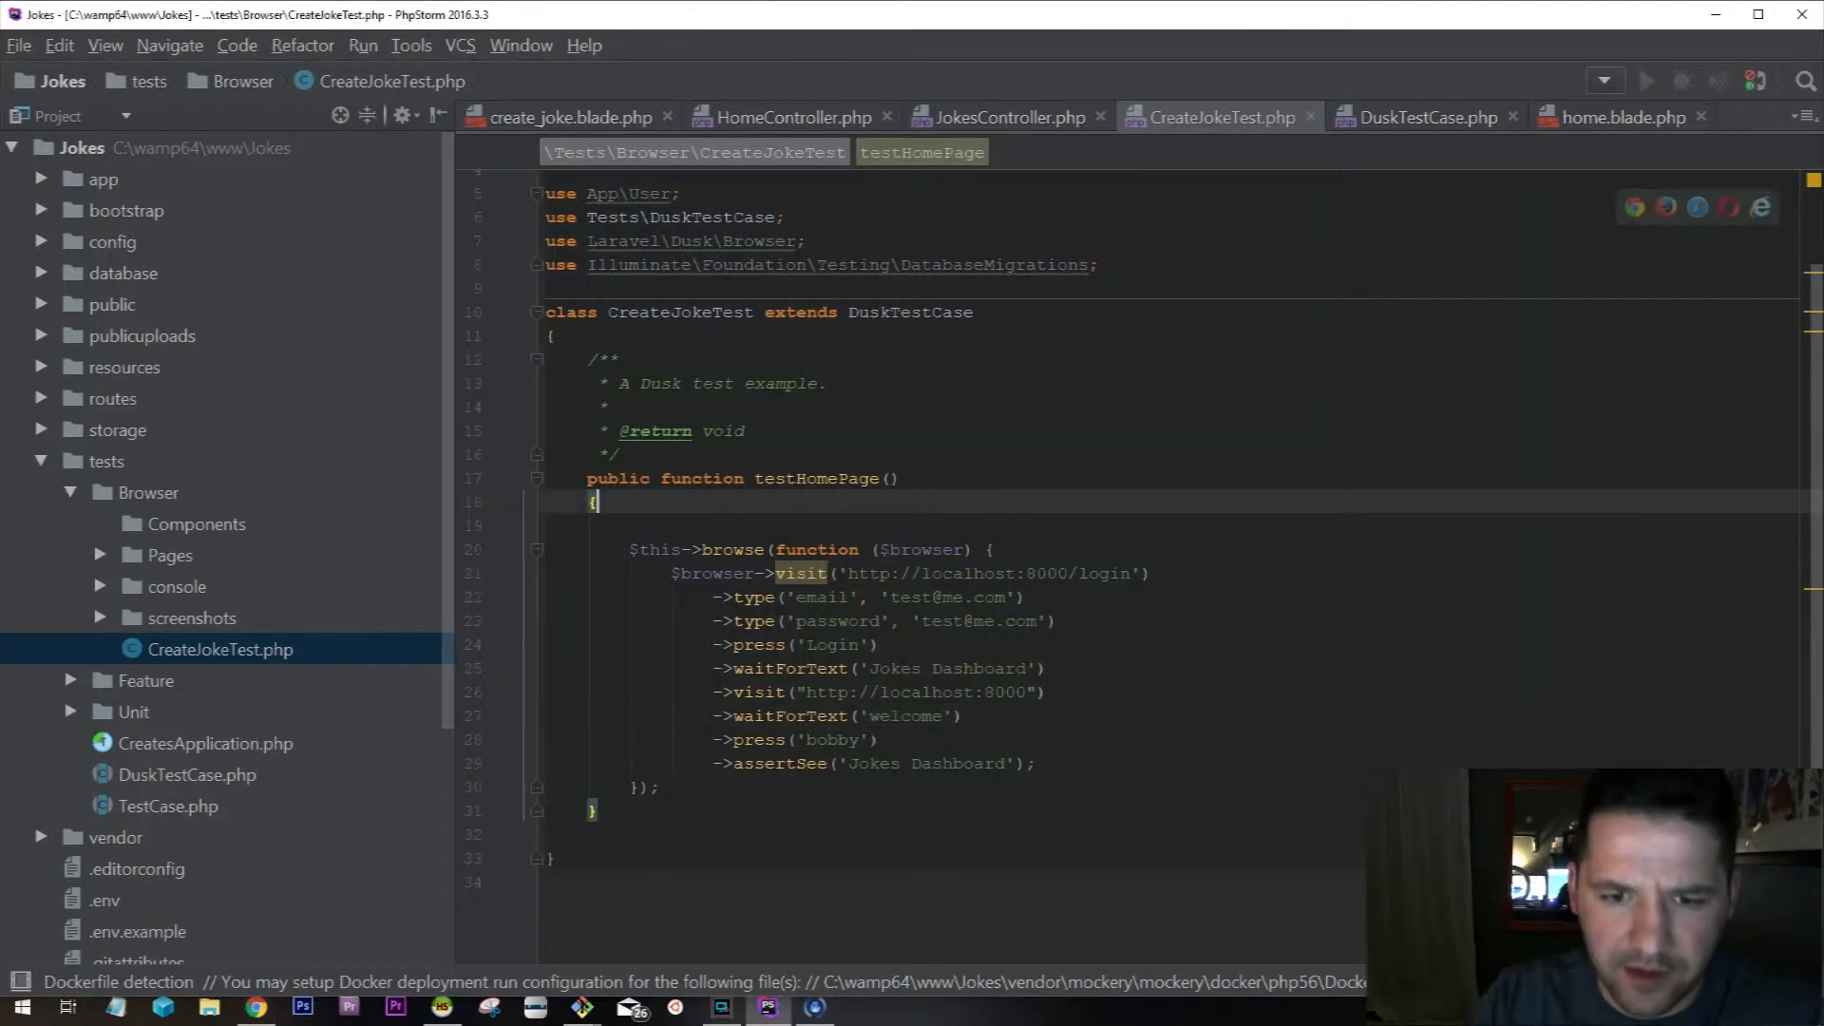
text(Welcome:)
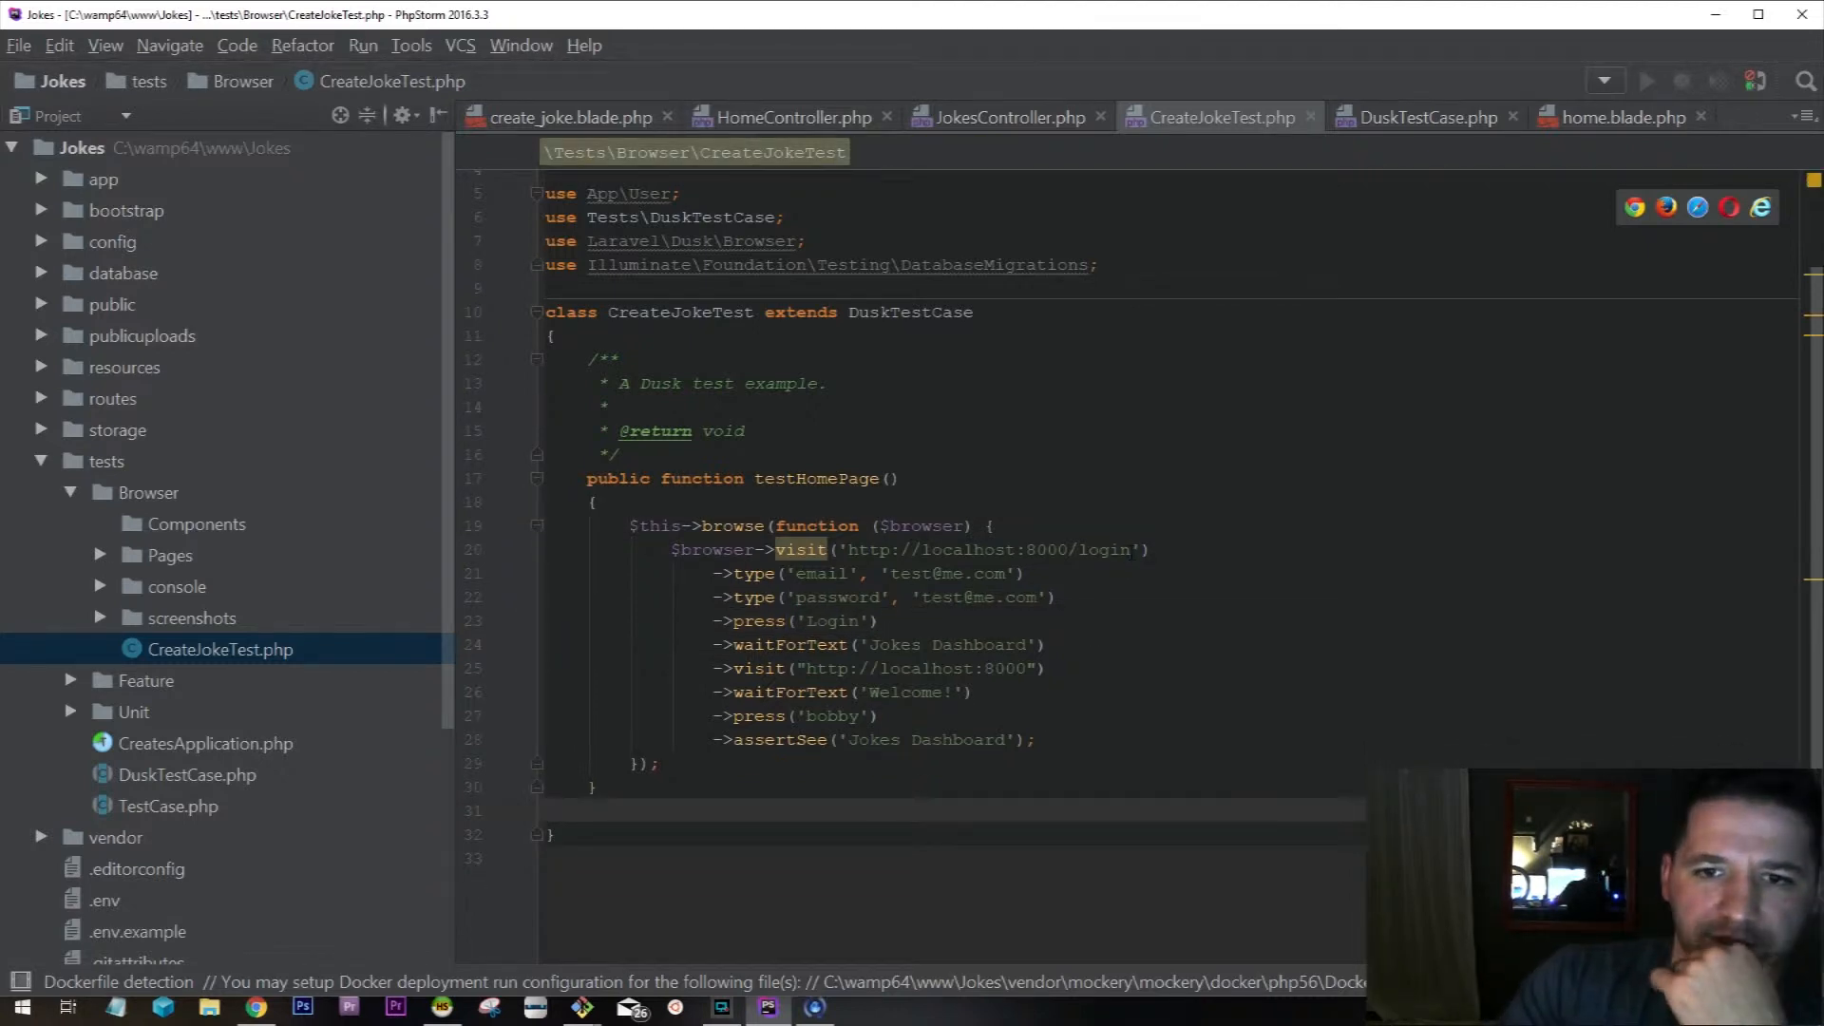
double_click(820, 572)
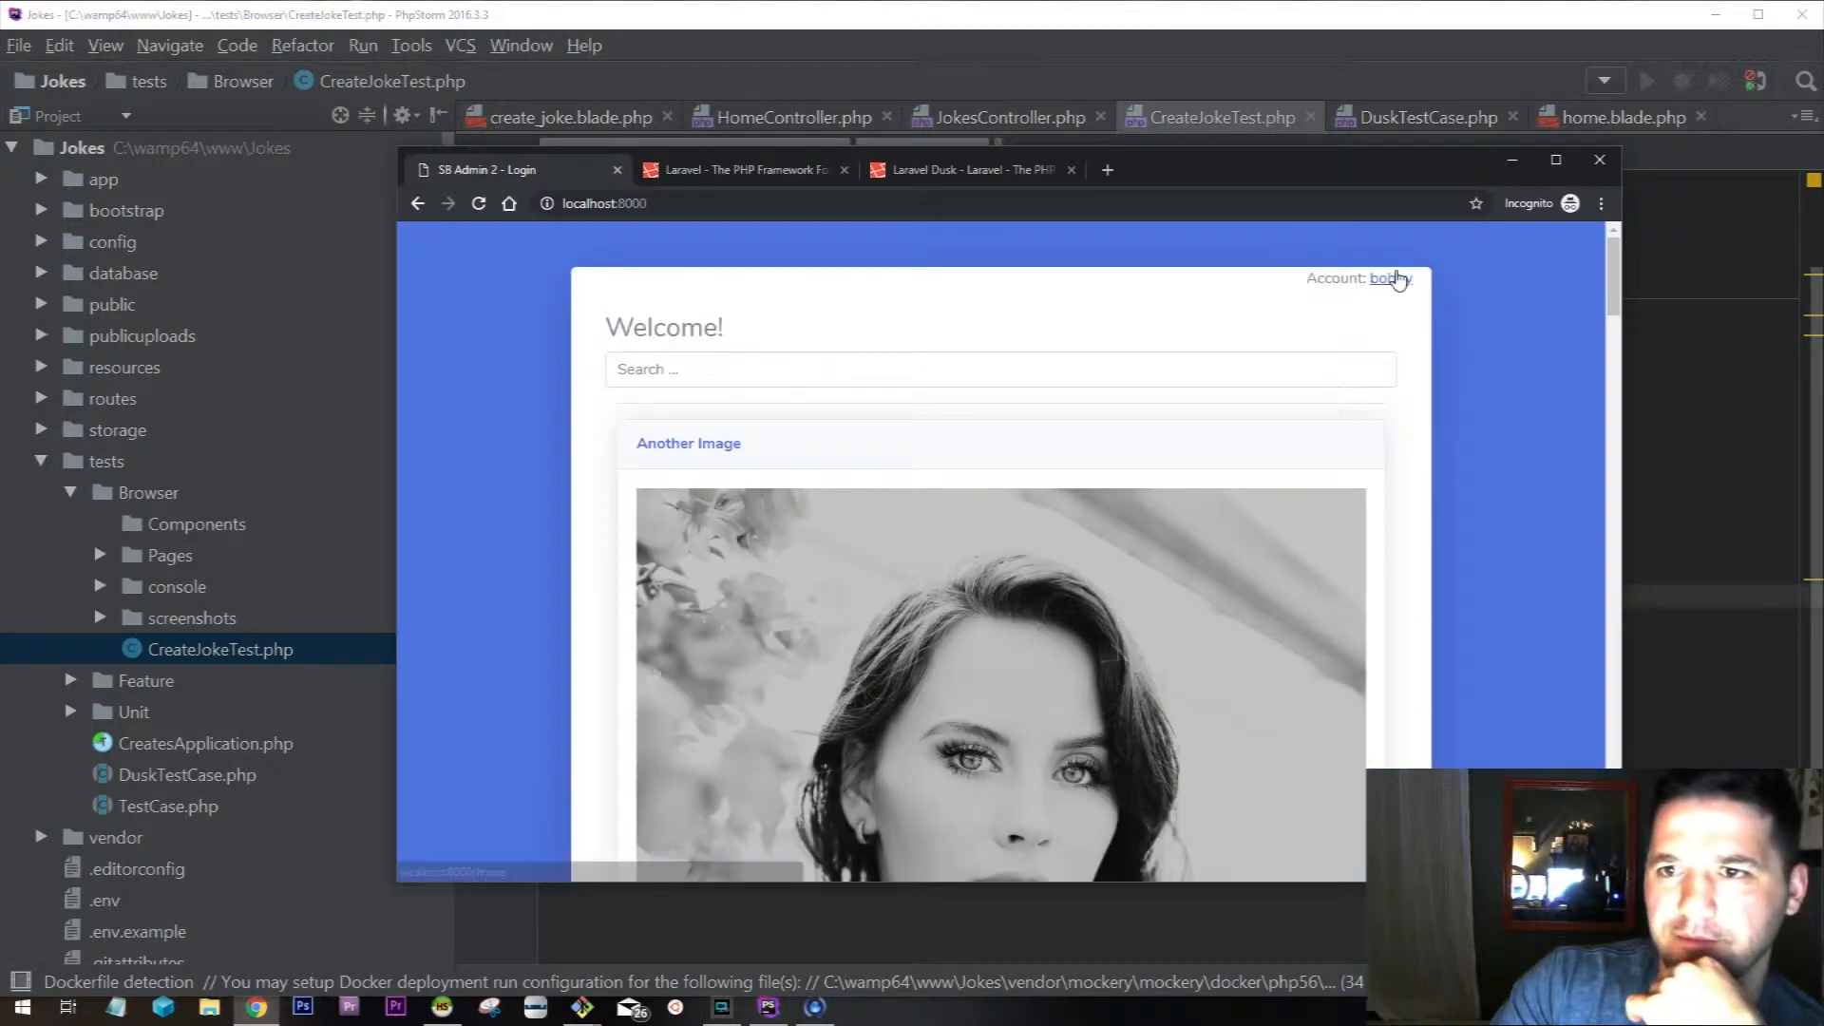
Log the bobby account out of the Jokes app via the user menu and confirm.
click(1393, 279)
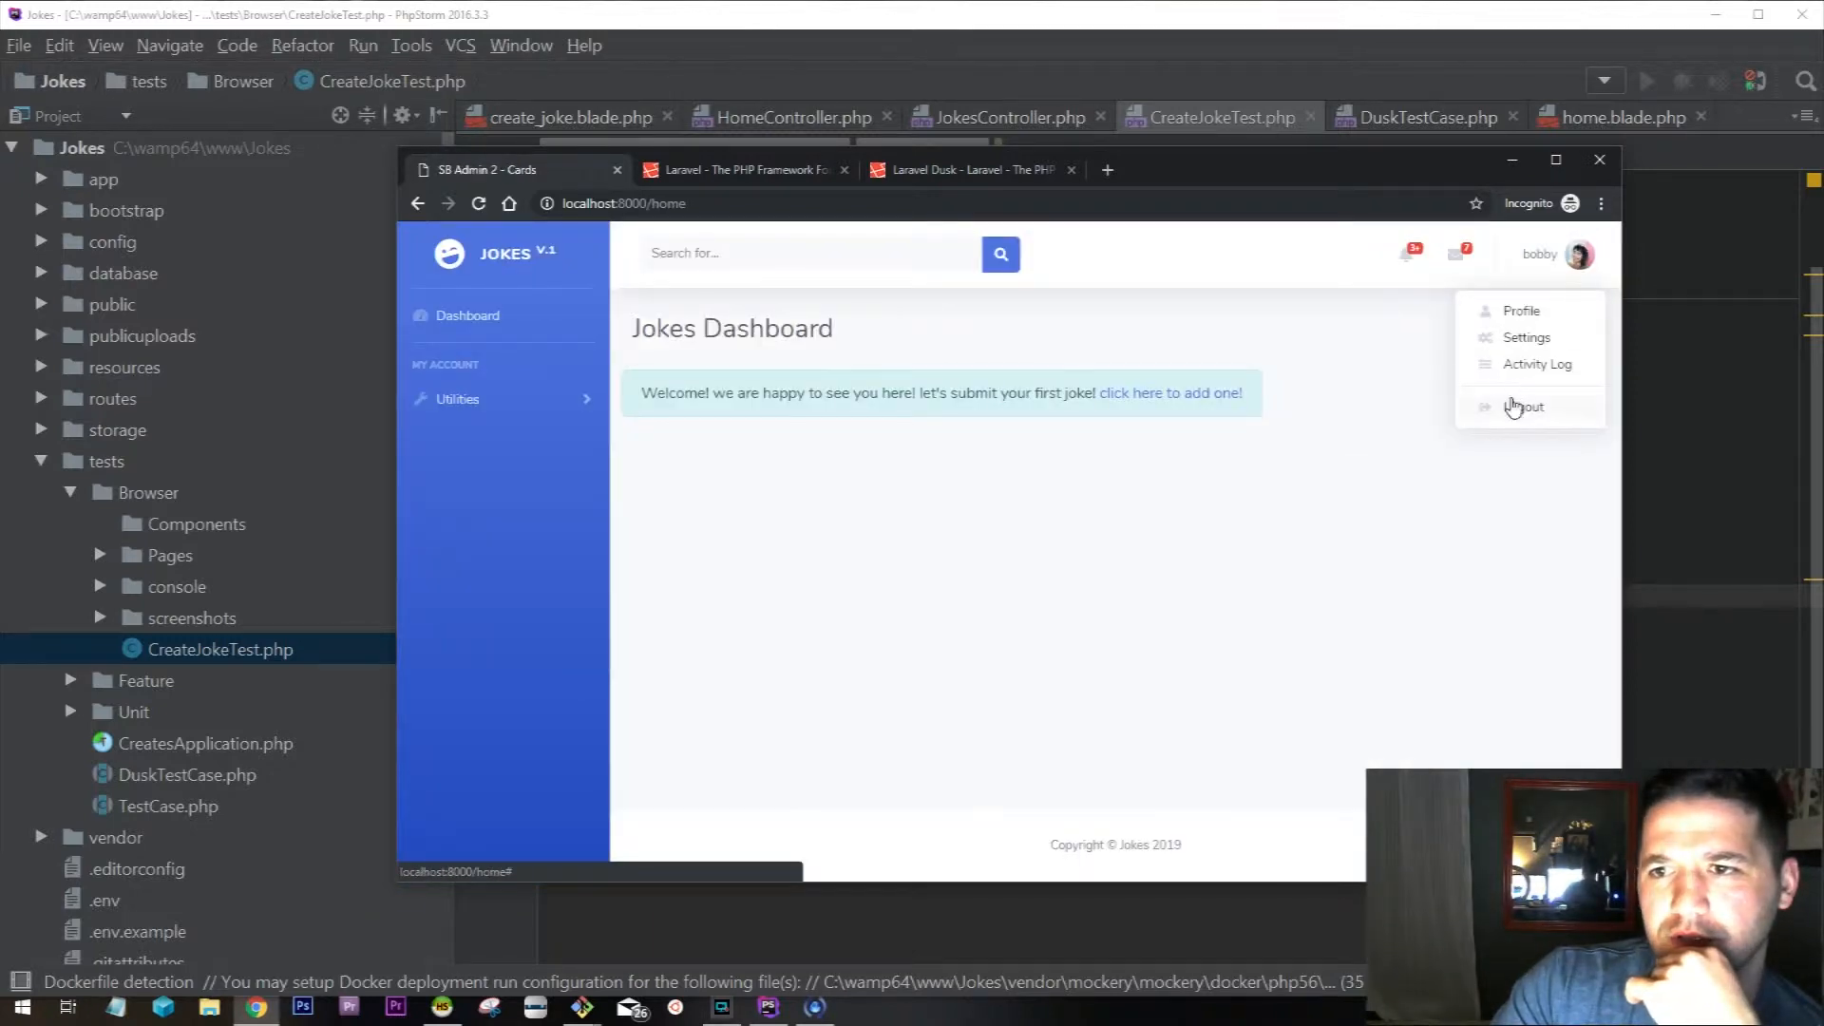
click(1524, 405)
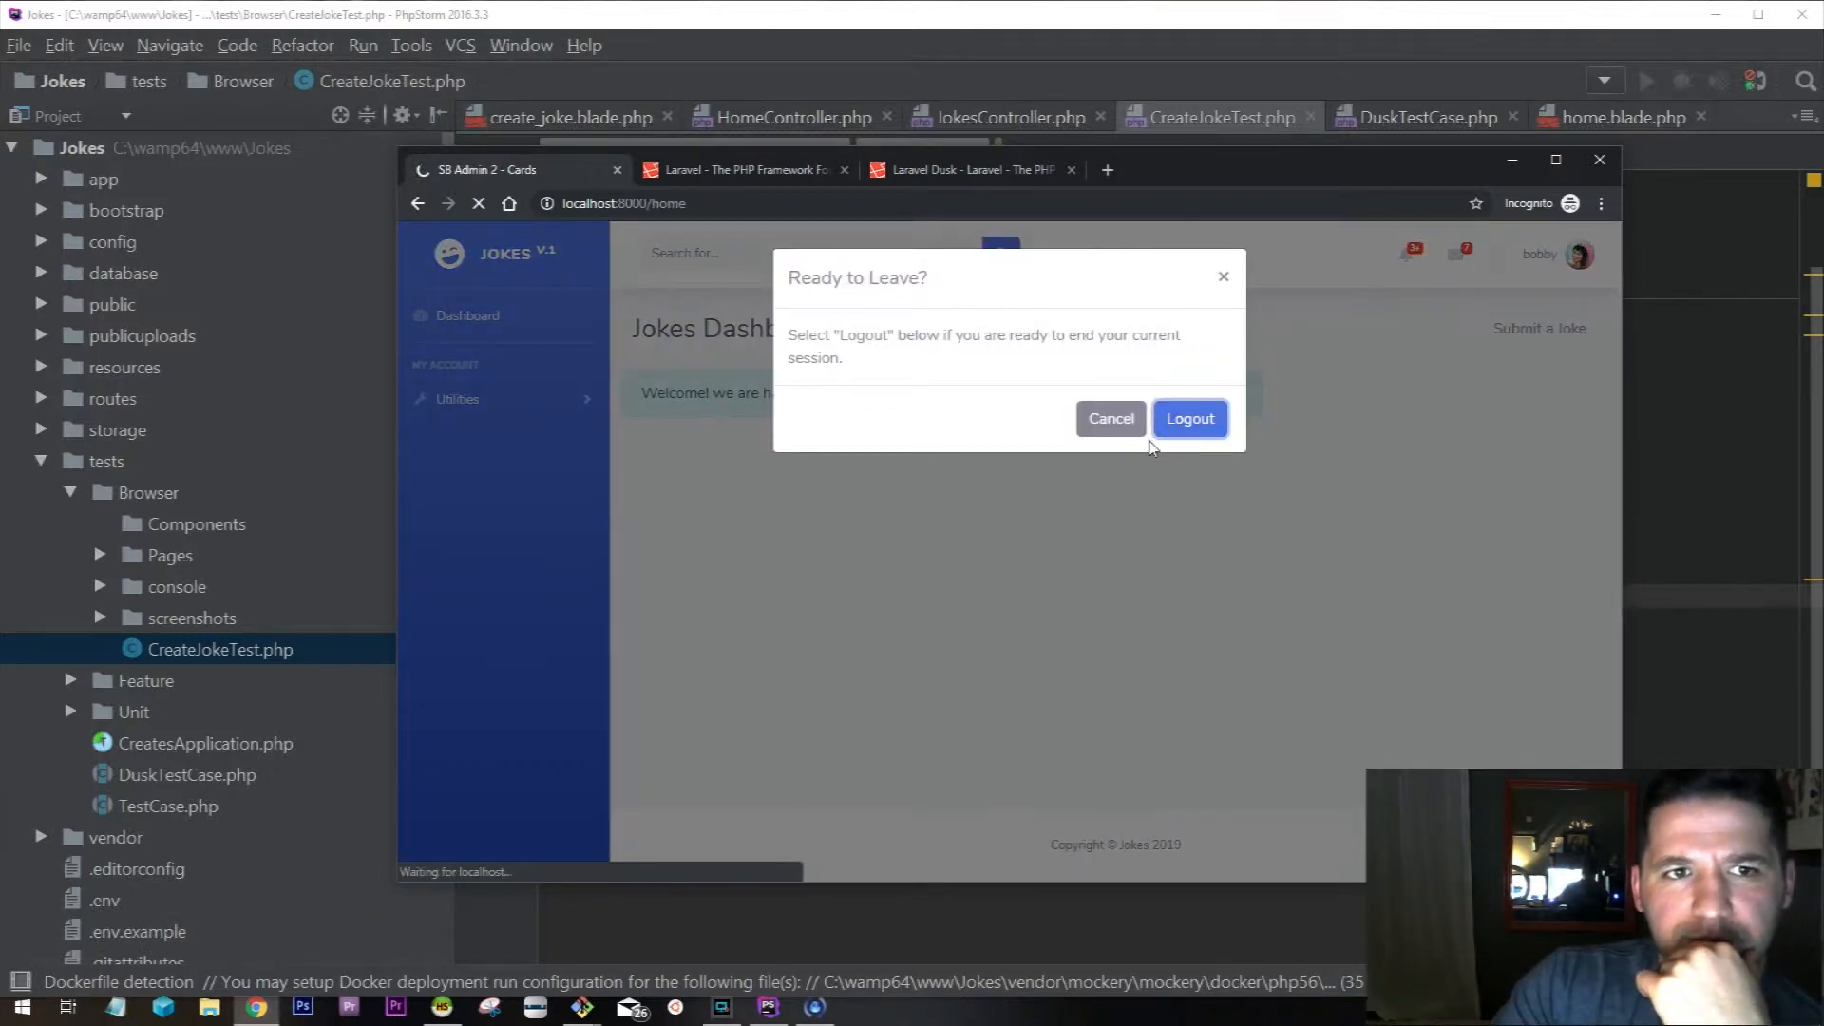
click(1189, 418)
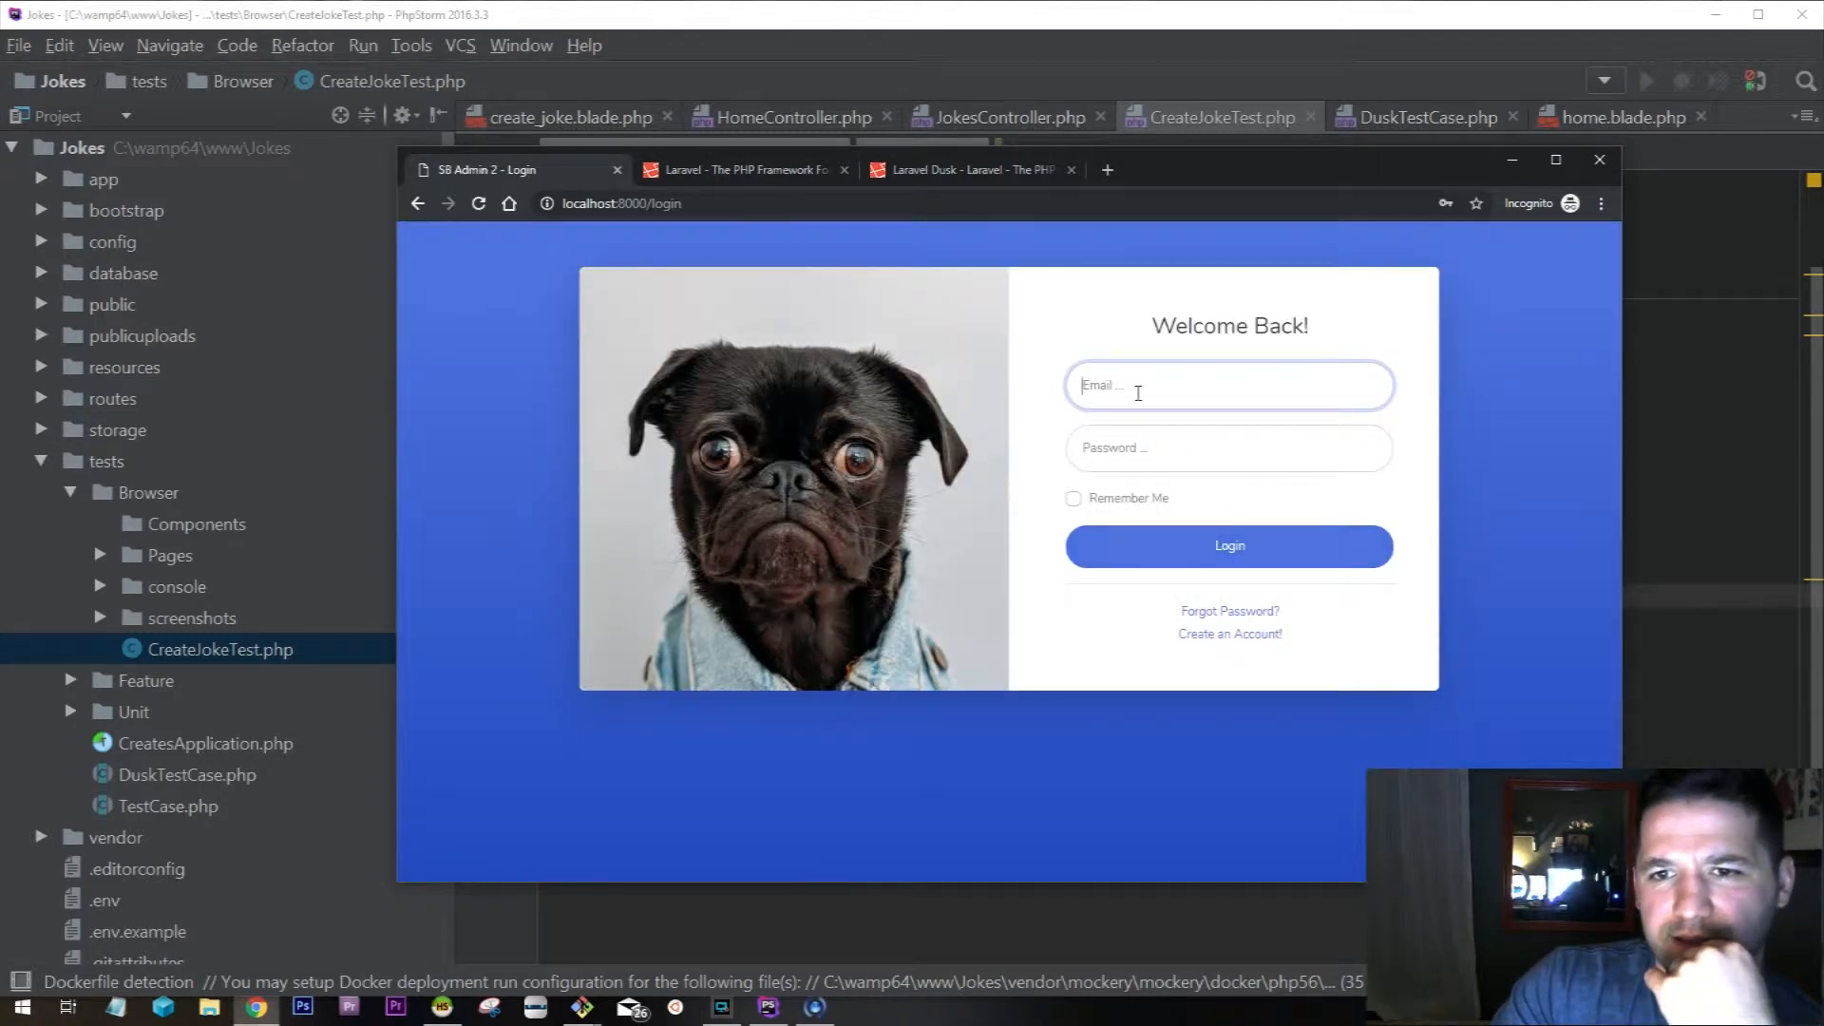
key(F12)
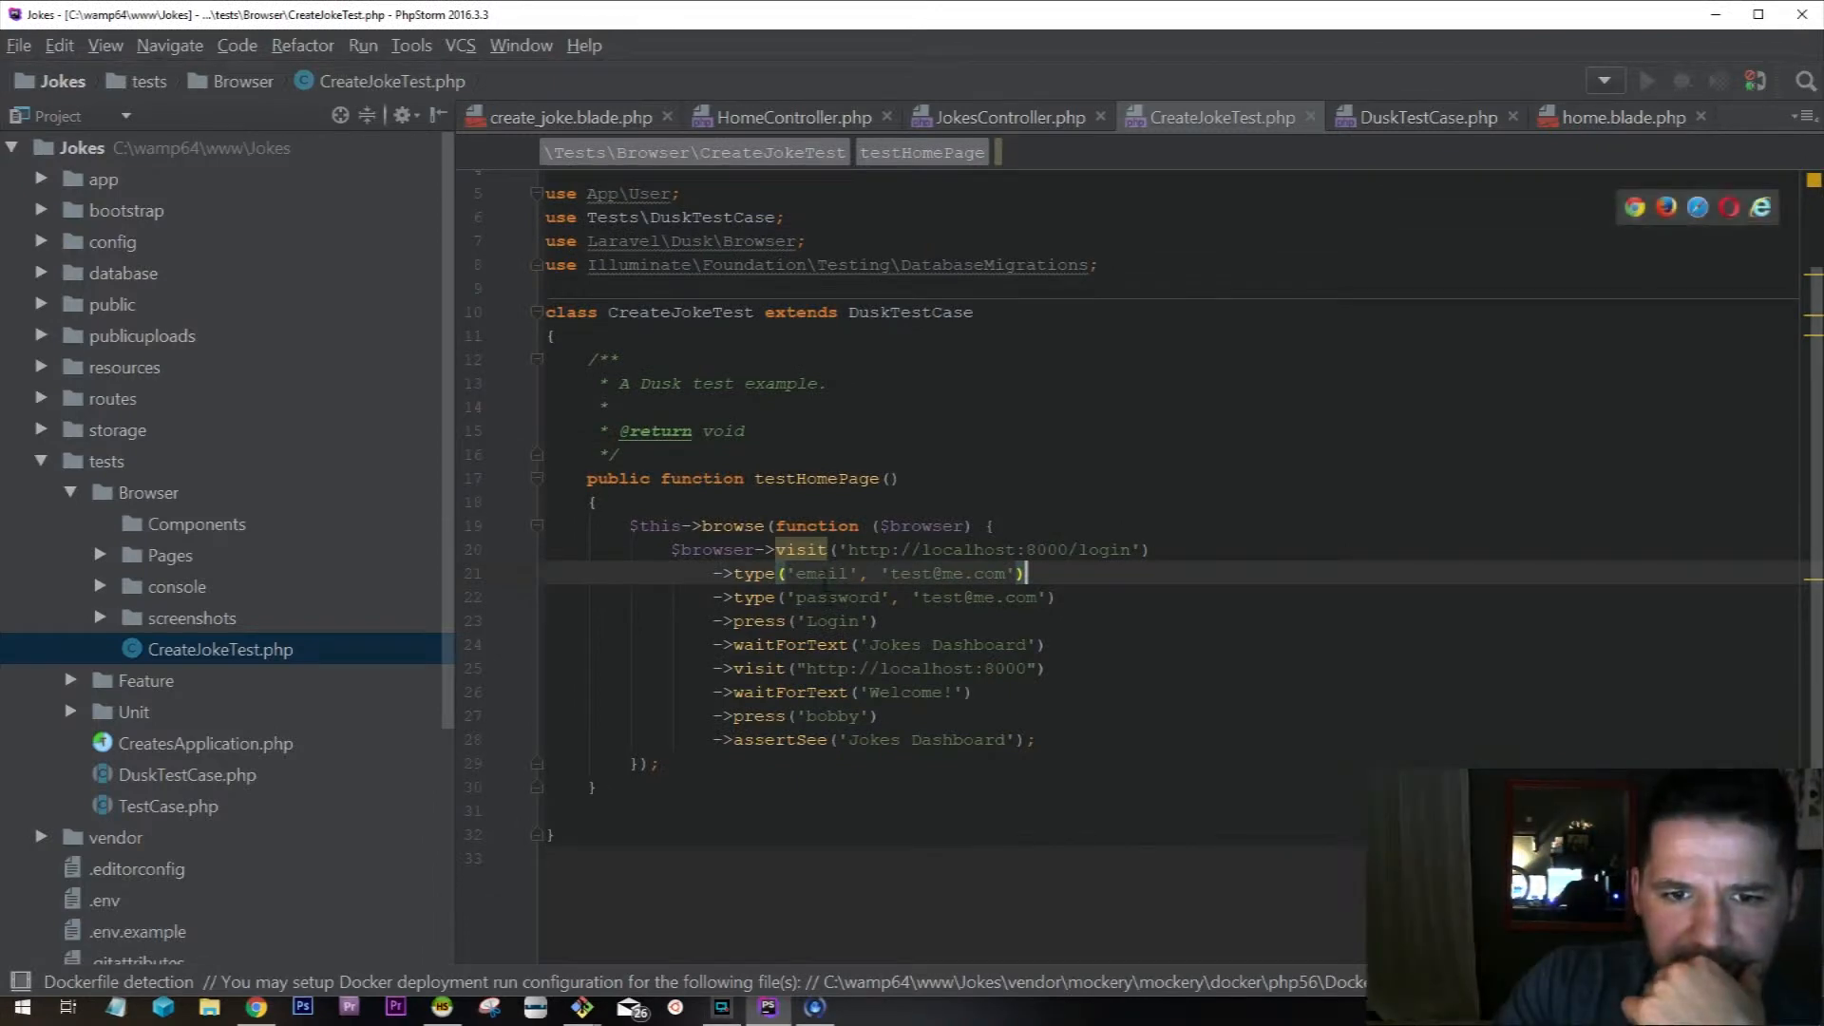
double_click(835, 597)
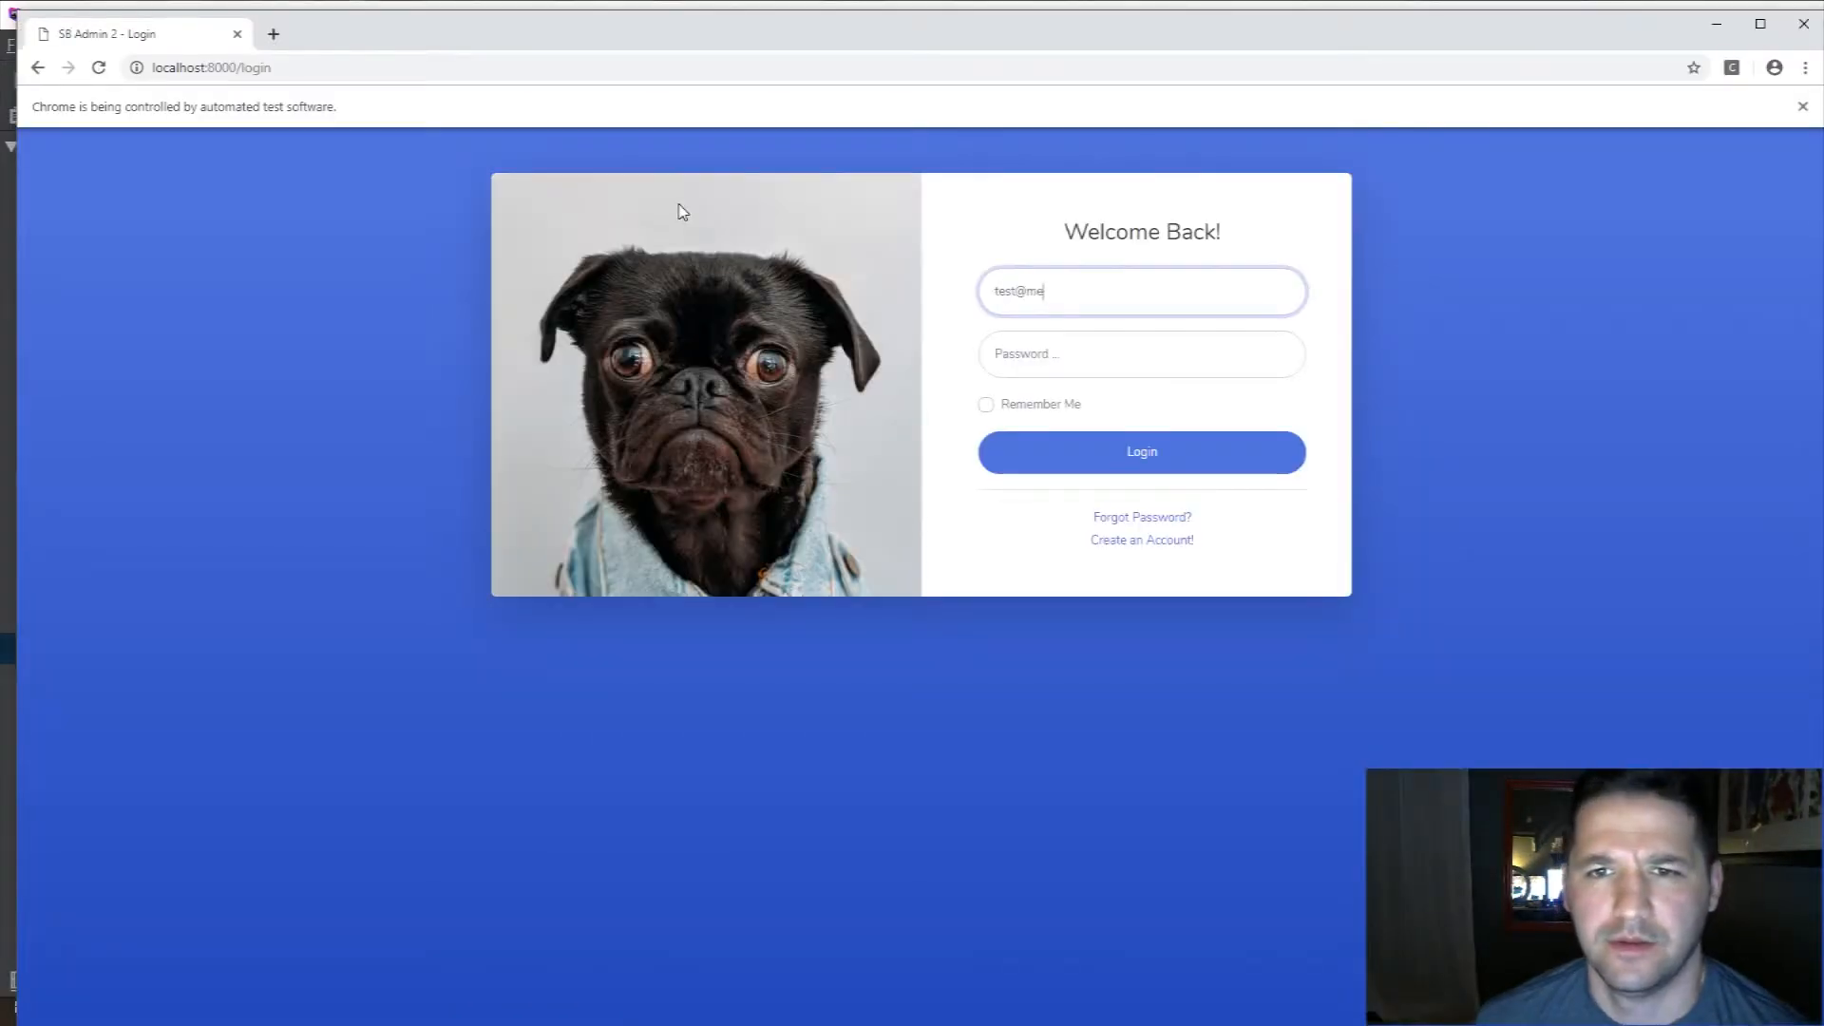
Watch the Dusk-controlled Chrome open the login page and enter the email.
click(1140, 451)
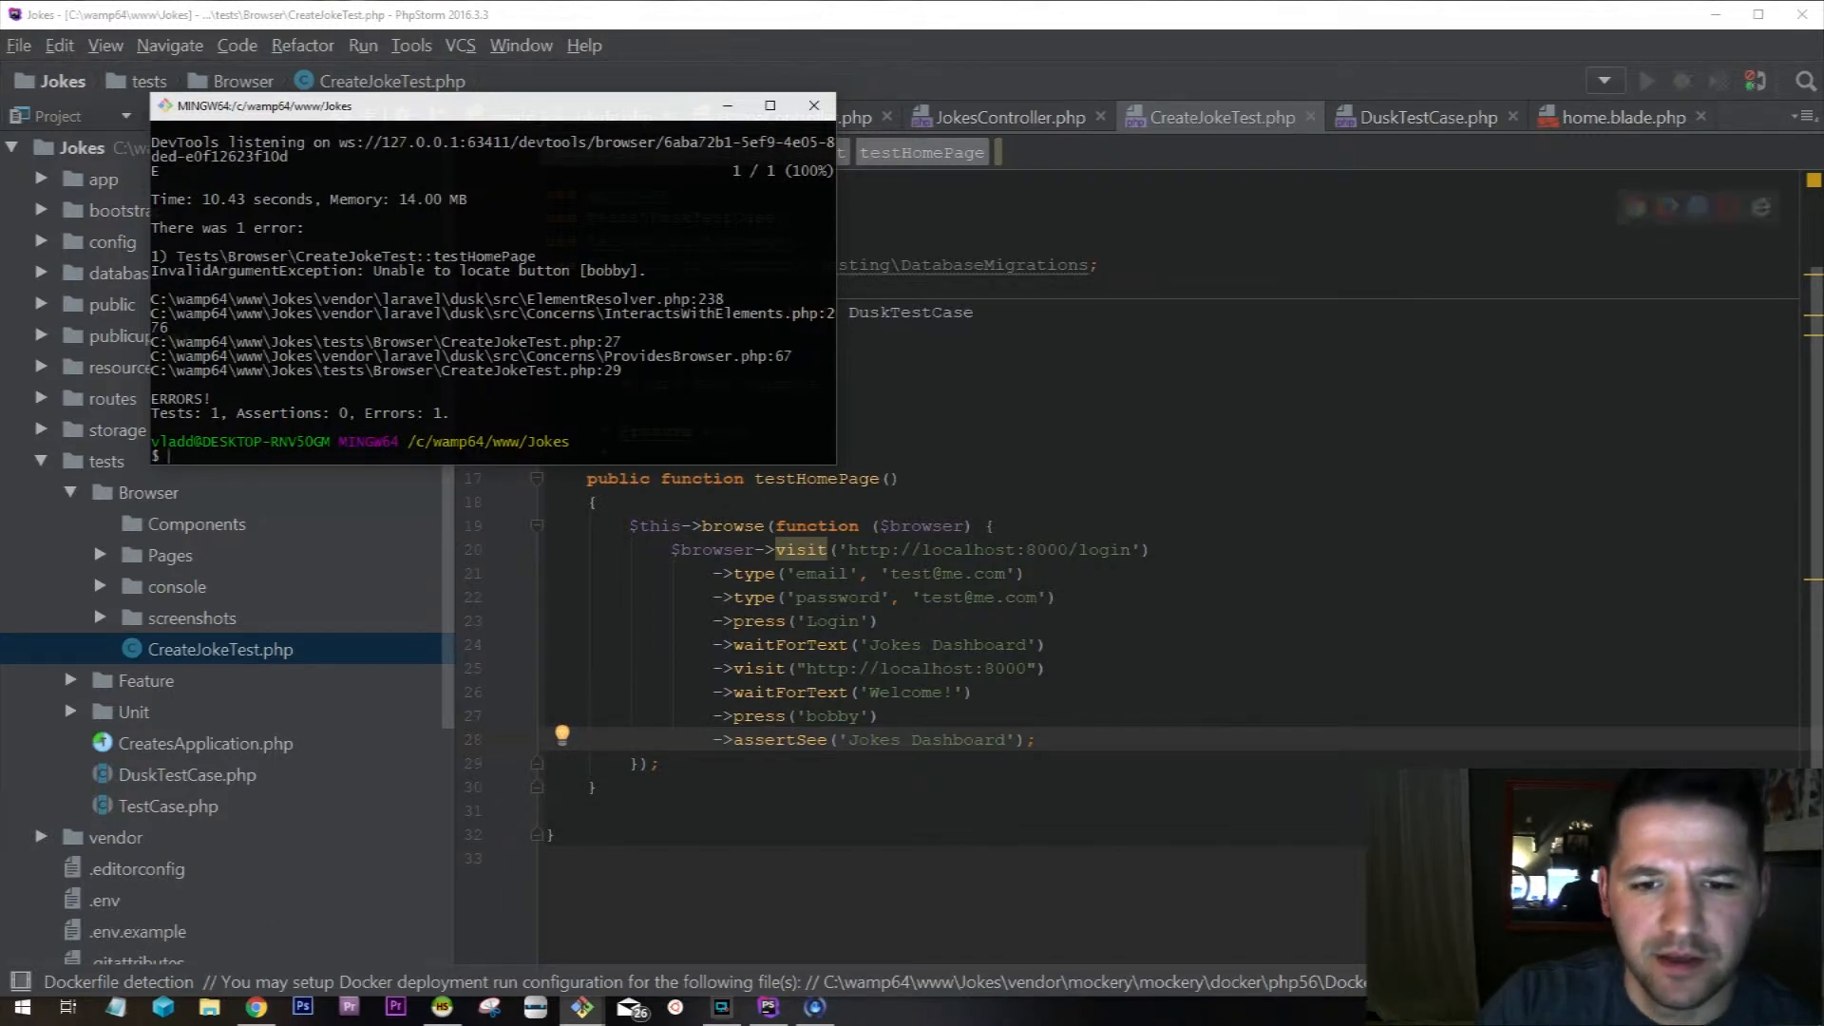
Read the MINGW64 output showing InvalidArgumentException: button [bobby] not found.
click(813, 104)
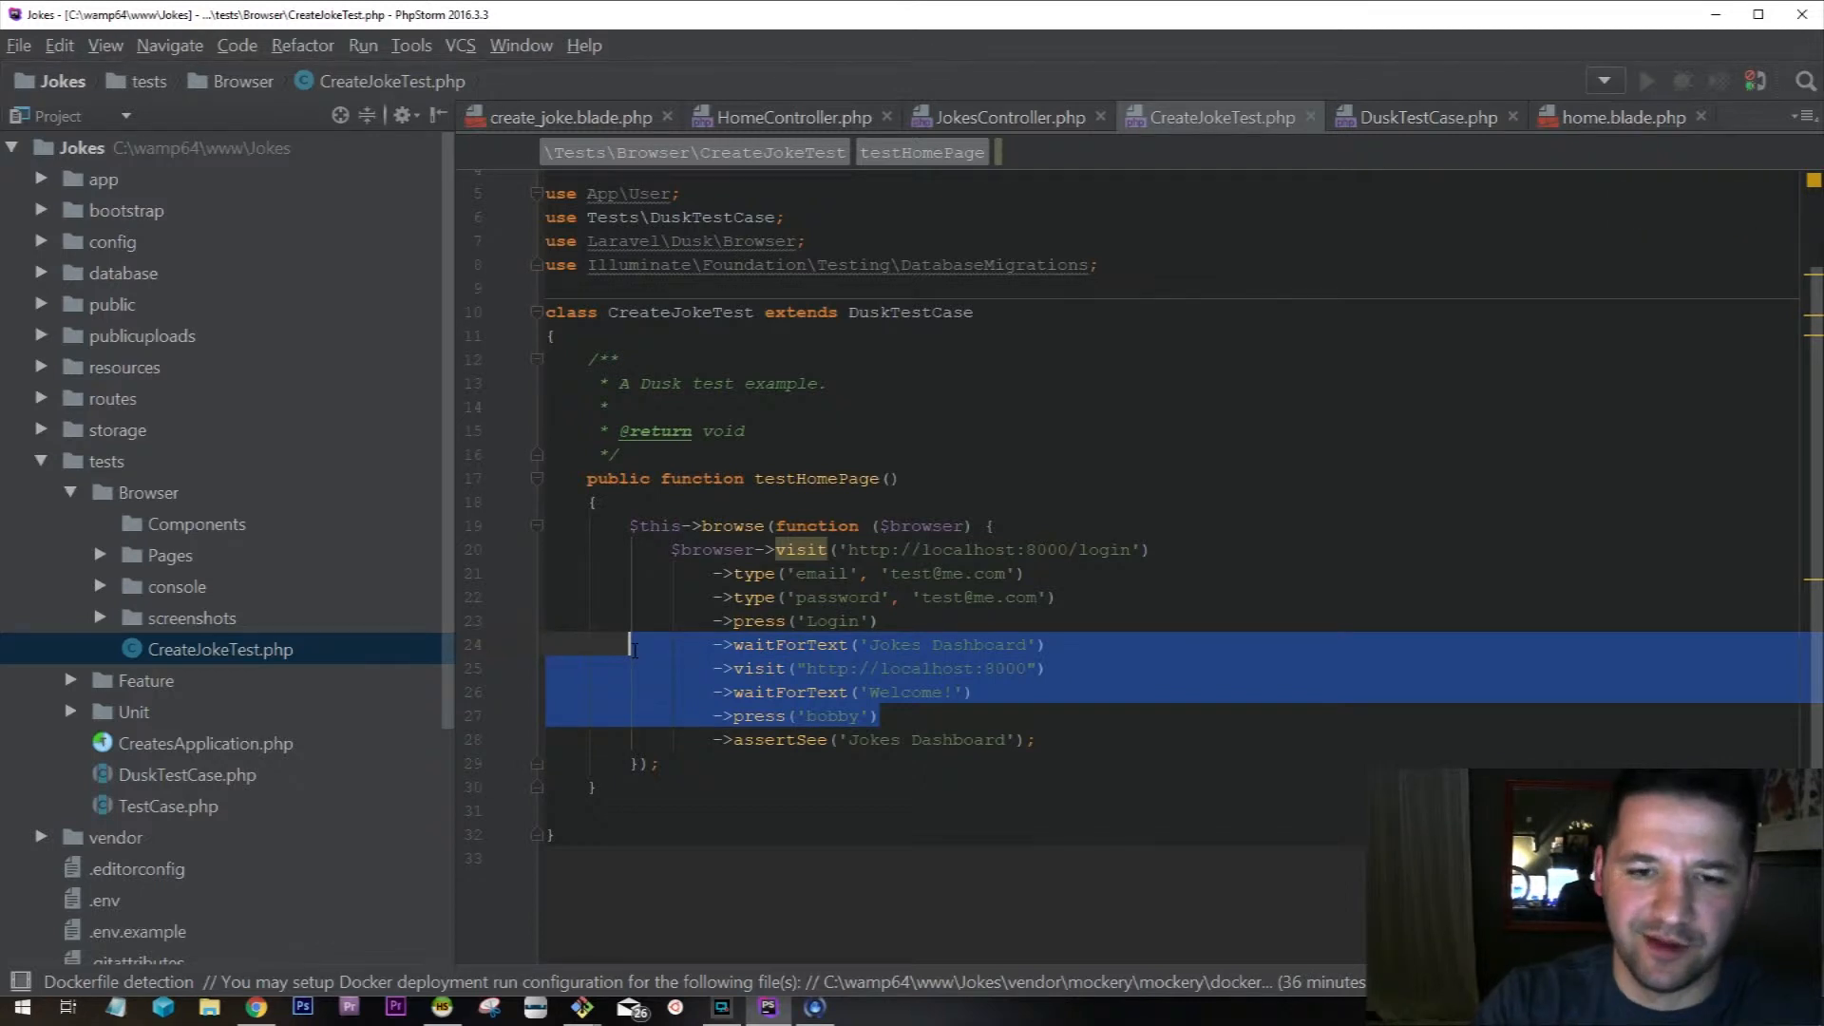
Delete the waitForText/visit/press lines and rename the duplicated method to testCreateJoke.
key(Delete)
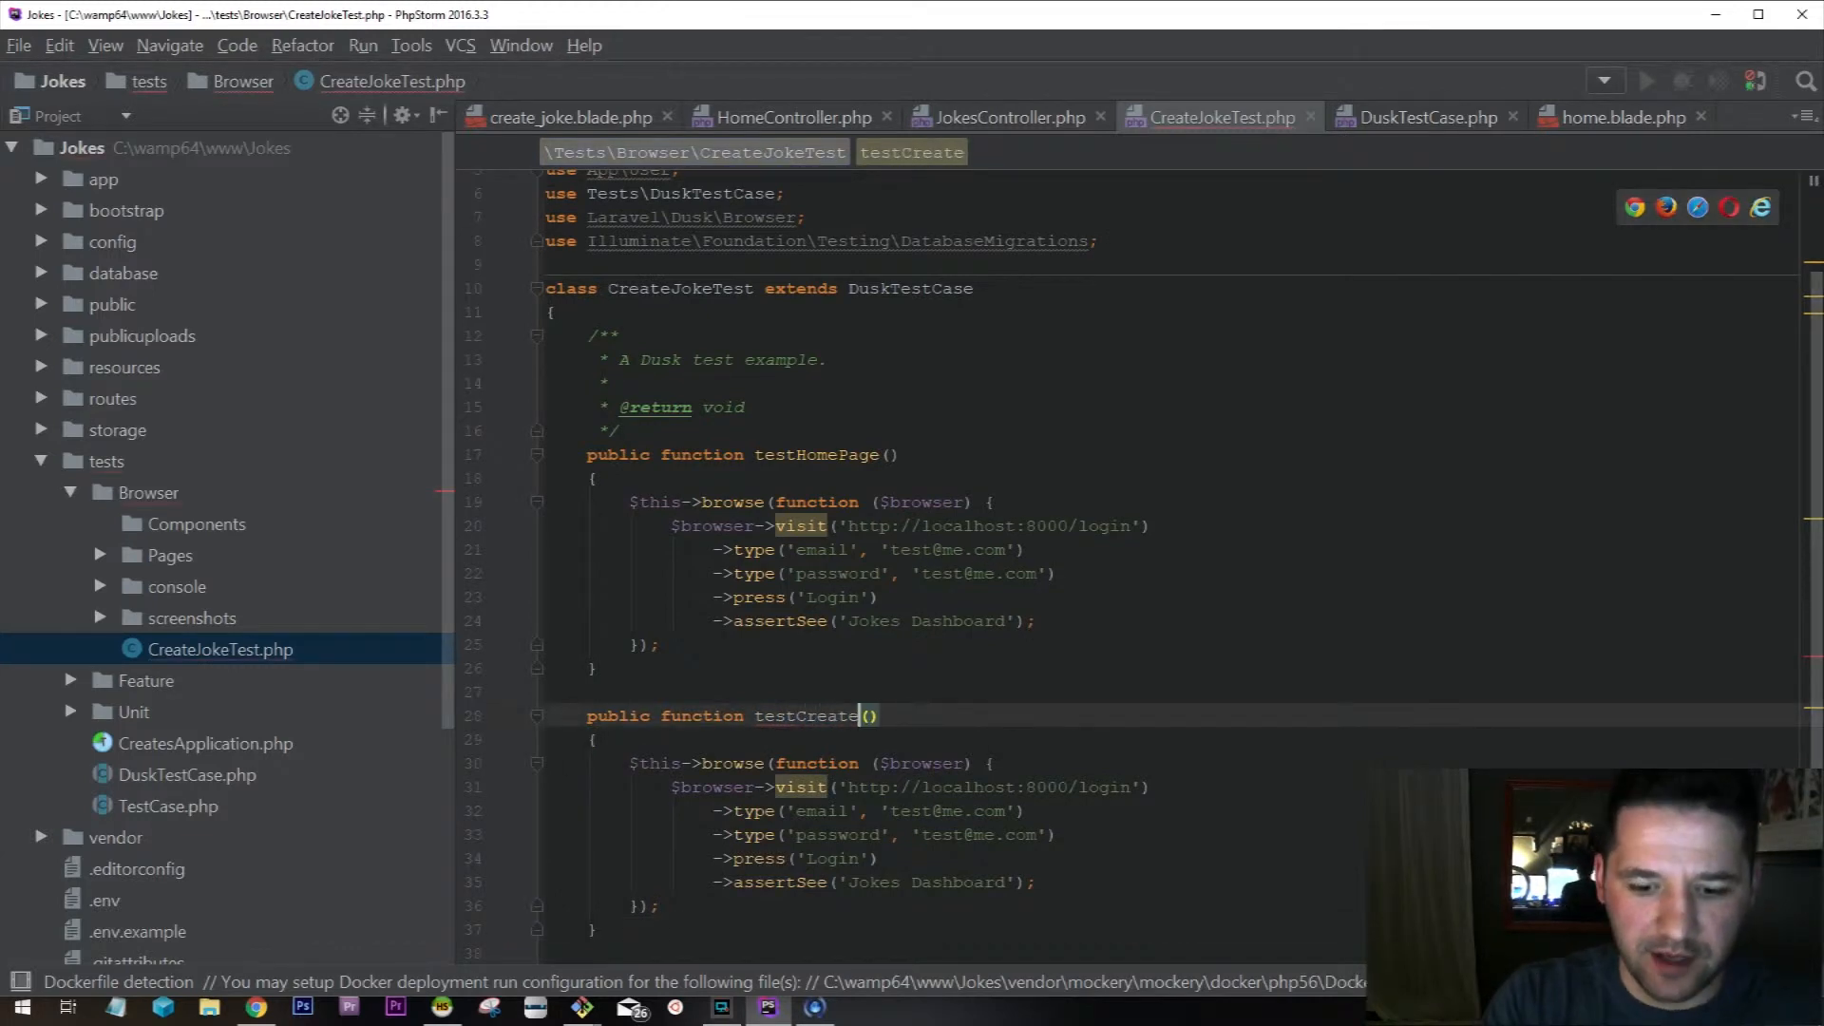
text(Joke)
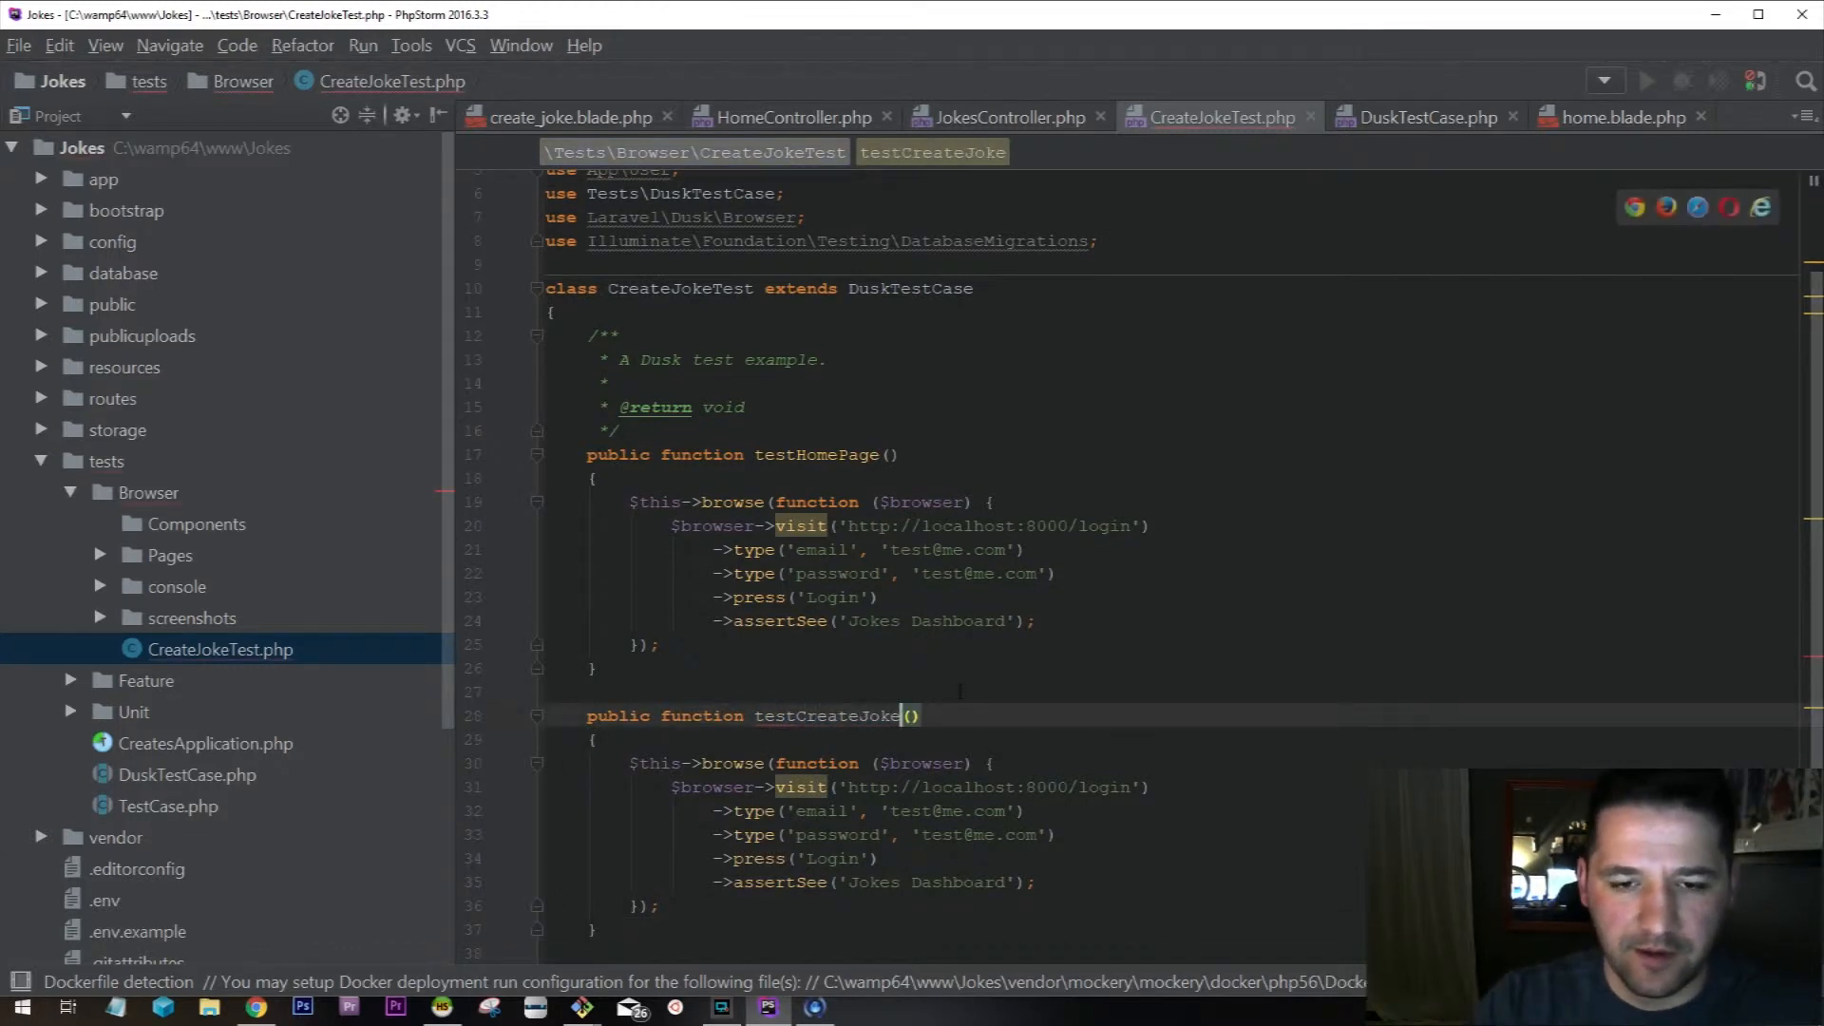
scroll(down, 3)
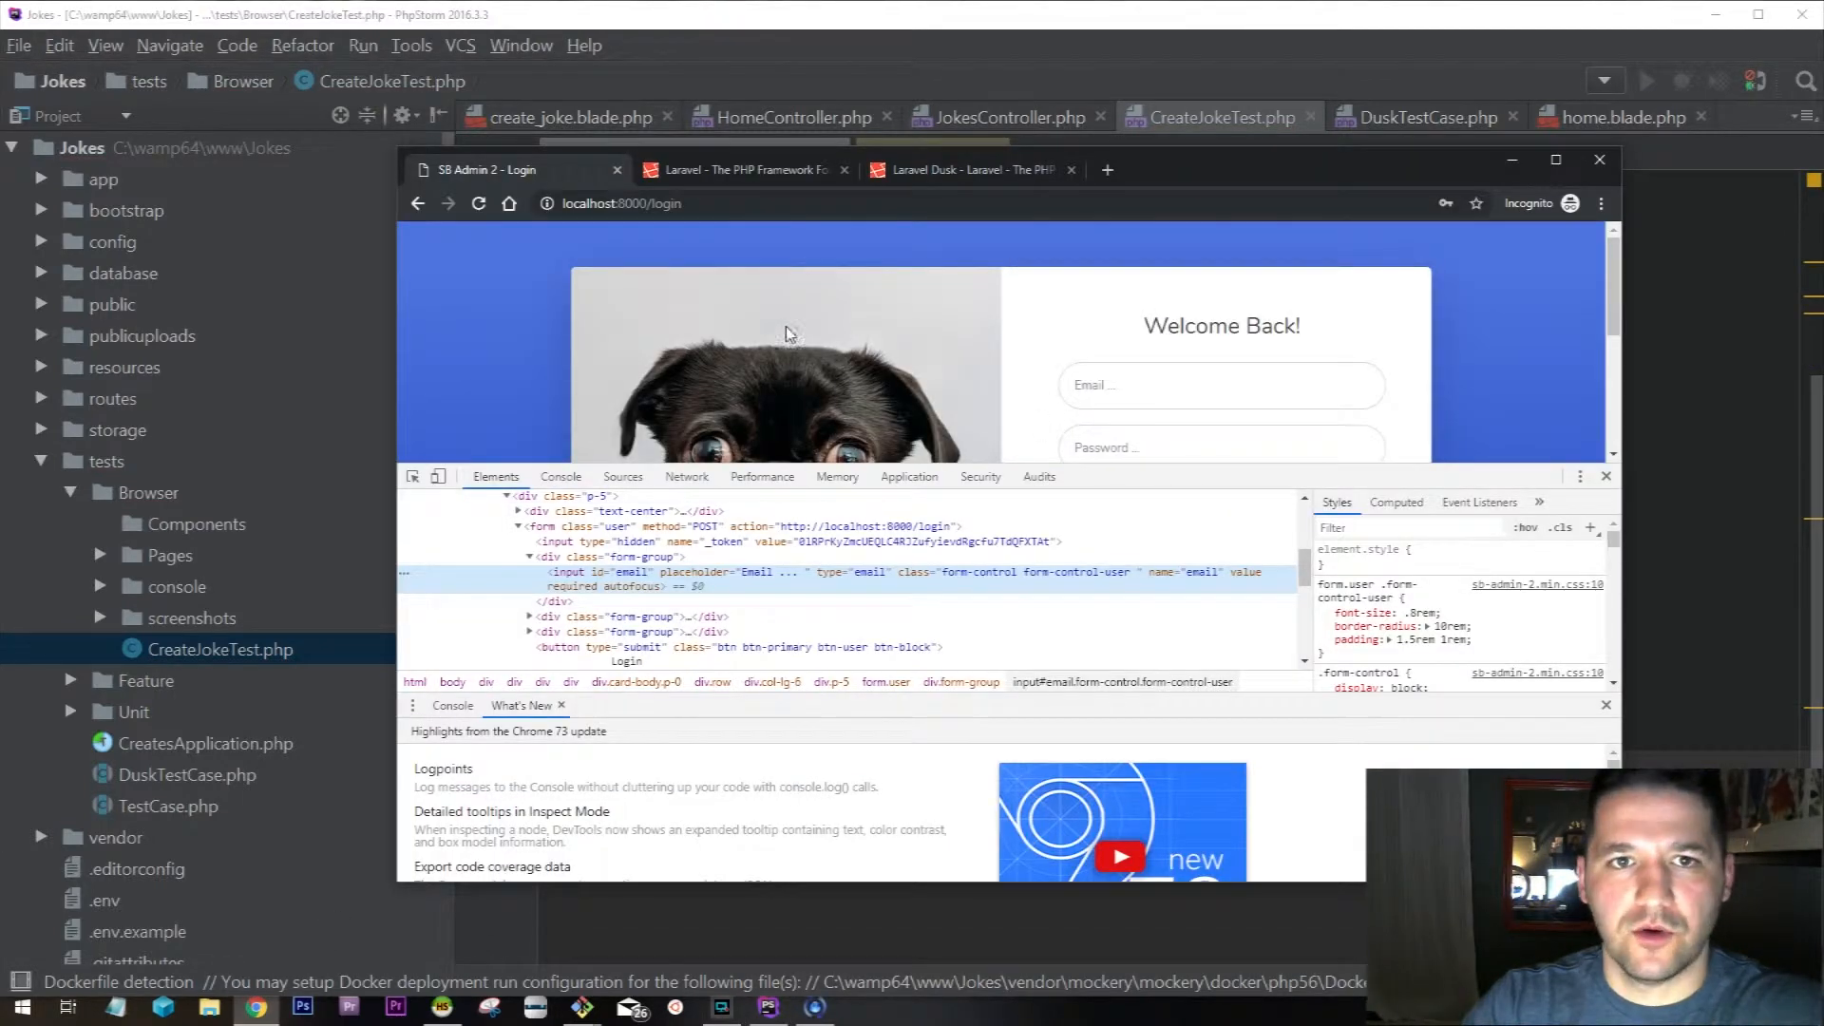
Log in to the Jokes app and inspect the Submit a Joke link's markup in DevTools.
click(1220, 385)
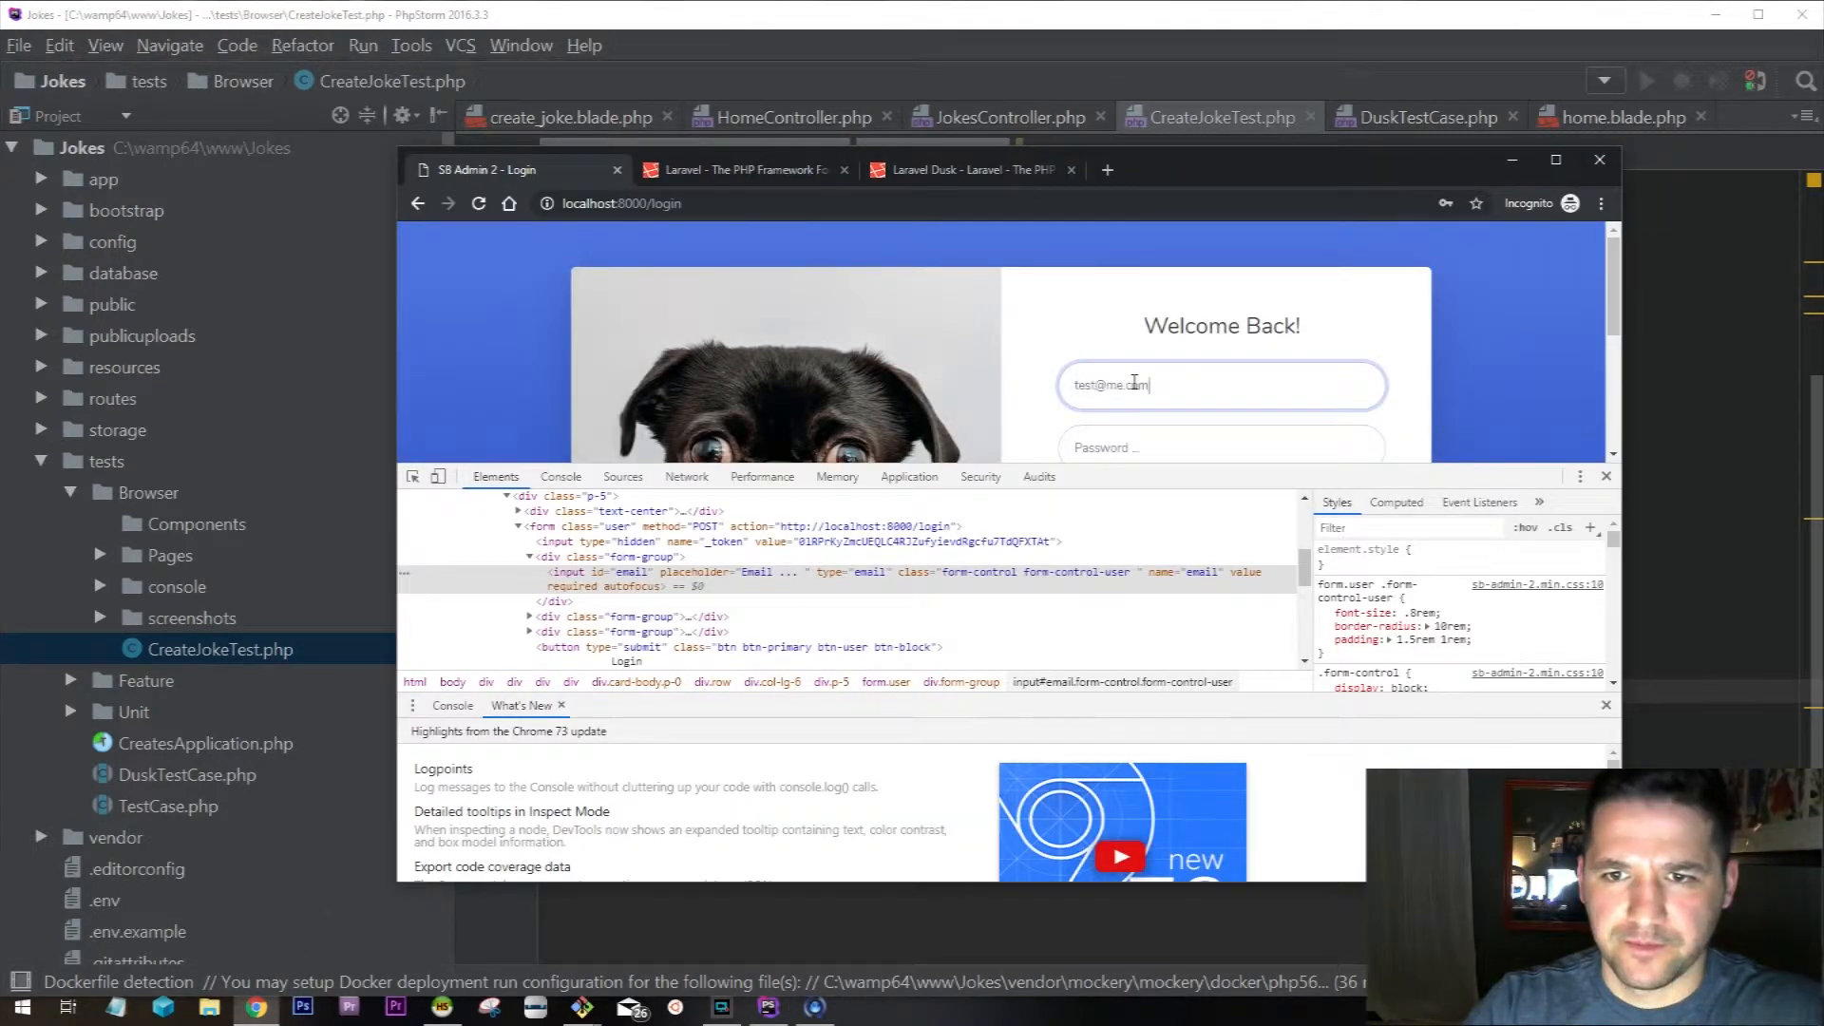
click(1220, 271)
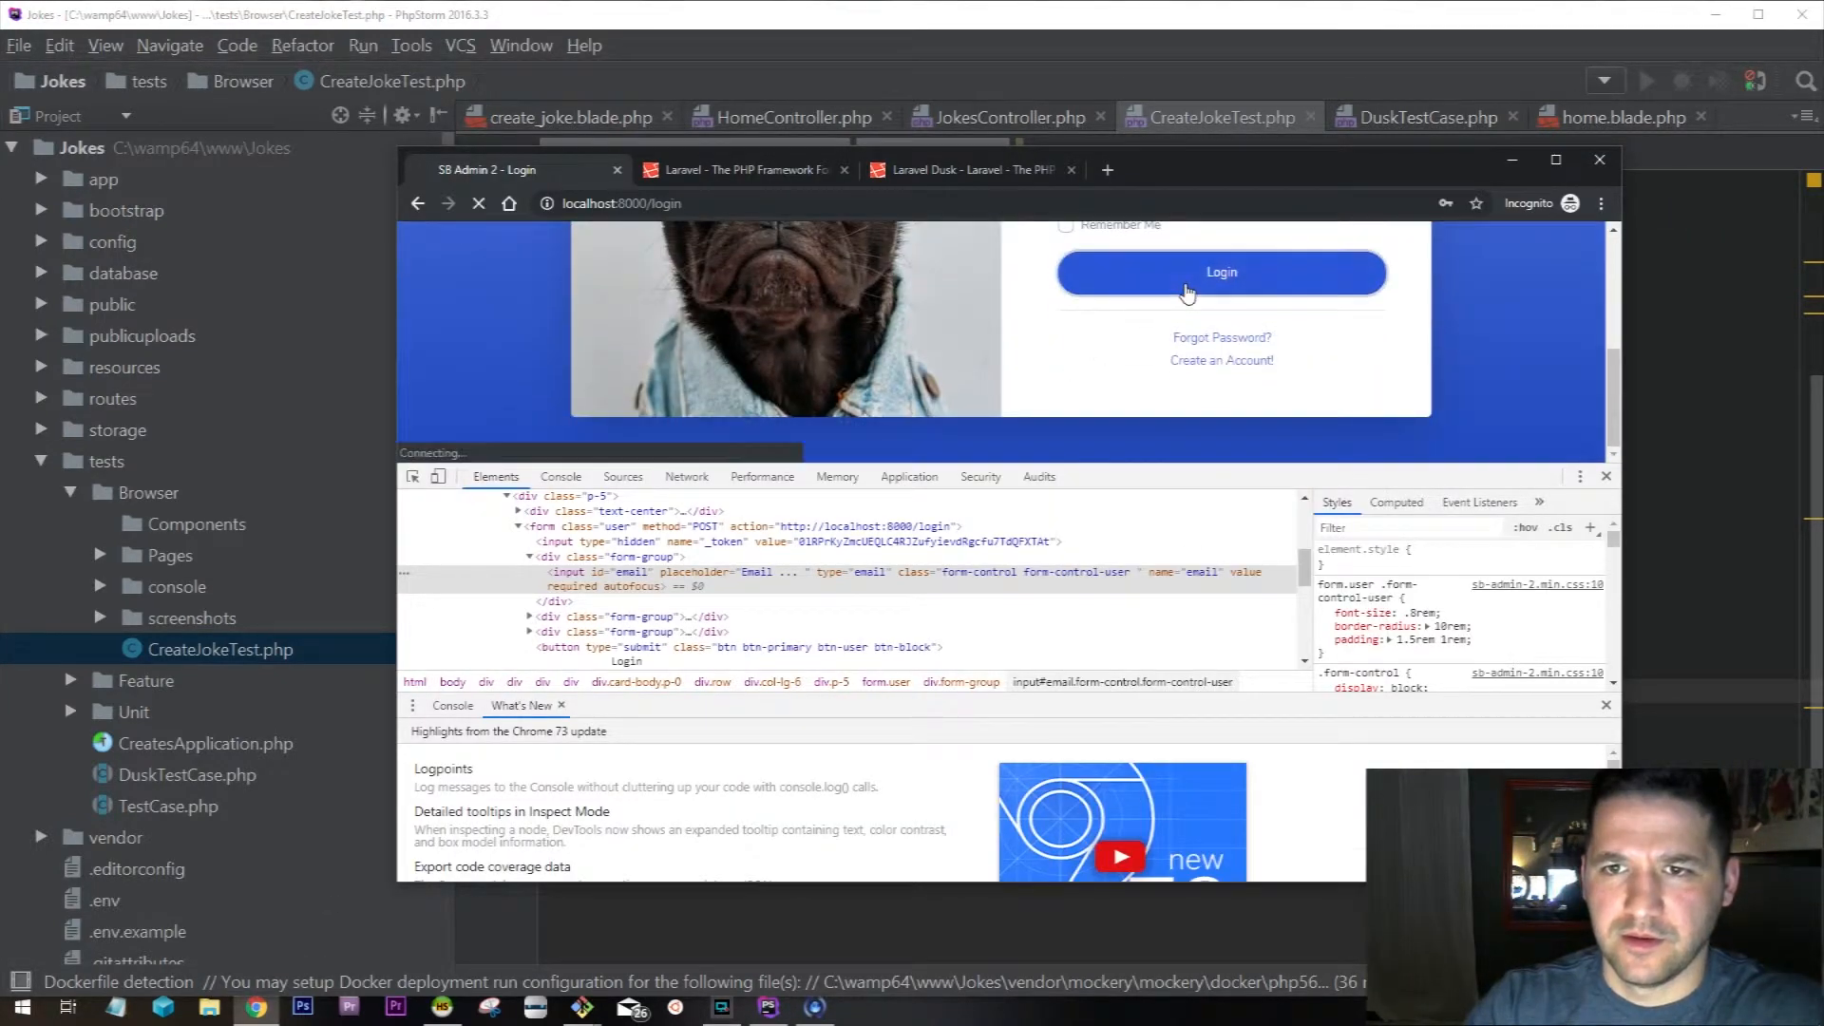
click(1220, 273)
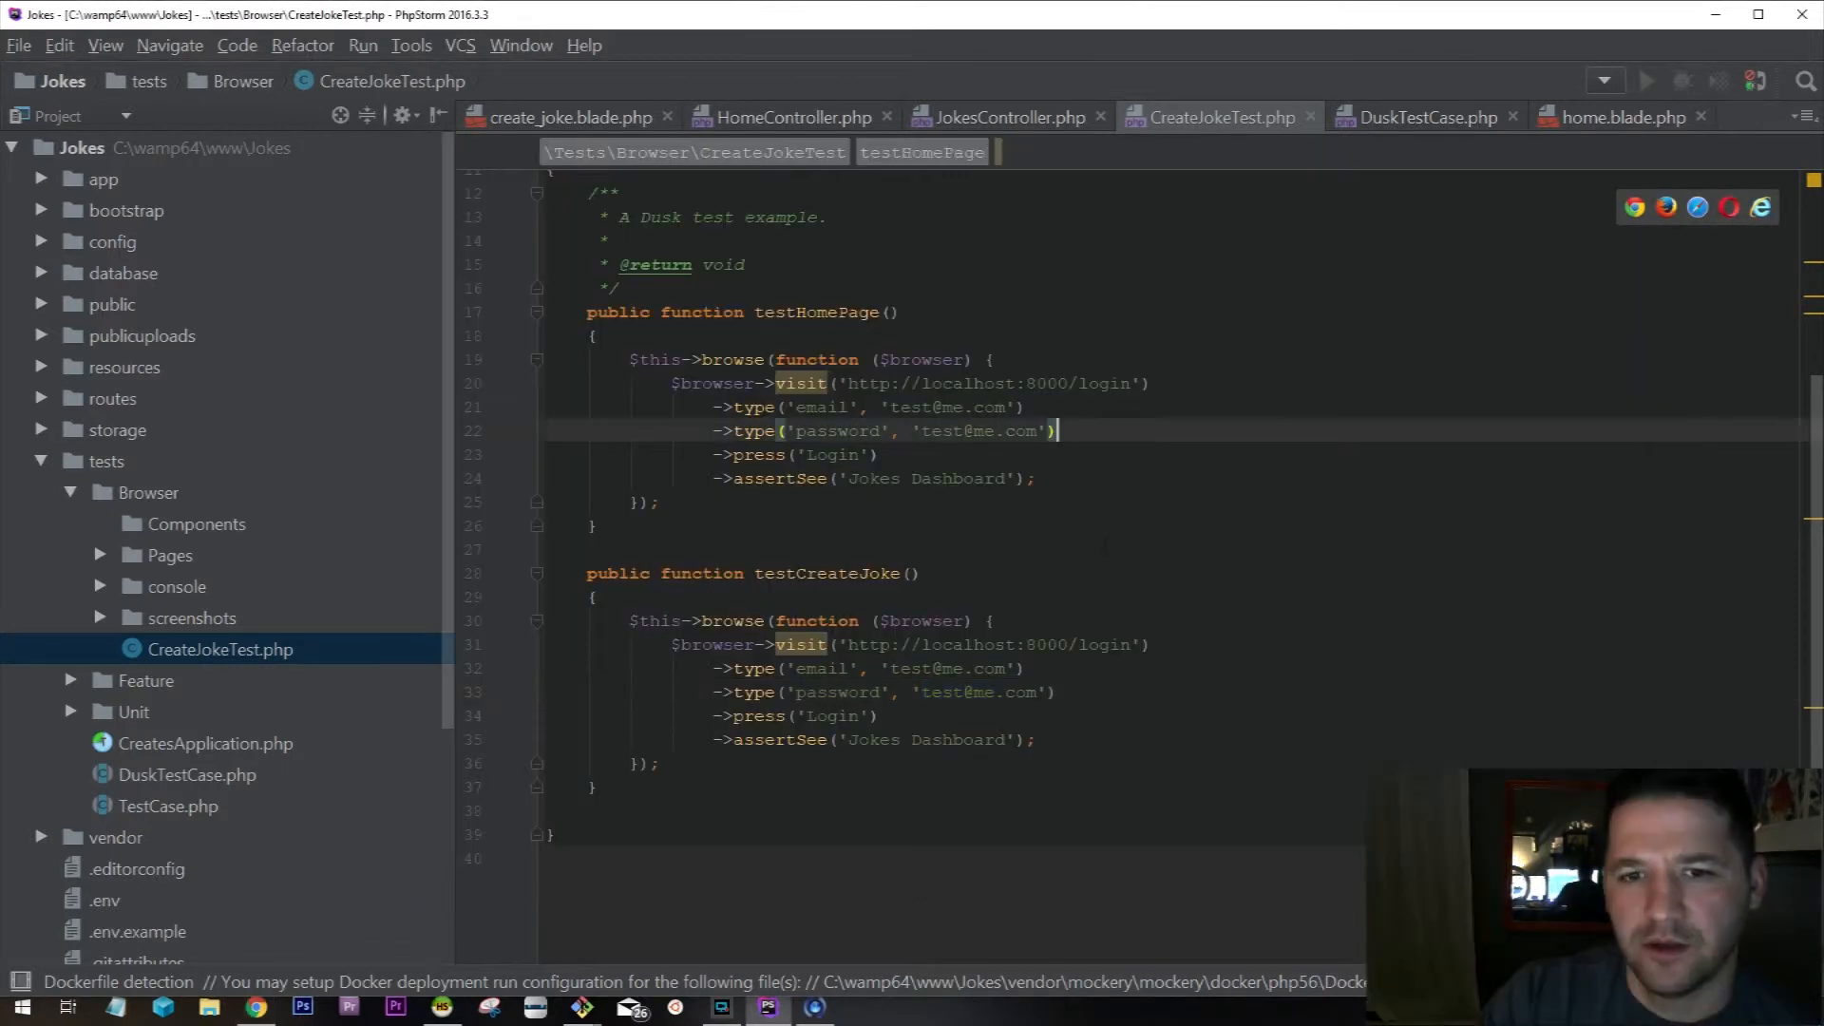
double_click(1105, 383)
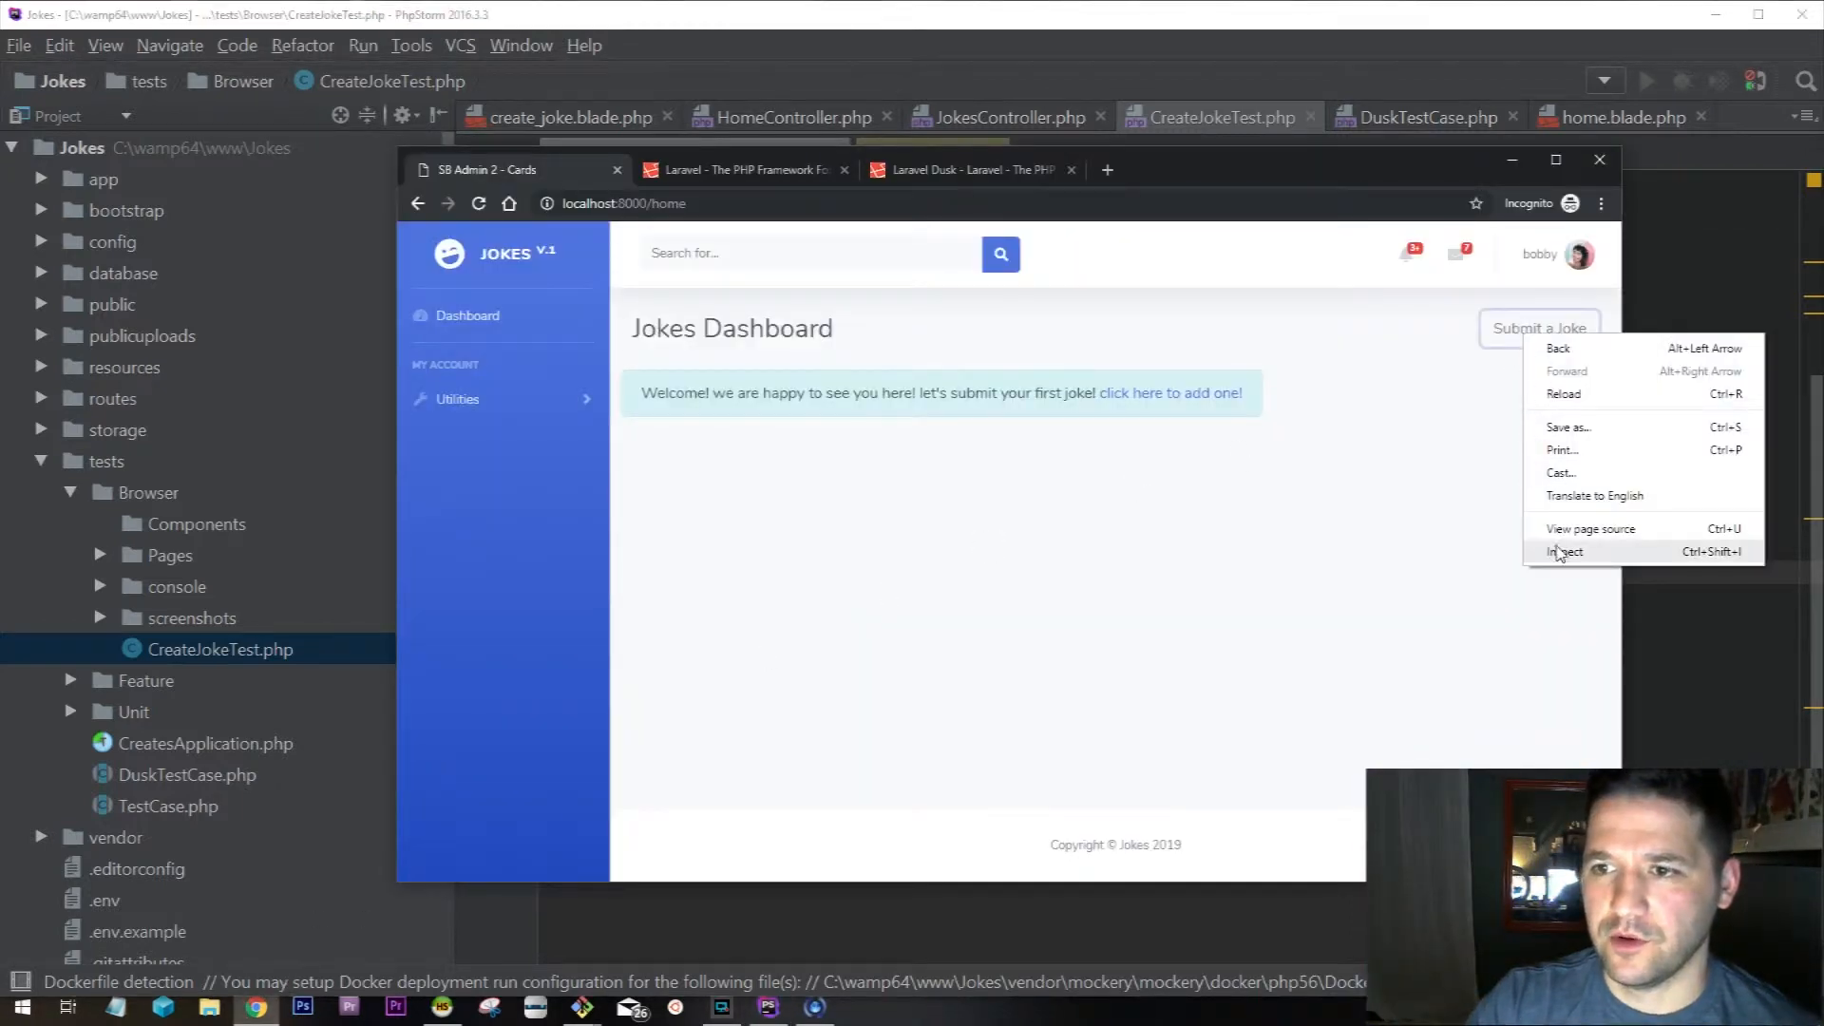
click(1566, 551)
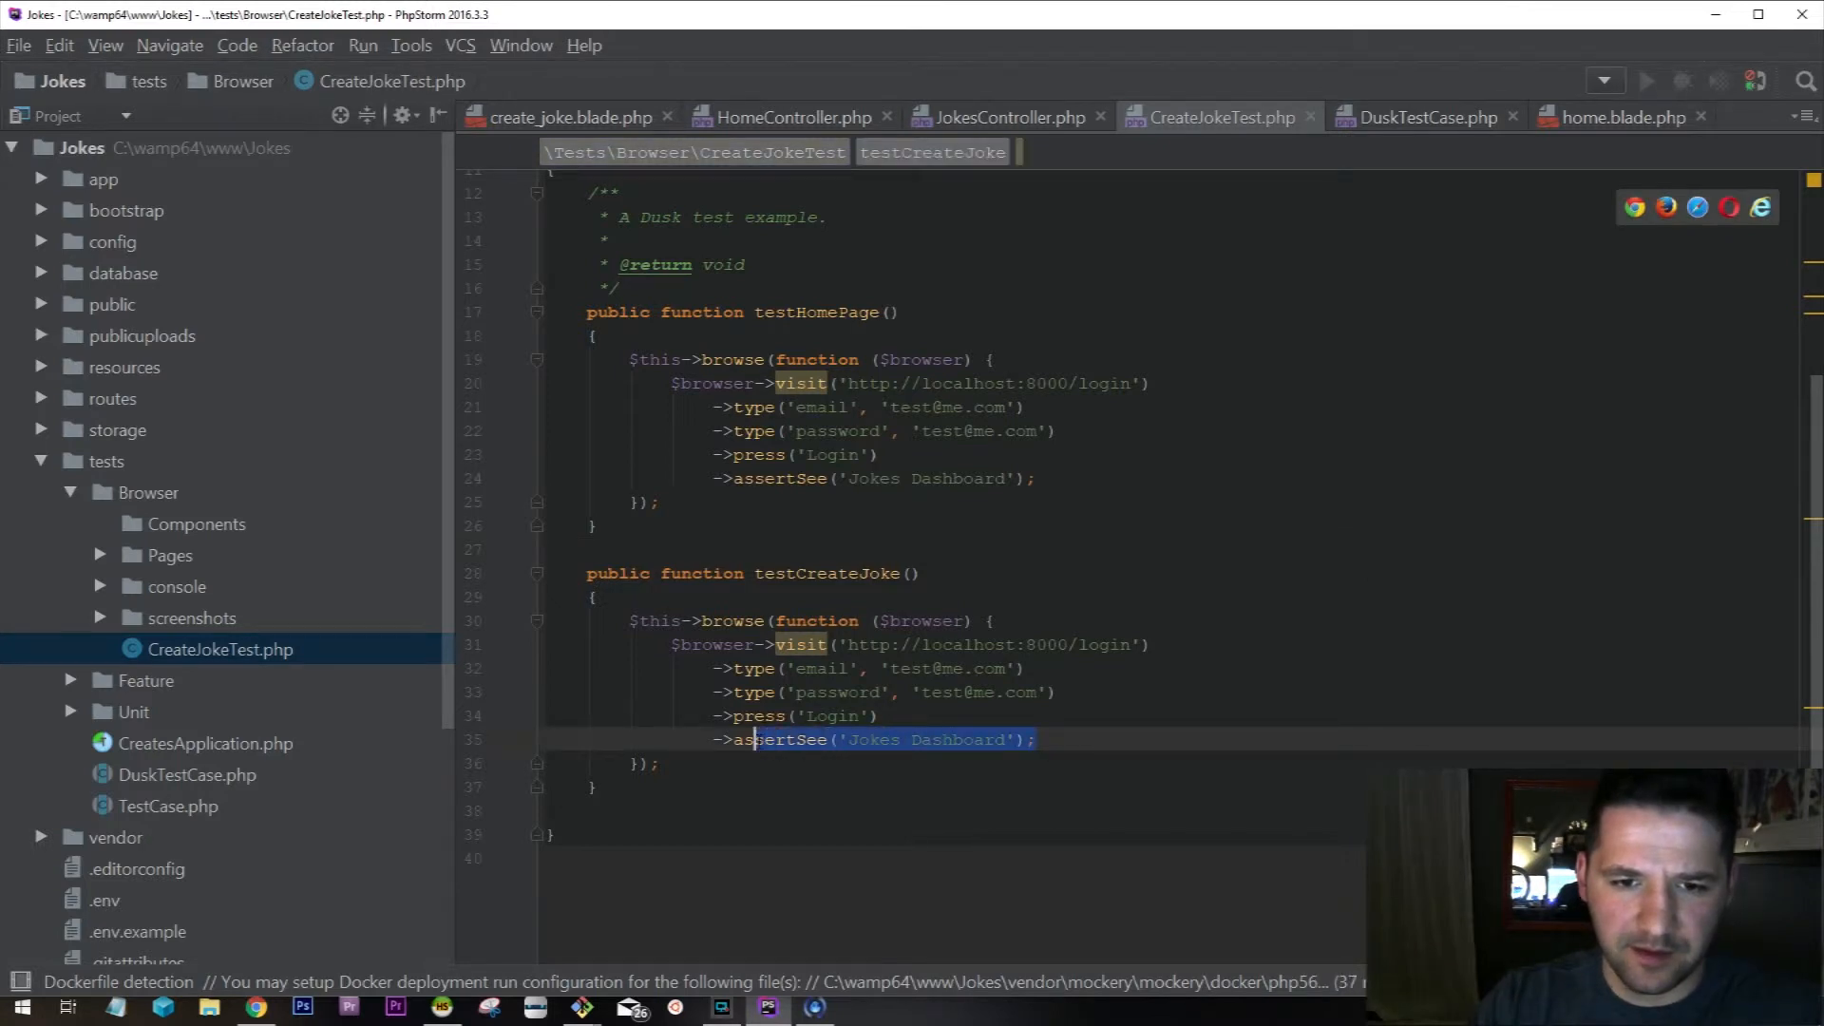
Replace assertSee with waitForText('Jokes Dashboard') and chain ->press("Submit a Joke") on a new line.
text(waitForTex)
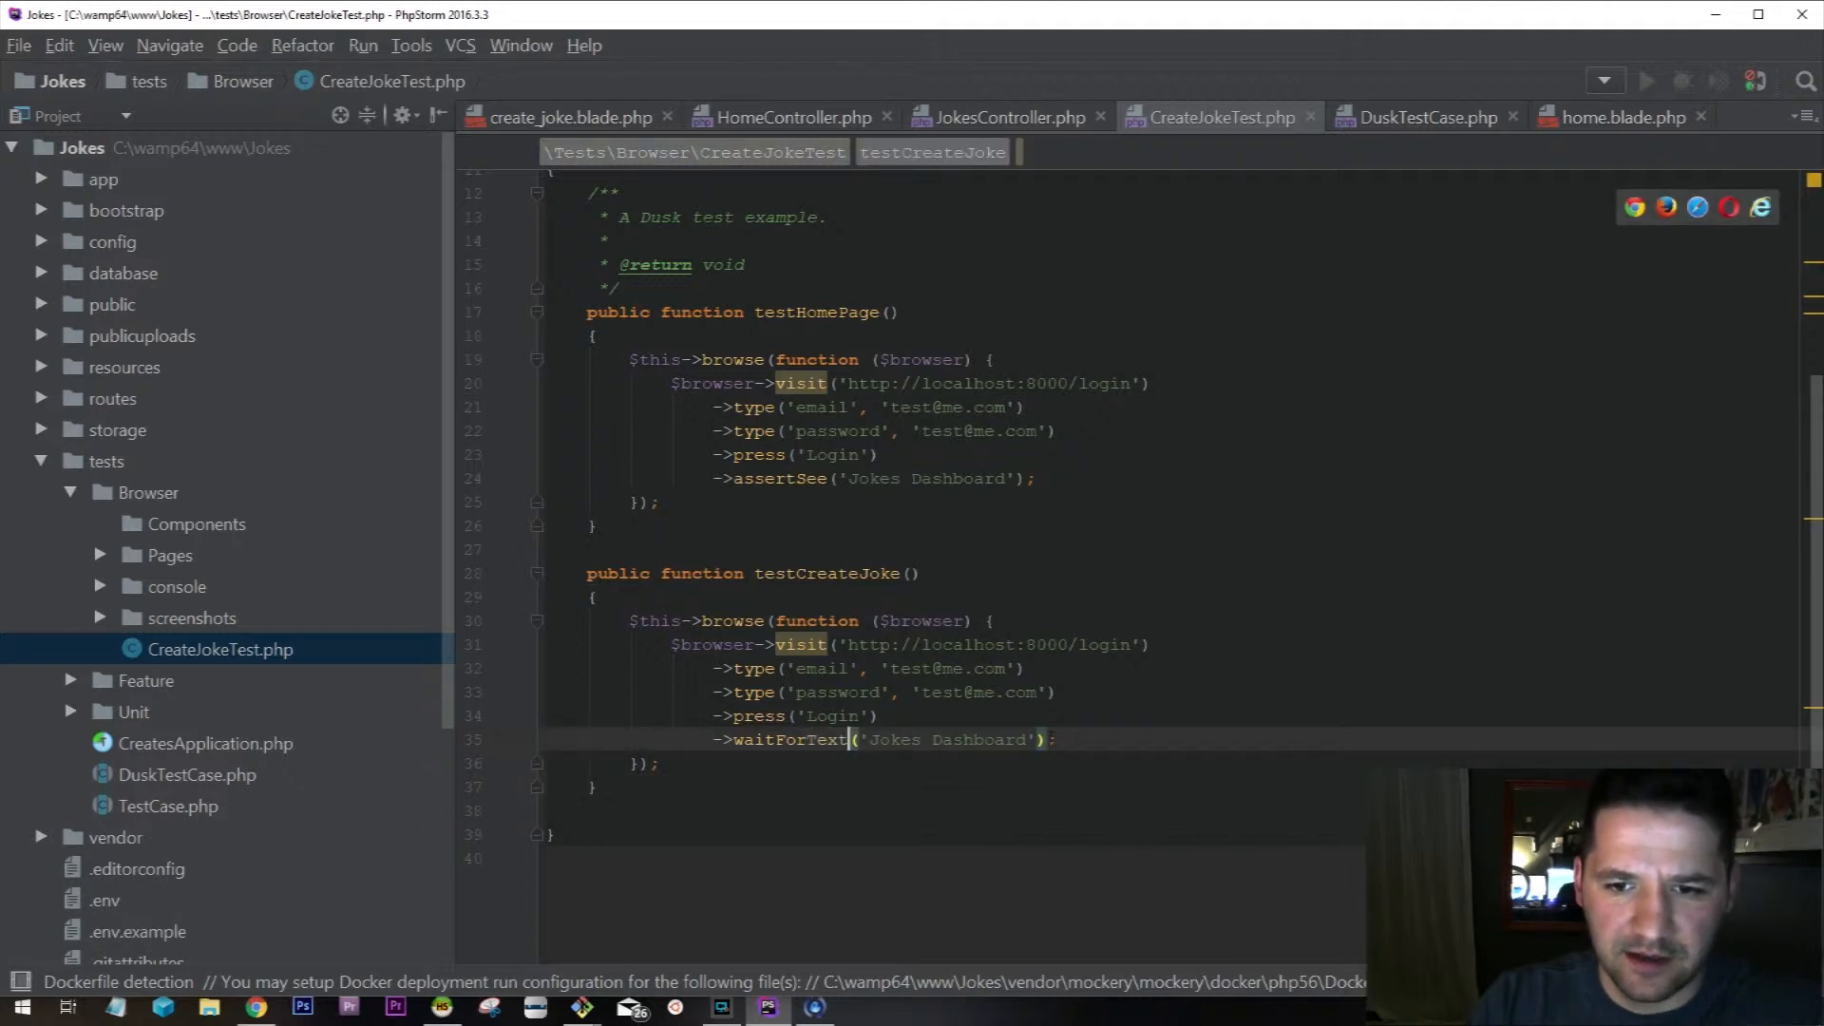
key(Enter)
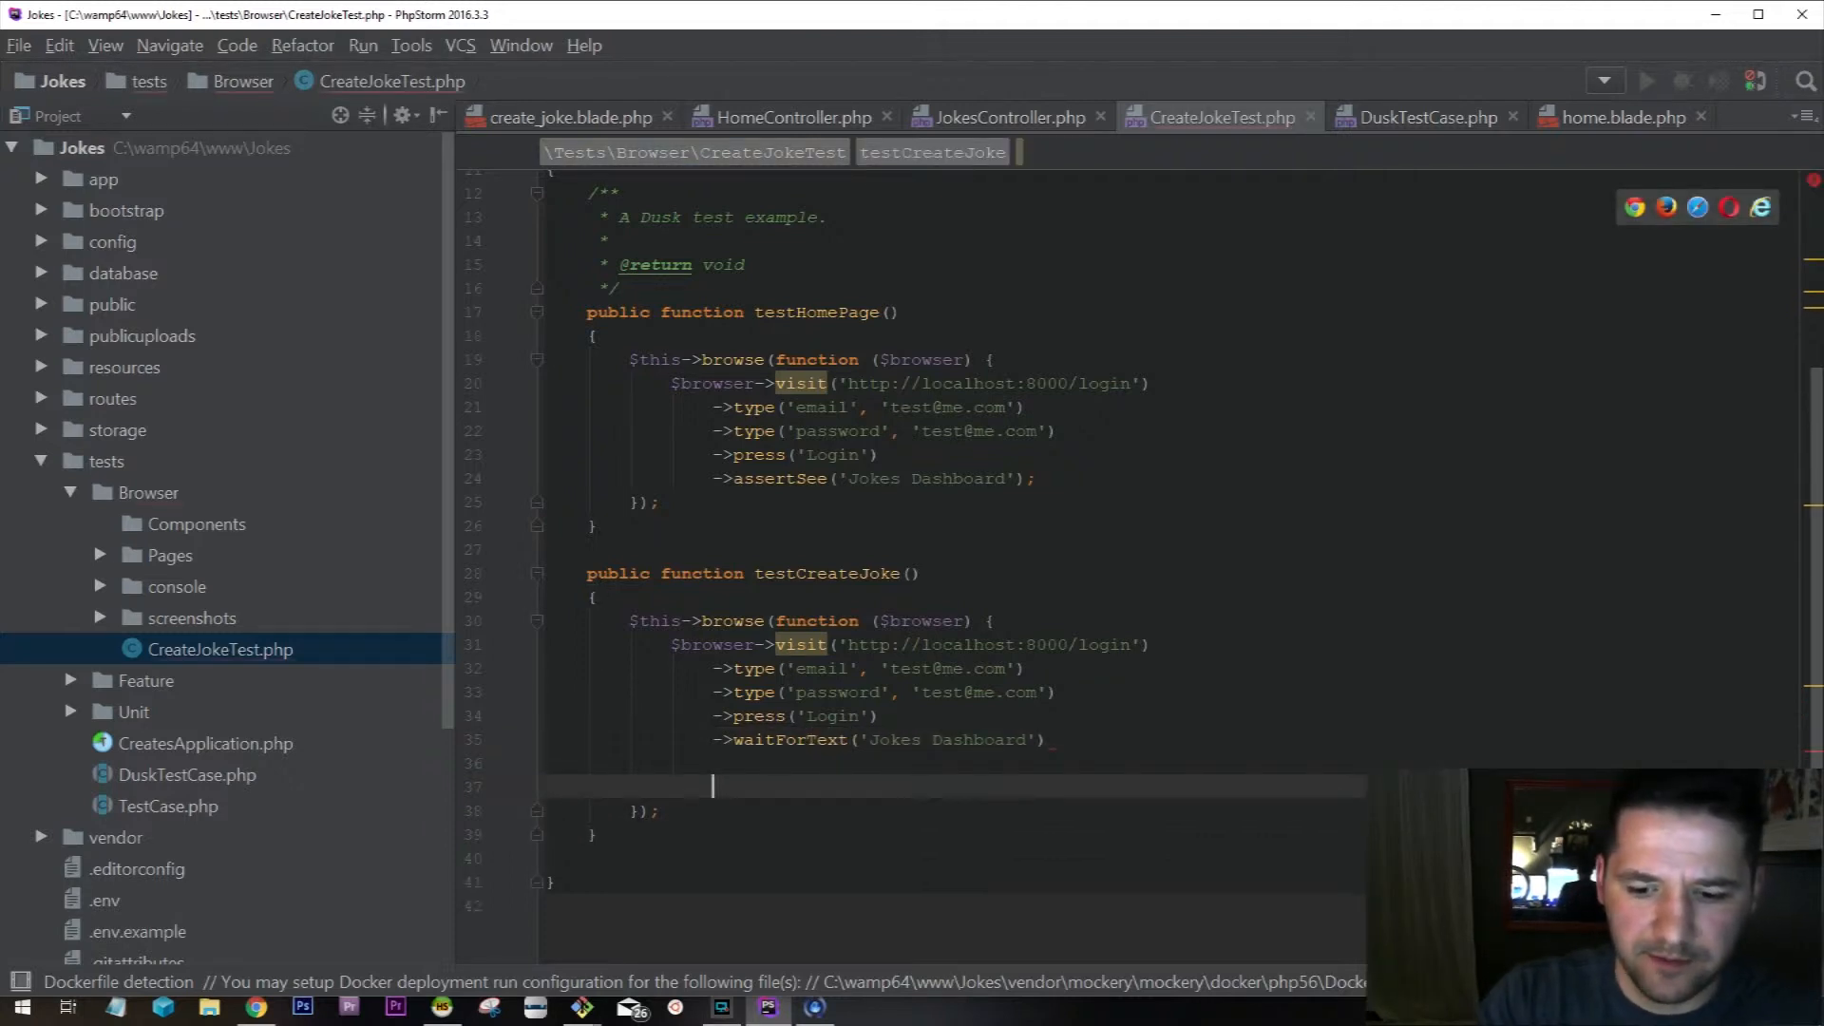
text(->press(')
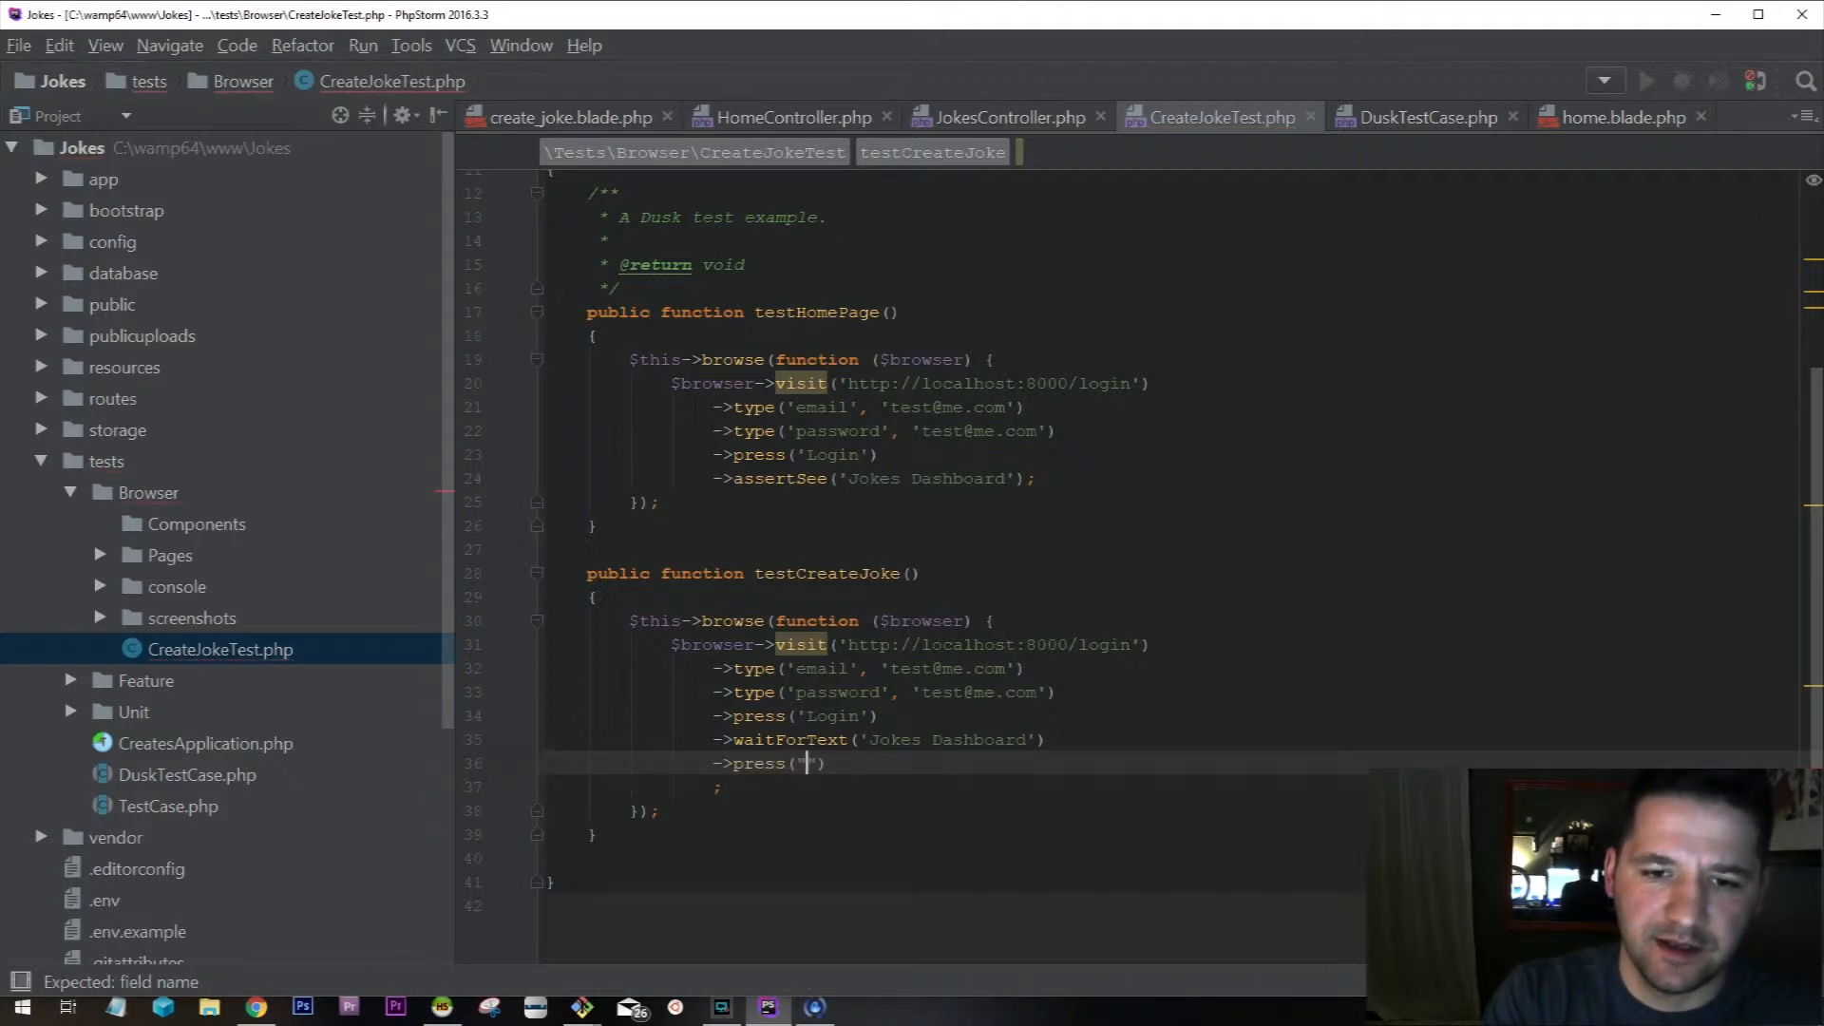
text("Submit a Joke")
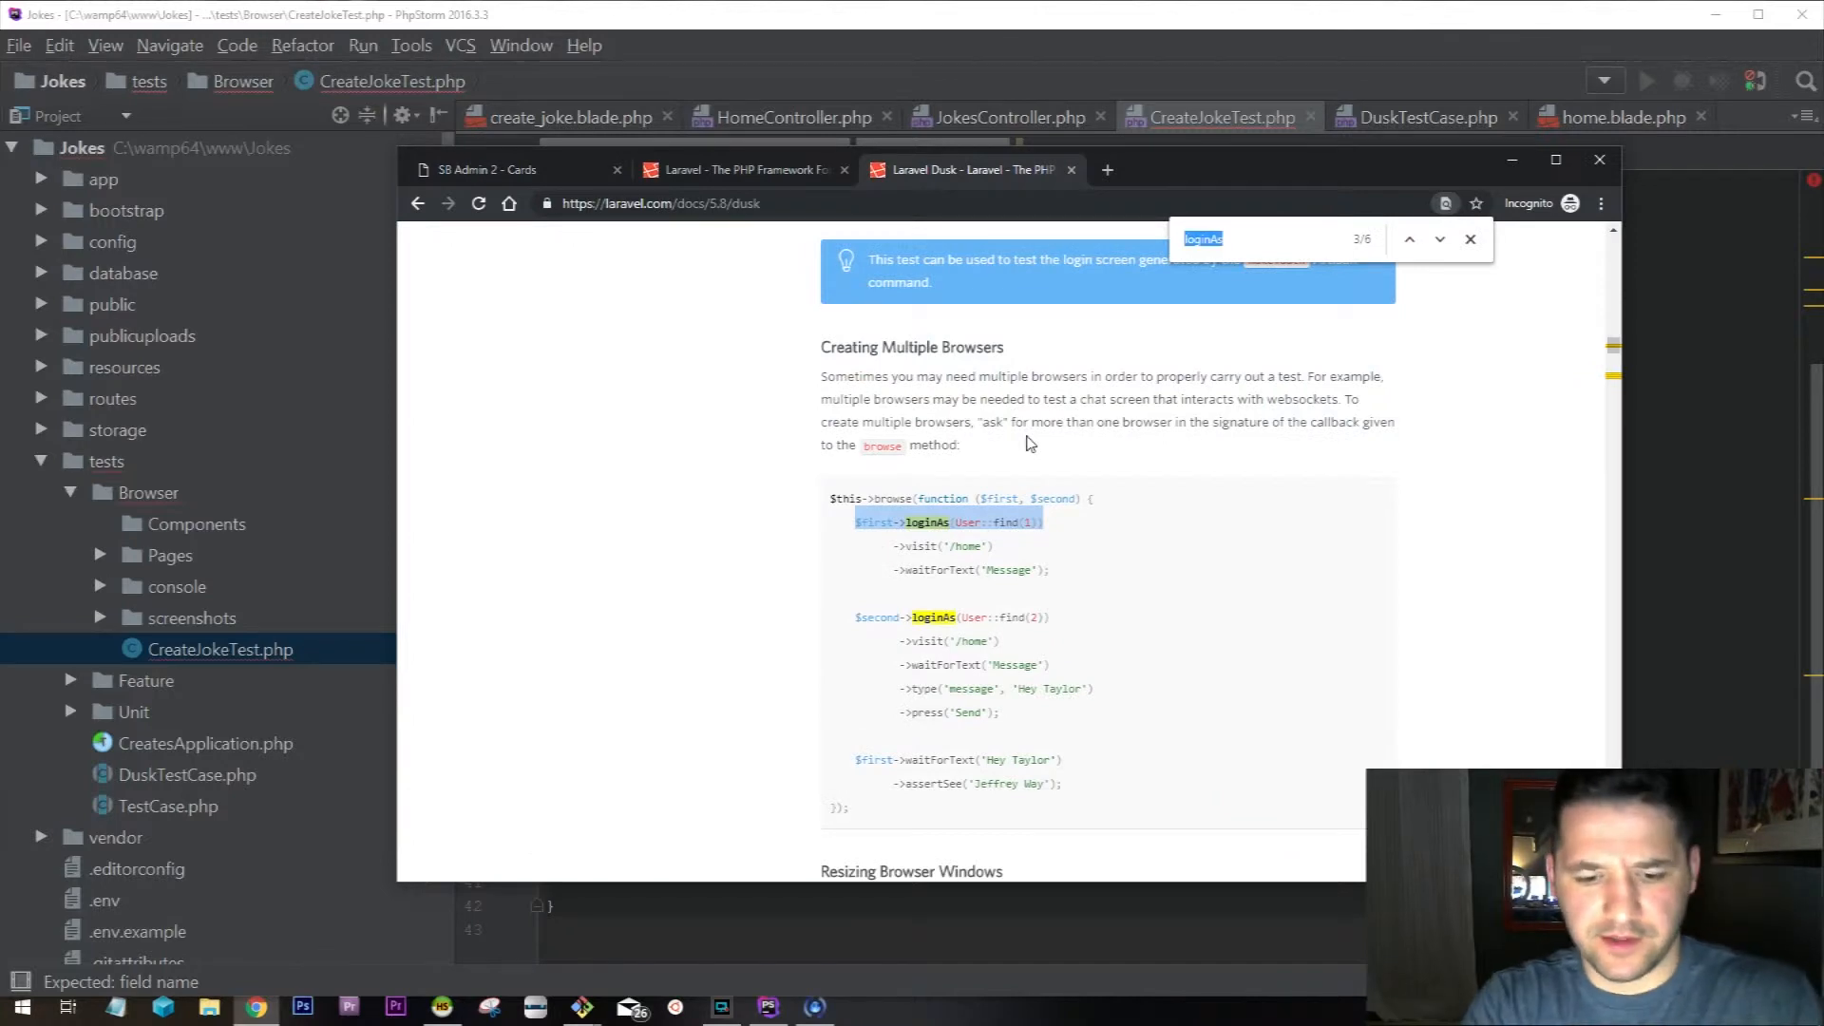
Study Dusk's whenAvailable('.modal') example, then view the open Create a Joke modal's markup.
text(.modal)
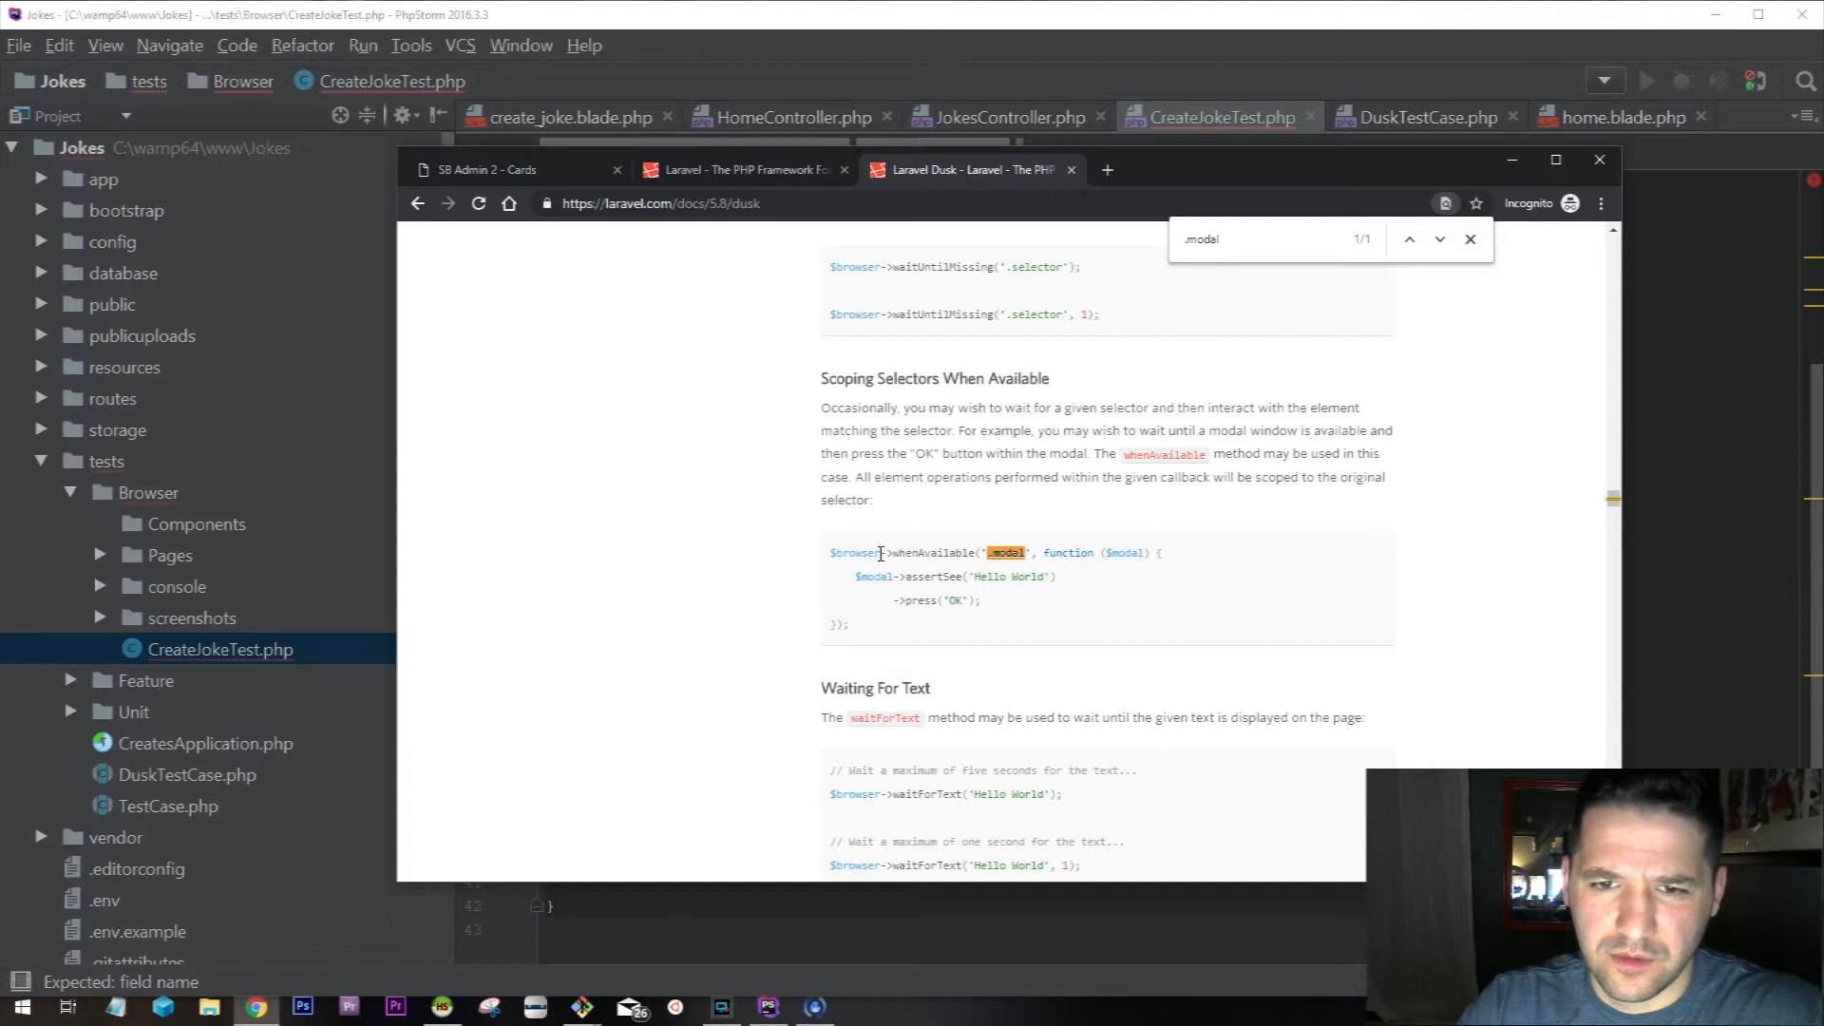
drag(829, 553, 849, 623)
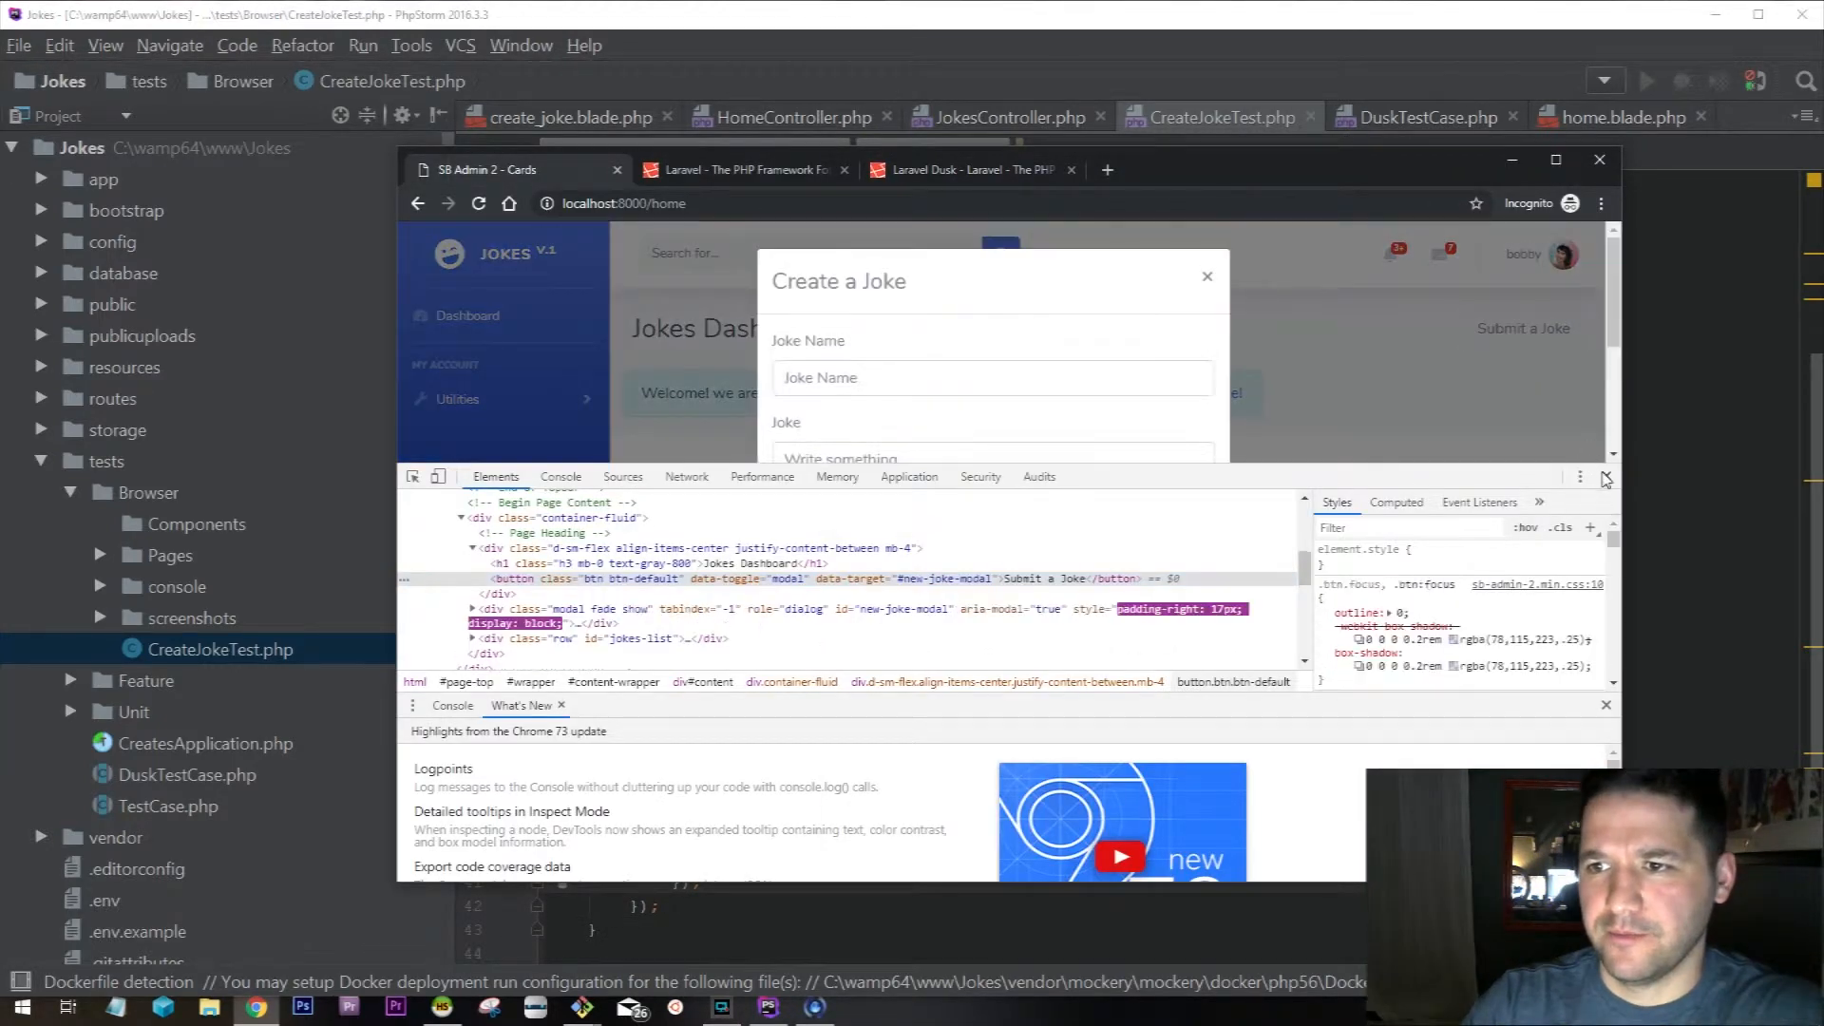
Inspect the Create a Joke modal's Joke Name input in DevTools Elements.
right_click(991, 377)
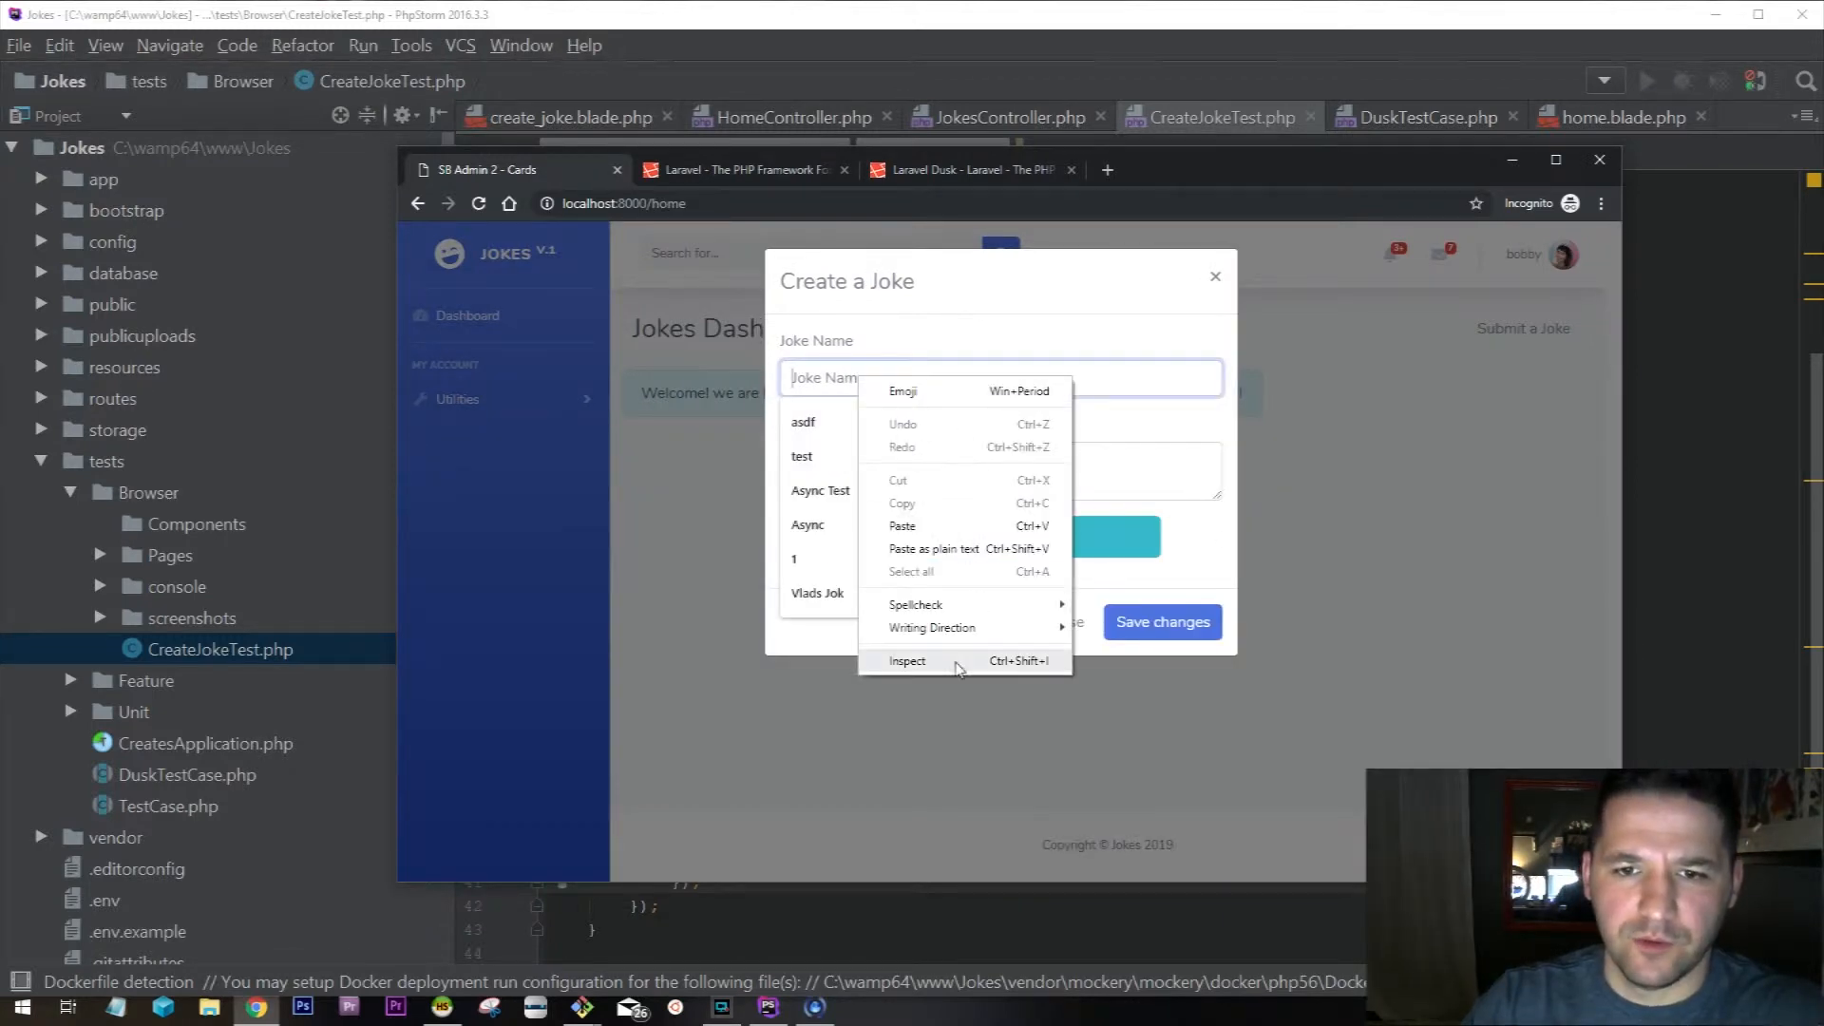
click(906, 661)
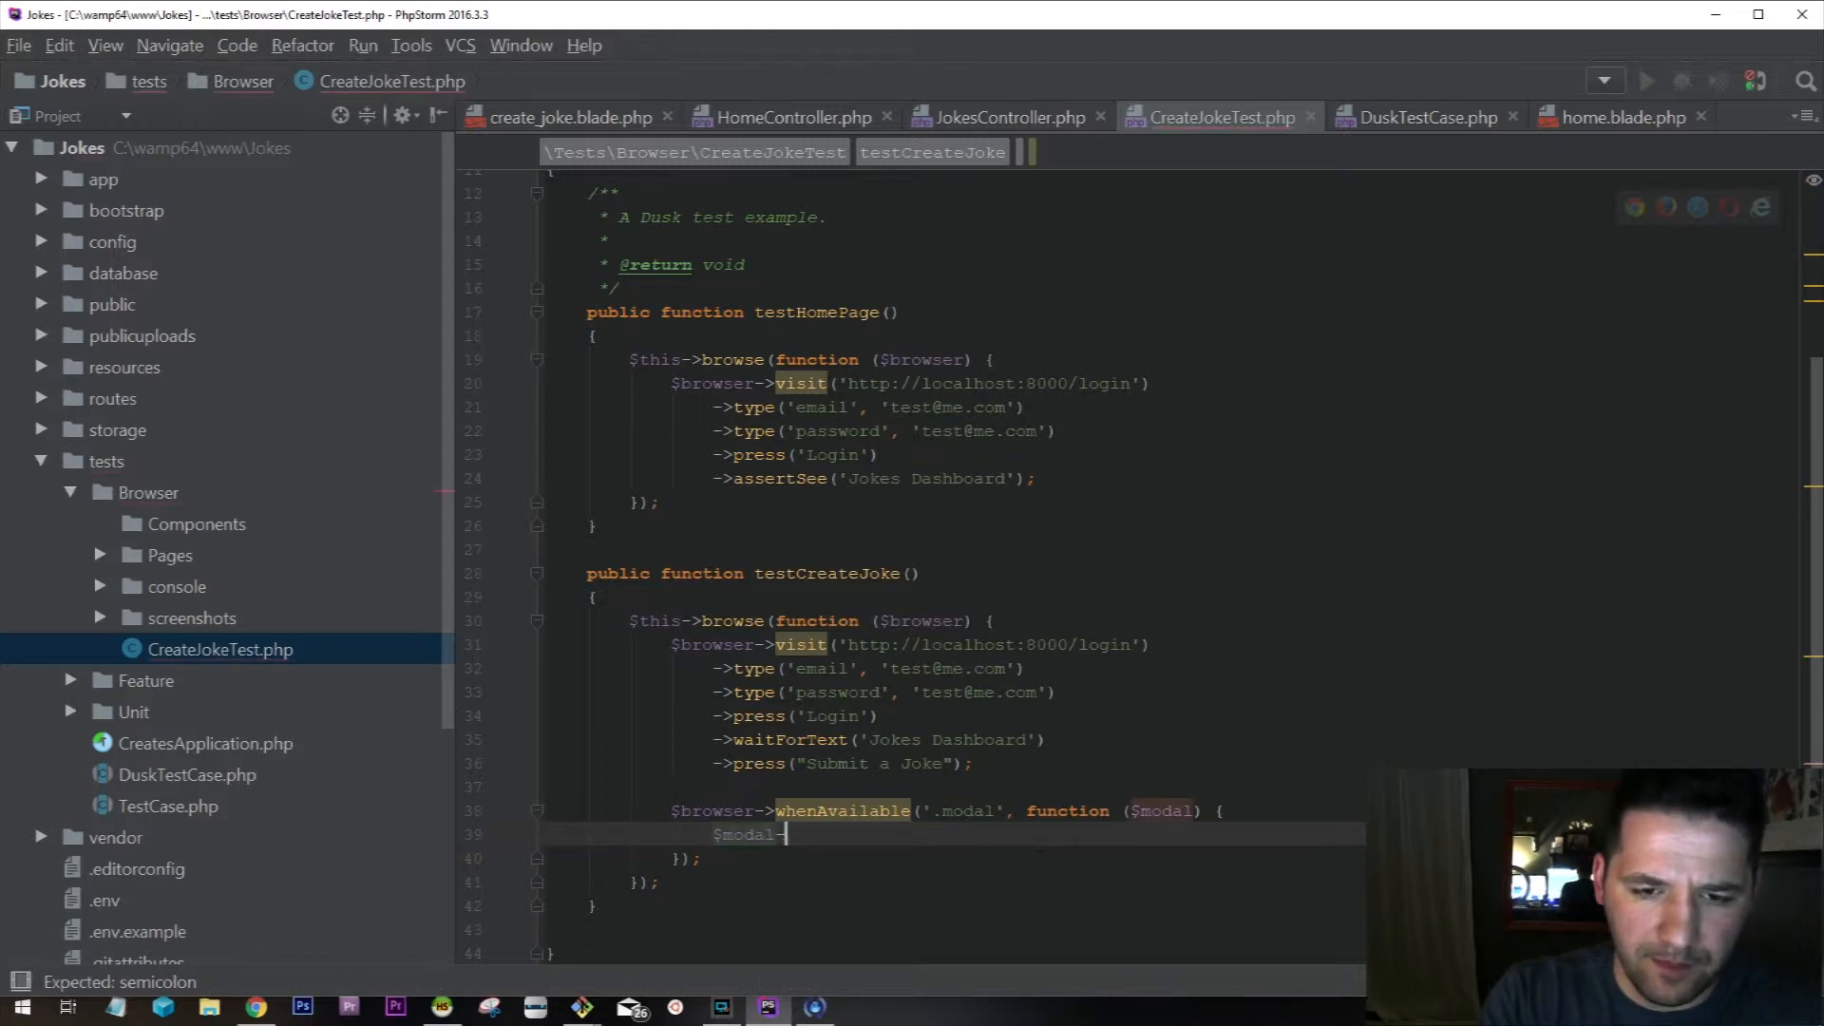
Chain $modal->type("joke_title", 'Test Title') twice, with the semicolon on its own line.
text(>type()
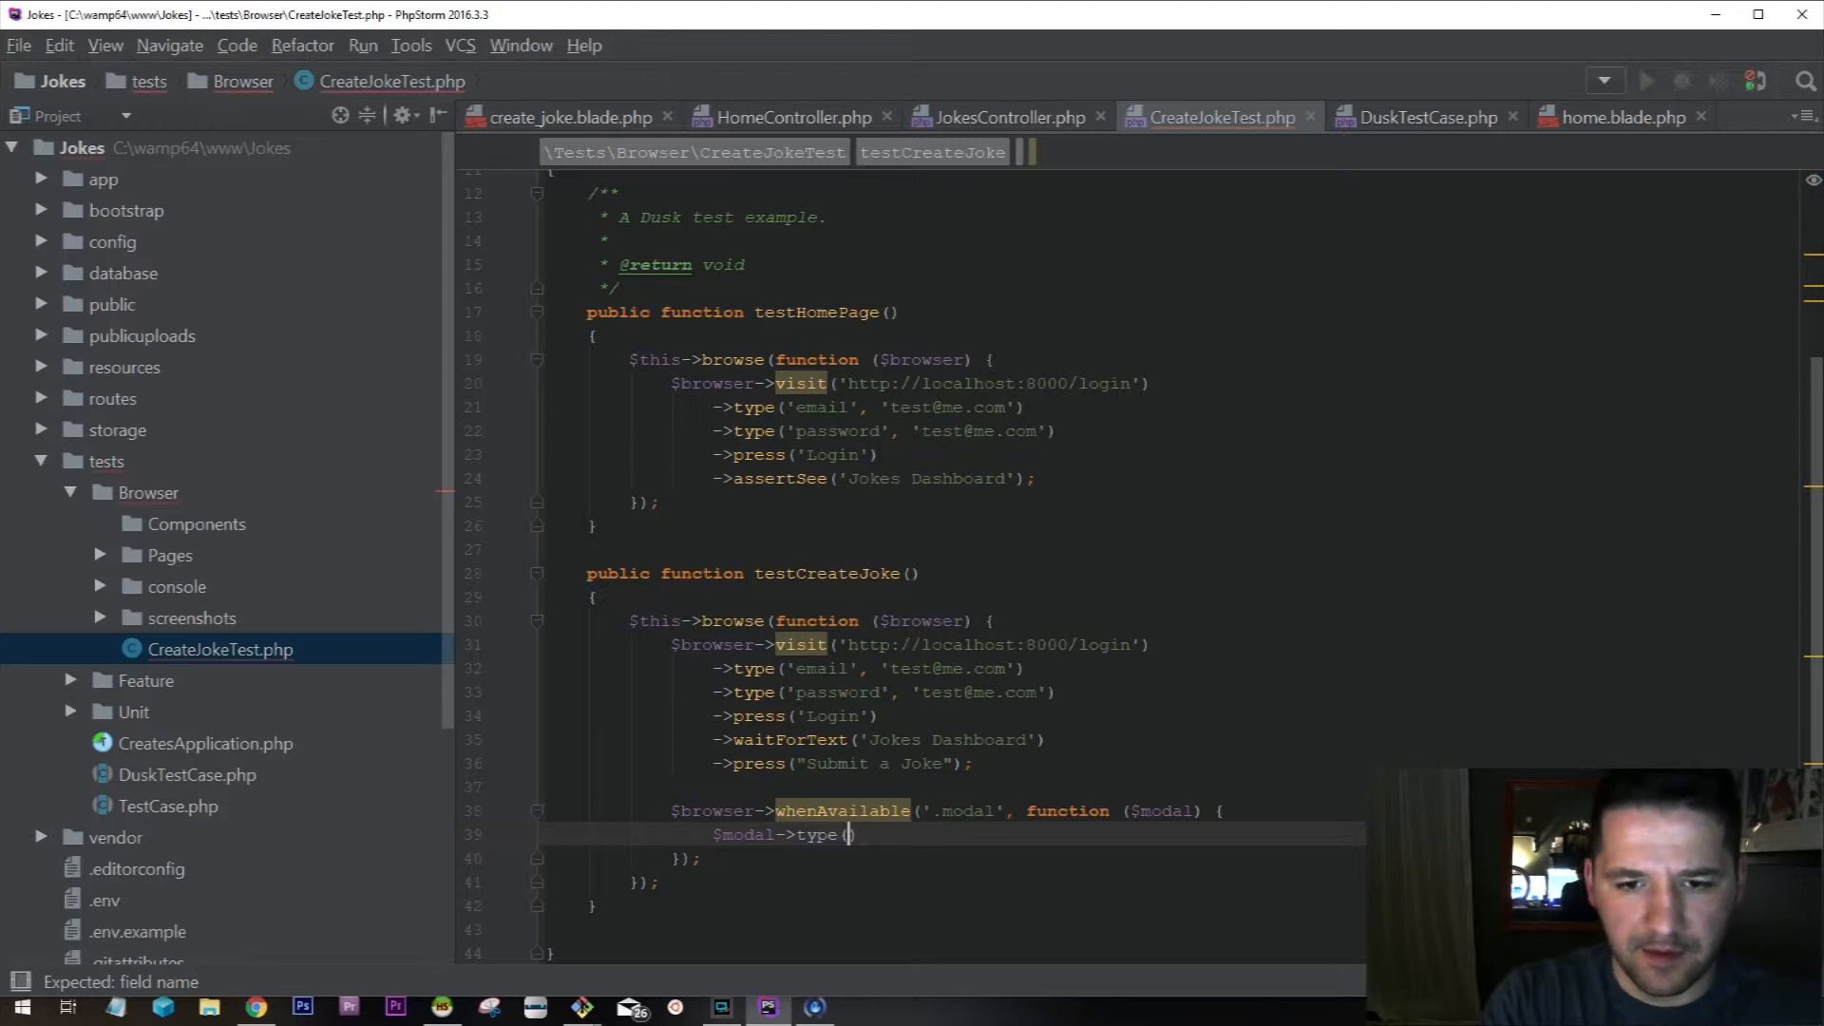
text("joke_title", ')
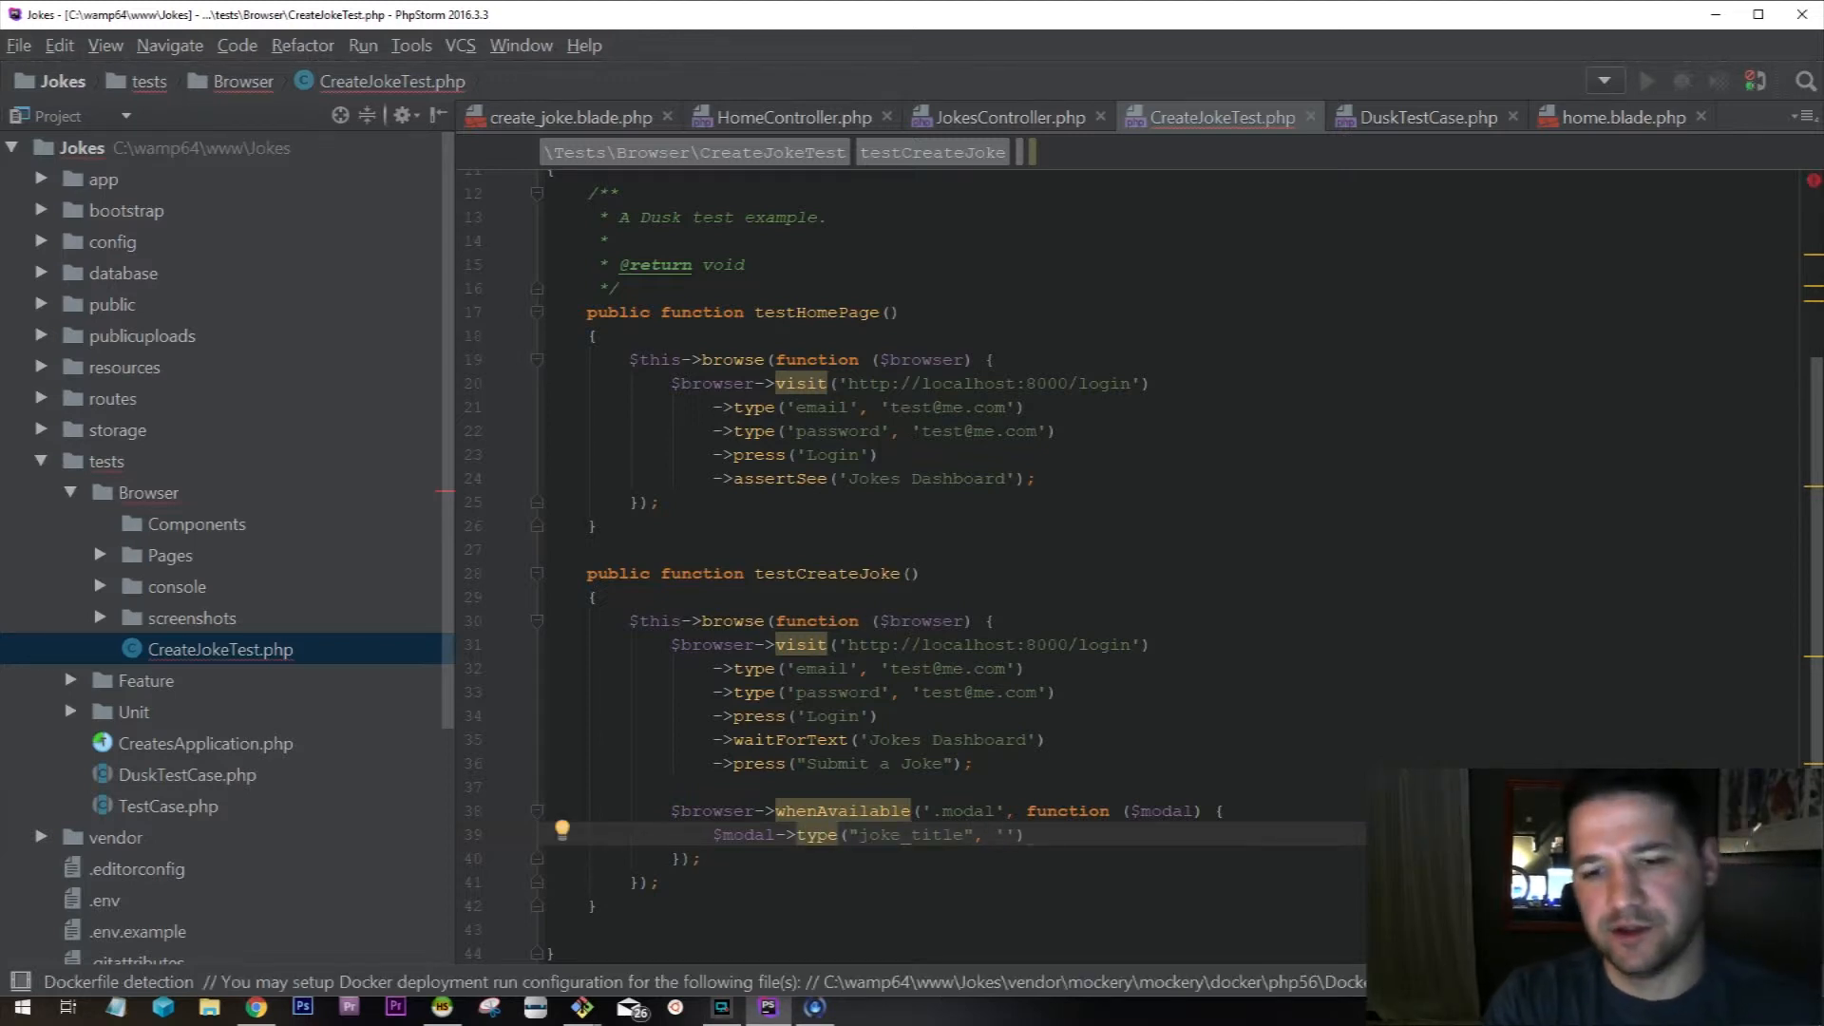
text(Test Title)
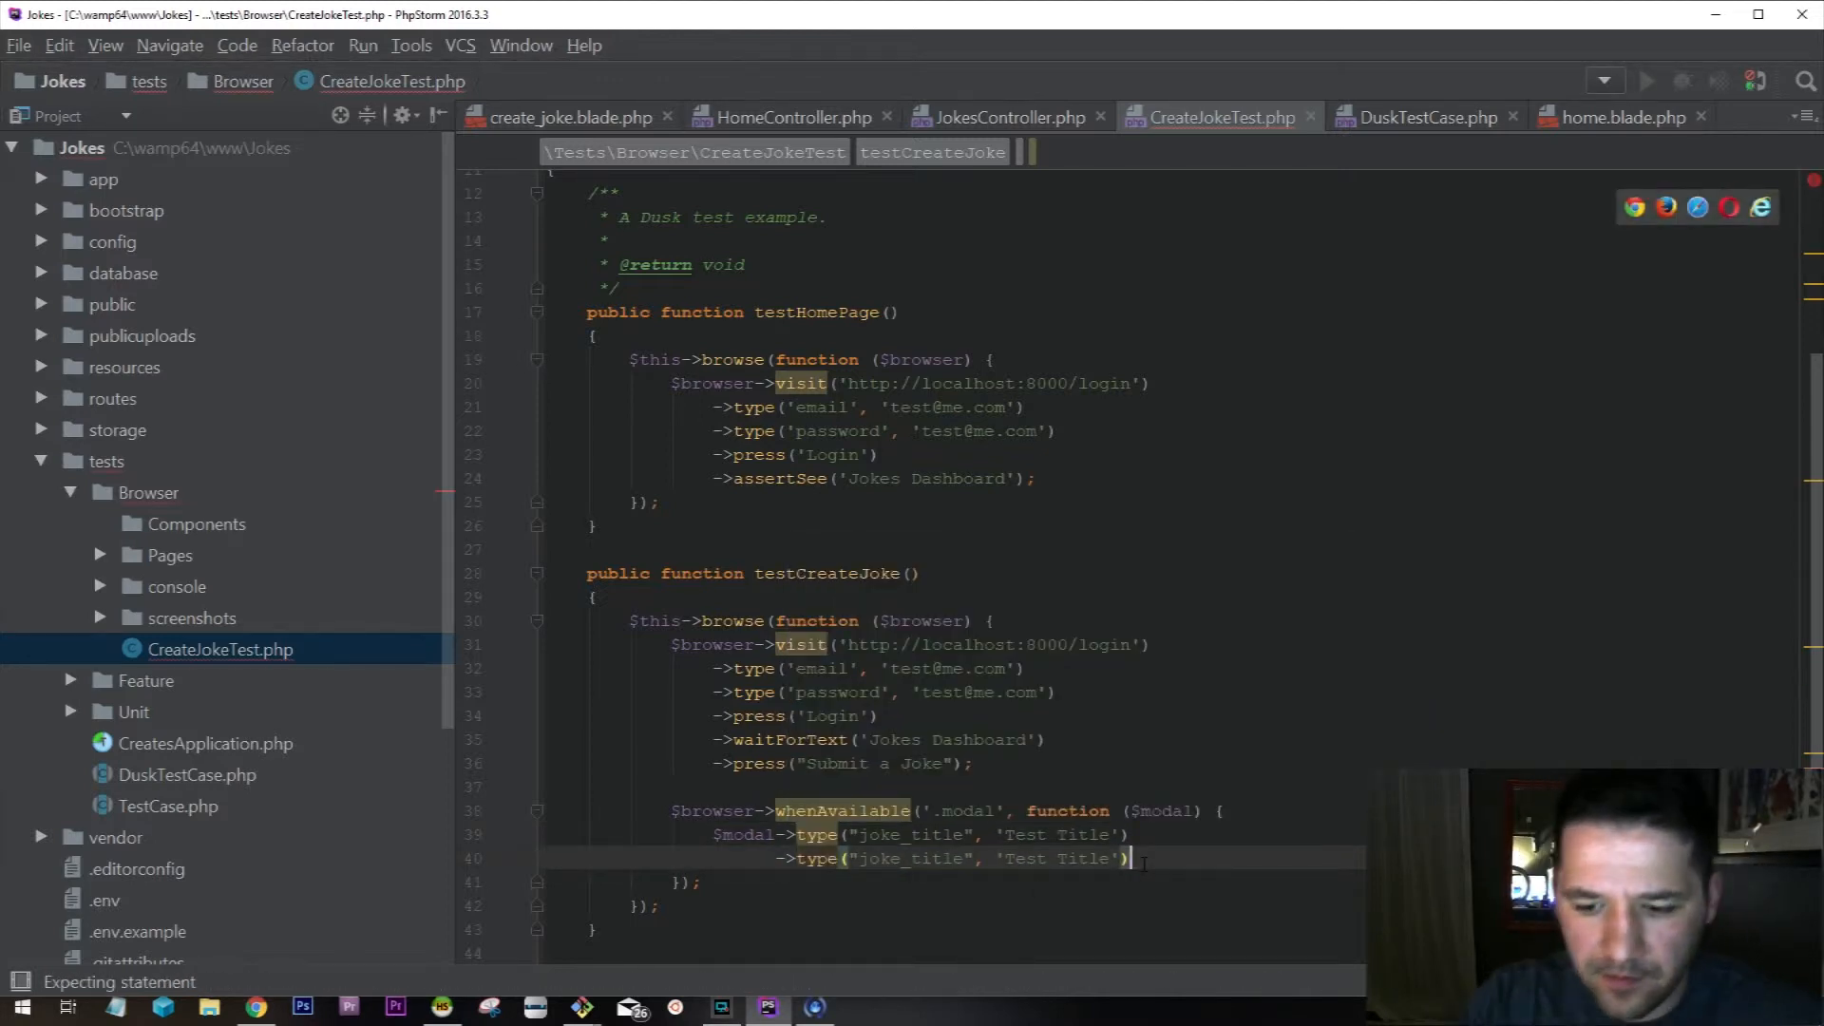
key(Enter)
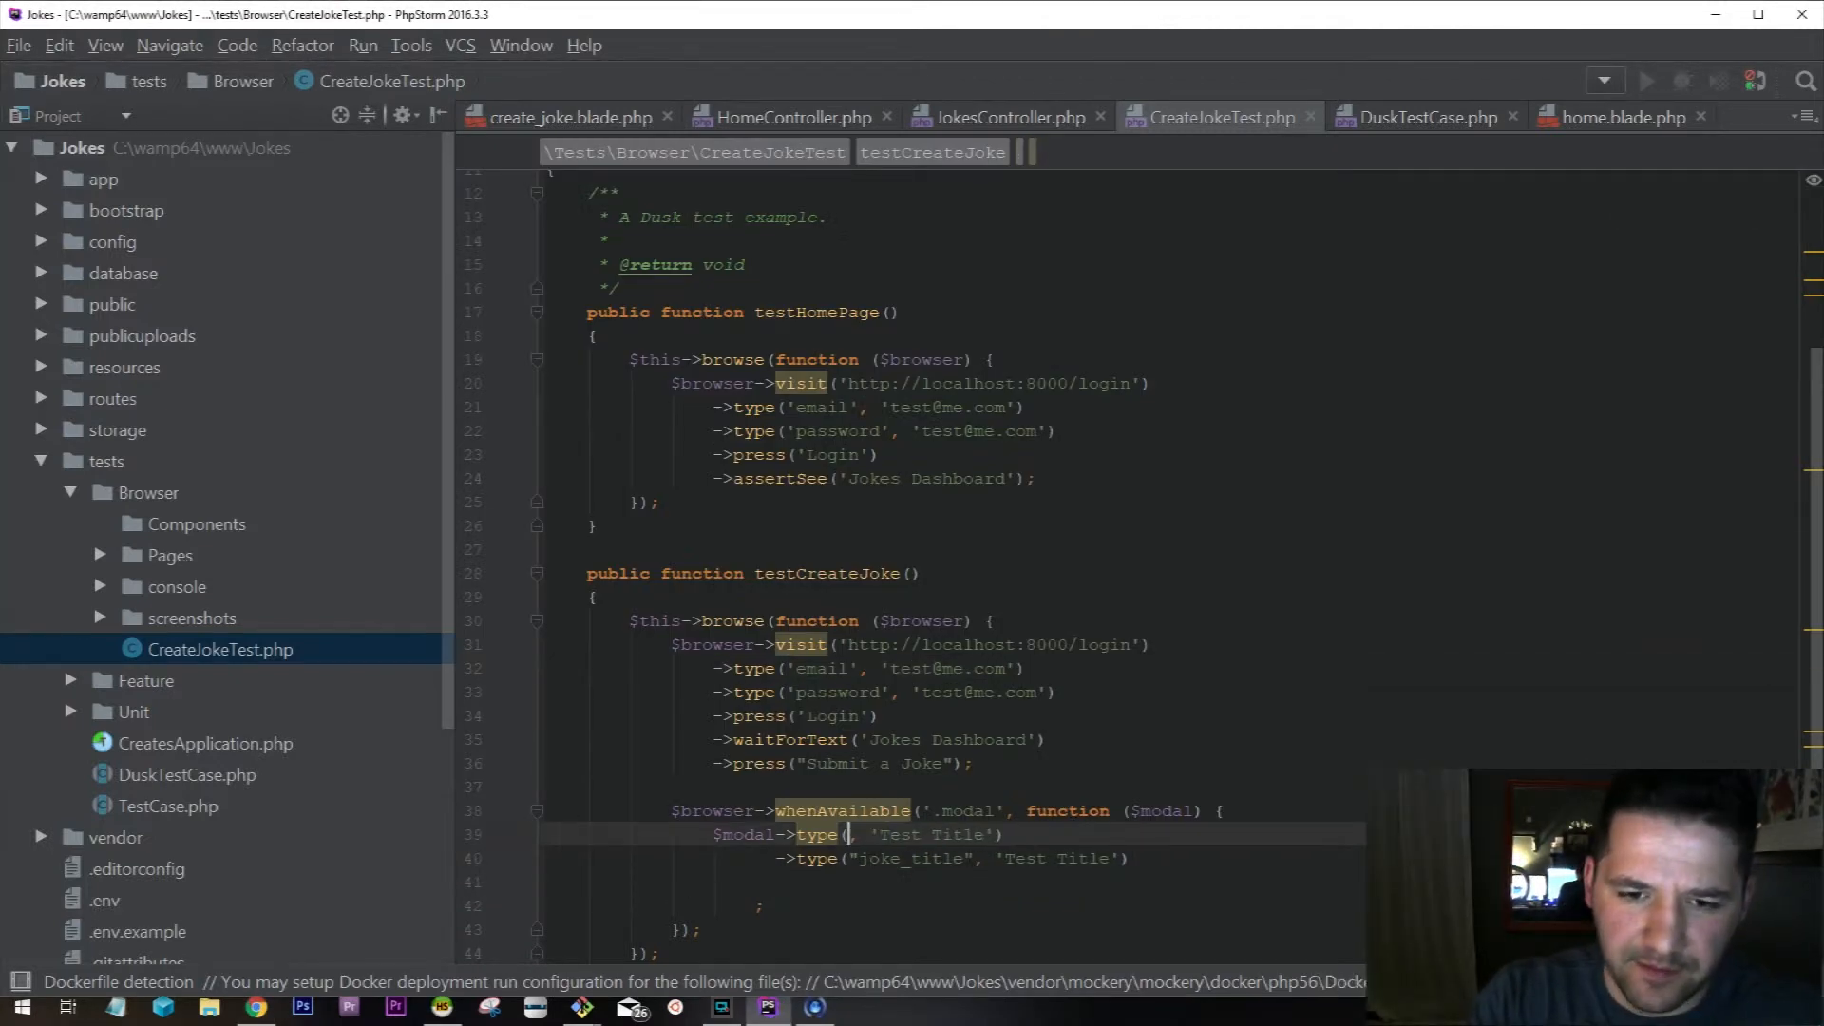
Type test values into "#joke-title" and "#joke-desc", then press "Save changes".
text("#)
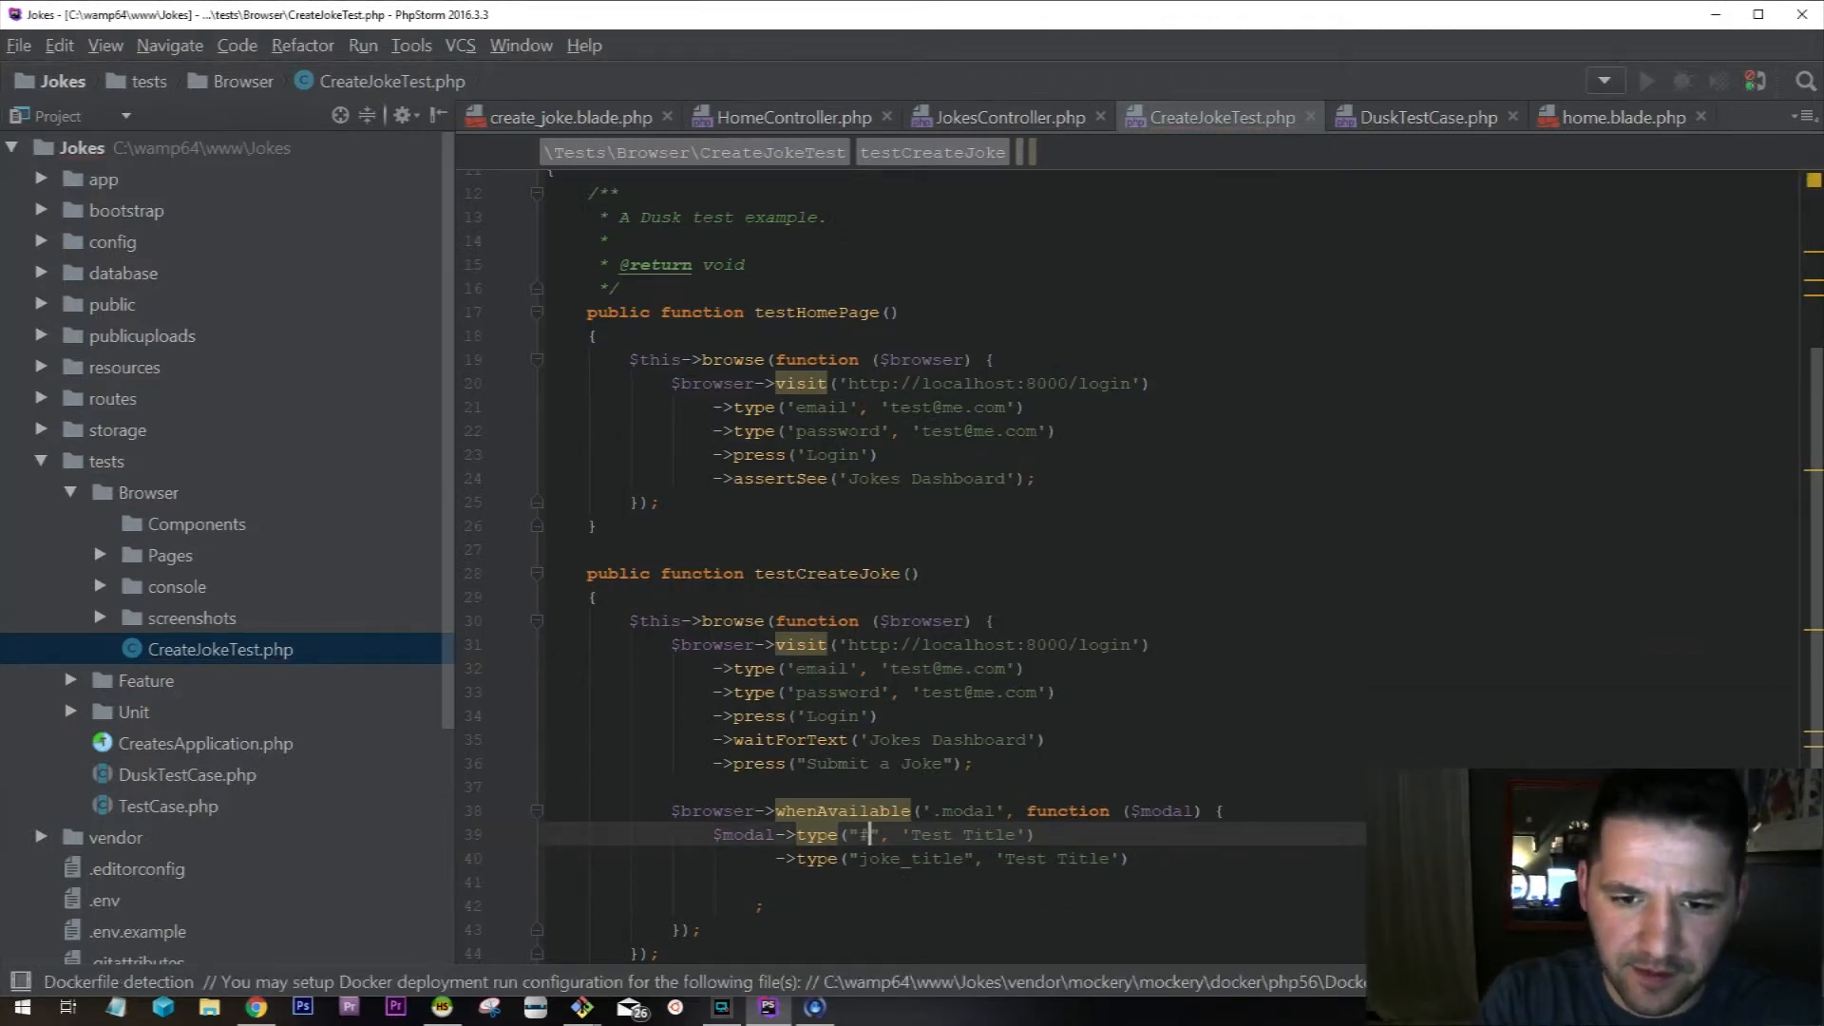
text(joke-desc)
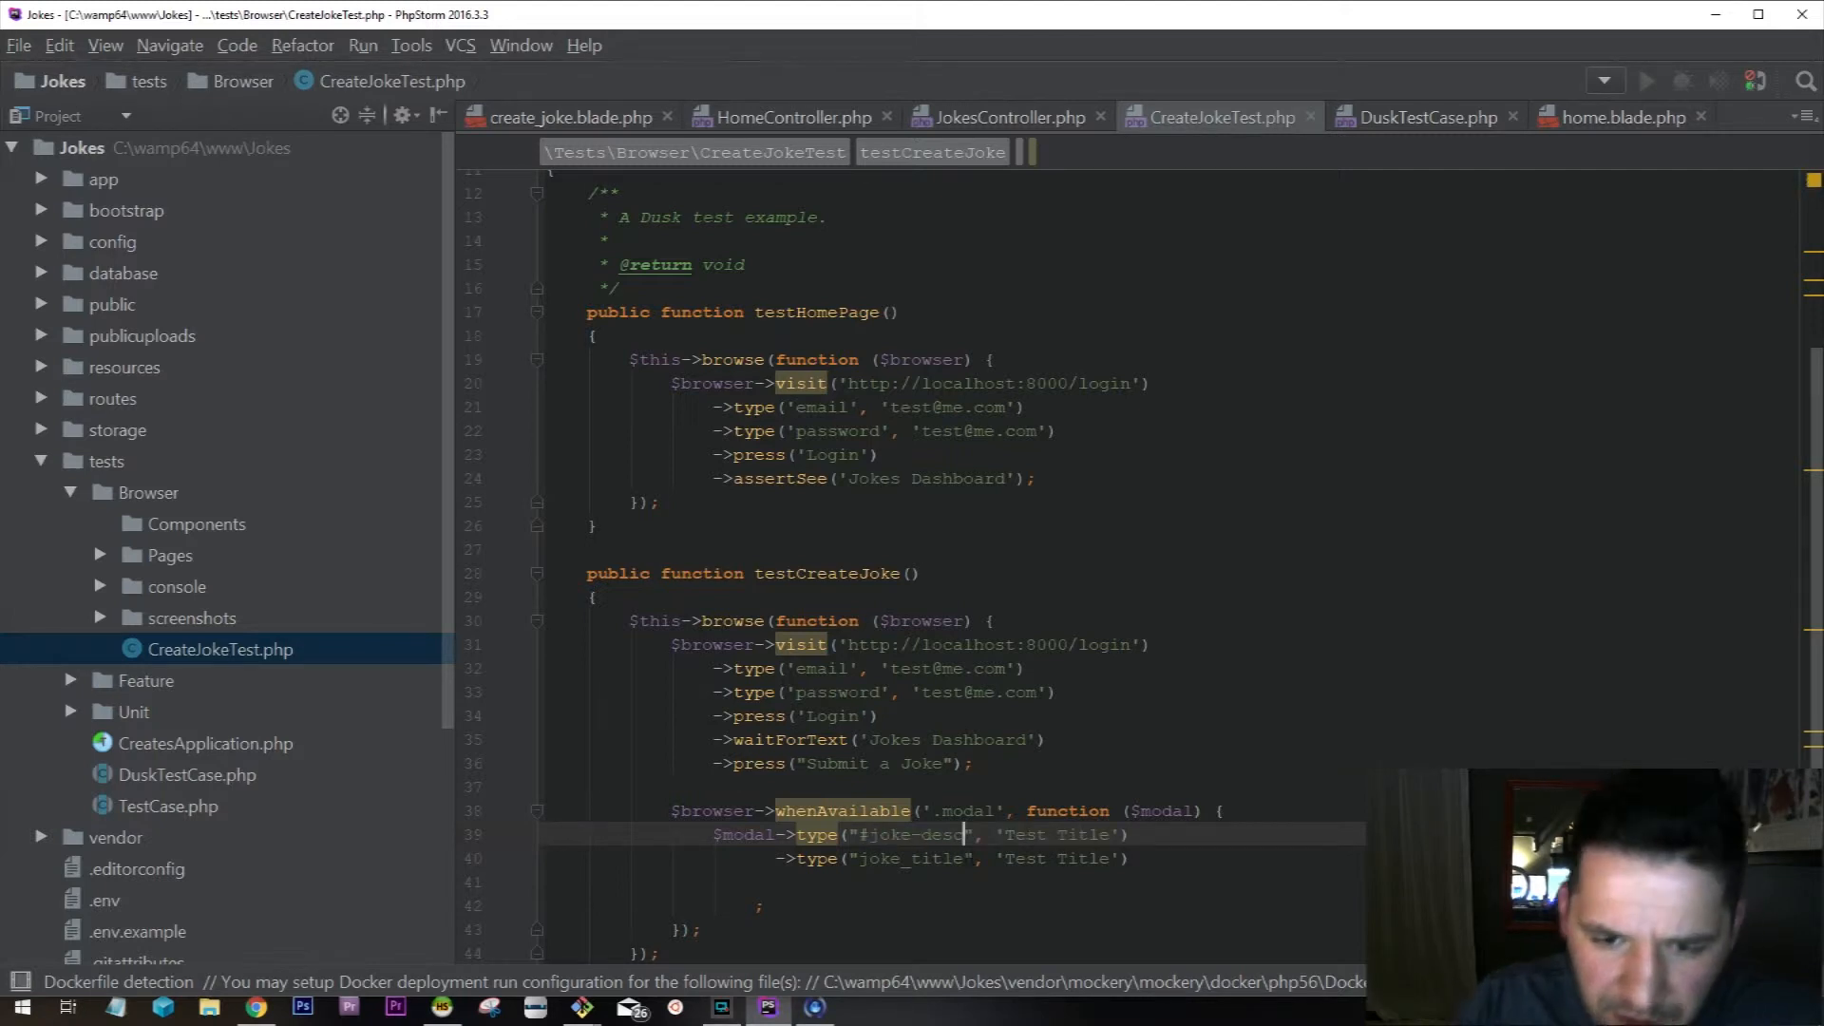
text($)
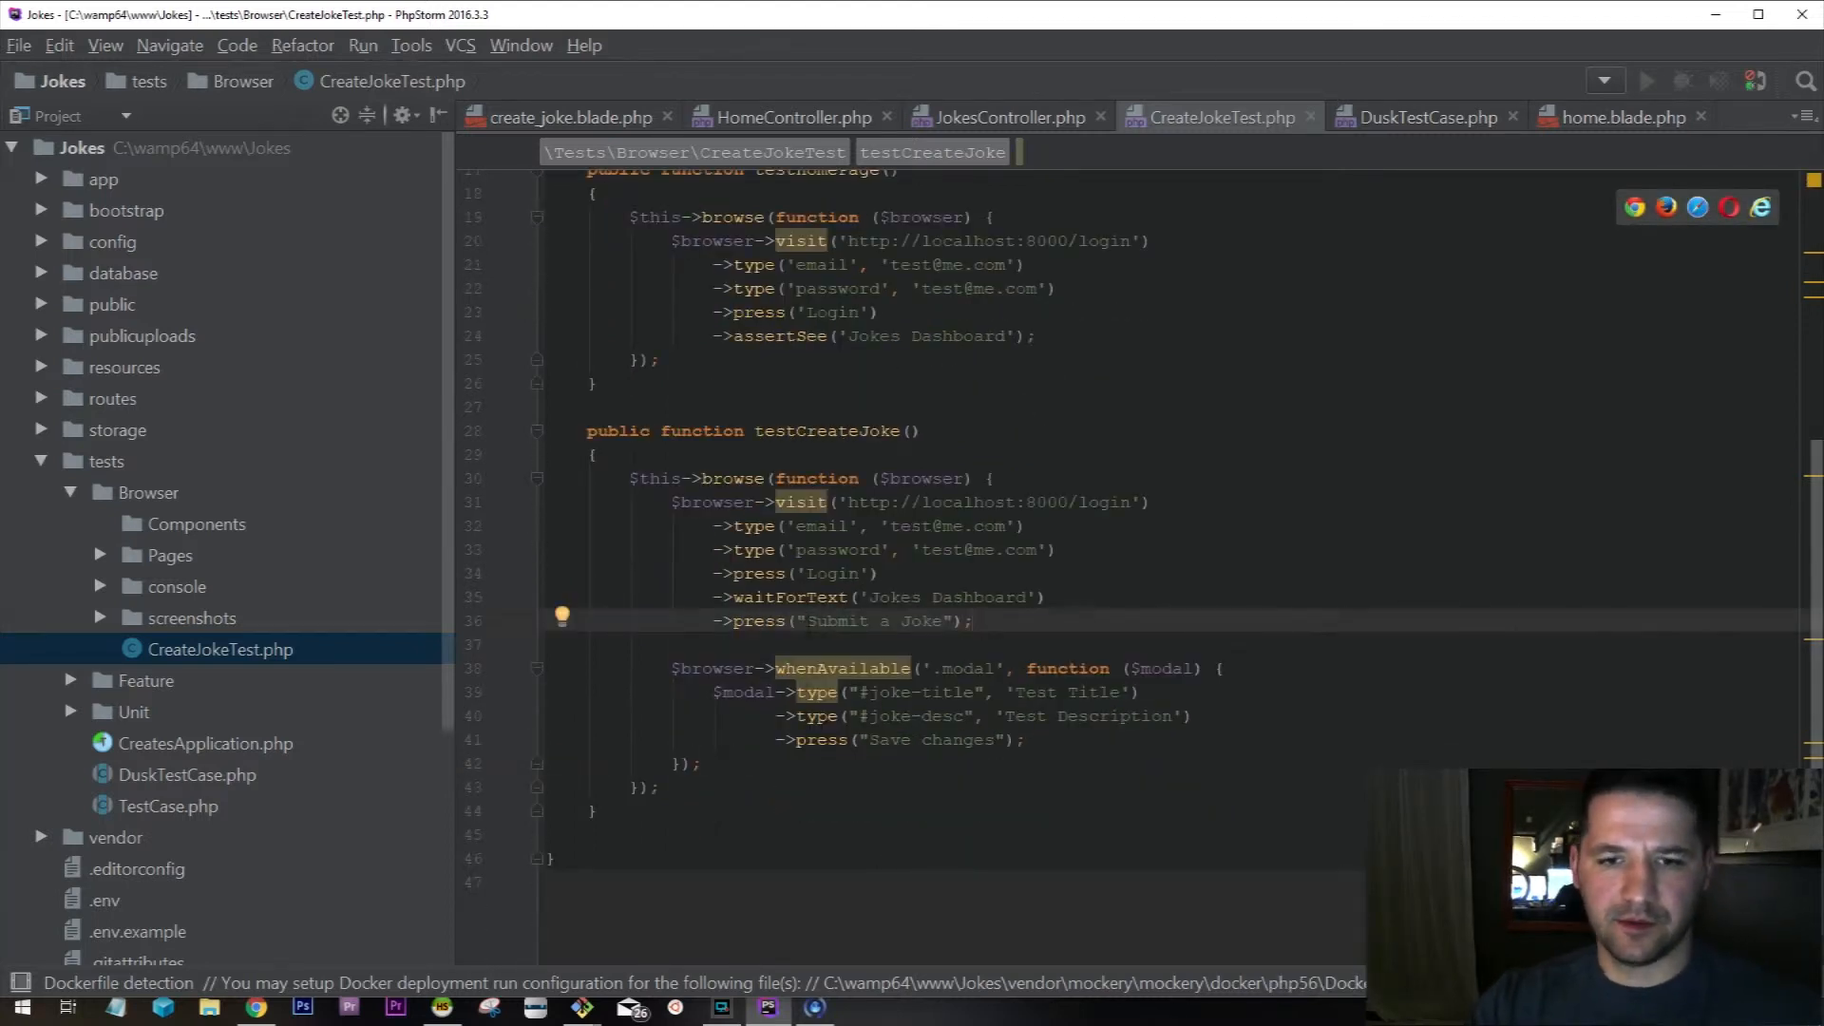
Select Dusk's waitForText example and the Jokes modal's 'Joke Submitted Successfully!' message.
click(252, 1006)
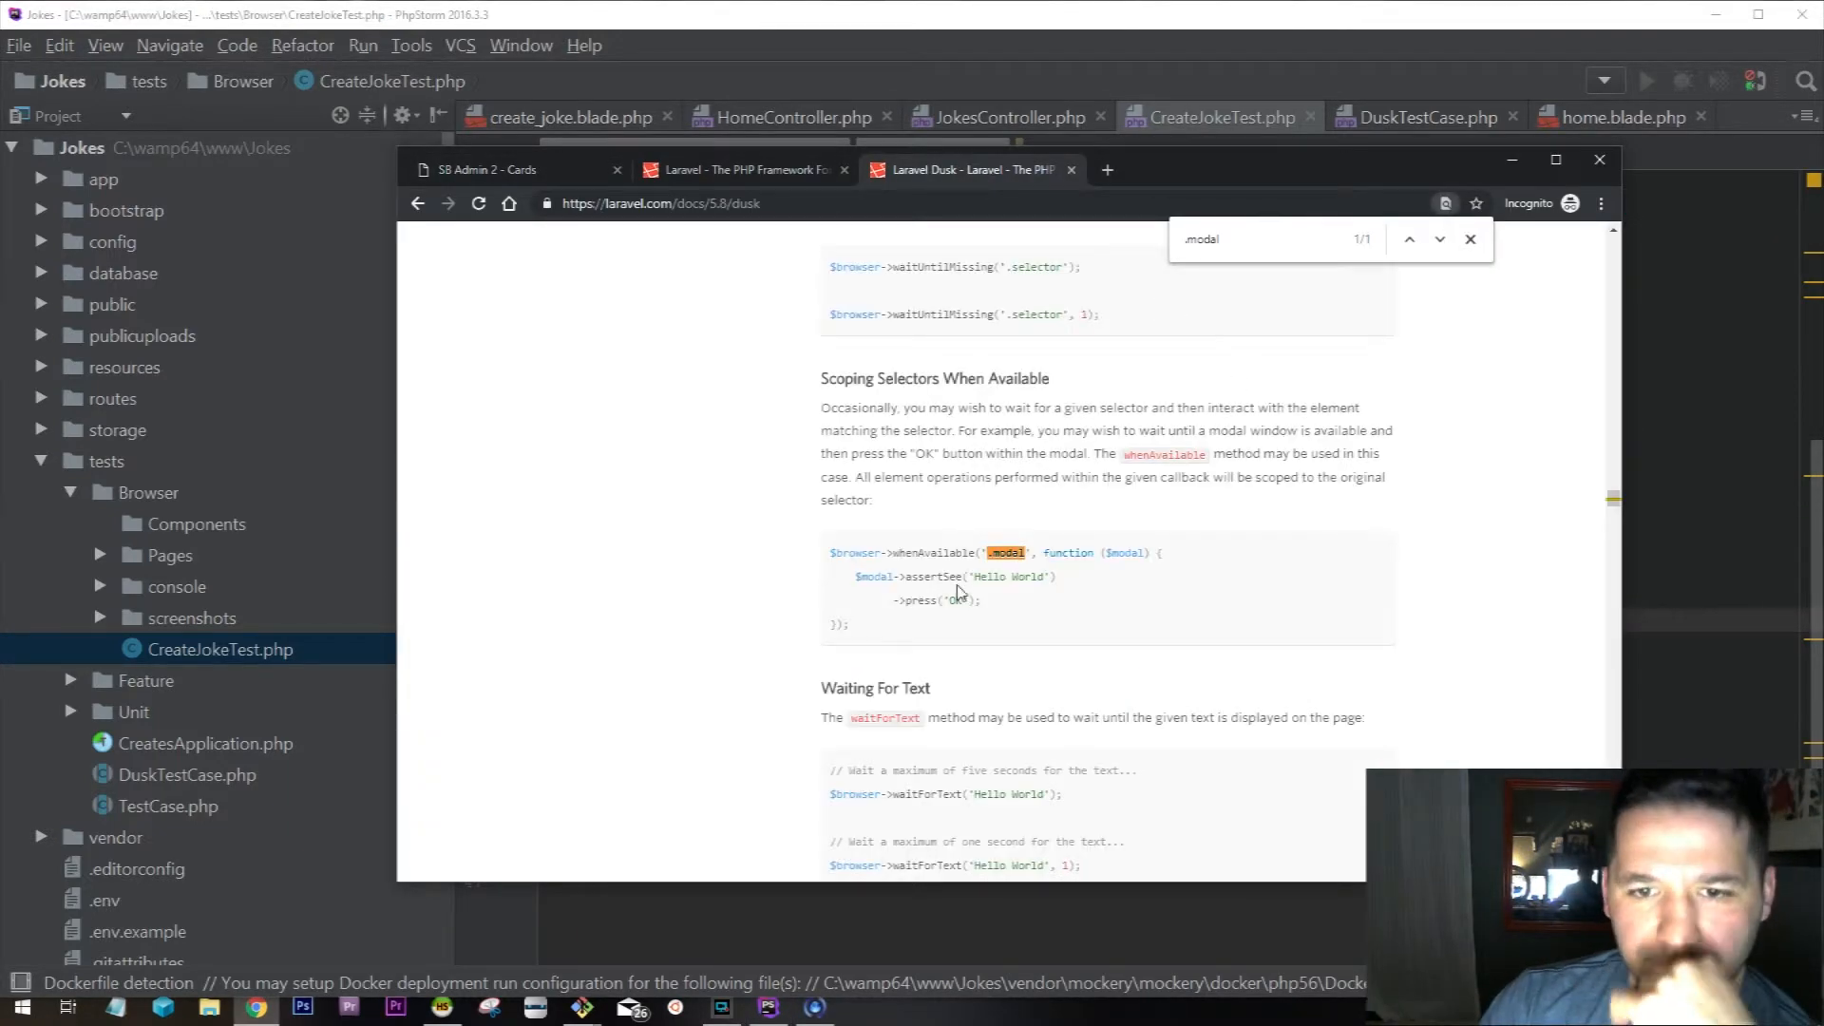
scroll(down, 3)
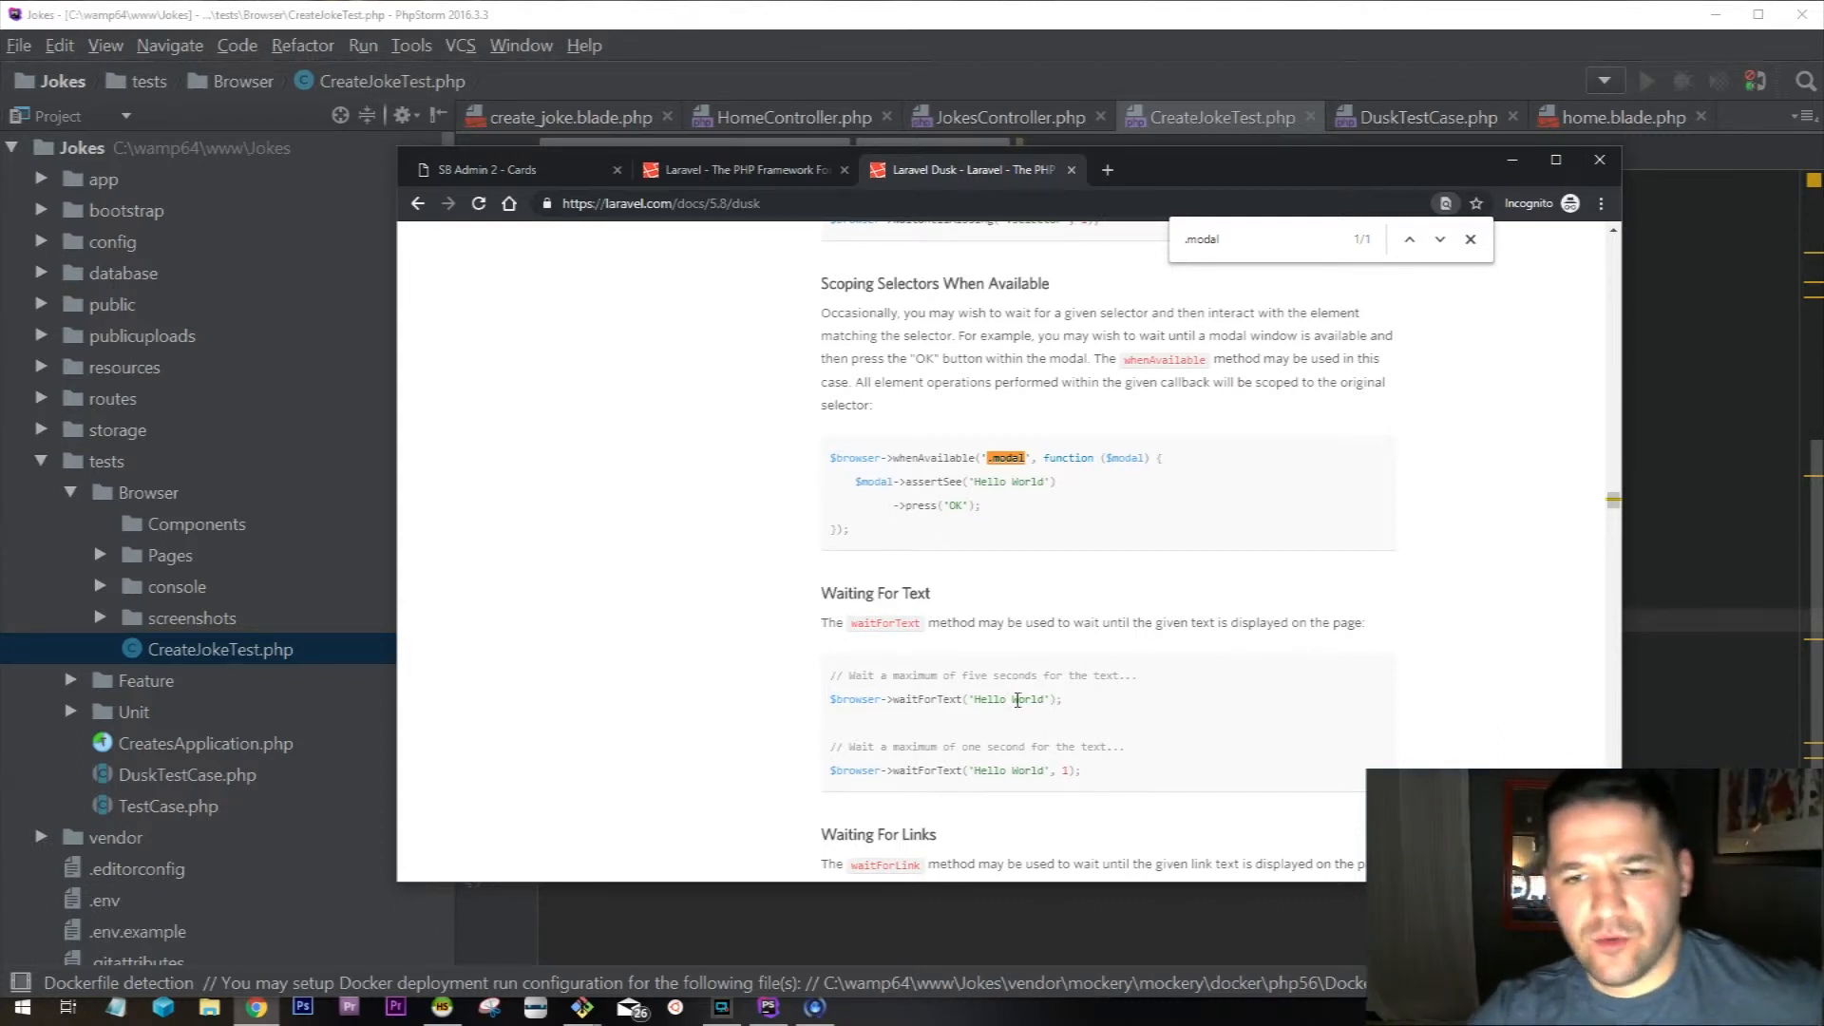
triple_click(942, 700)
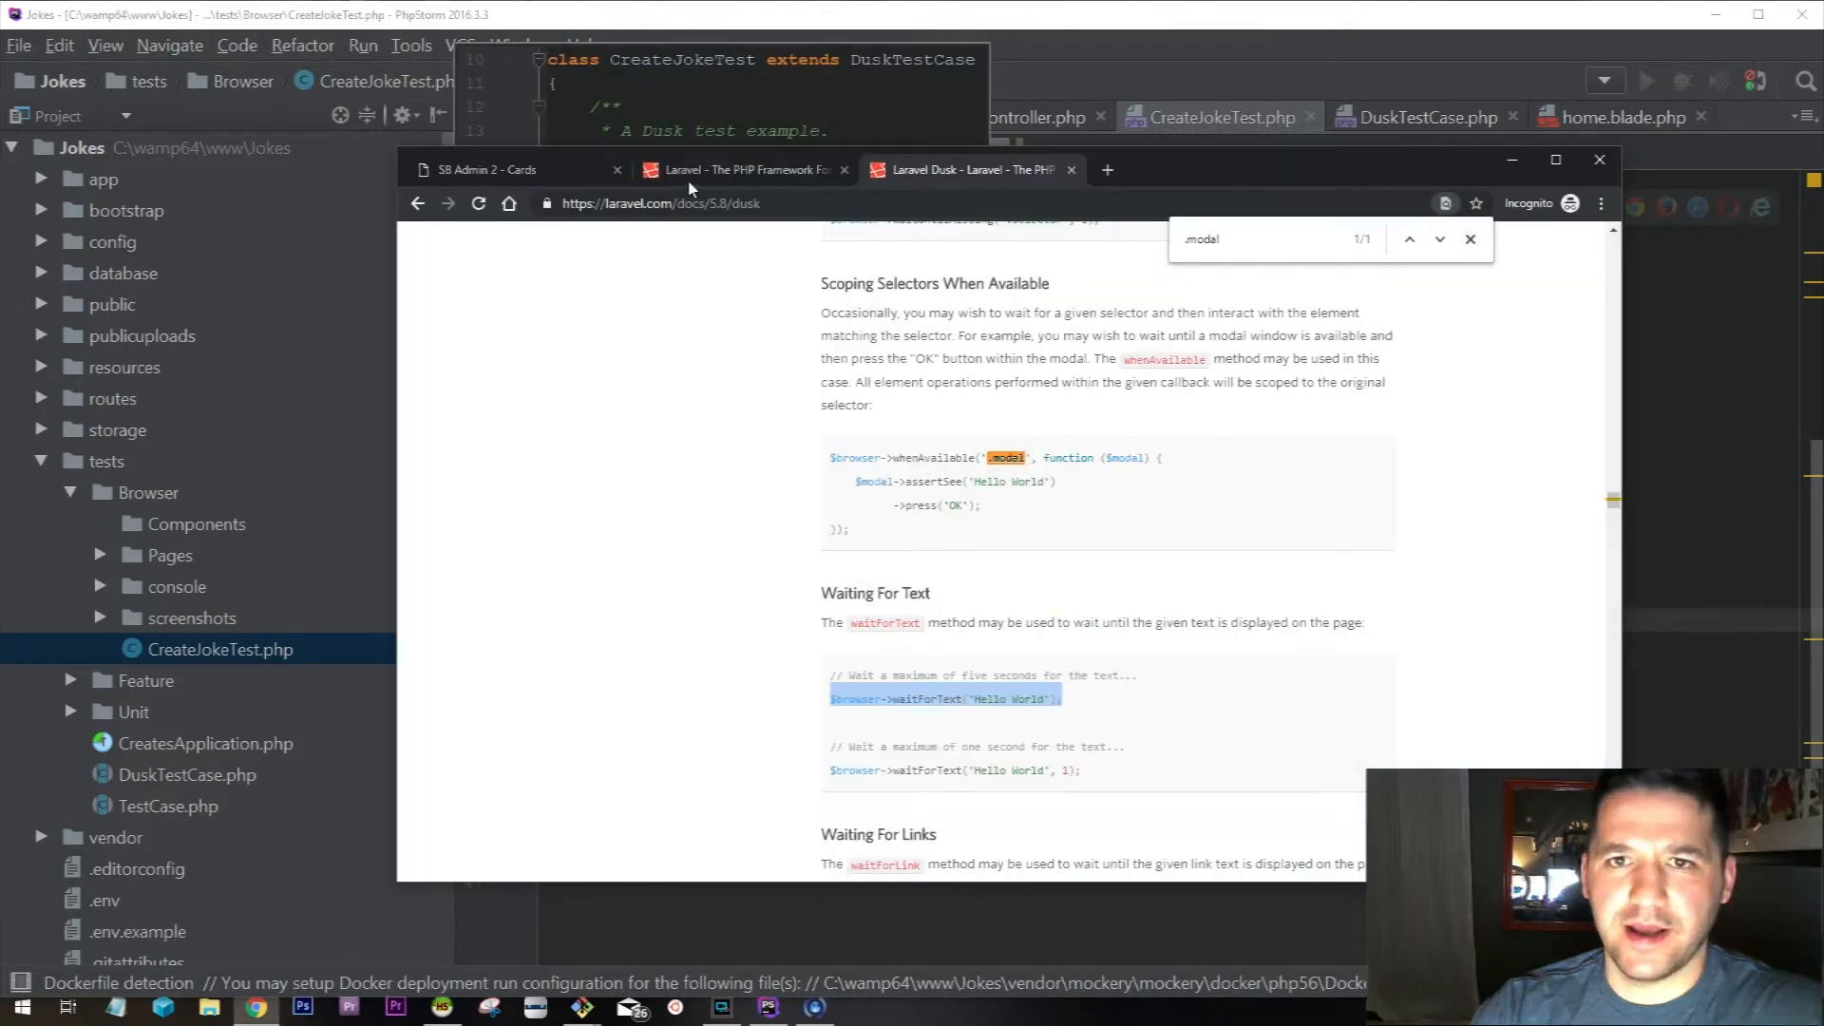
click(482, 169)
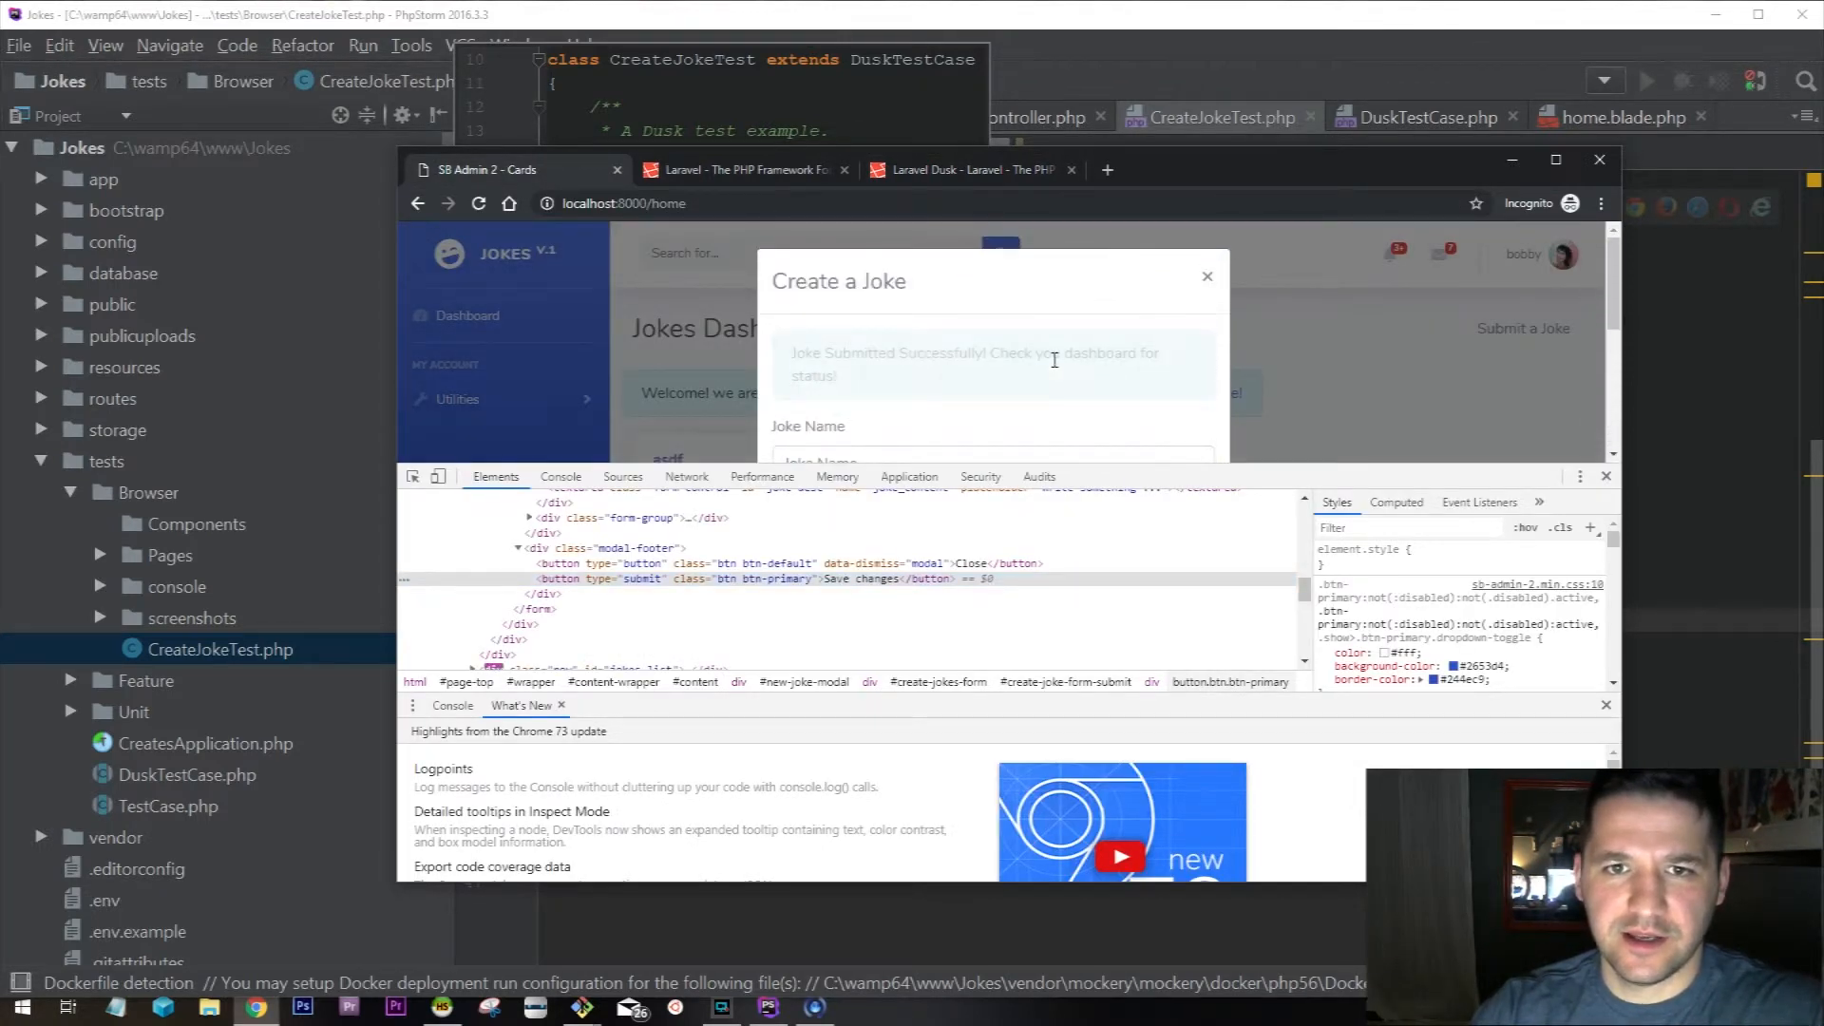
double_click(838, 353)
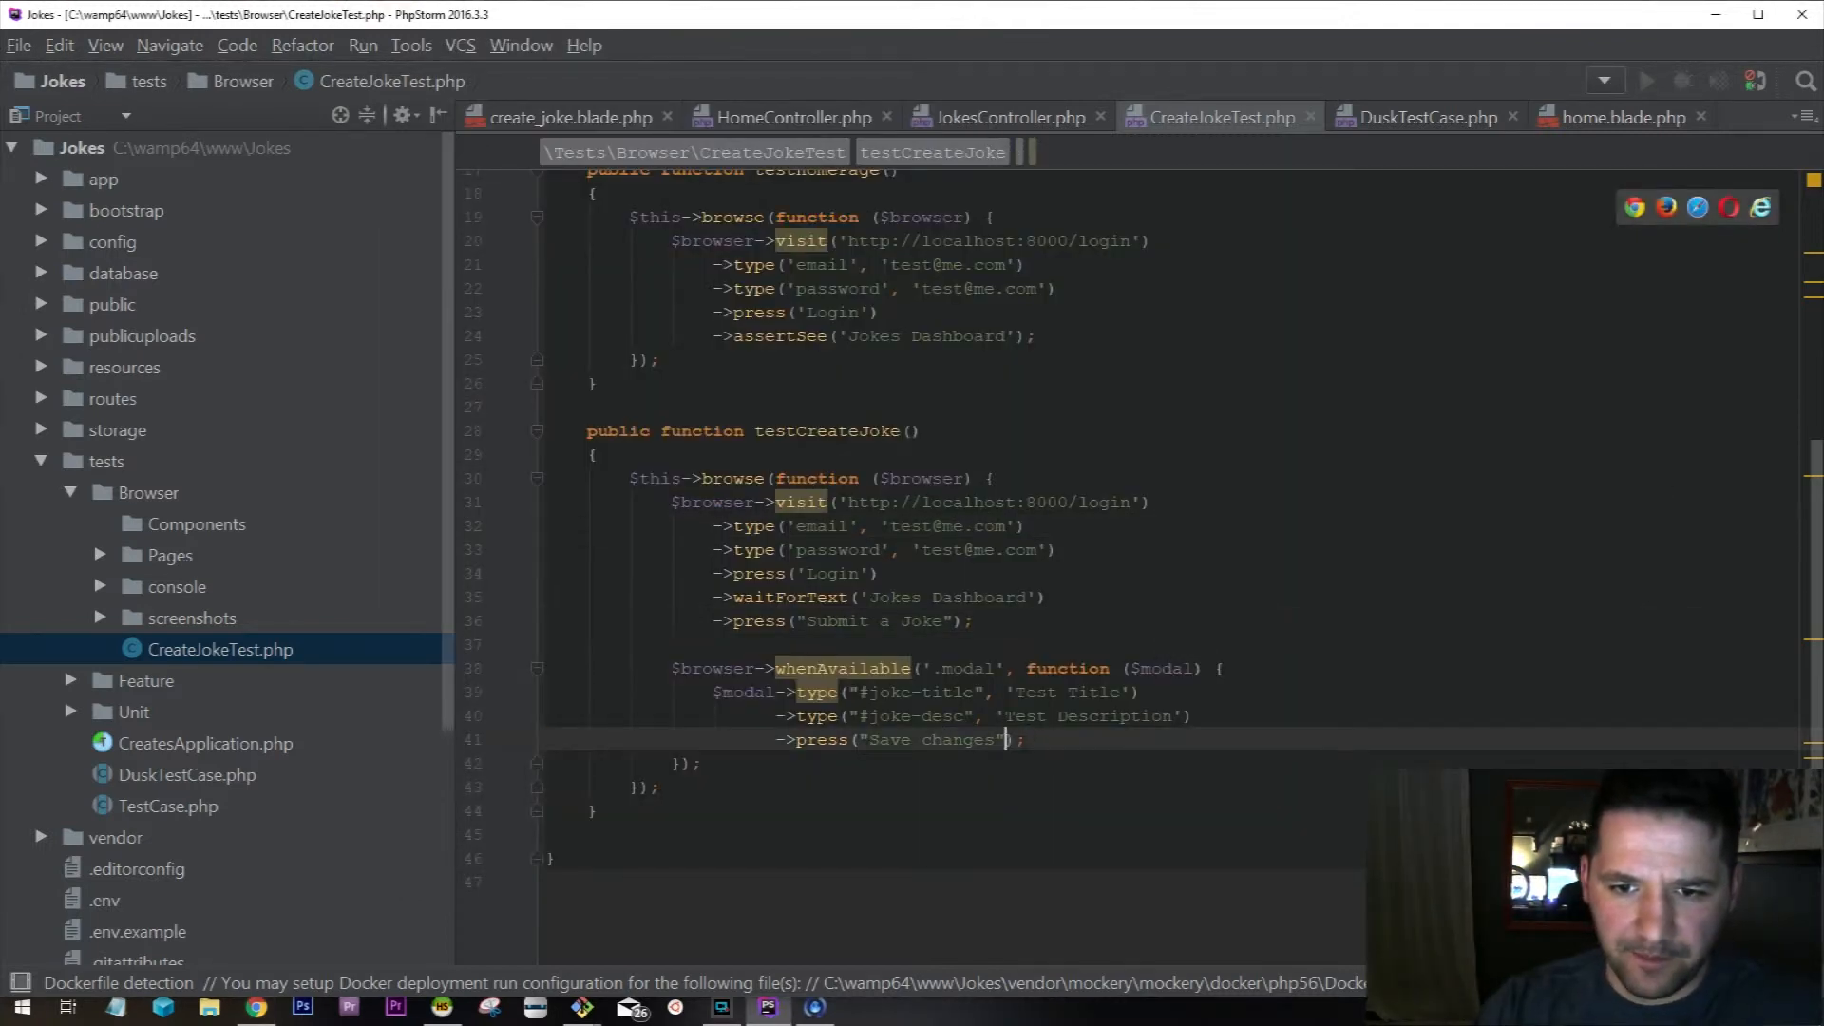
Chain waitForText("Joke Submitted Successfully!") after saving, then begin an assertSee call.
text(->w;)
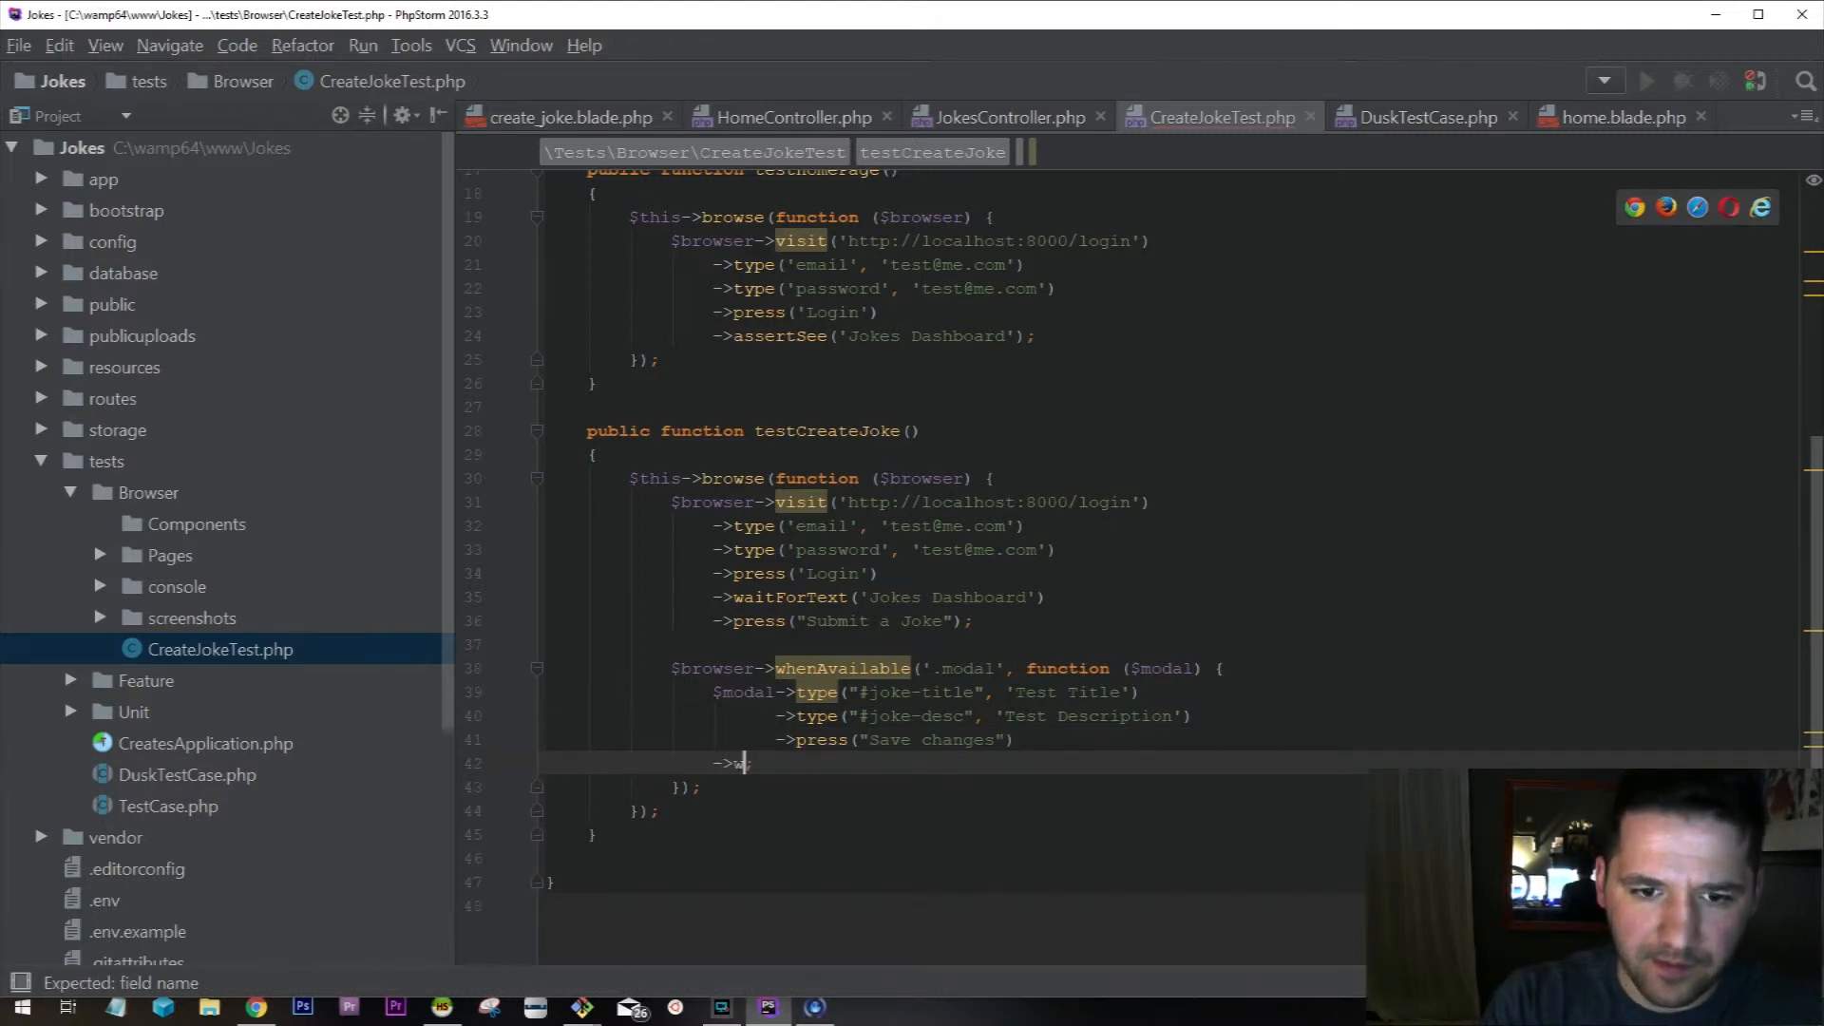
text(waitFor)
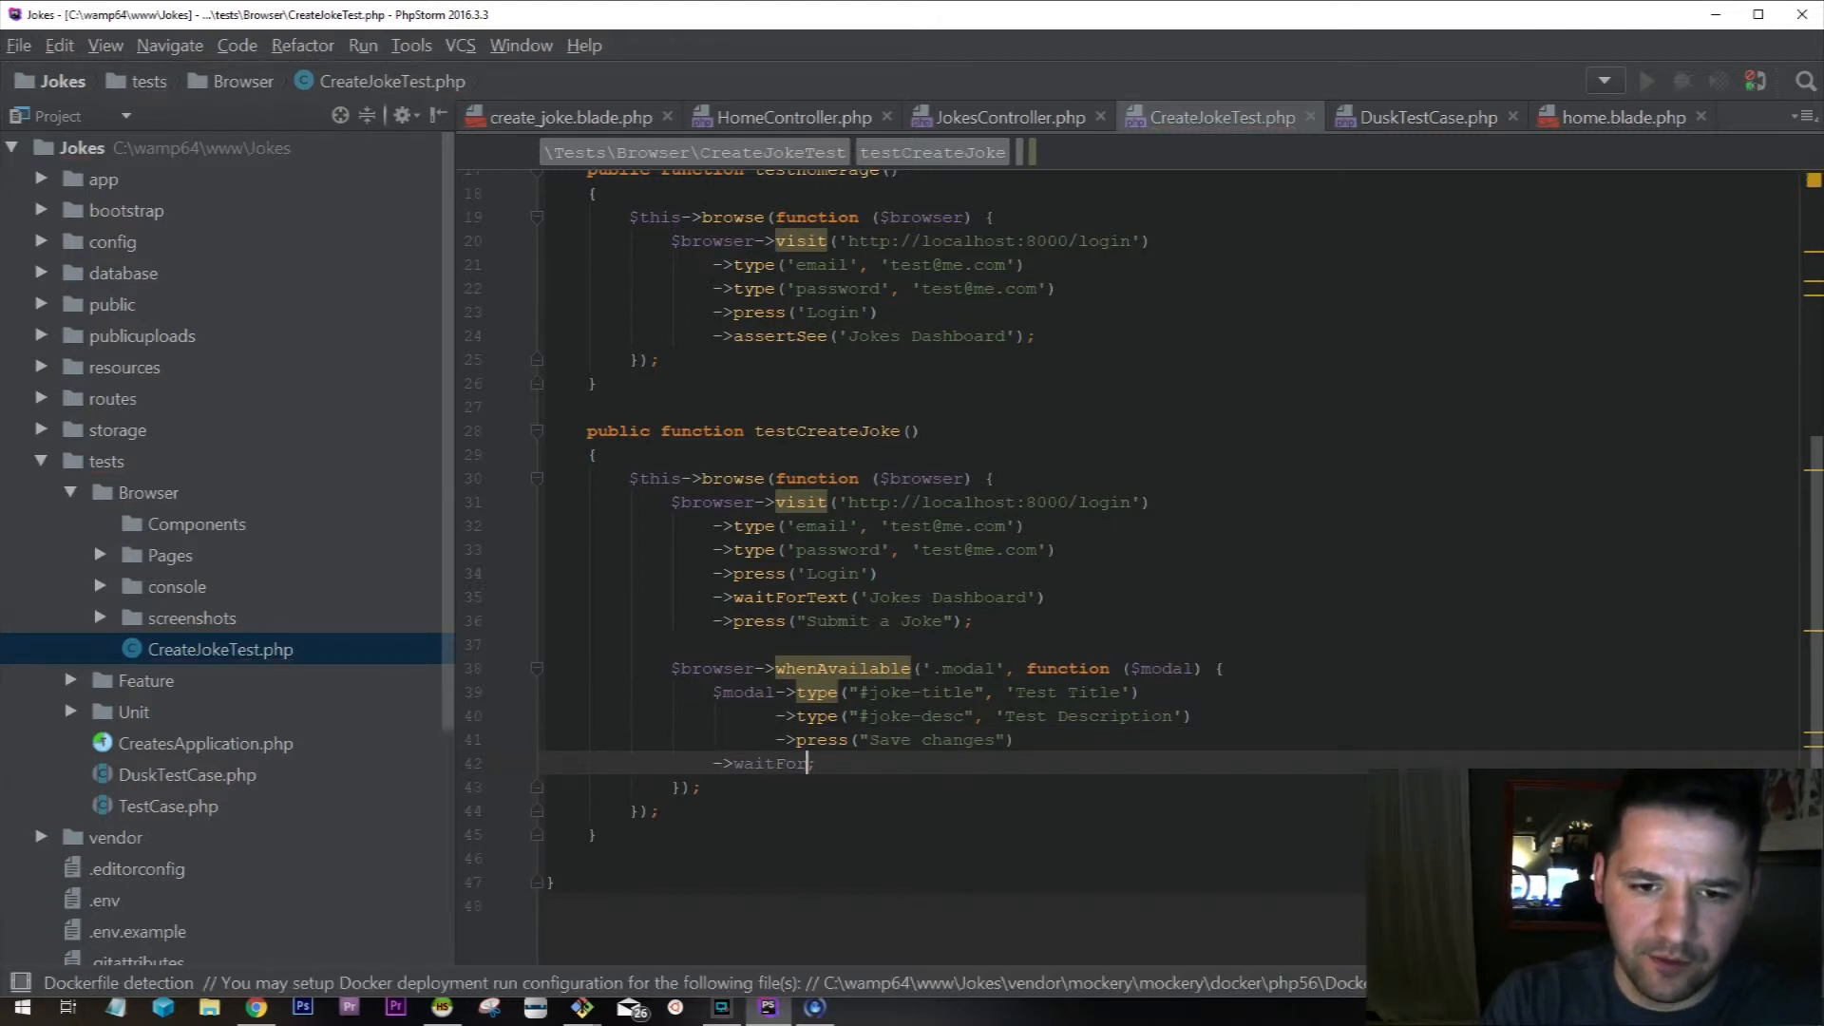
text(Text("Joke Submitted Successfully!");)
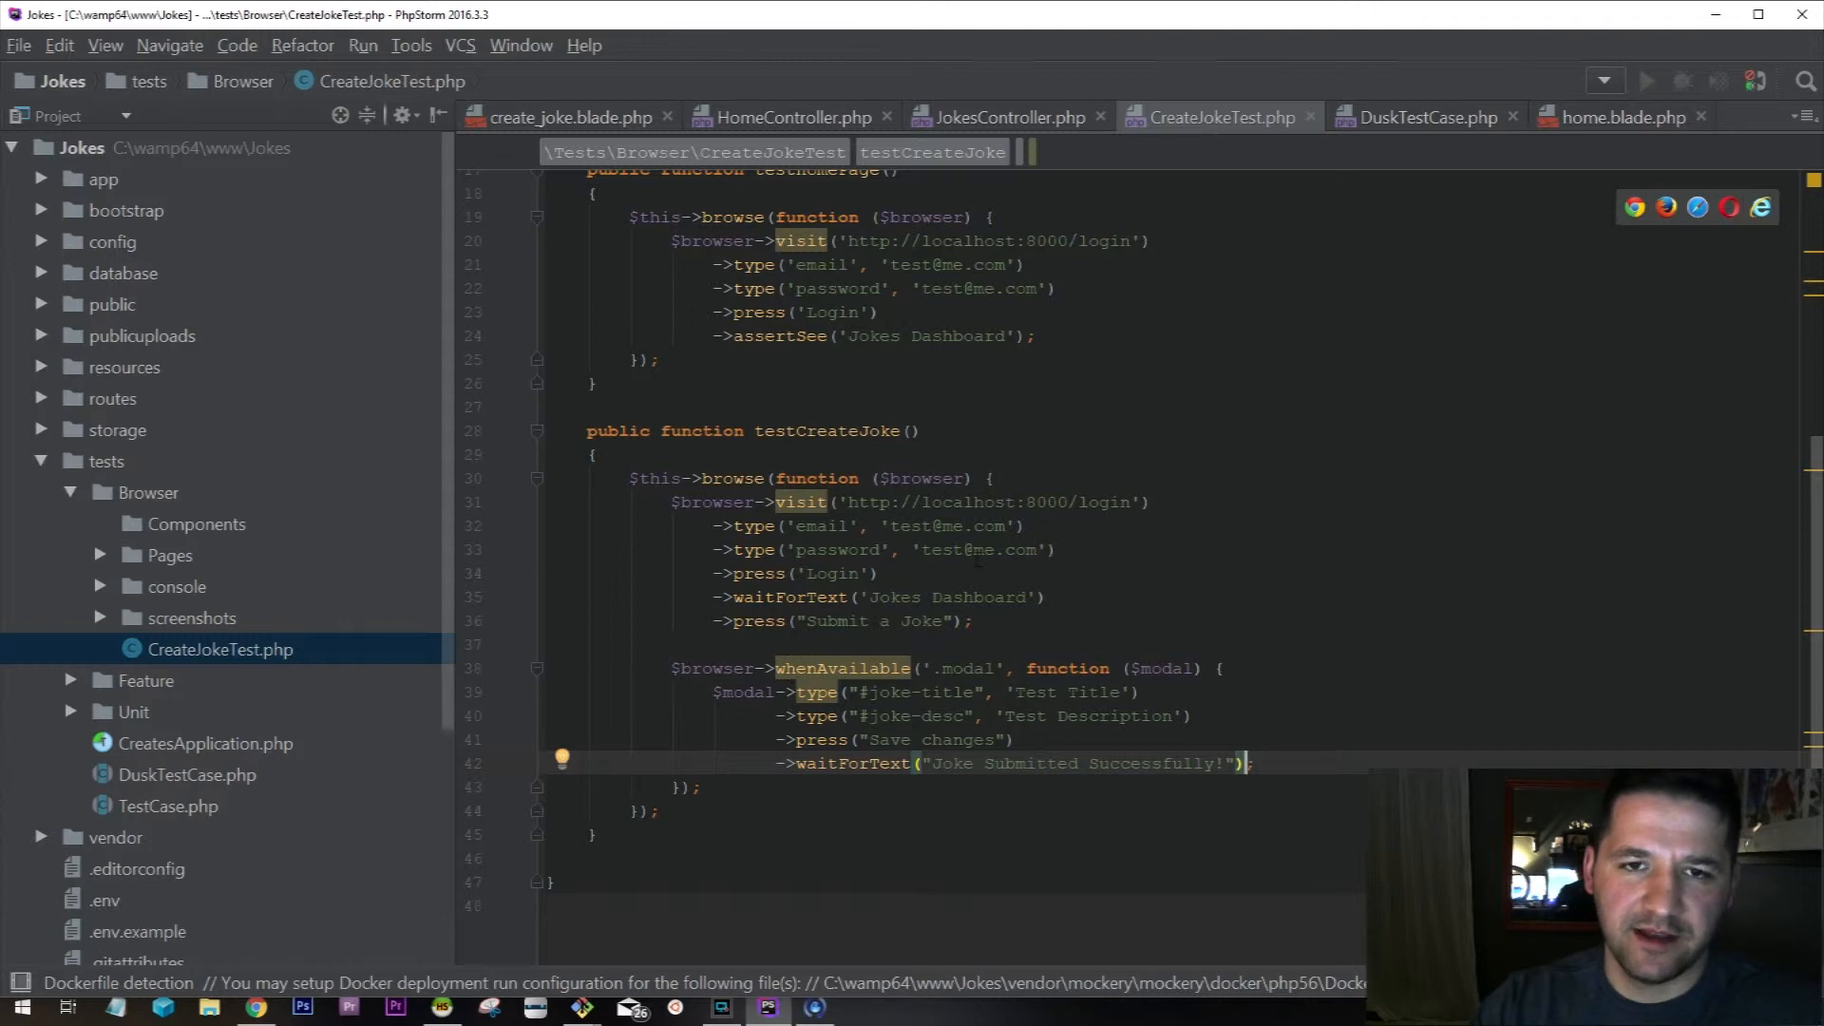
click(778, 336)
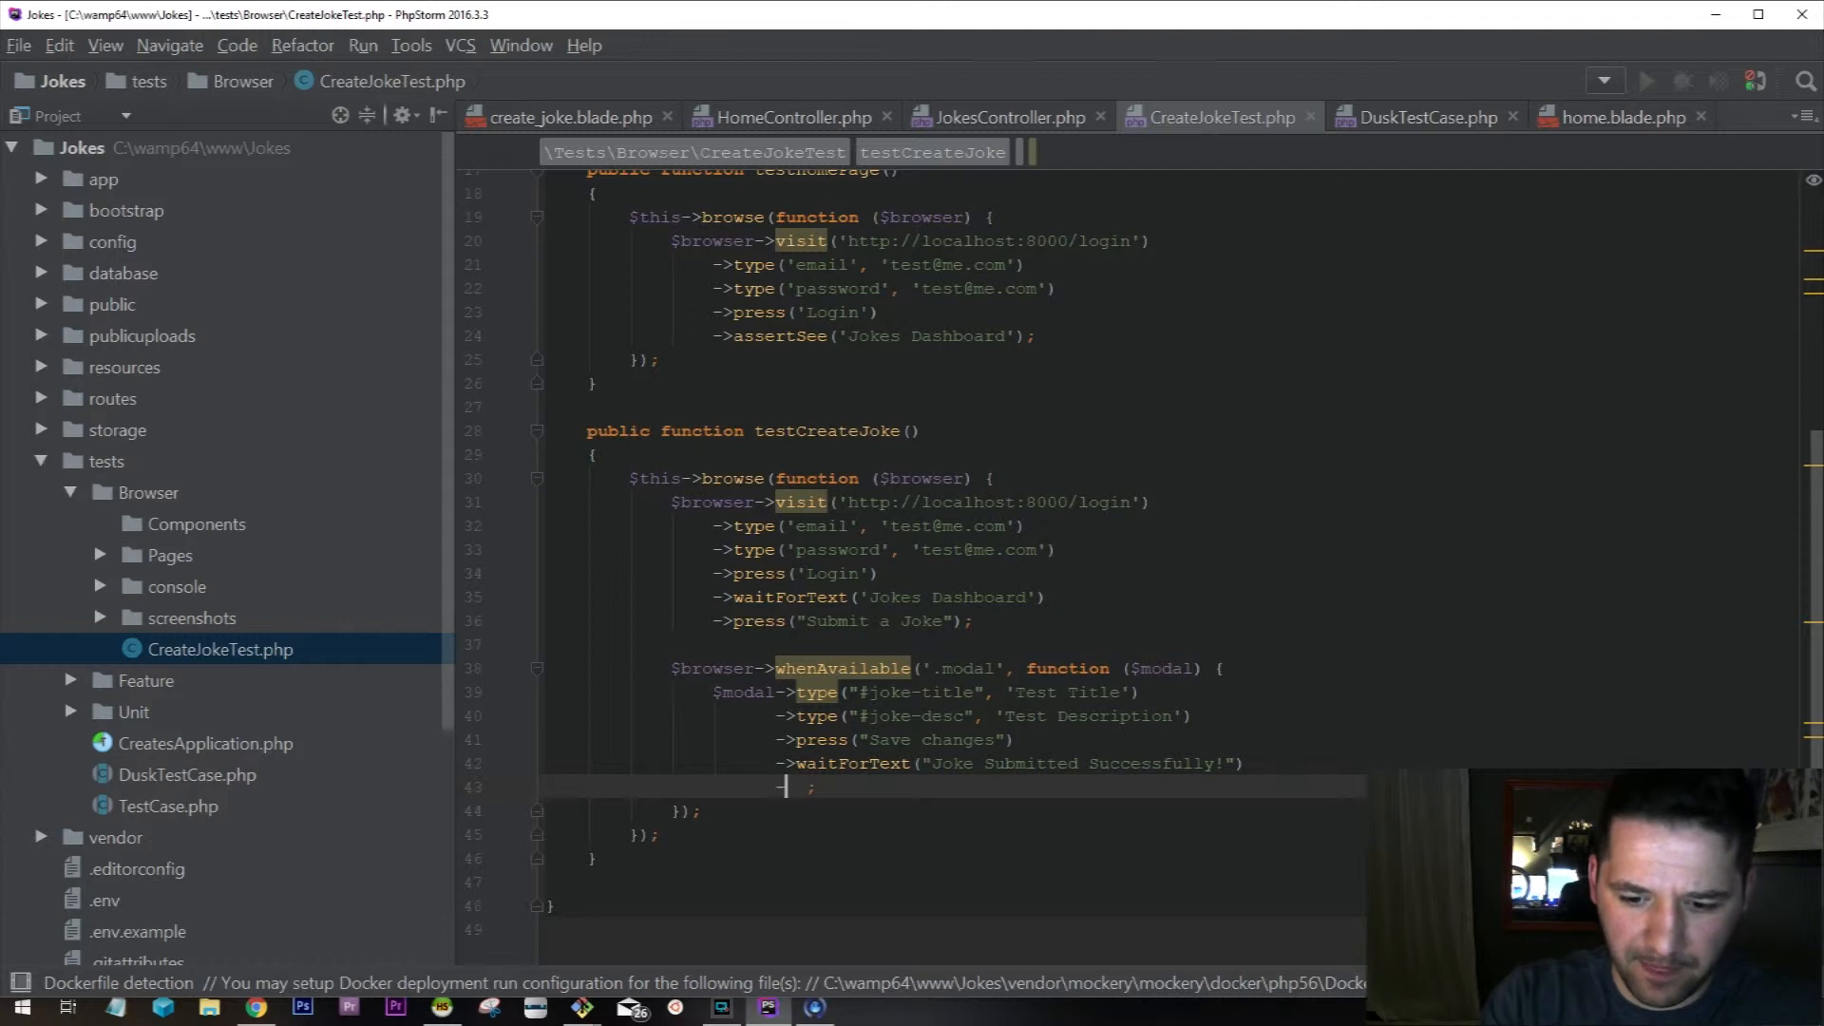
text(->assertSee()
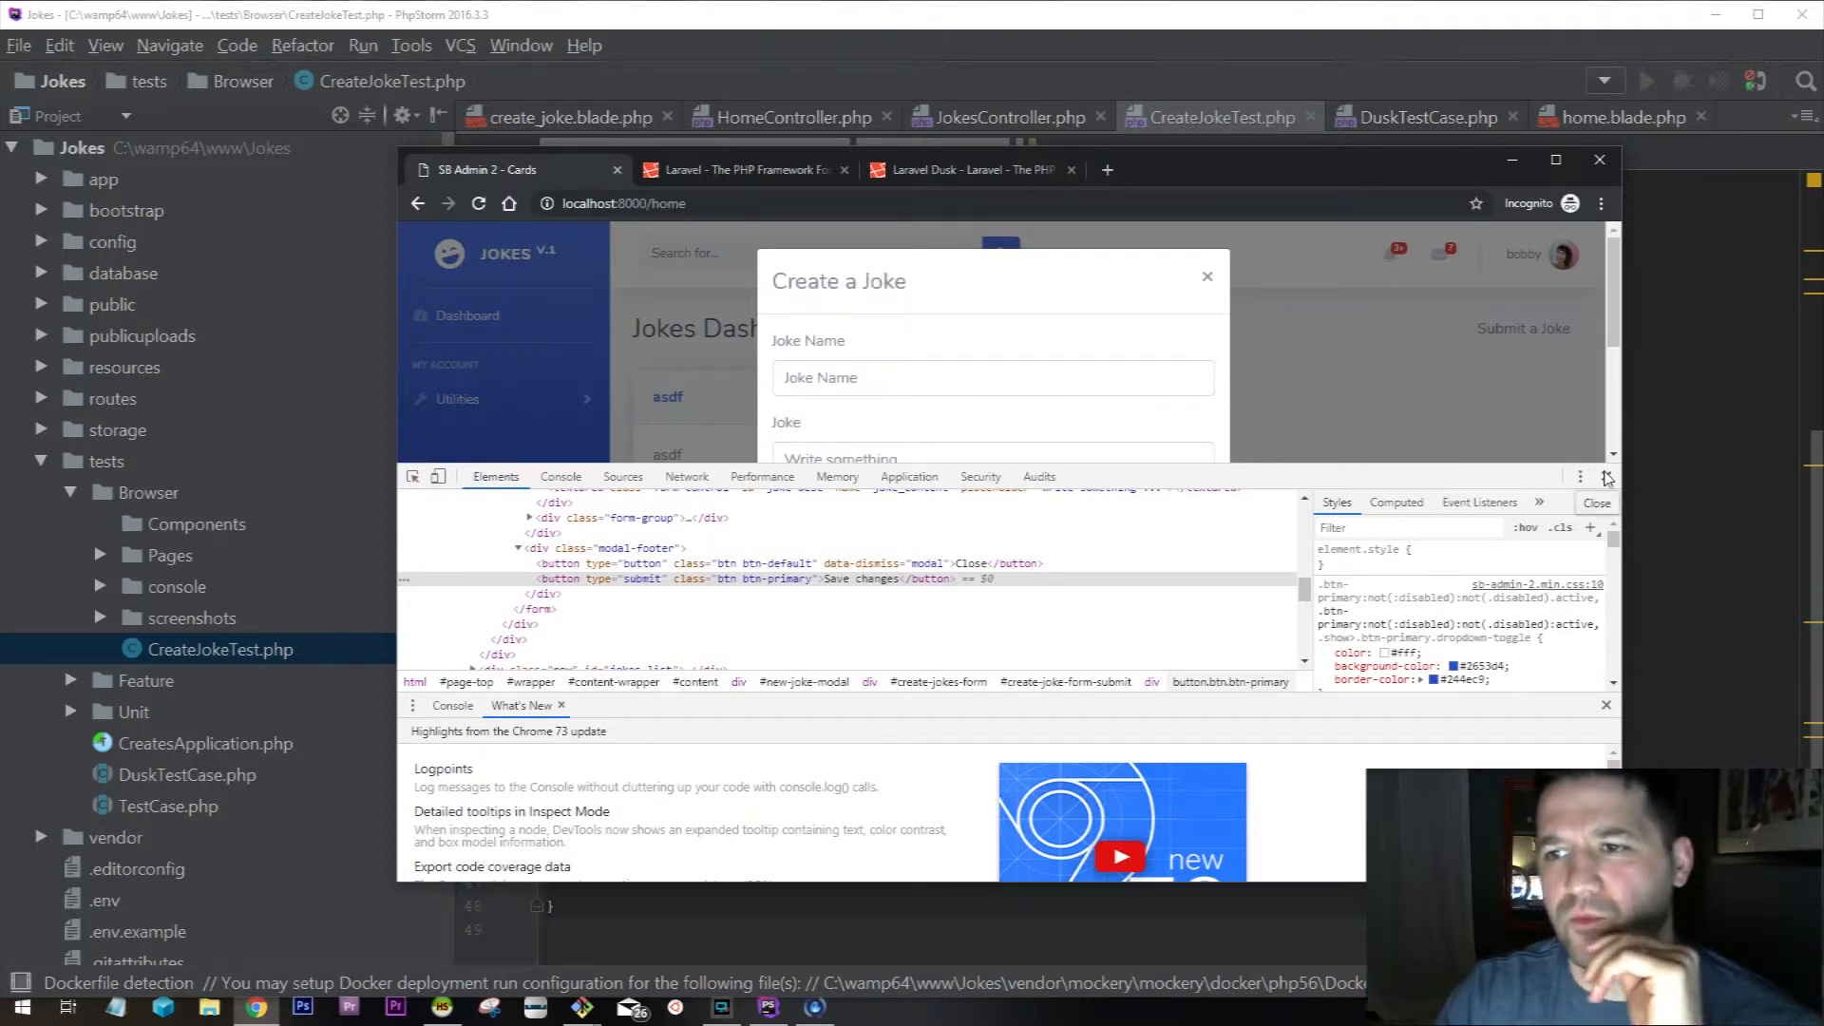
Inspect the modal's × and run $(".close").trigger("click") in the console to dismiss it.
right_click(1217, 279)
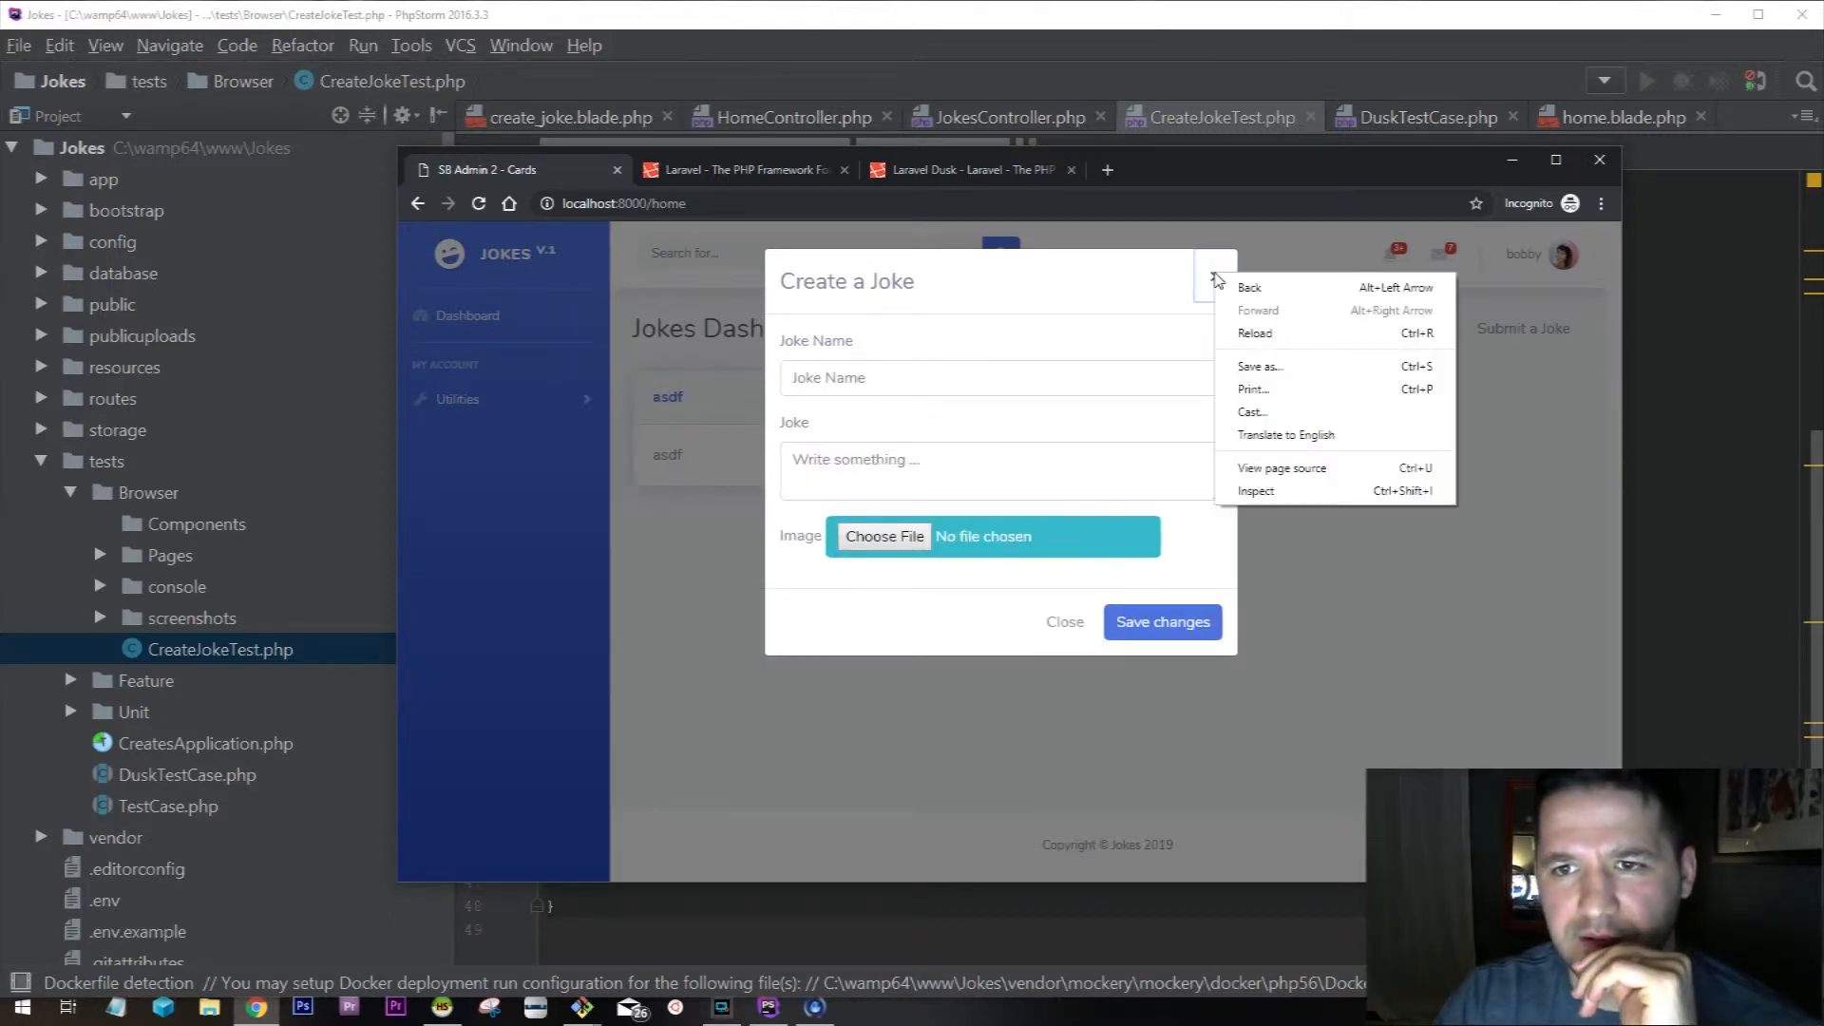
click(1255, 490)
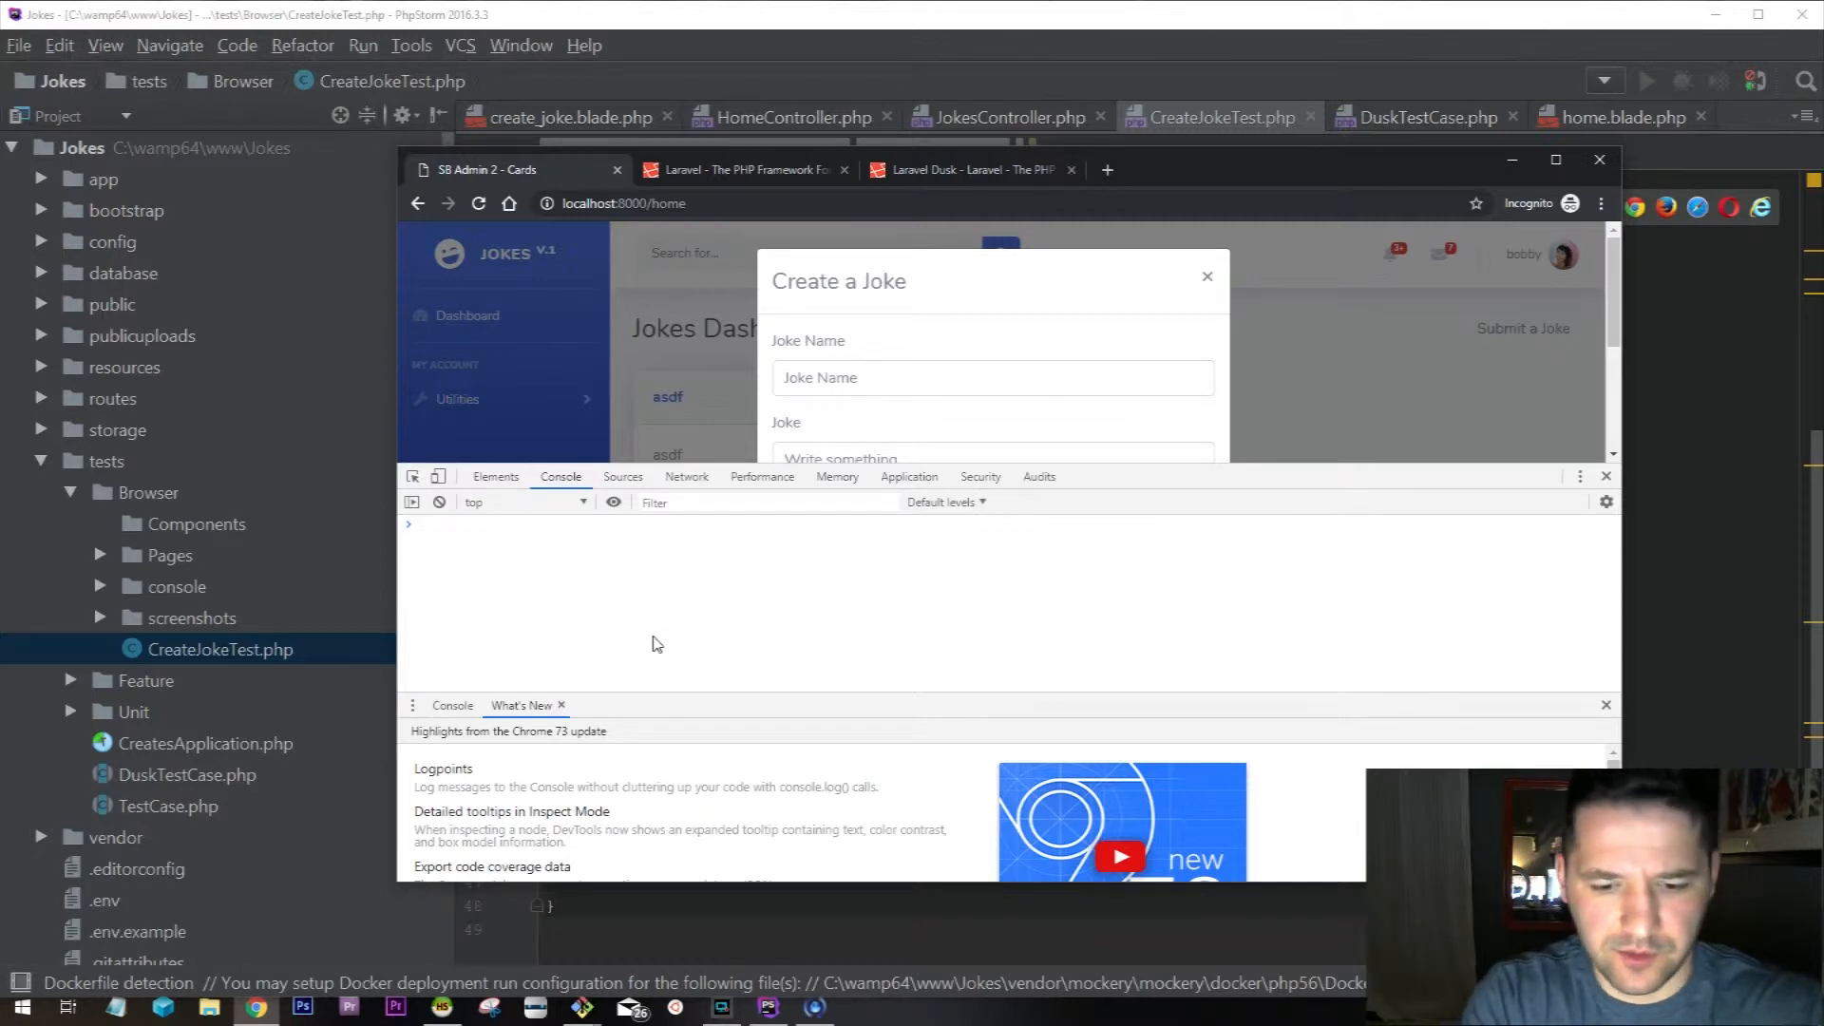
text($(".close))
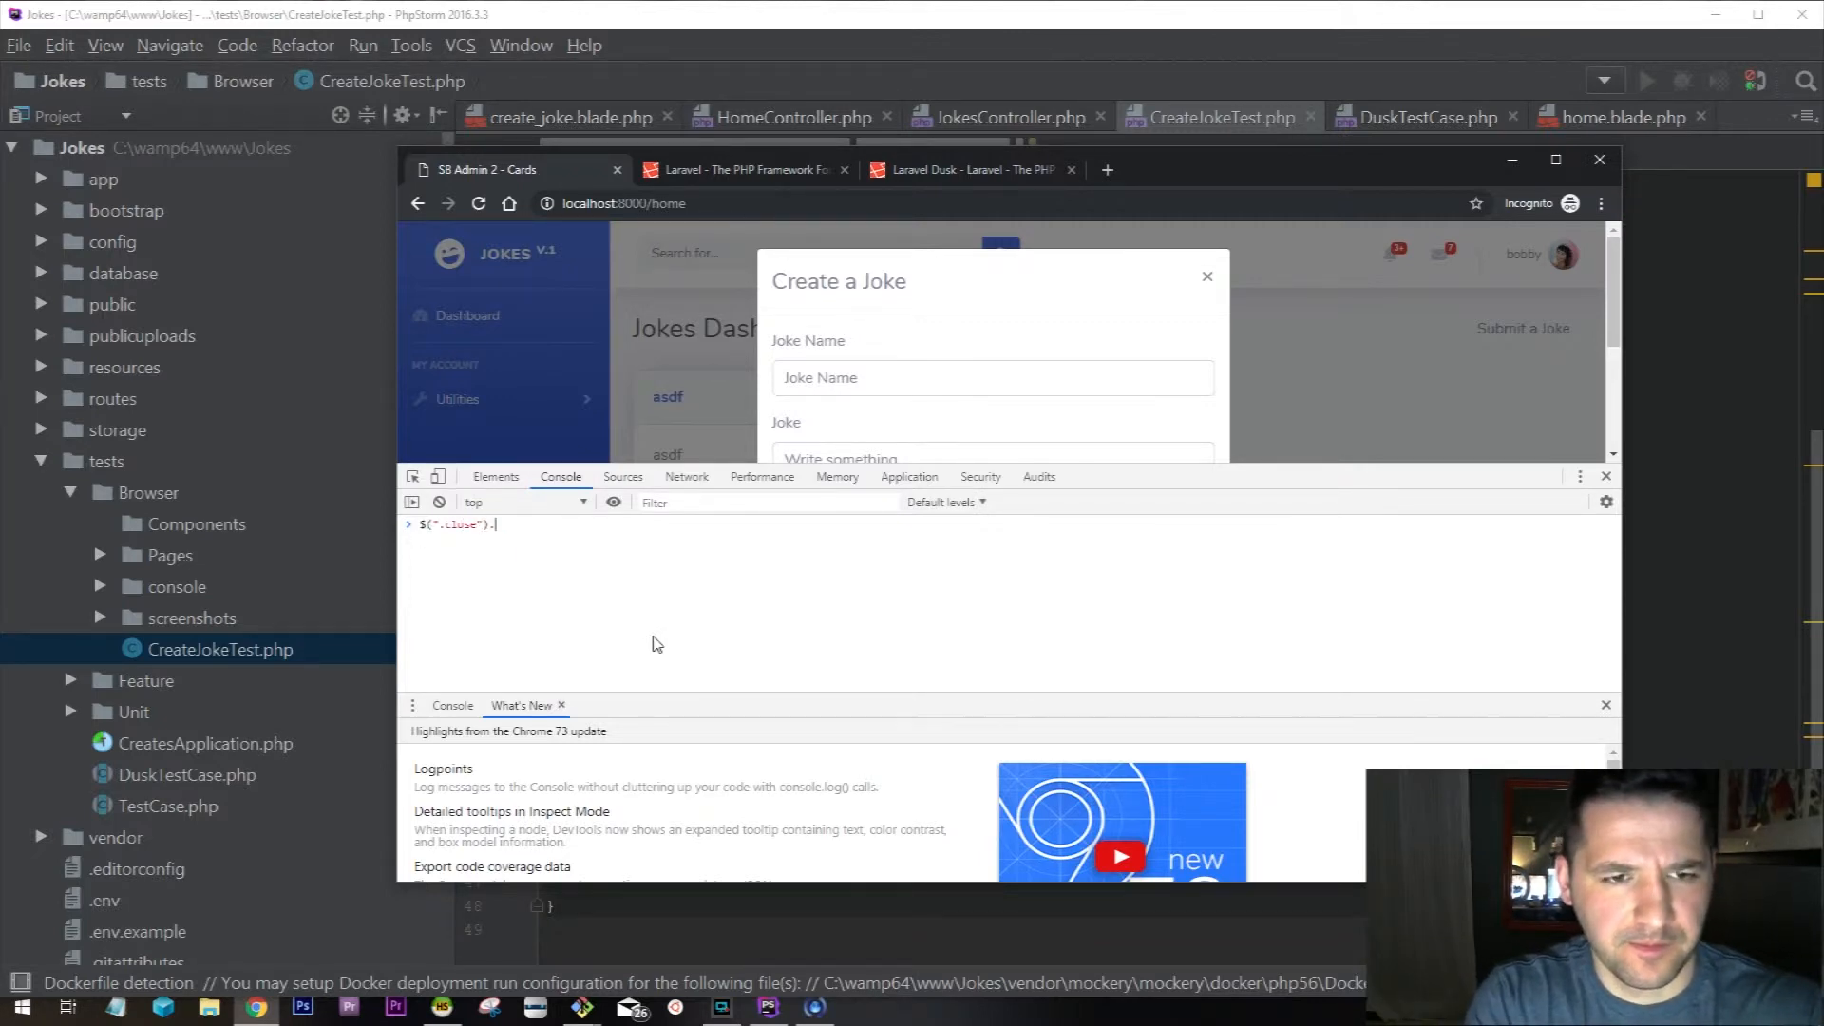
text(.trigger("cl)
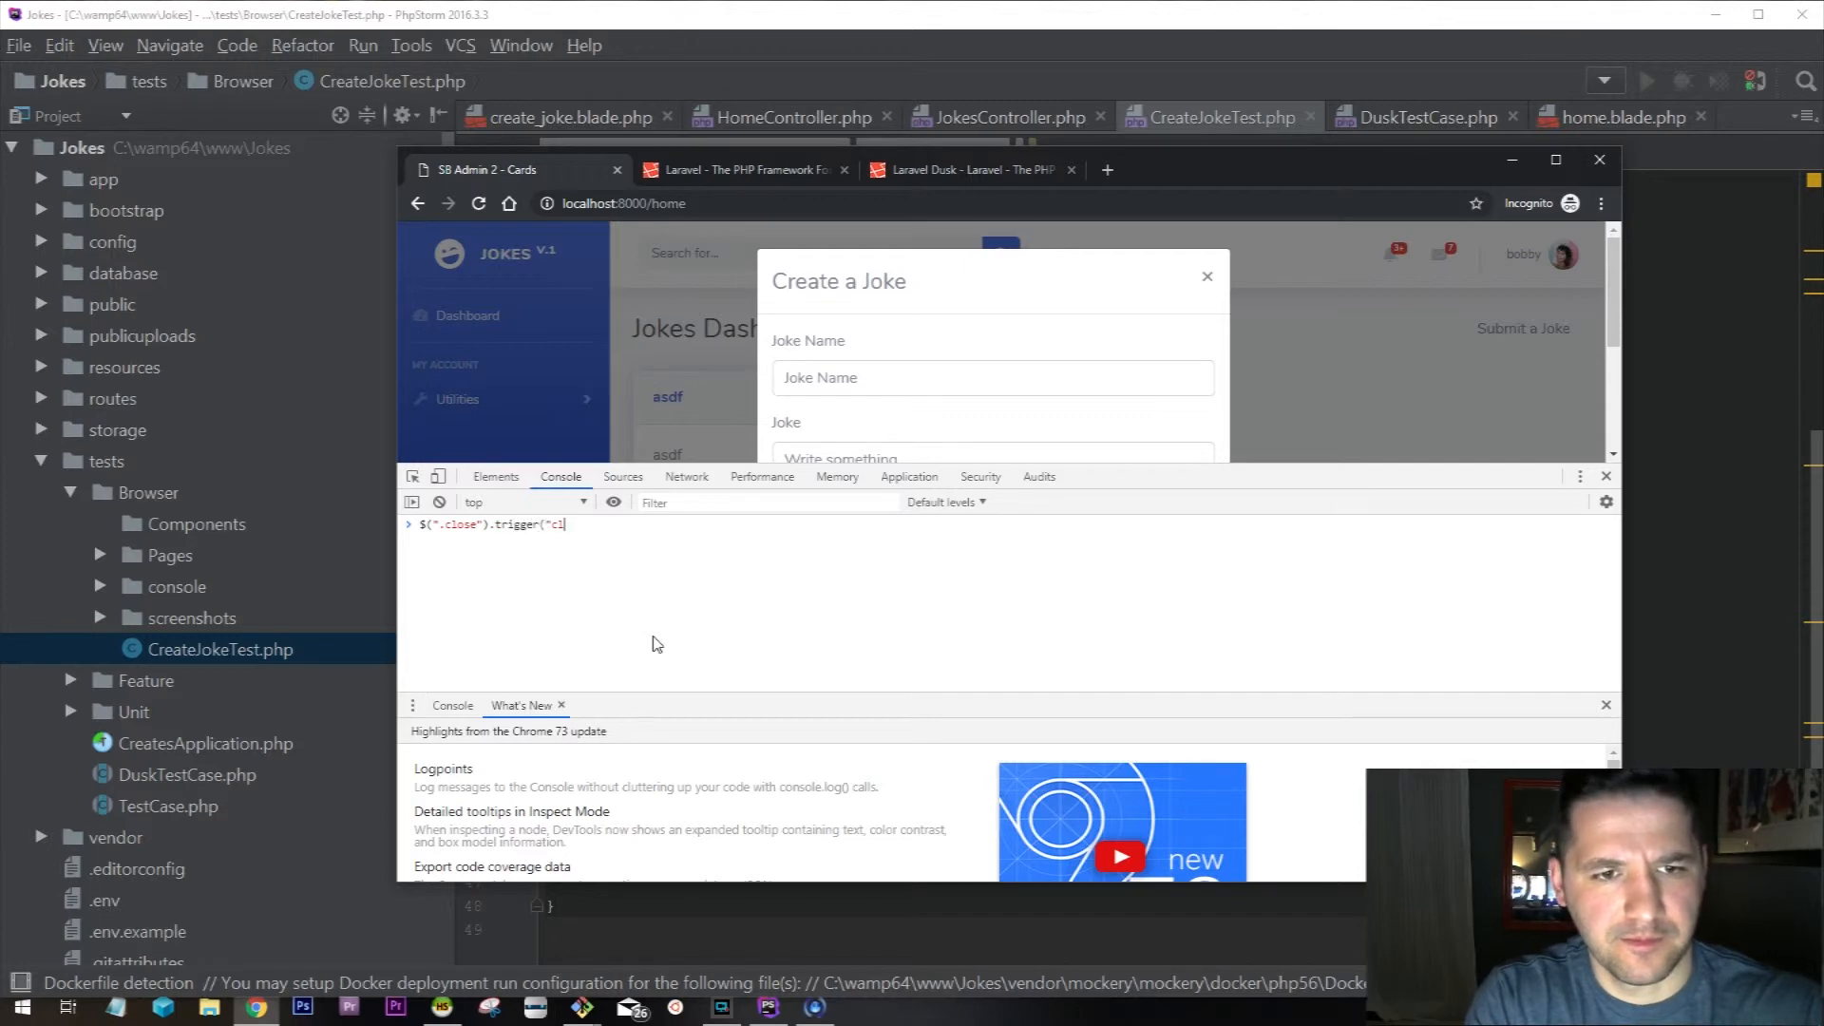
text(lick)
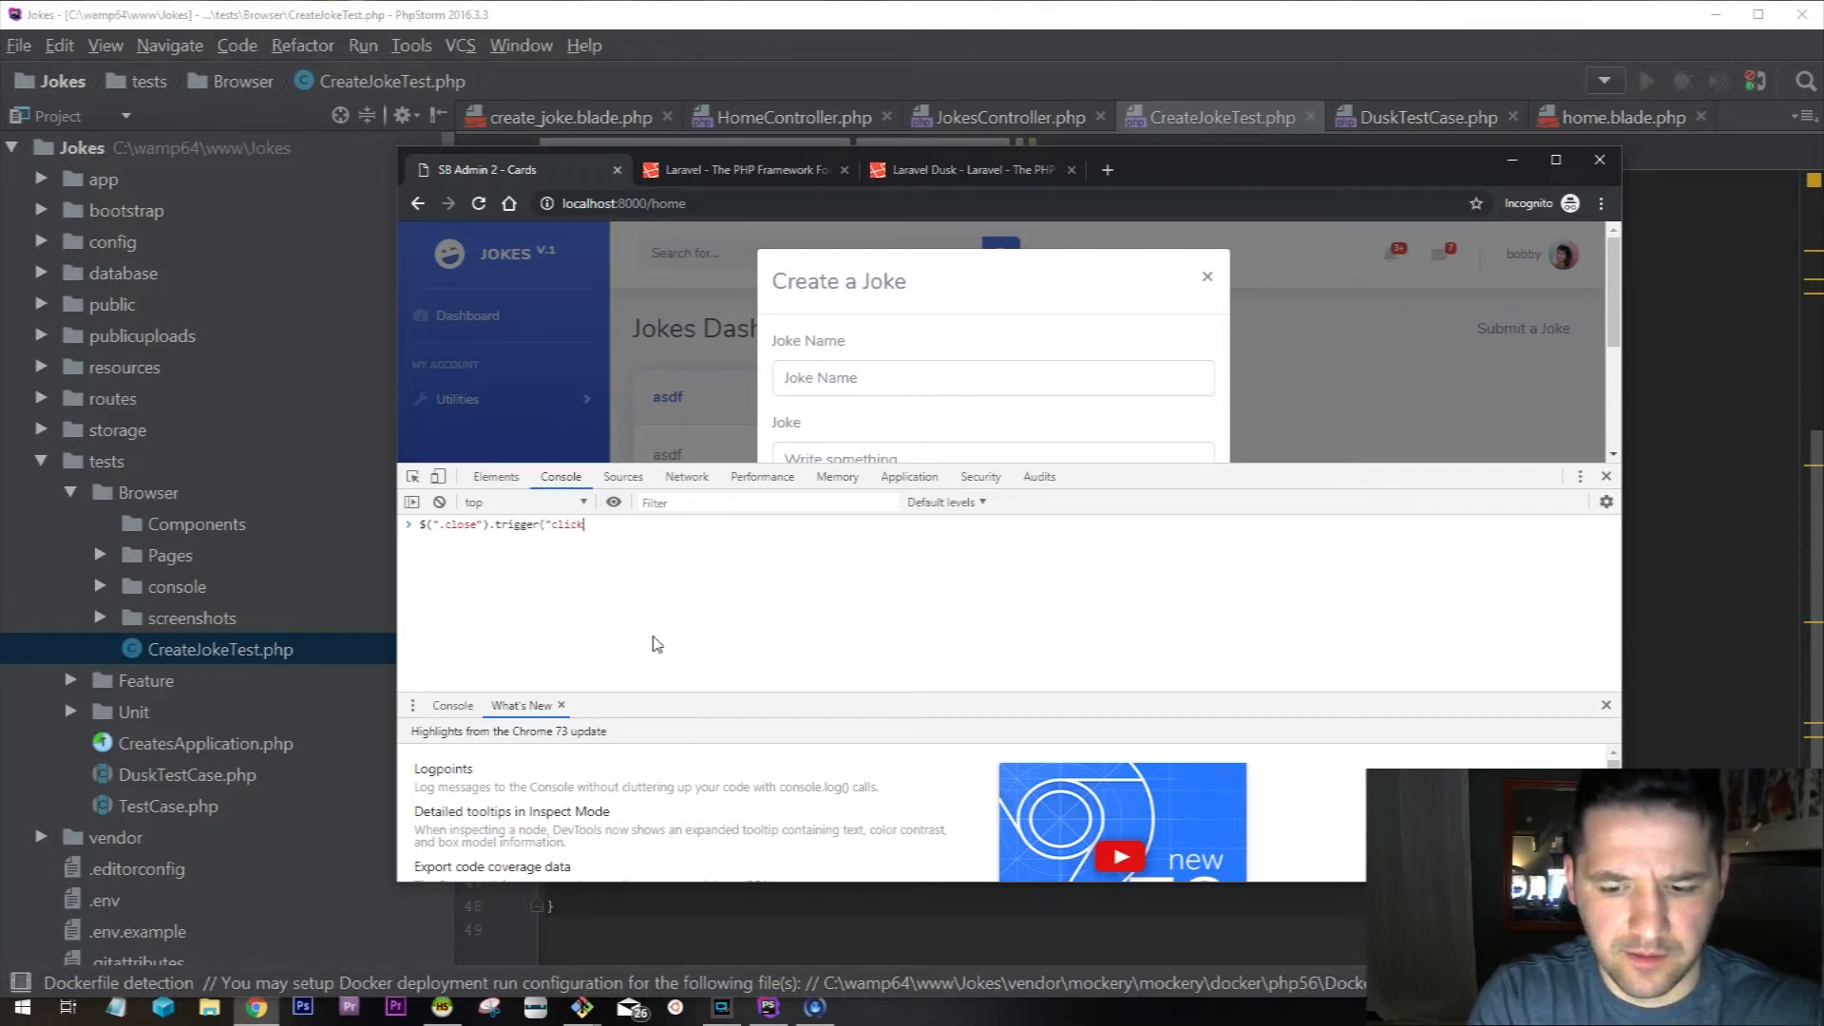
text("))
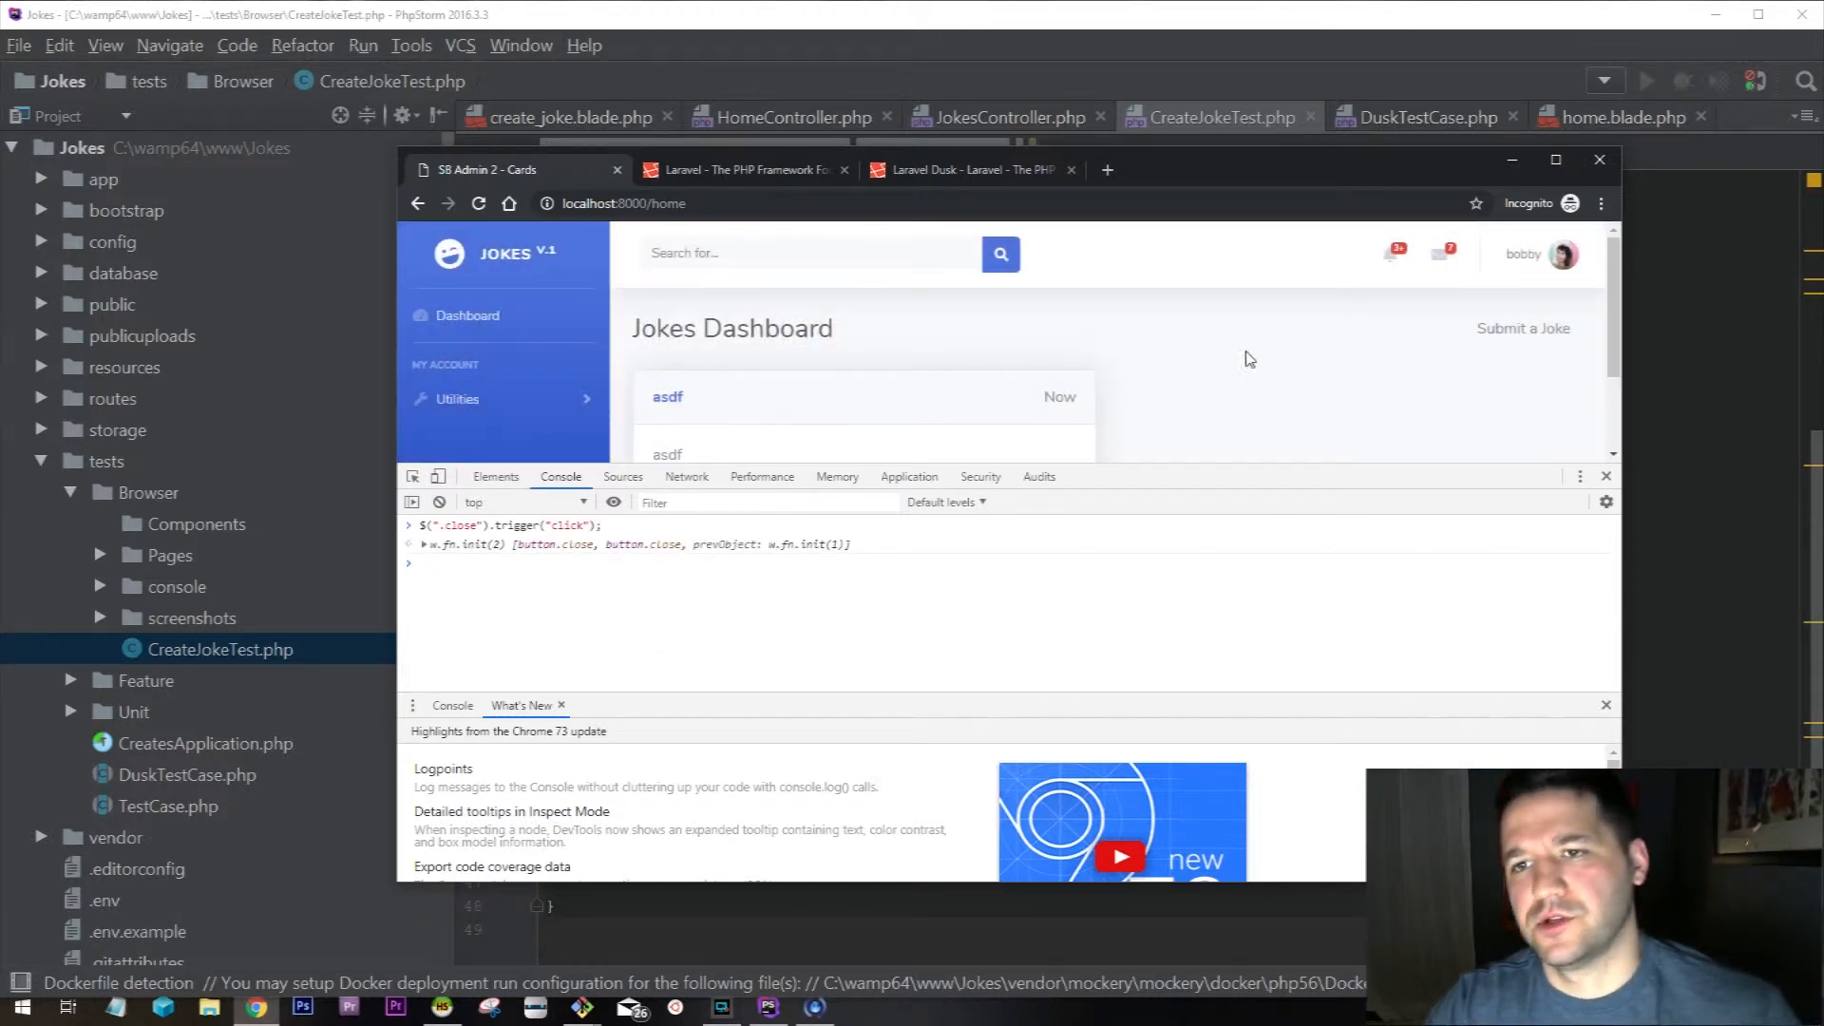
Add ->press("close") after the 'Joke Submitted Successfully!' wait in the whenAvailable callback.
scroll(down, 3)
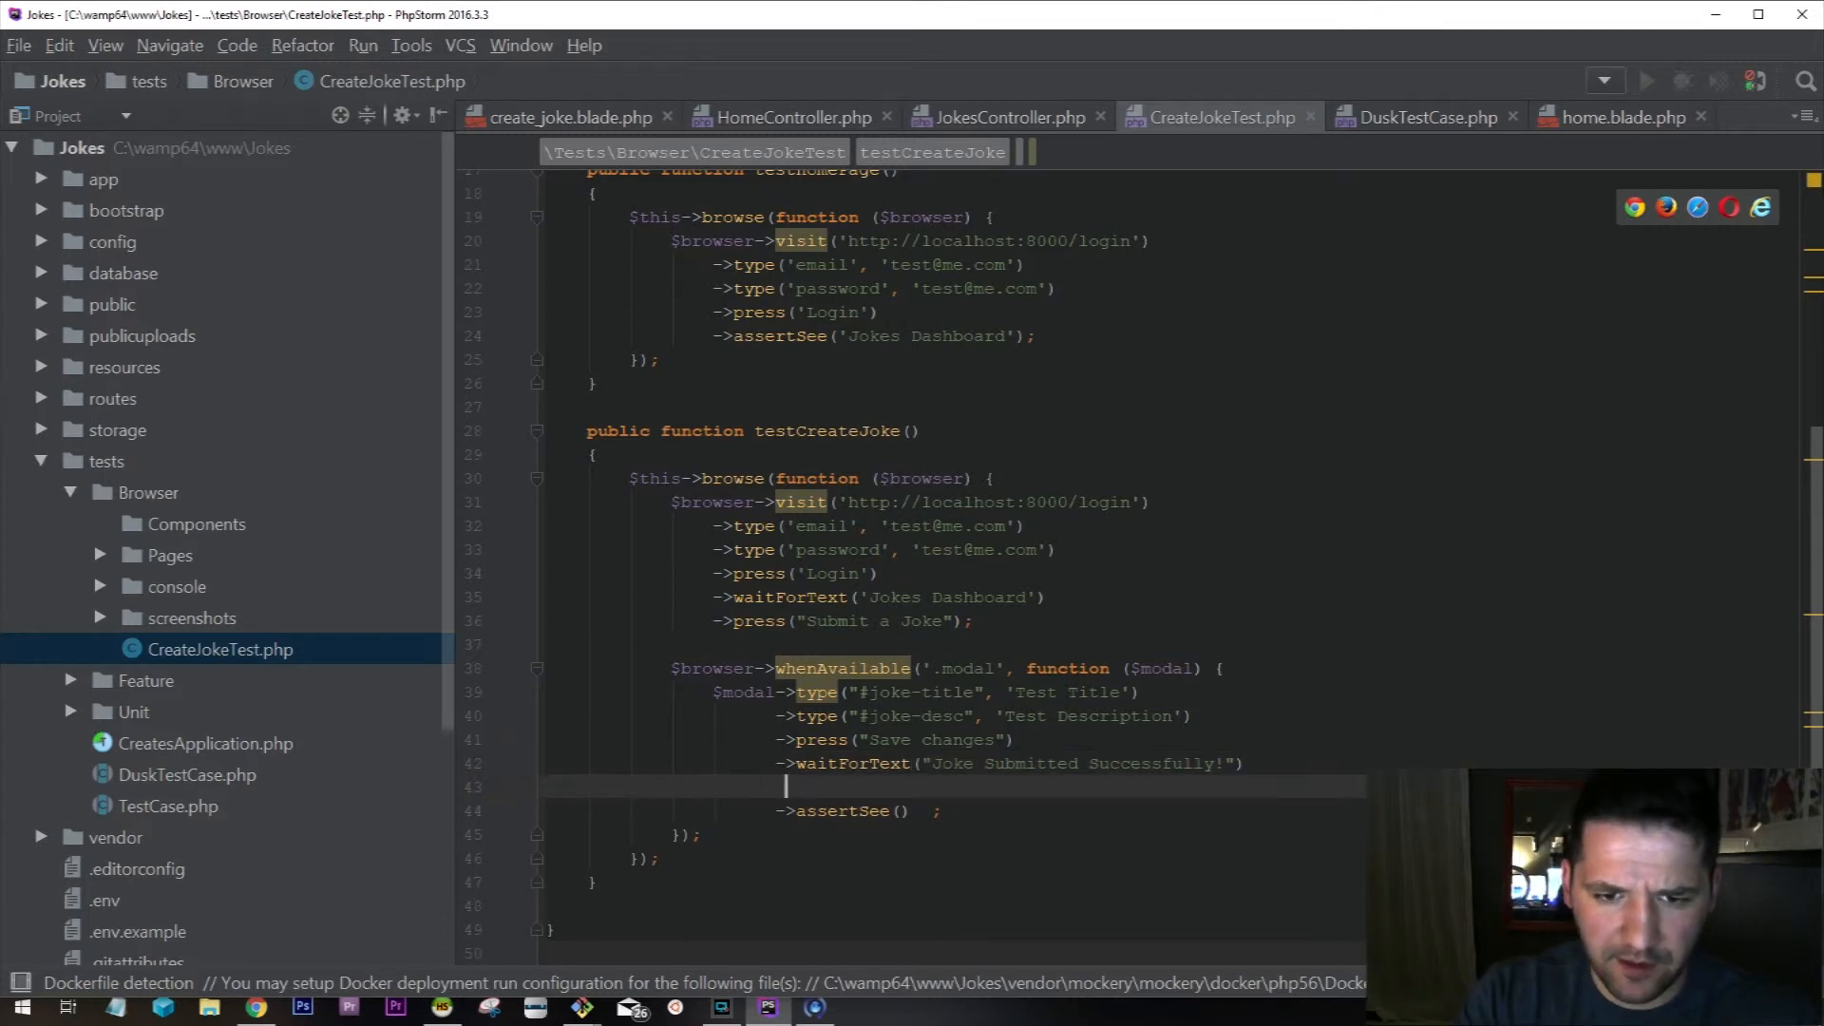
text(->press("close)
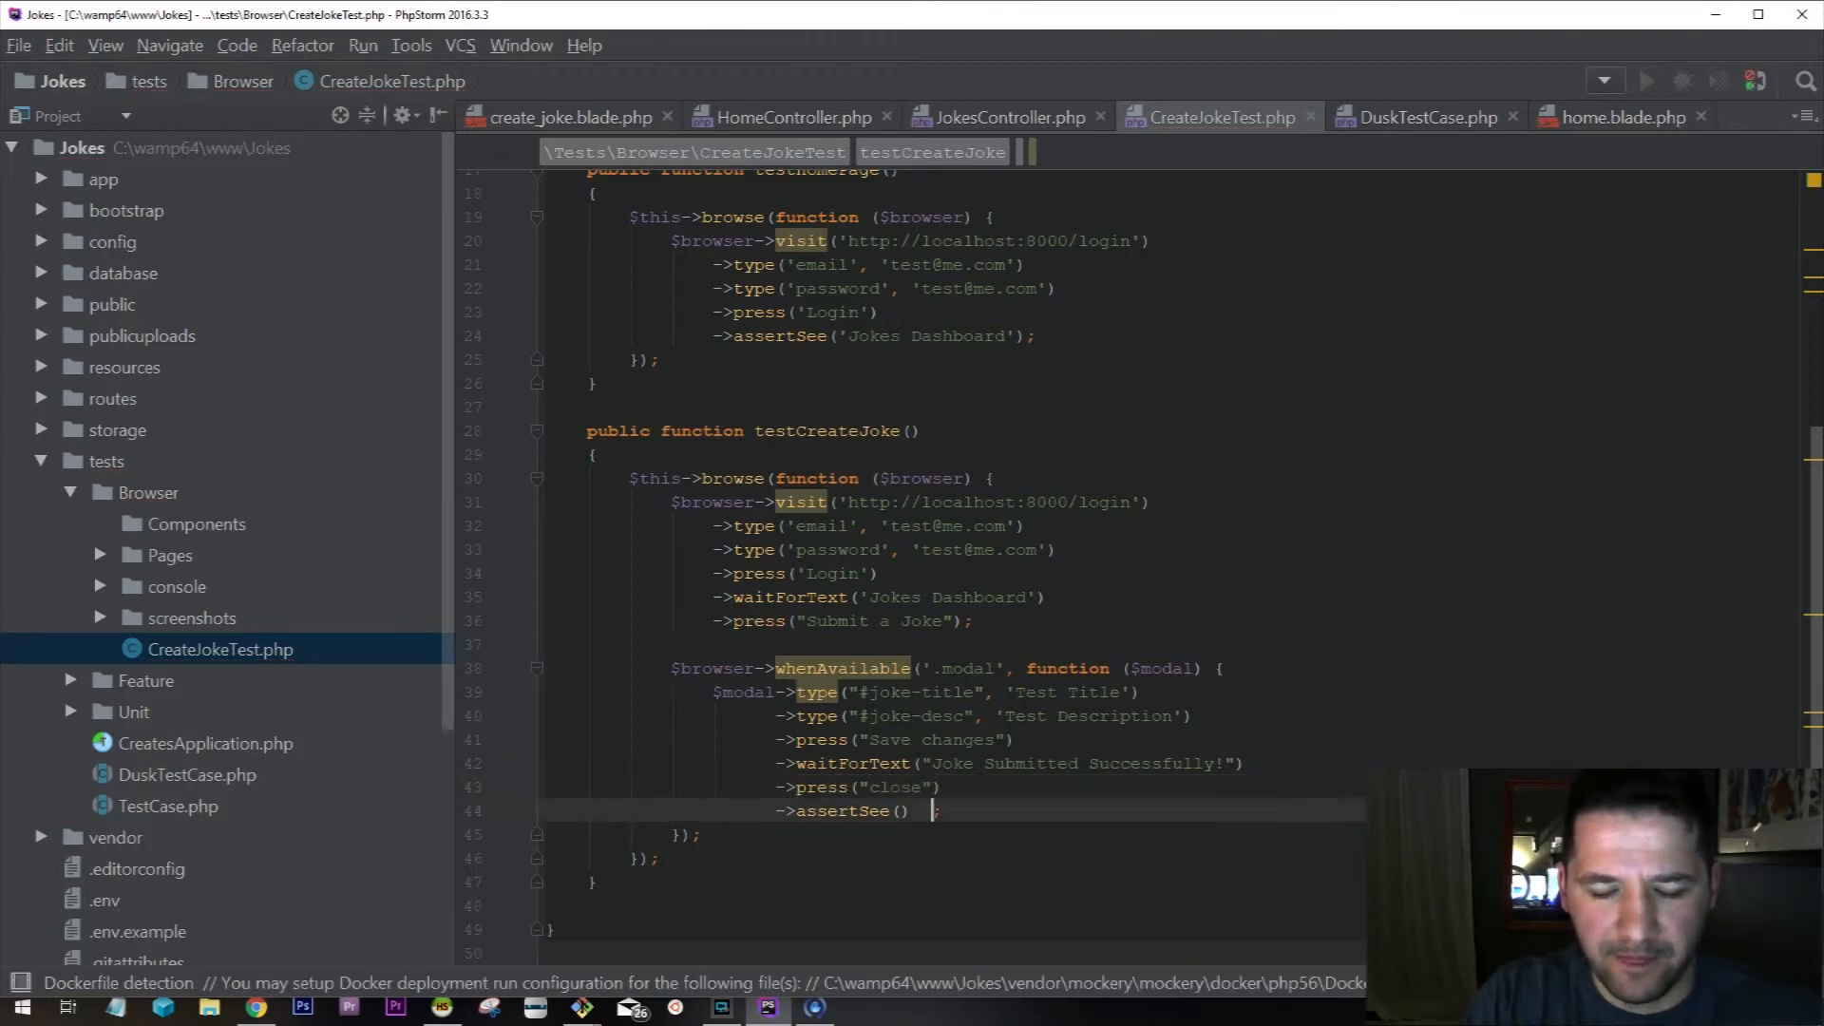
text(")
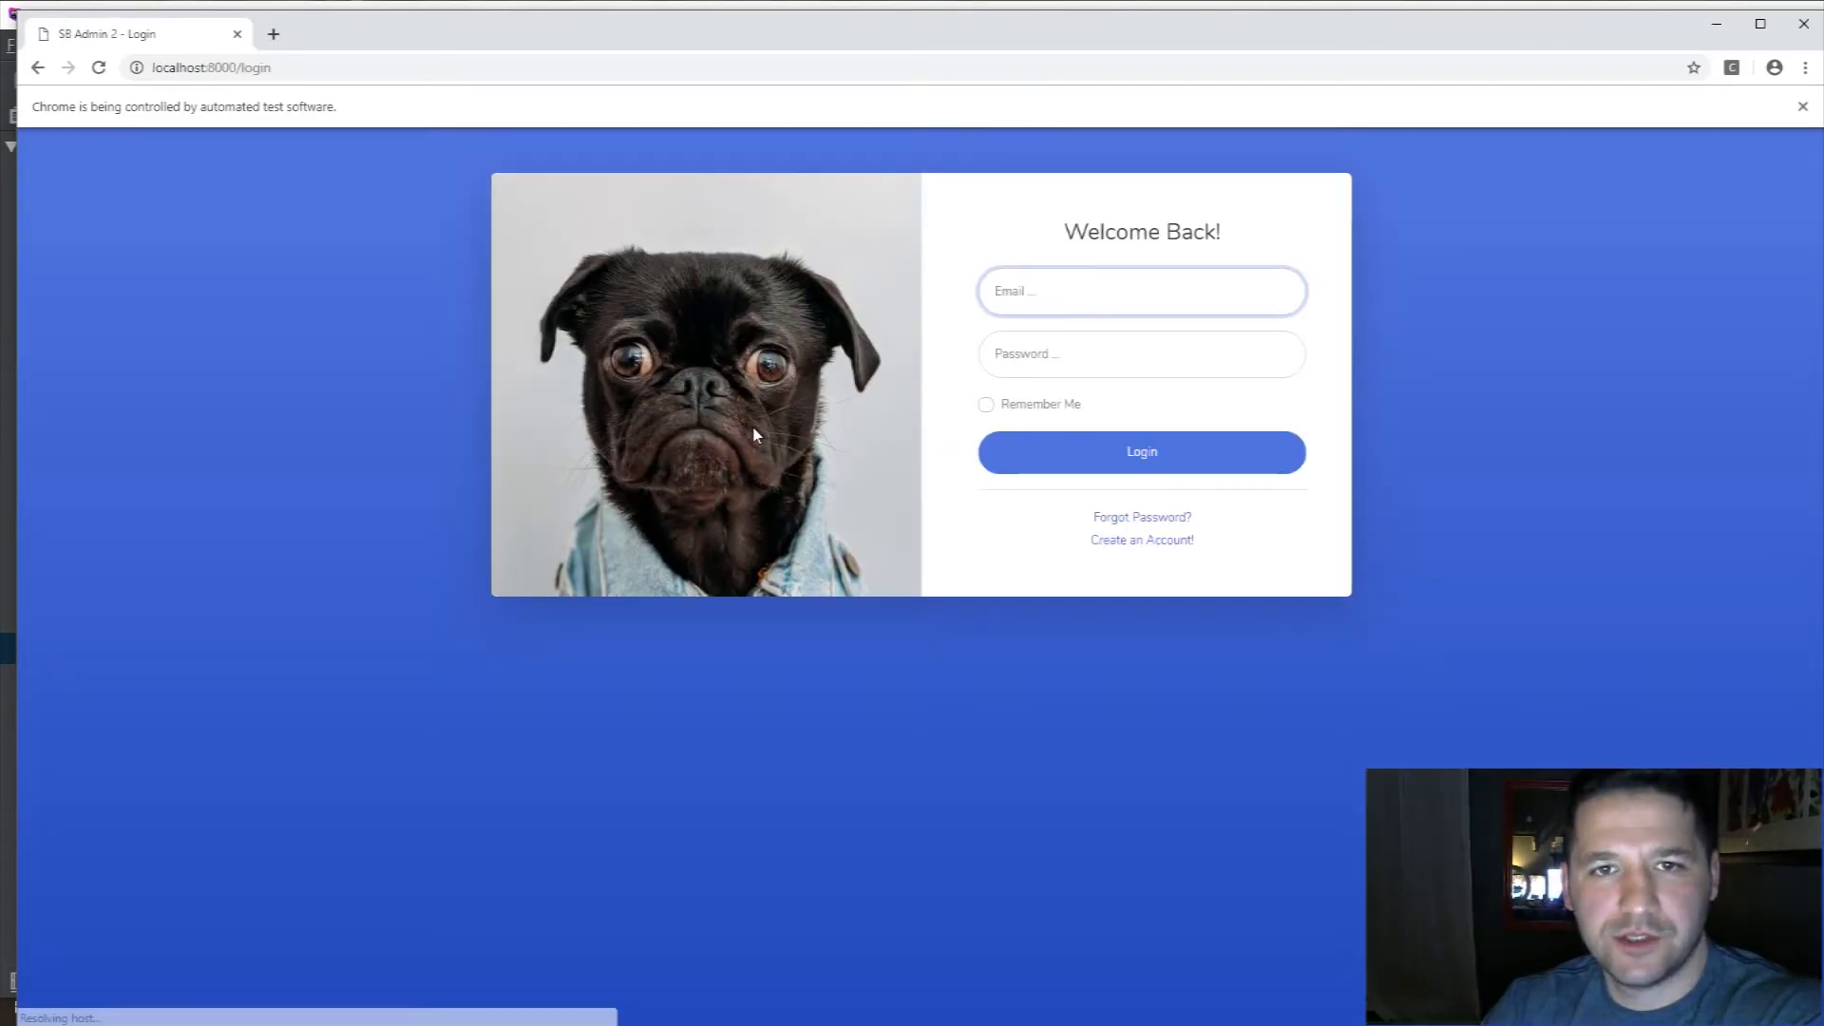
Run php artisan dusk in Git Bash and watch Chrome reach the Jokes Dashboard.
click(1140, 451)
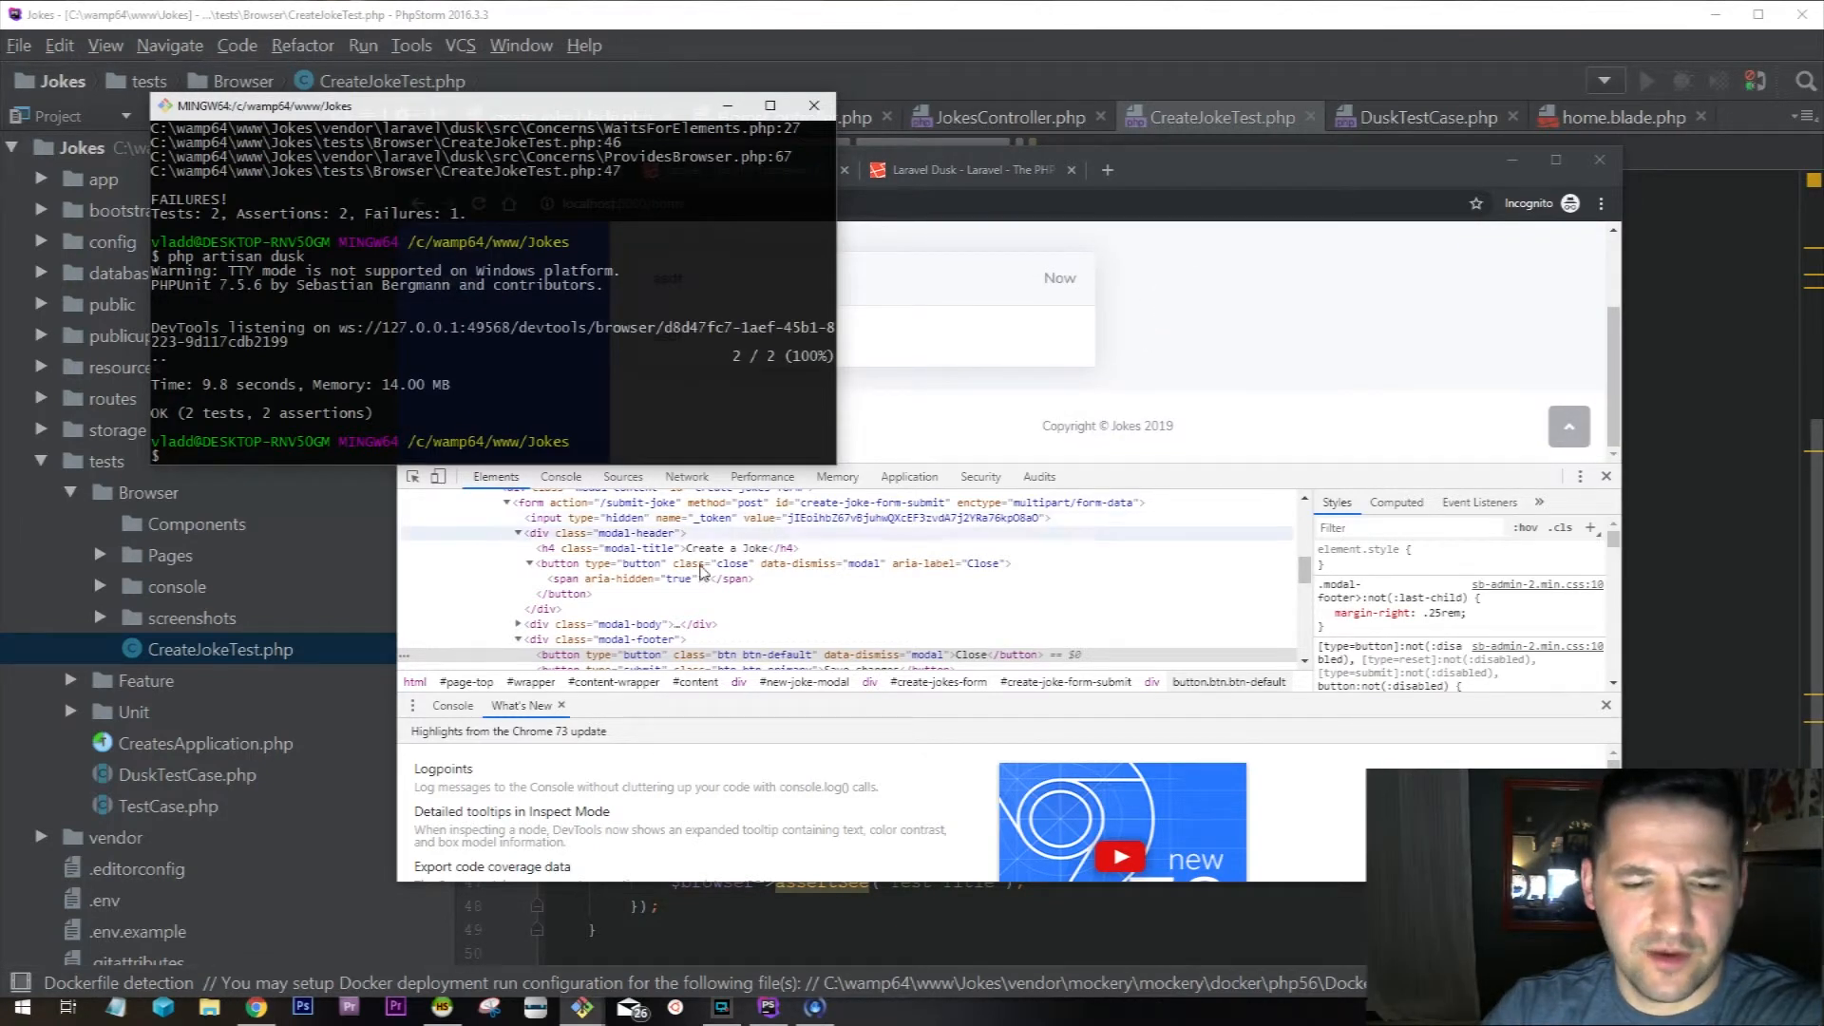
mouse_move(440, 1007)
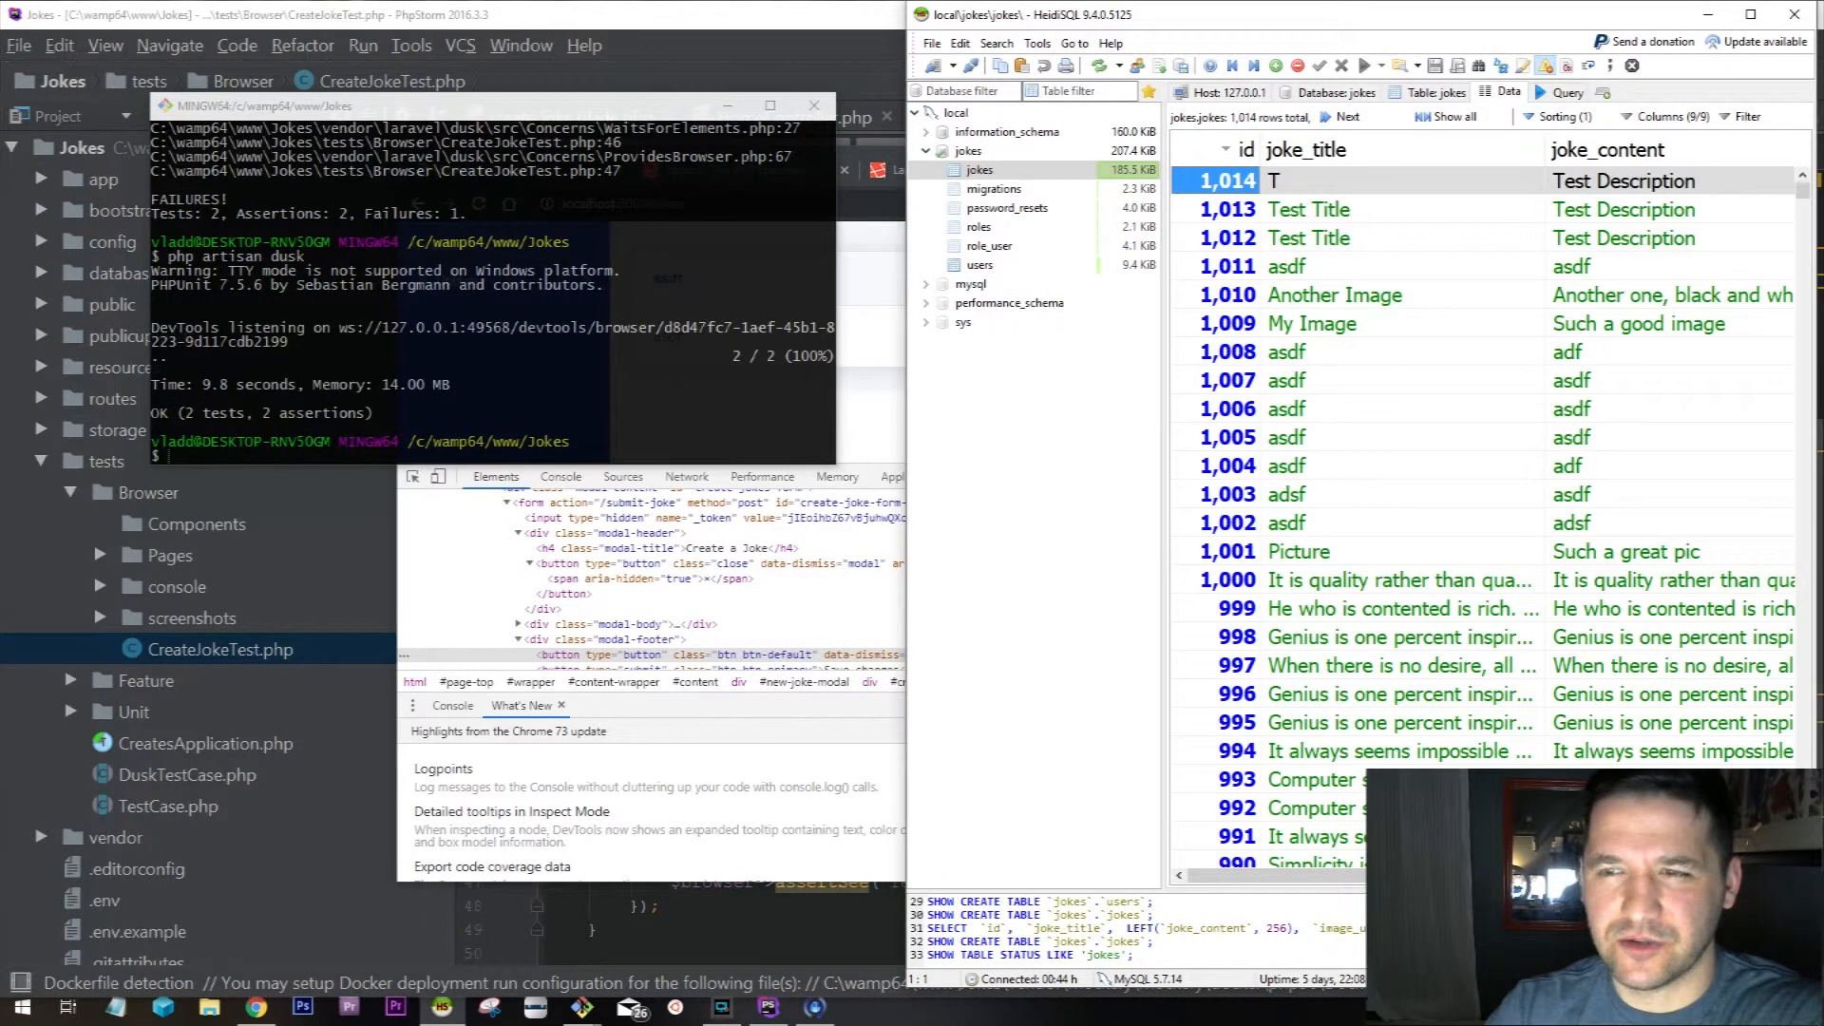
text(php artisan dusk)
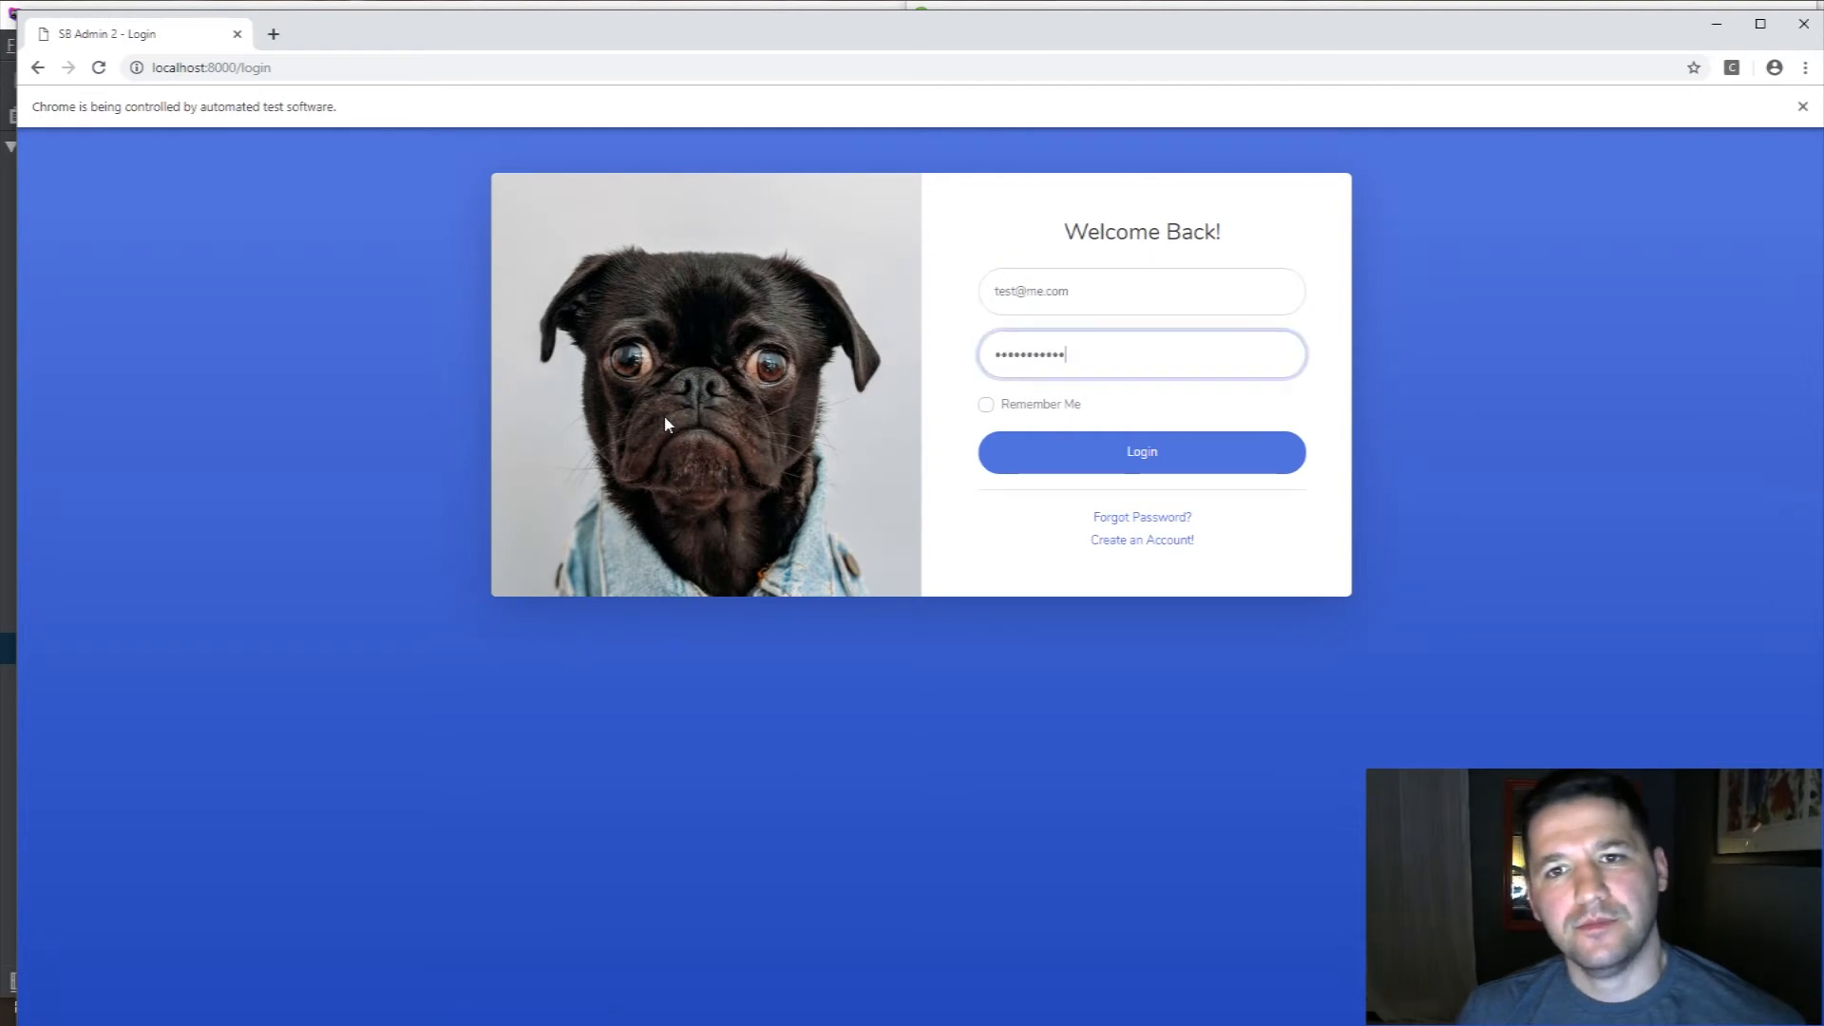
click(1140, 451)
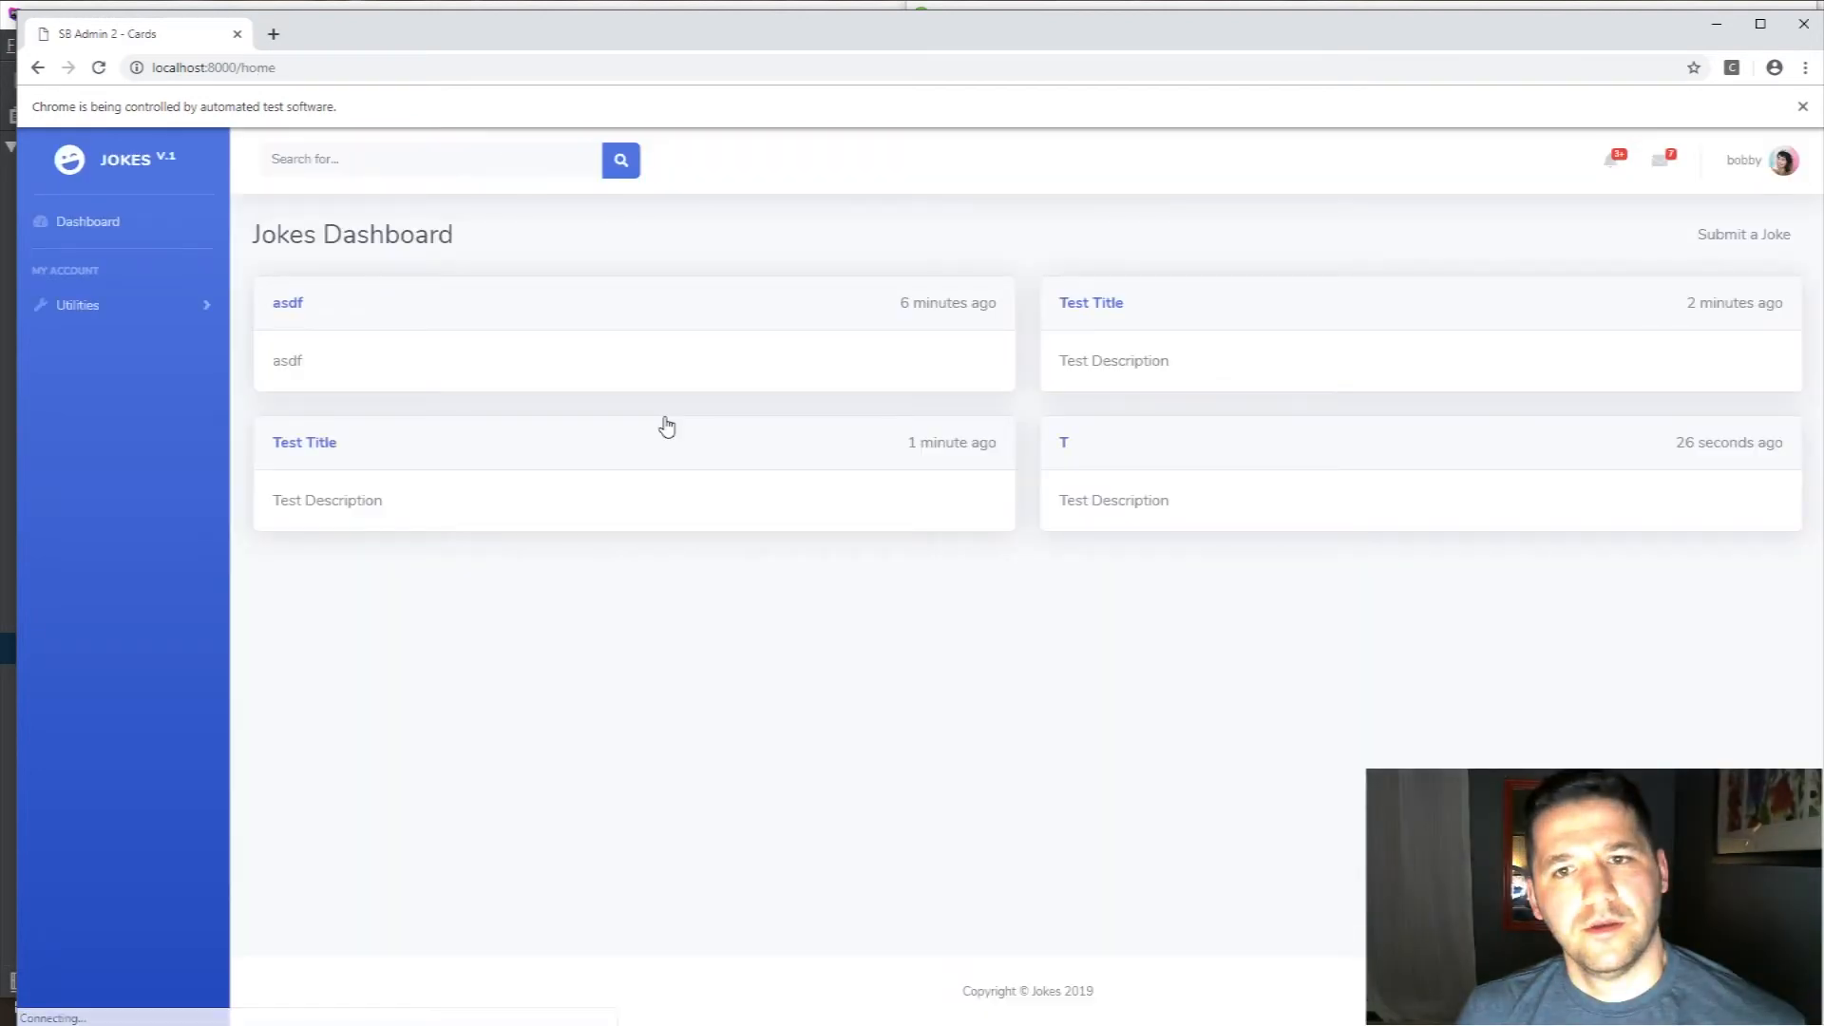
click(1741, 234)
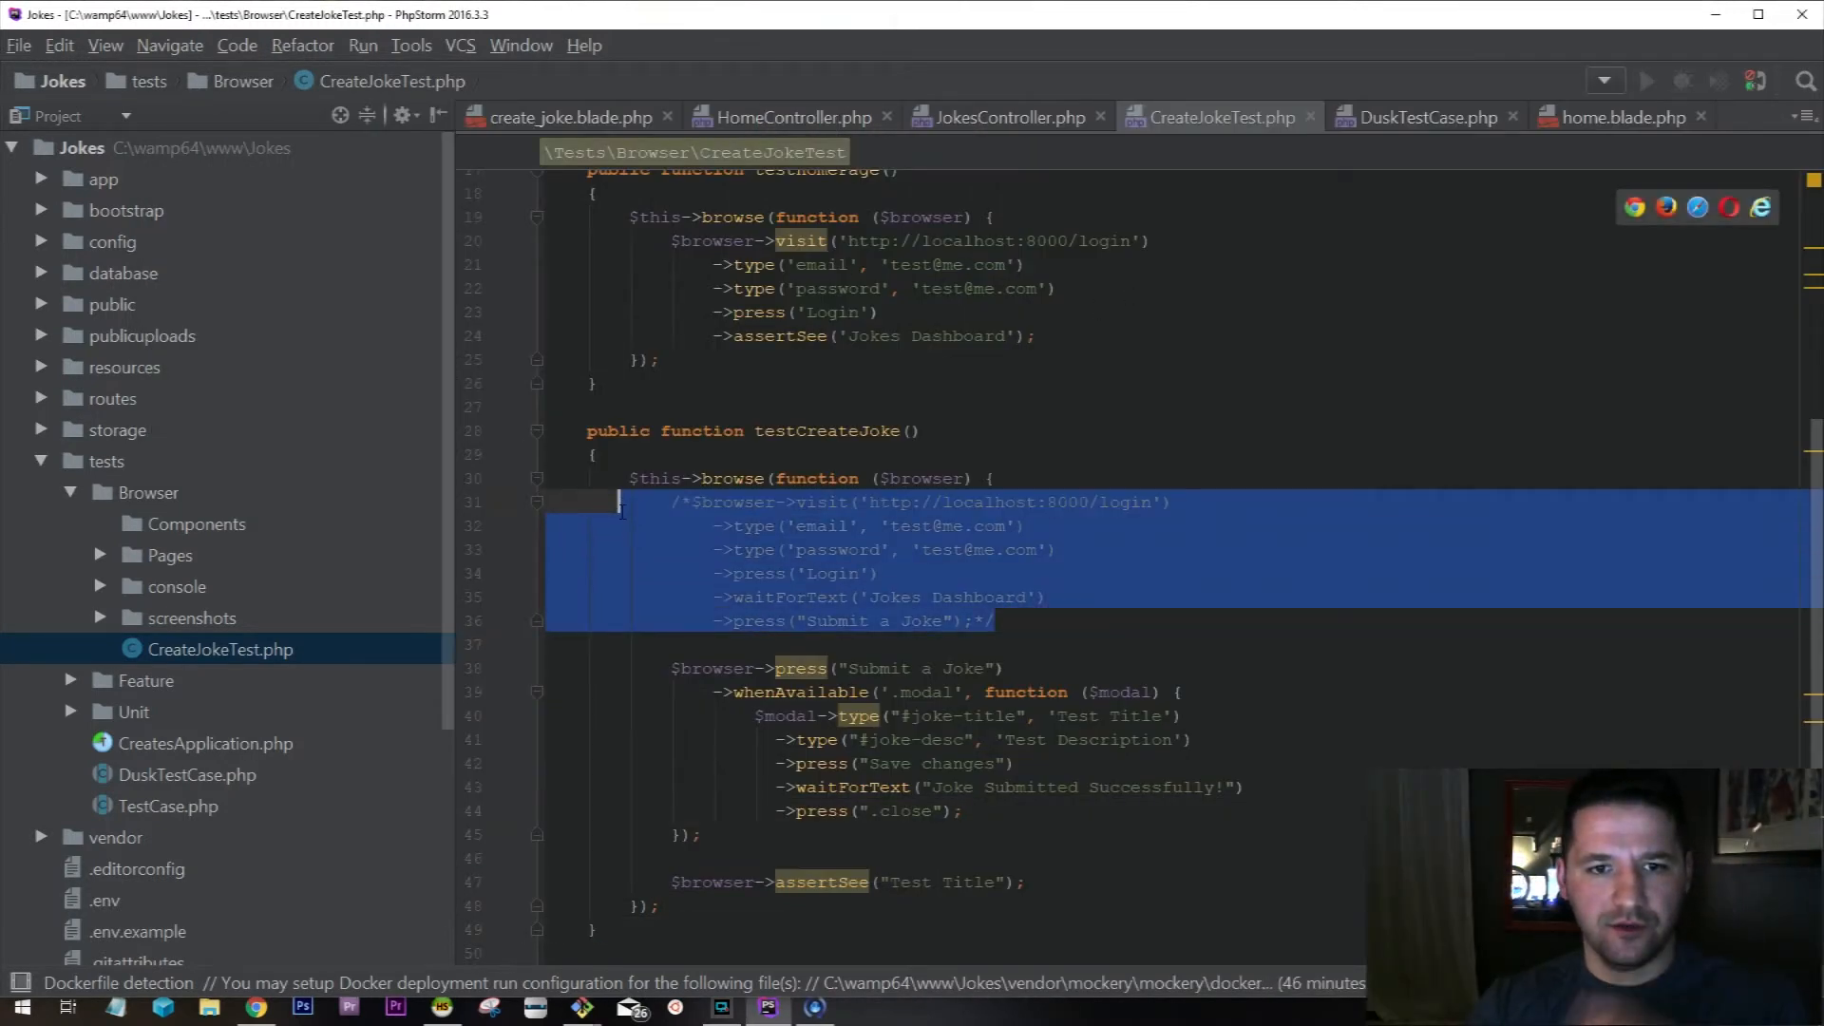
Delete the commented-out visit/type/press login block from testCreateJoke and review the test class.
key(Delete)
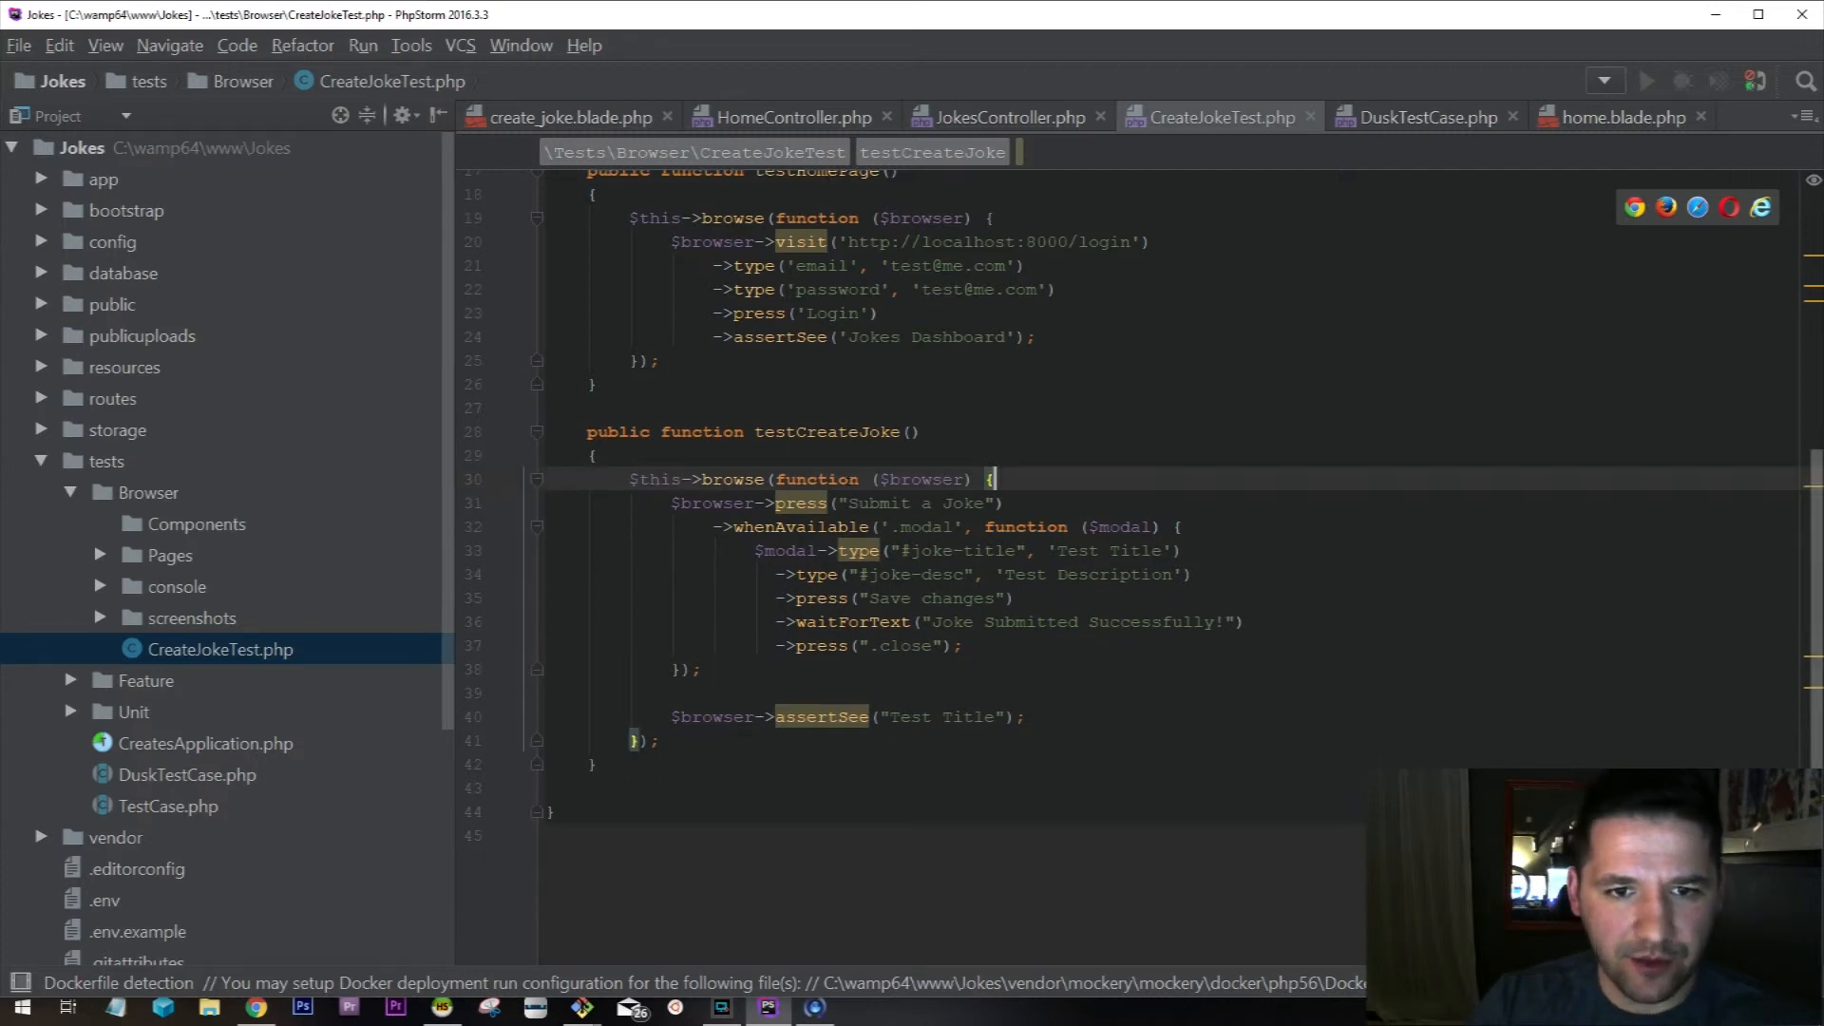
scroll(up, 3)
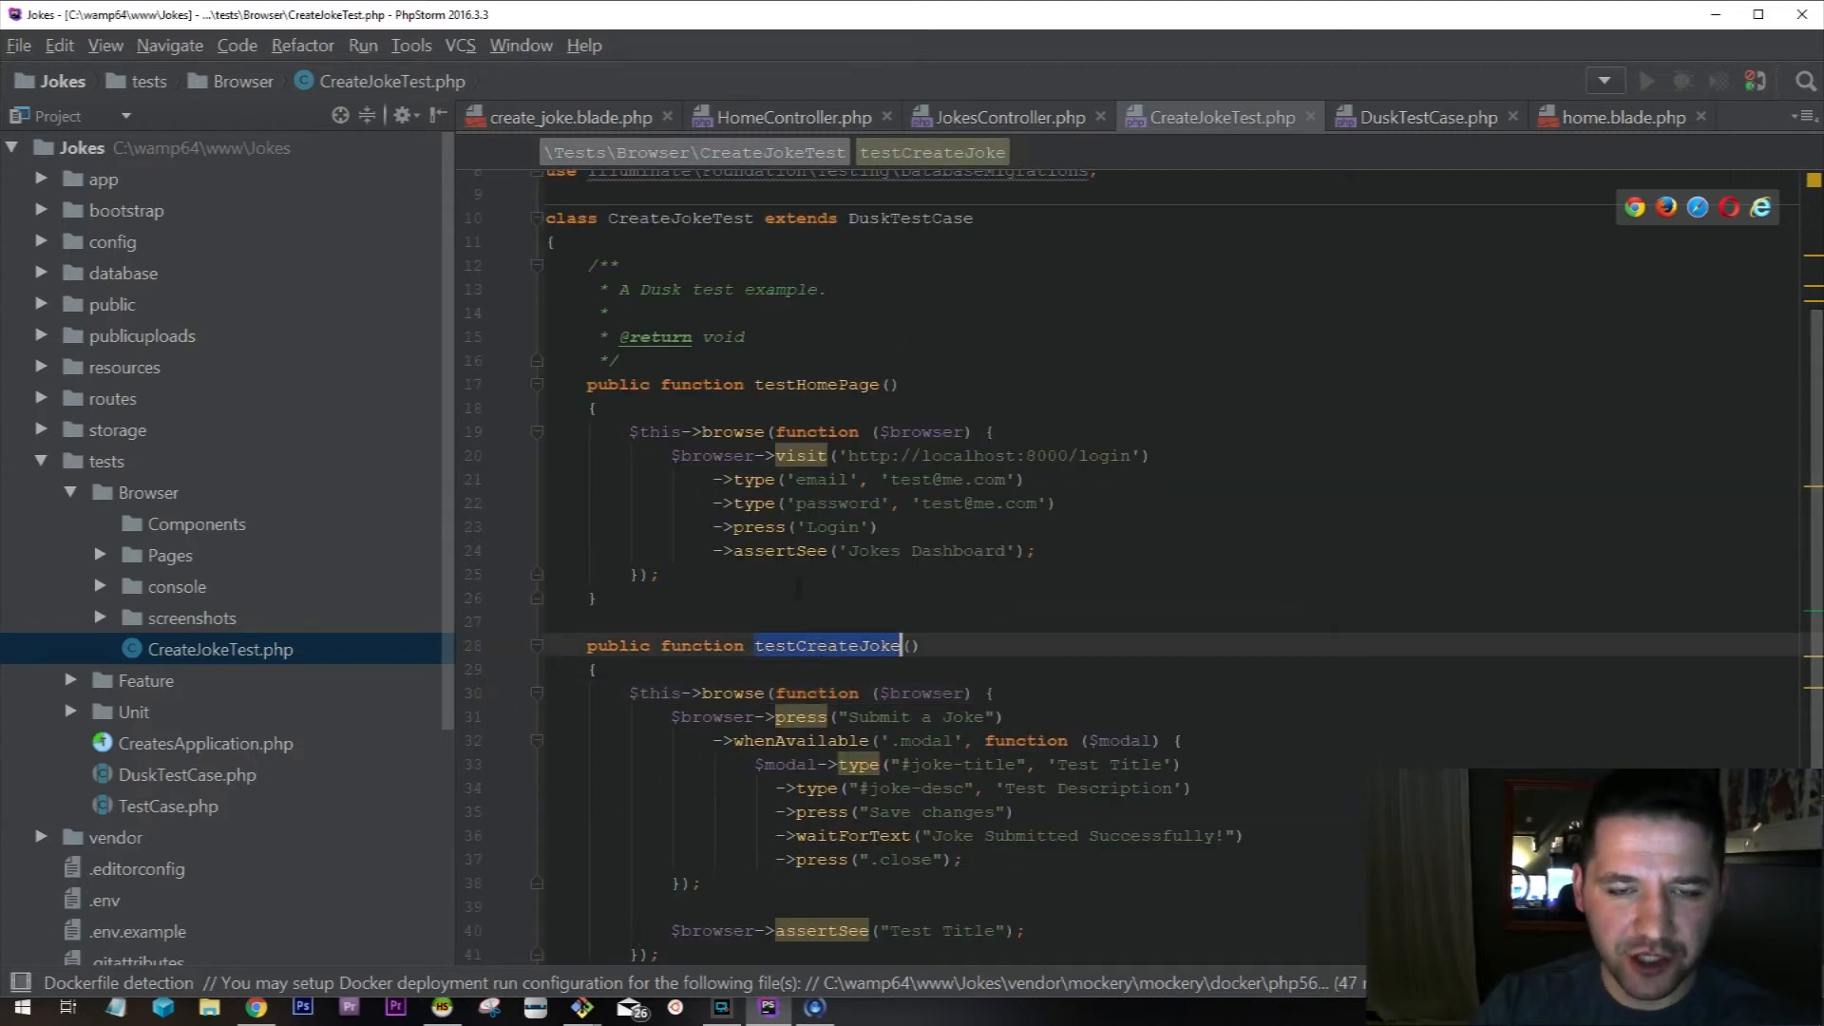
drag(628, 431, 657, 574)
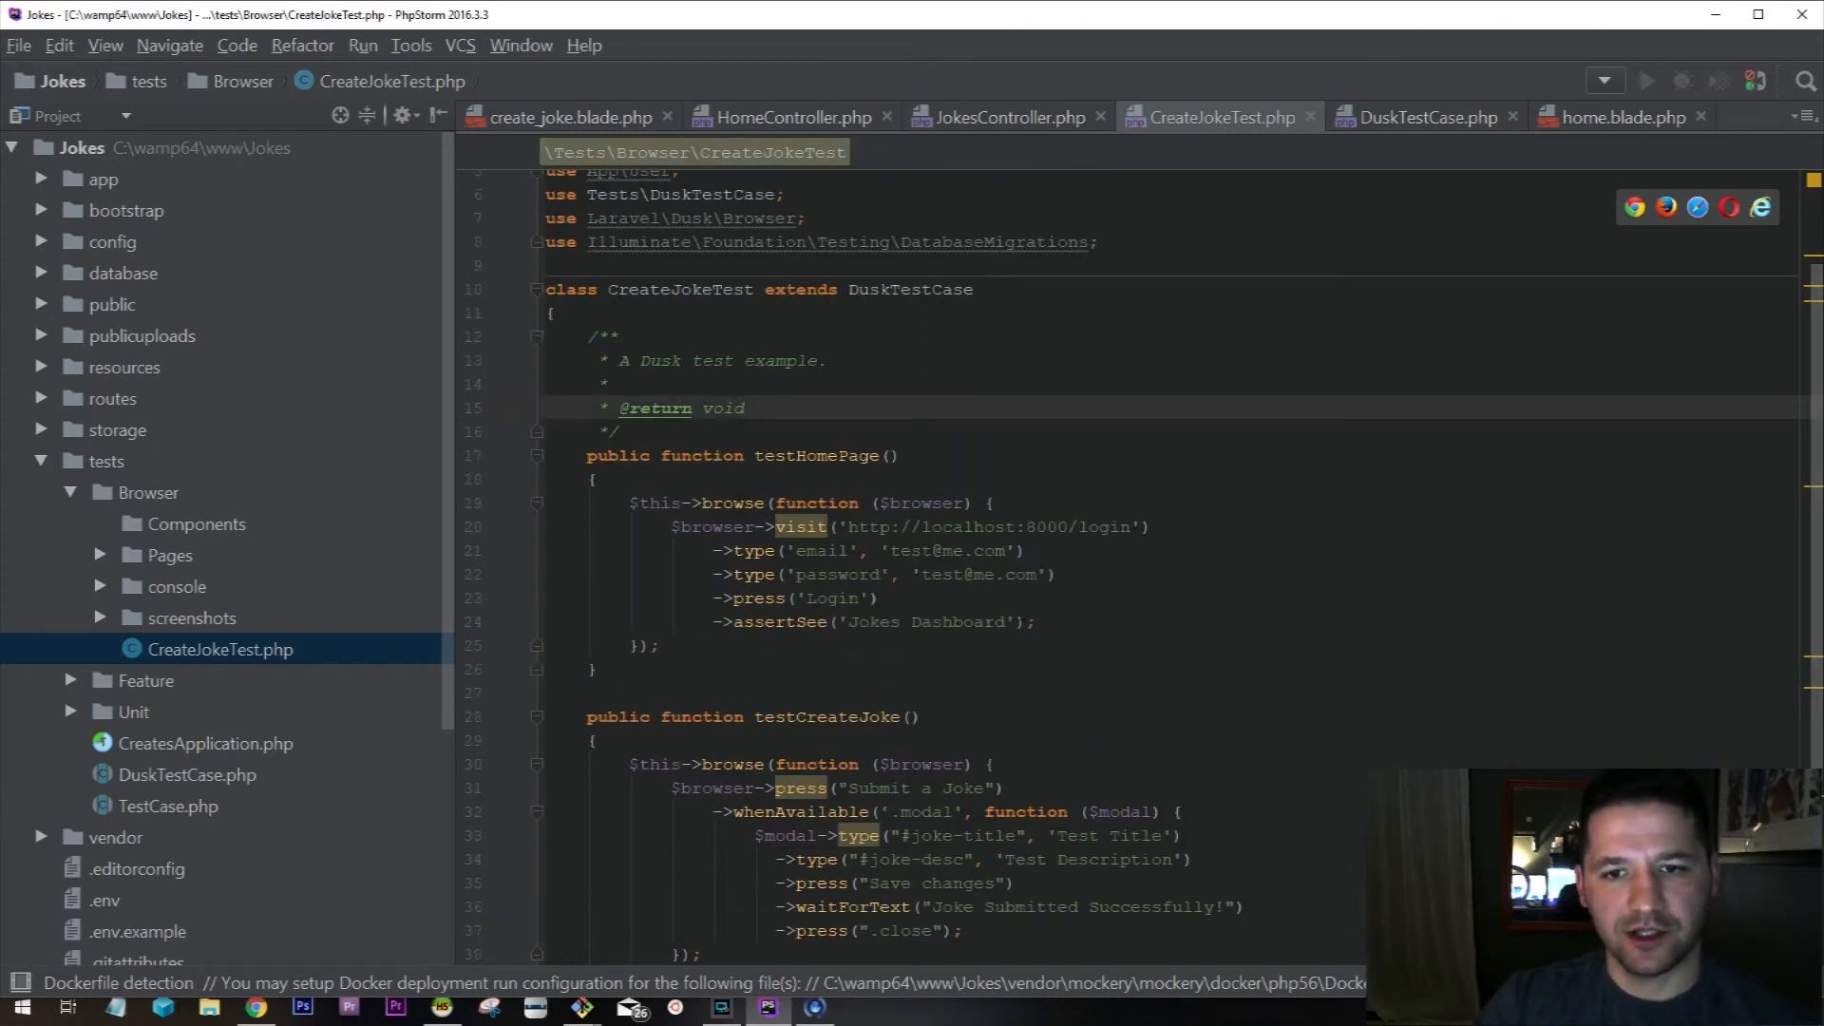
scroll(down, 3)
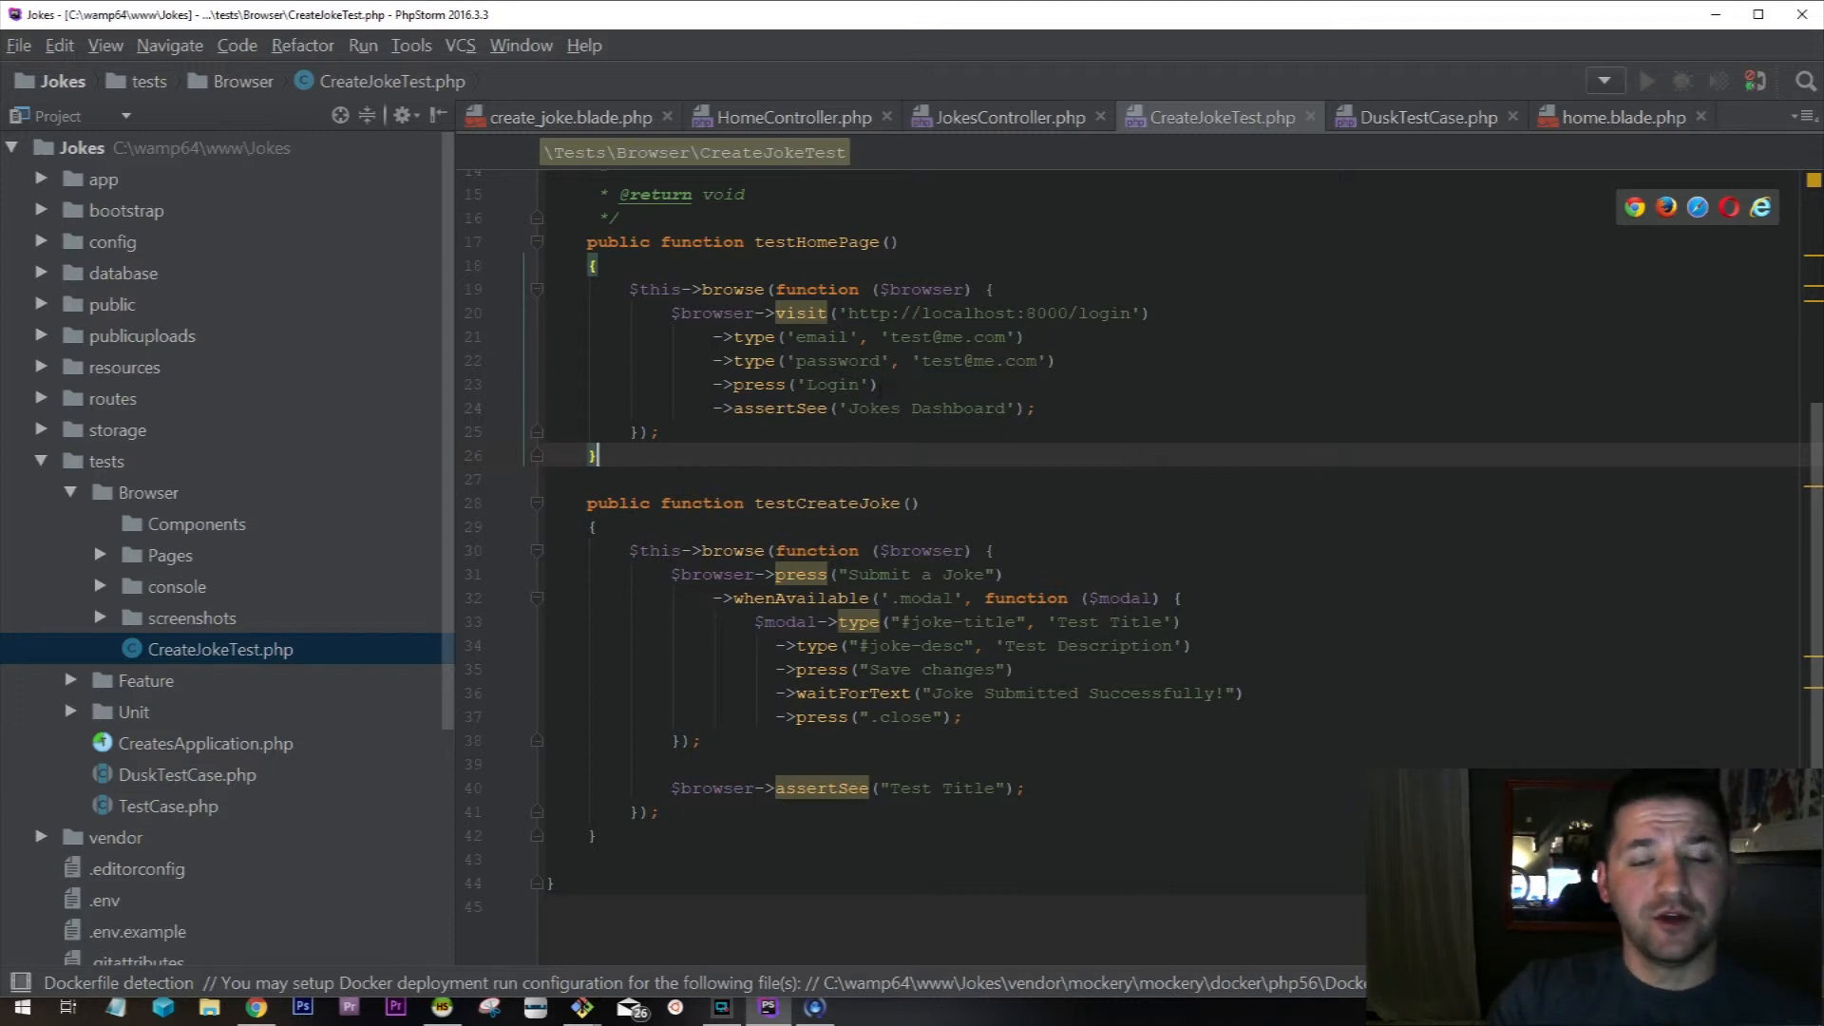
double_click(945, 338)
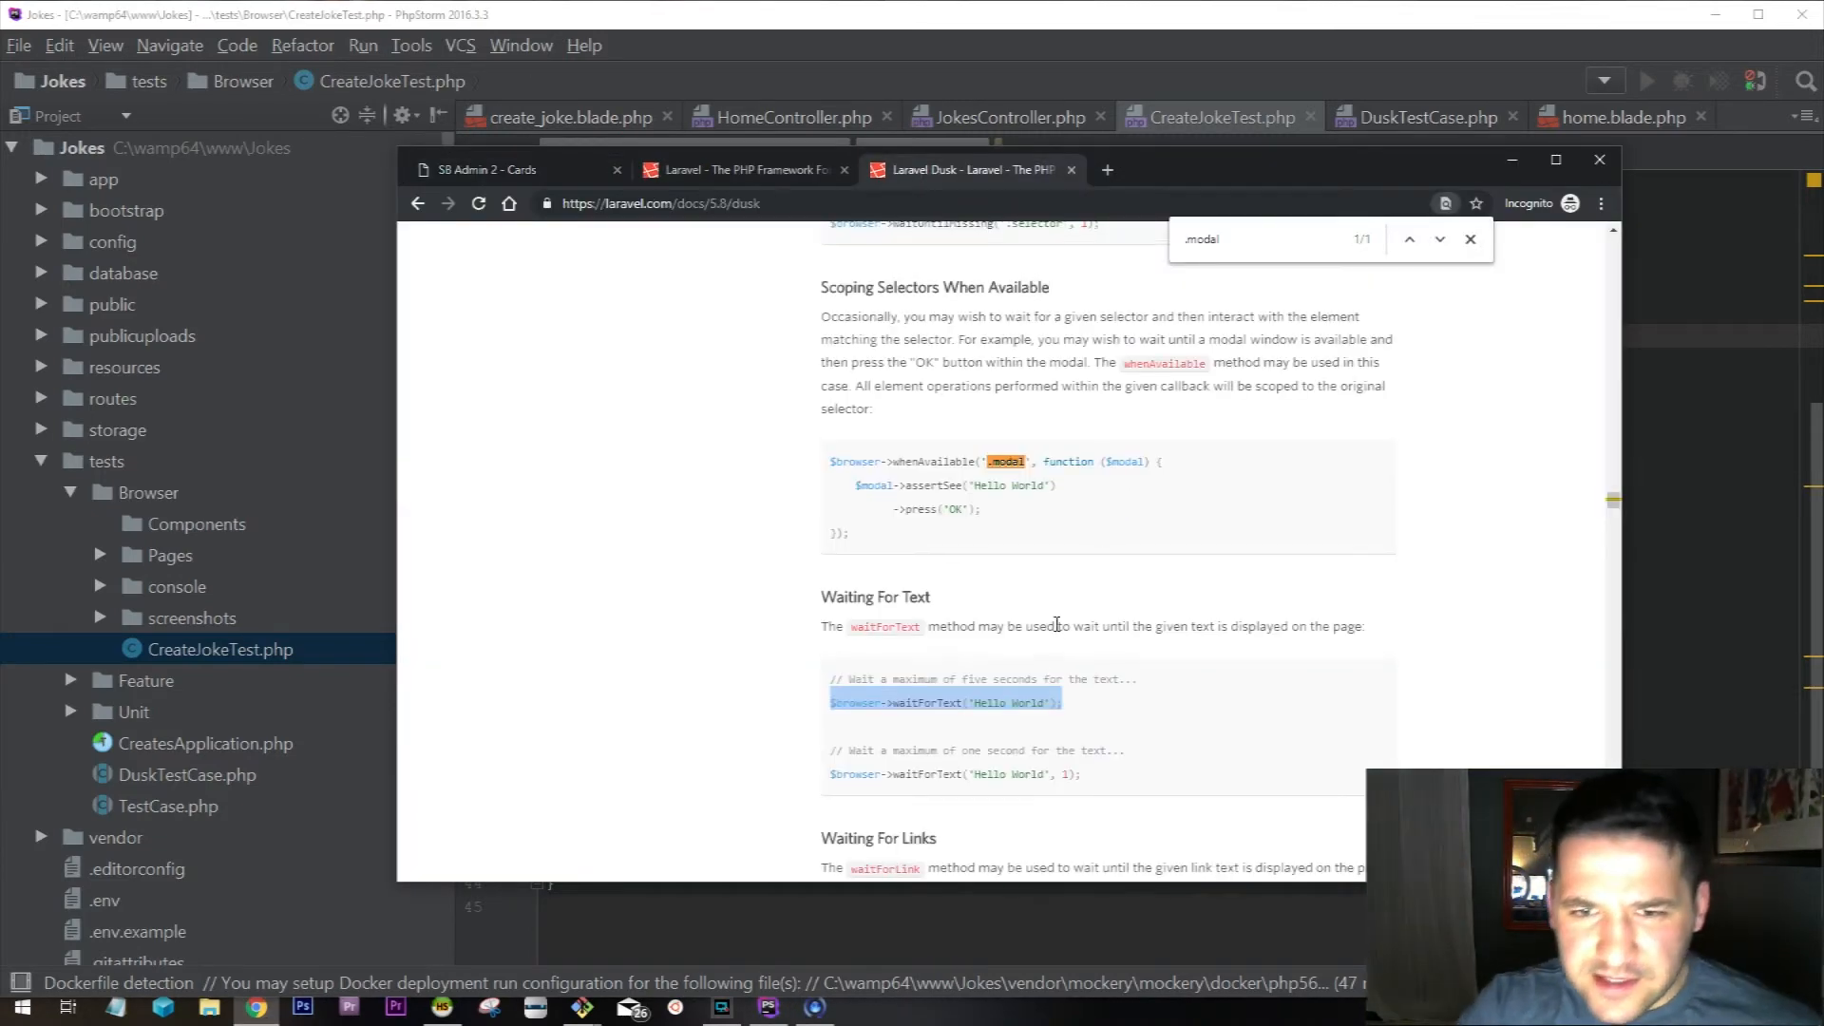
Search the Laravel Dusk docs for loginAs and read the factory user example.
scroll(down, 3)
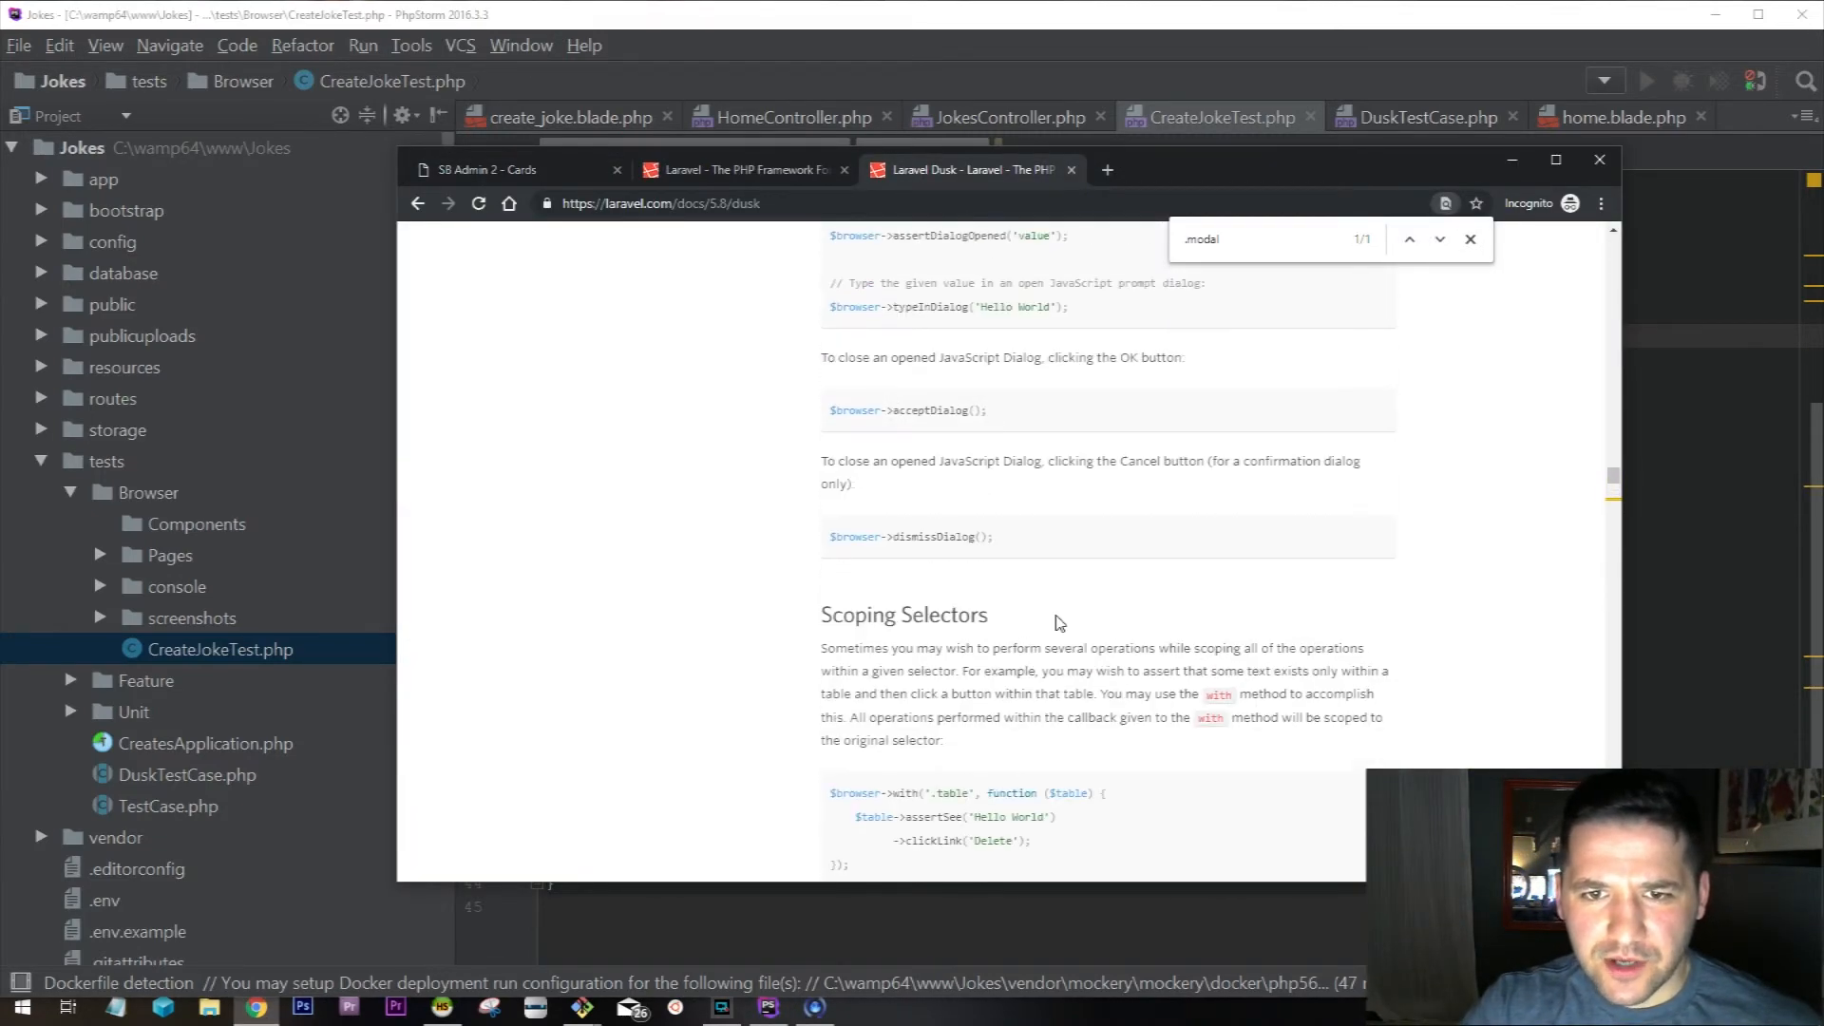
scroll(down, 3)
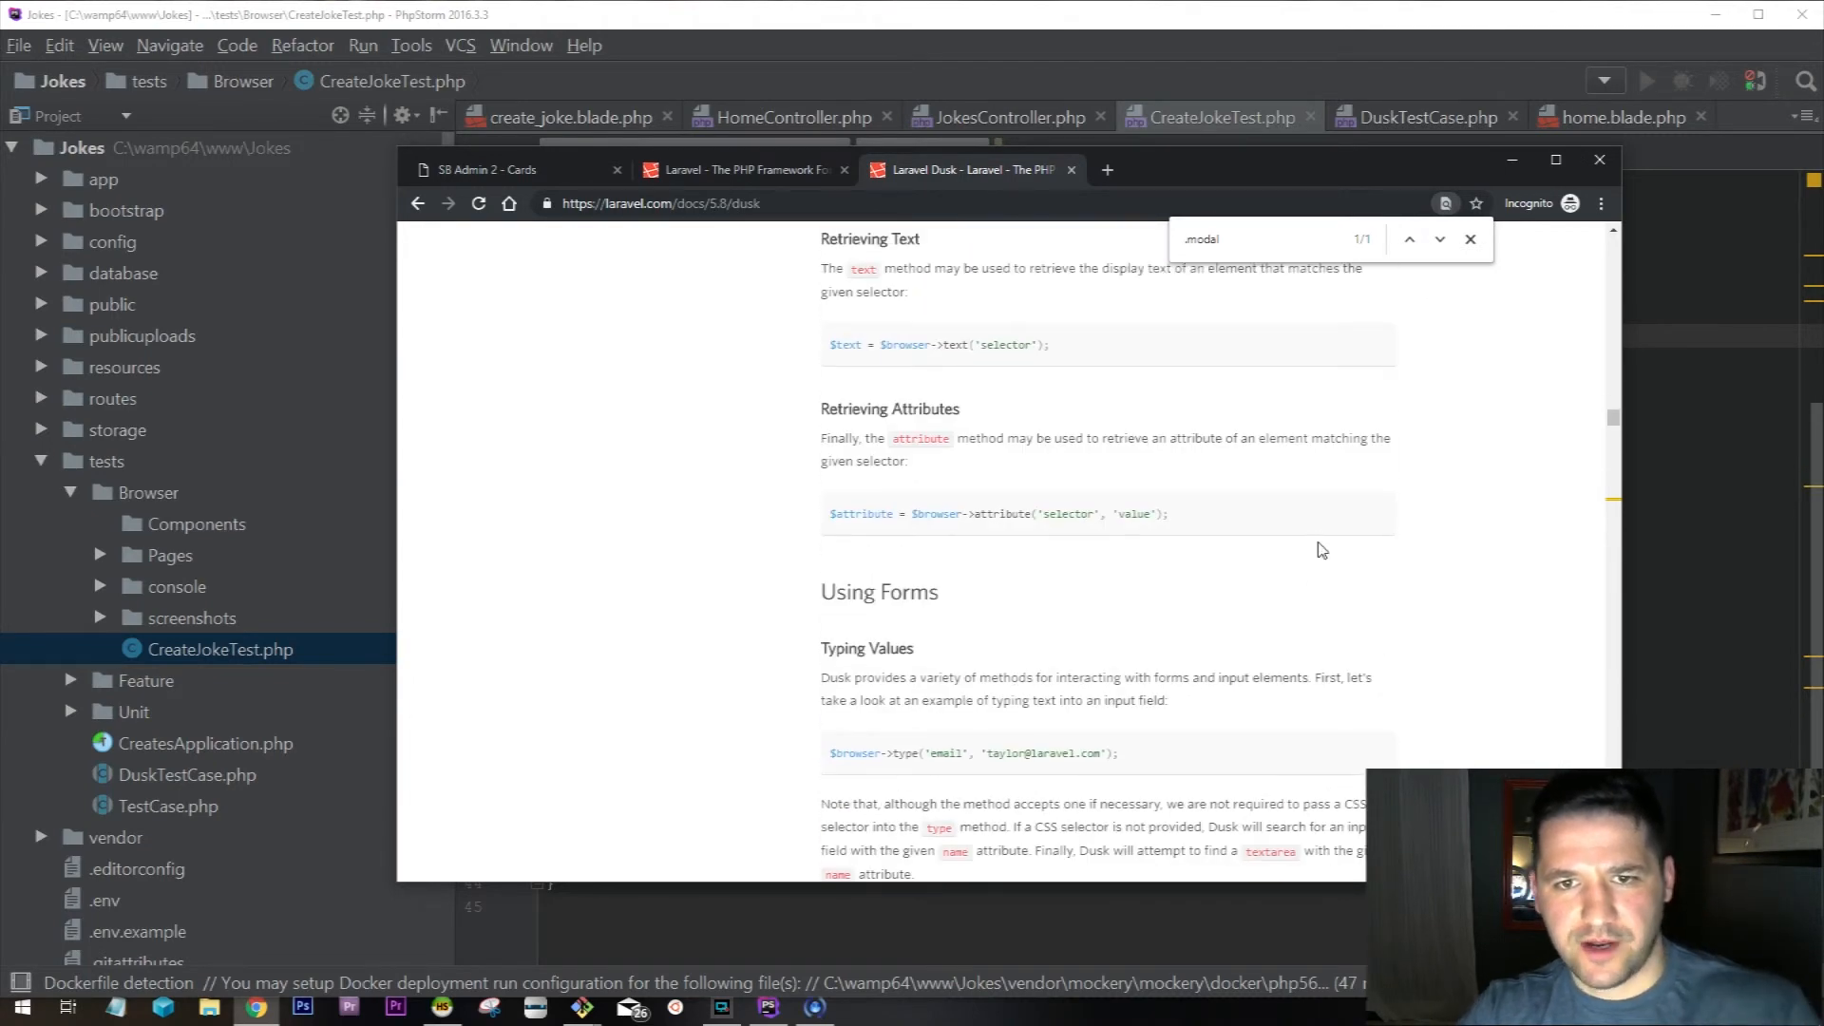
text(loginAs)
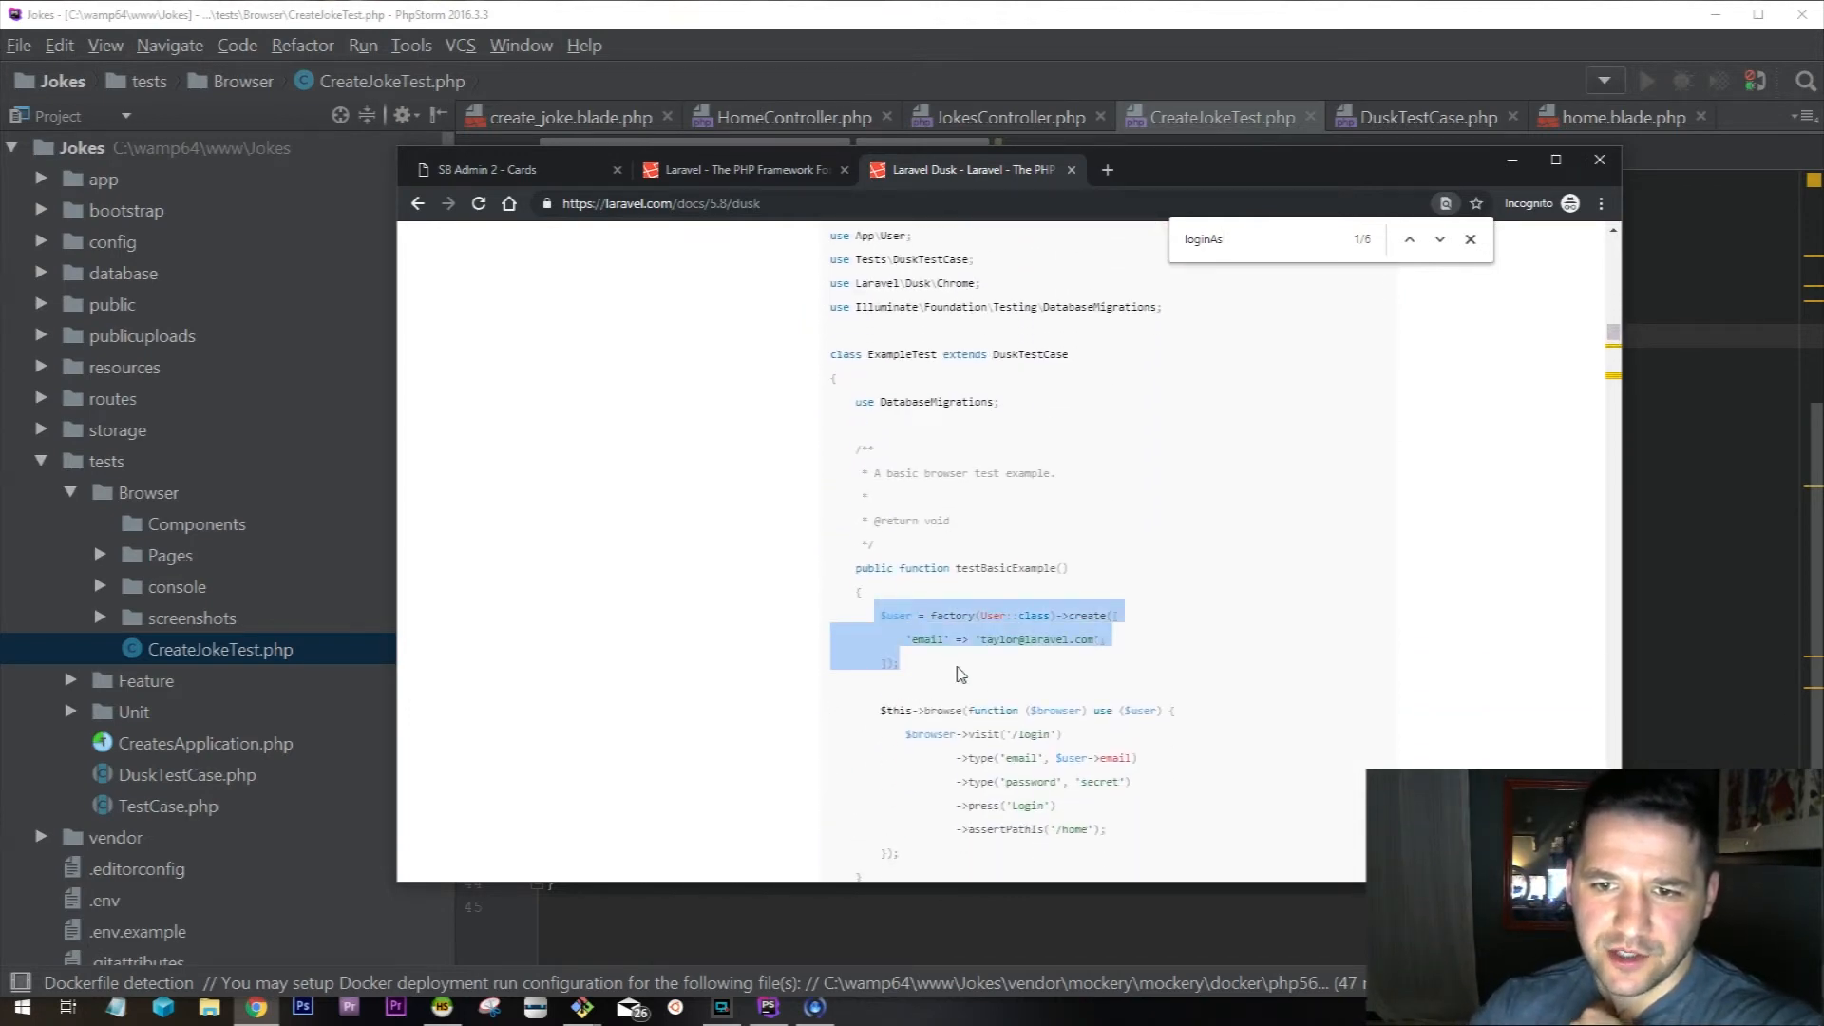
scroll(down, 3)
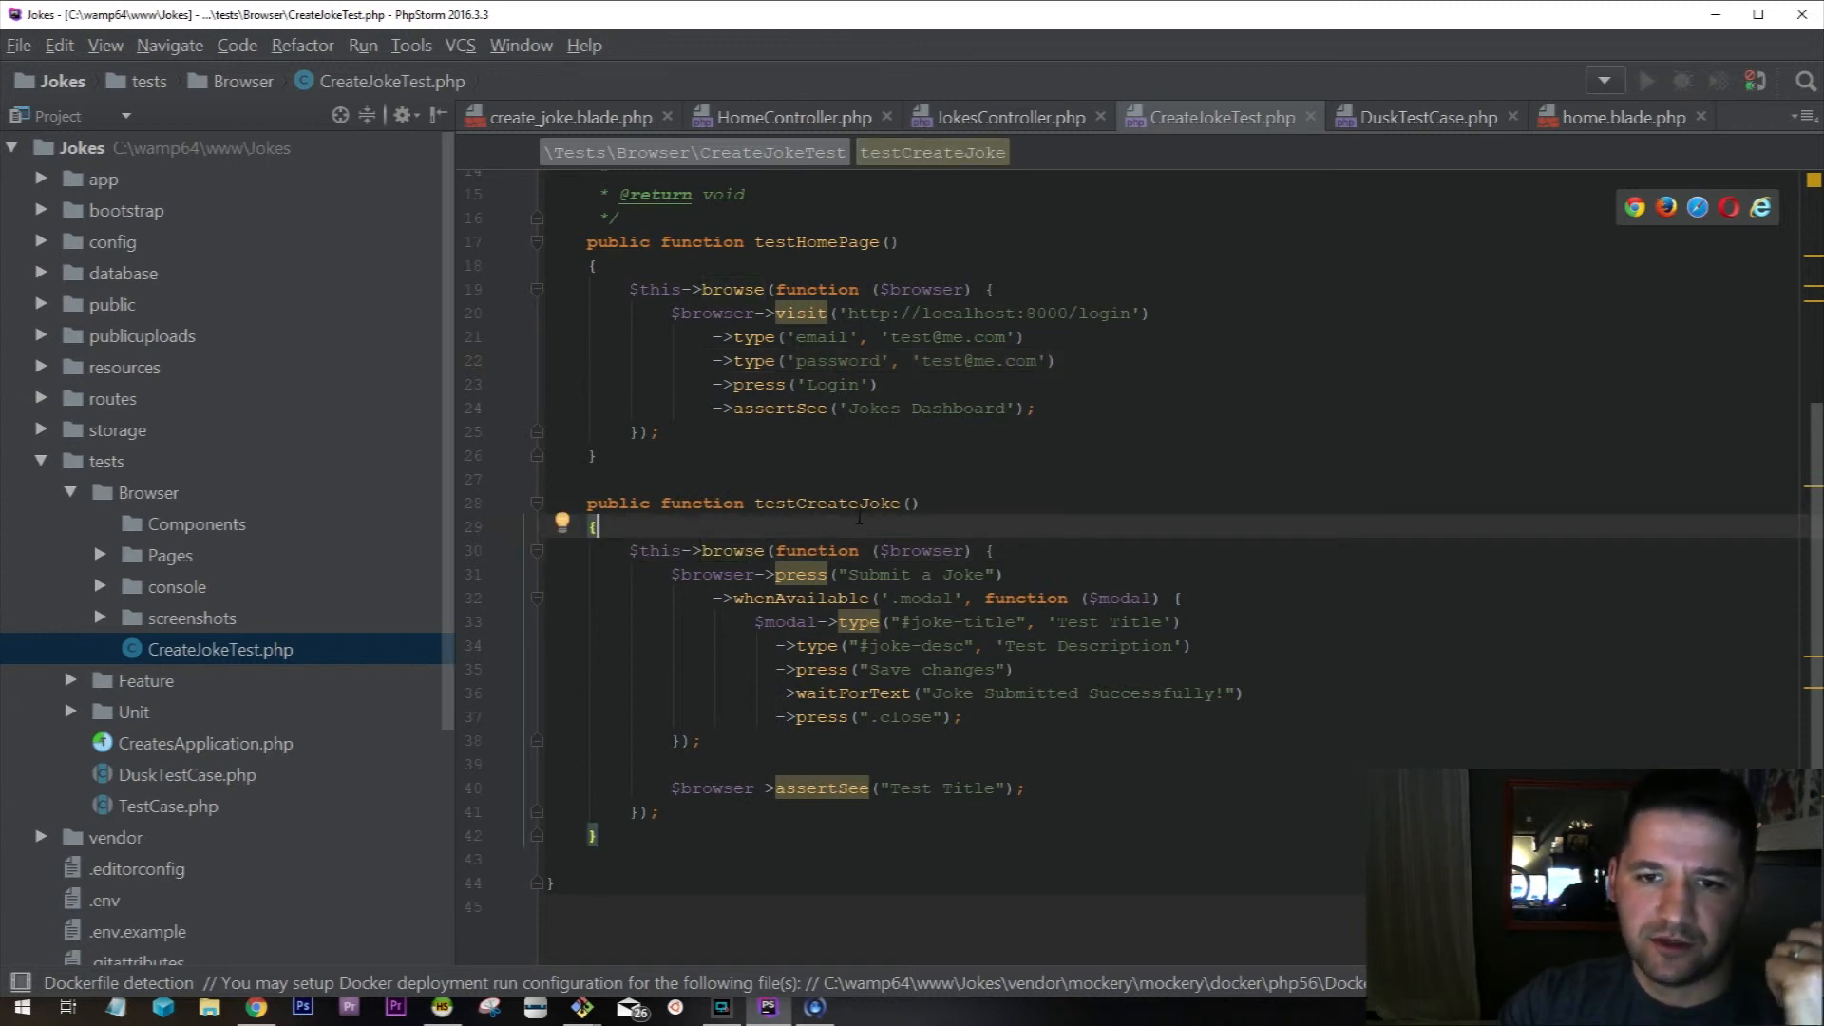
mouse_move(1140, 176)
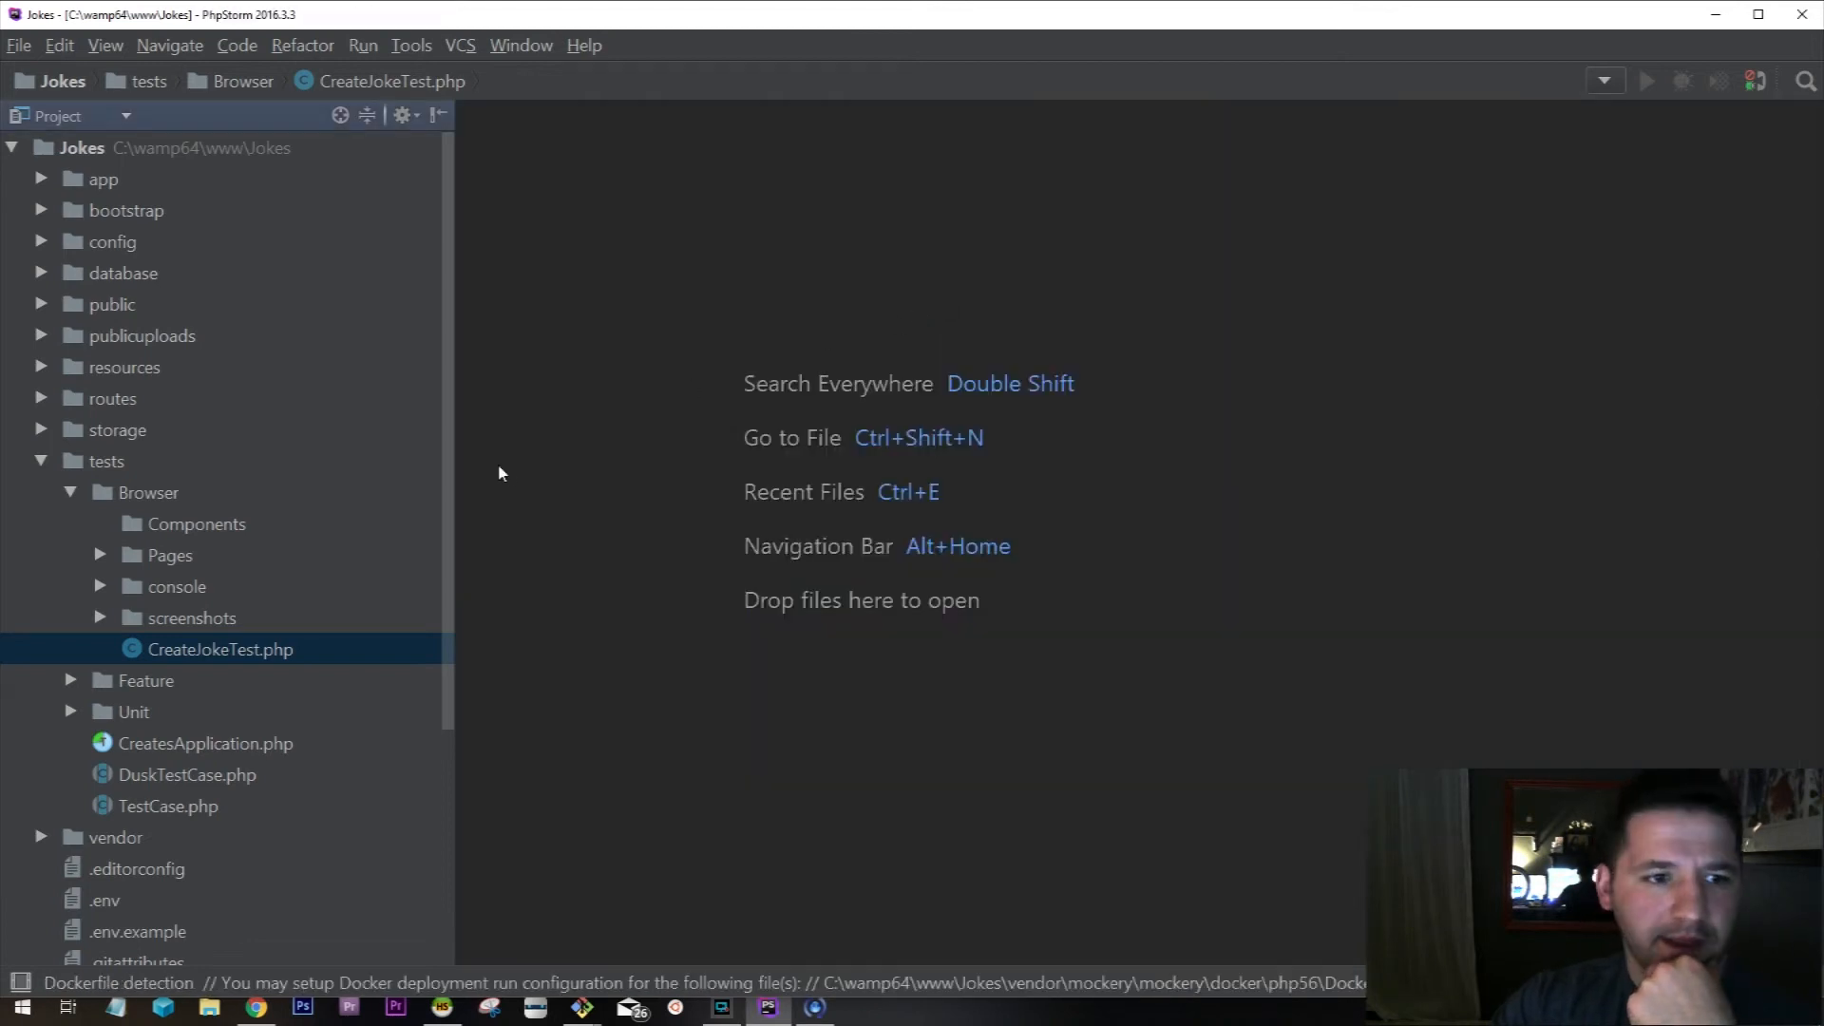
Expand the Controllers folder to list HomeController and JokesController.
click(98, 618)
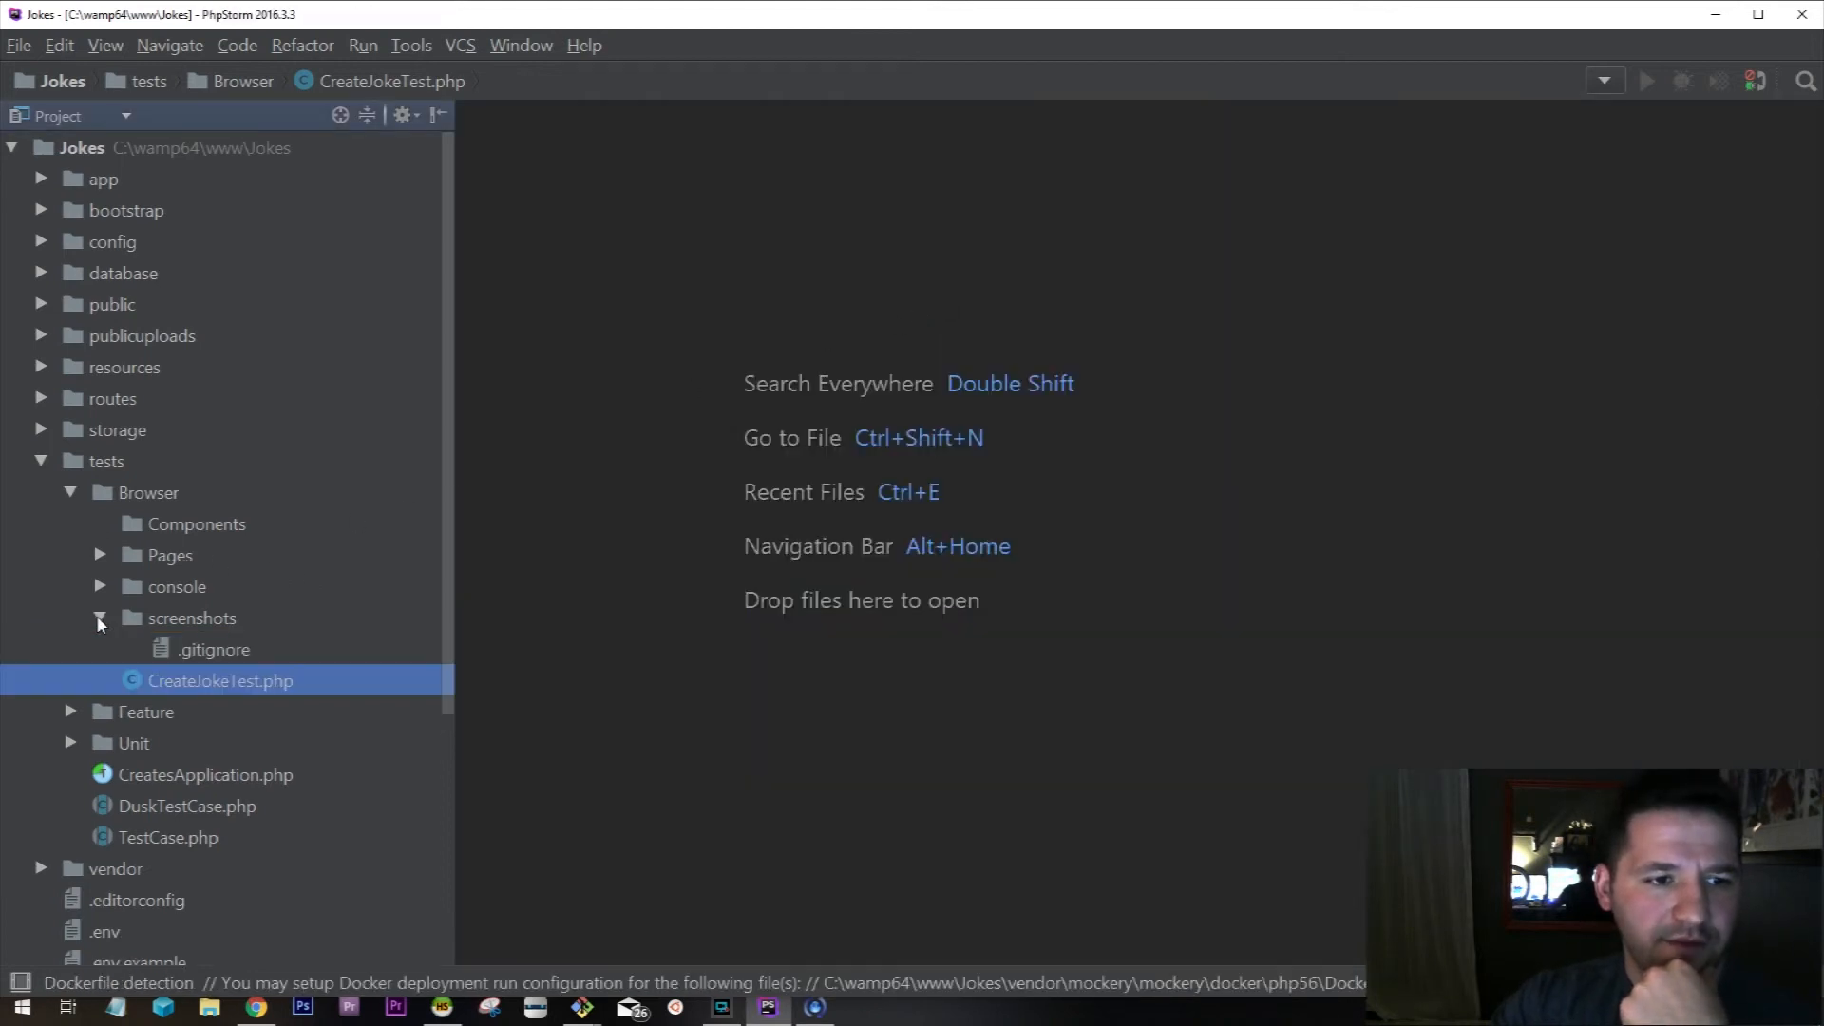
click(192, 618)
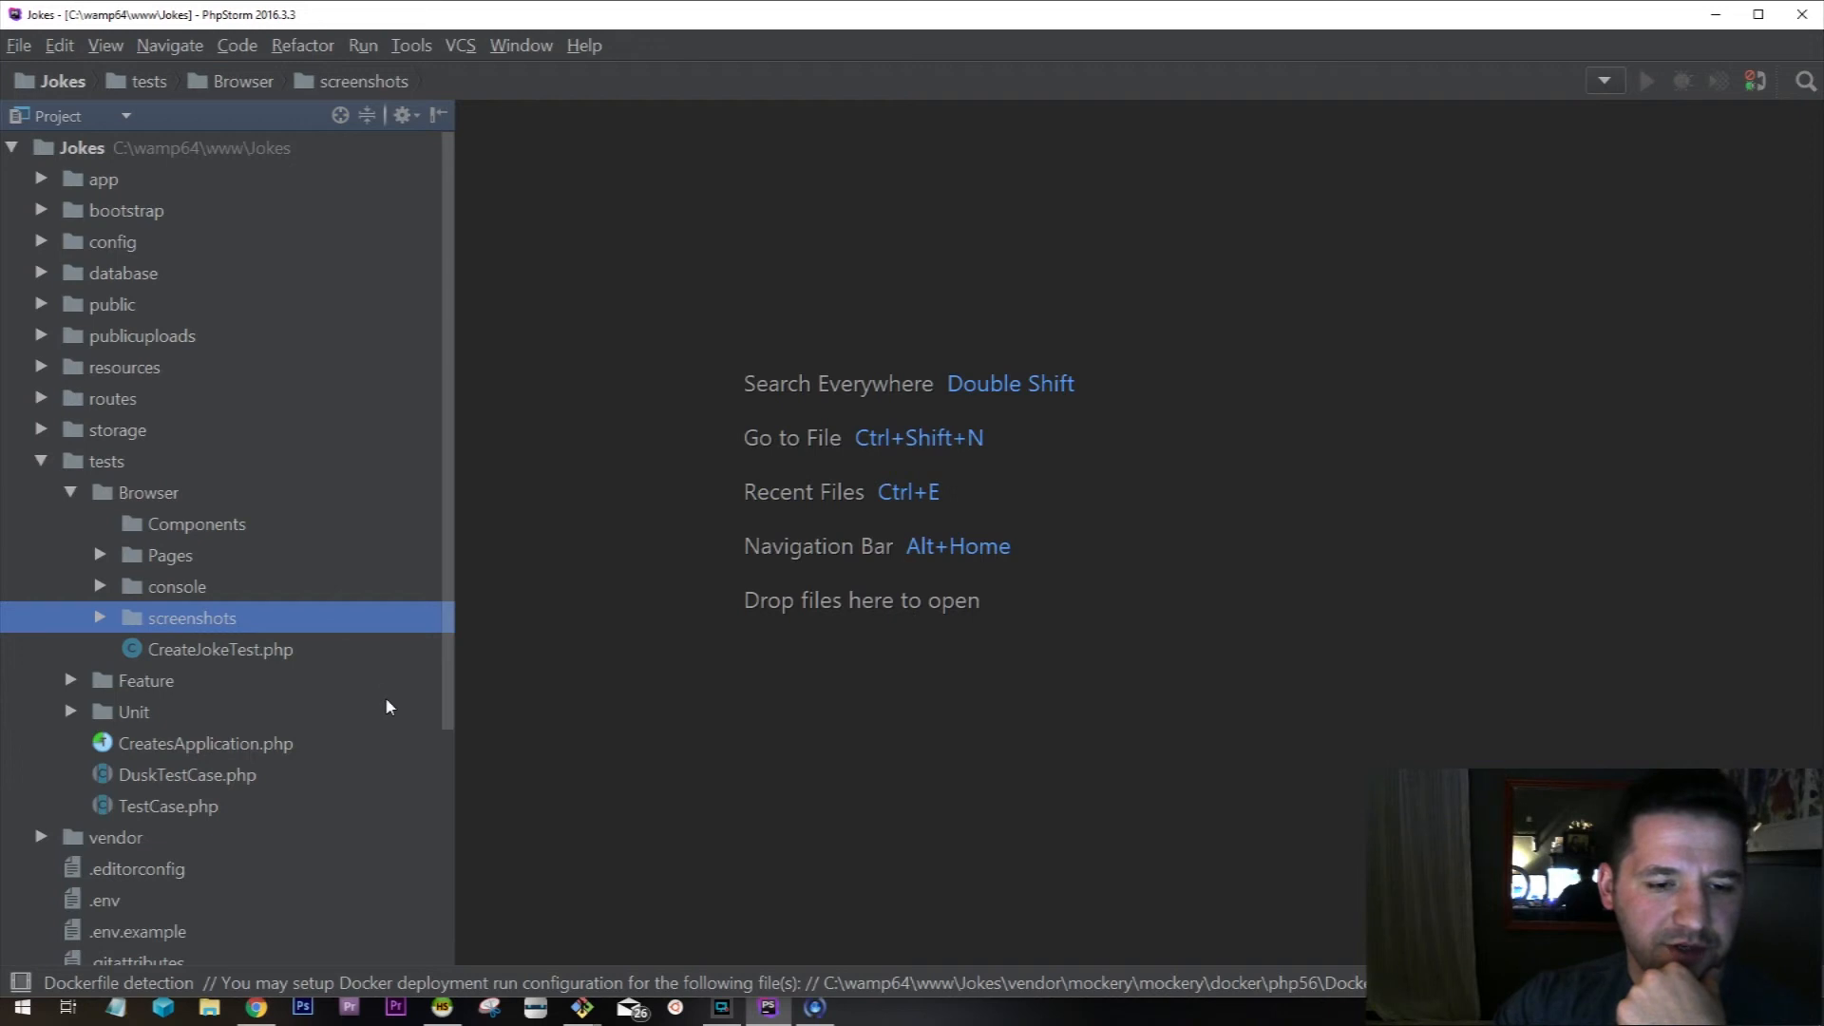
mouse_move(67, 250)
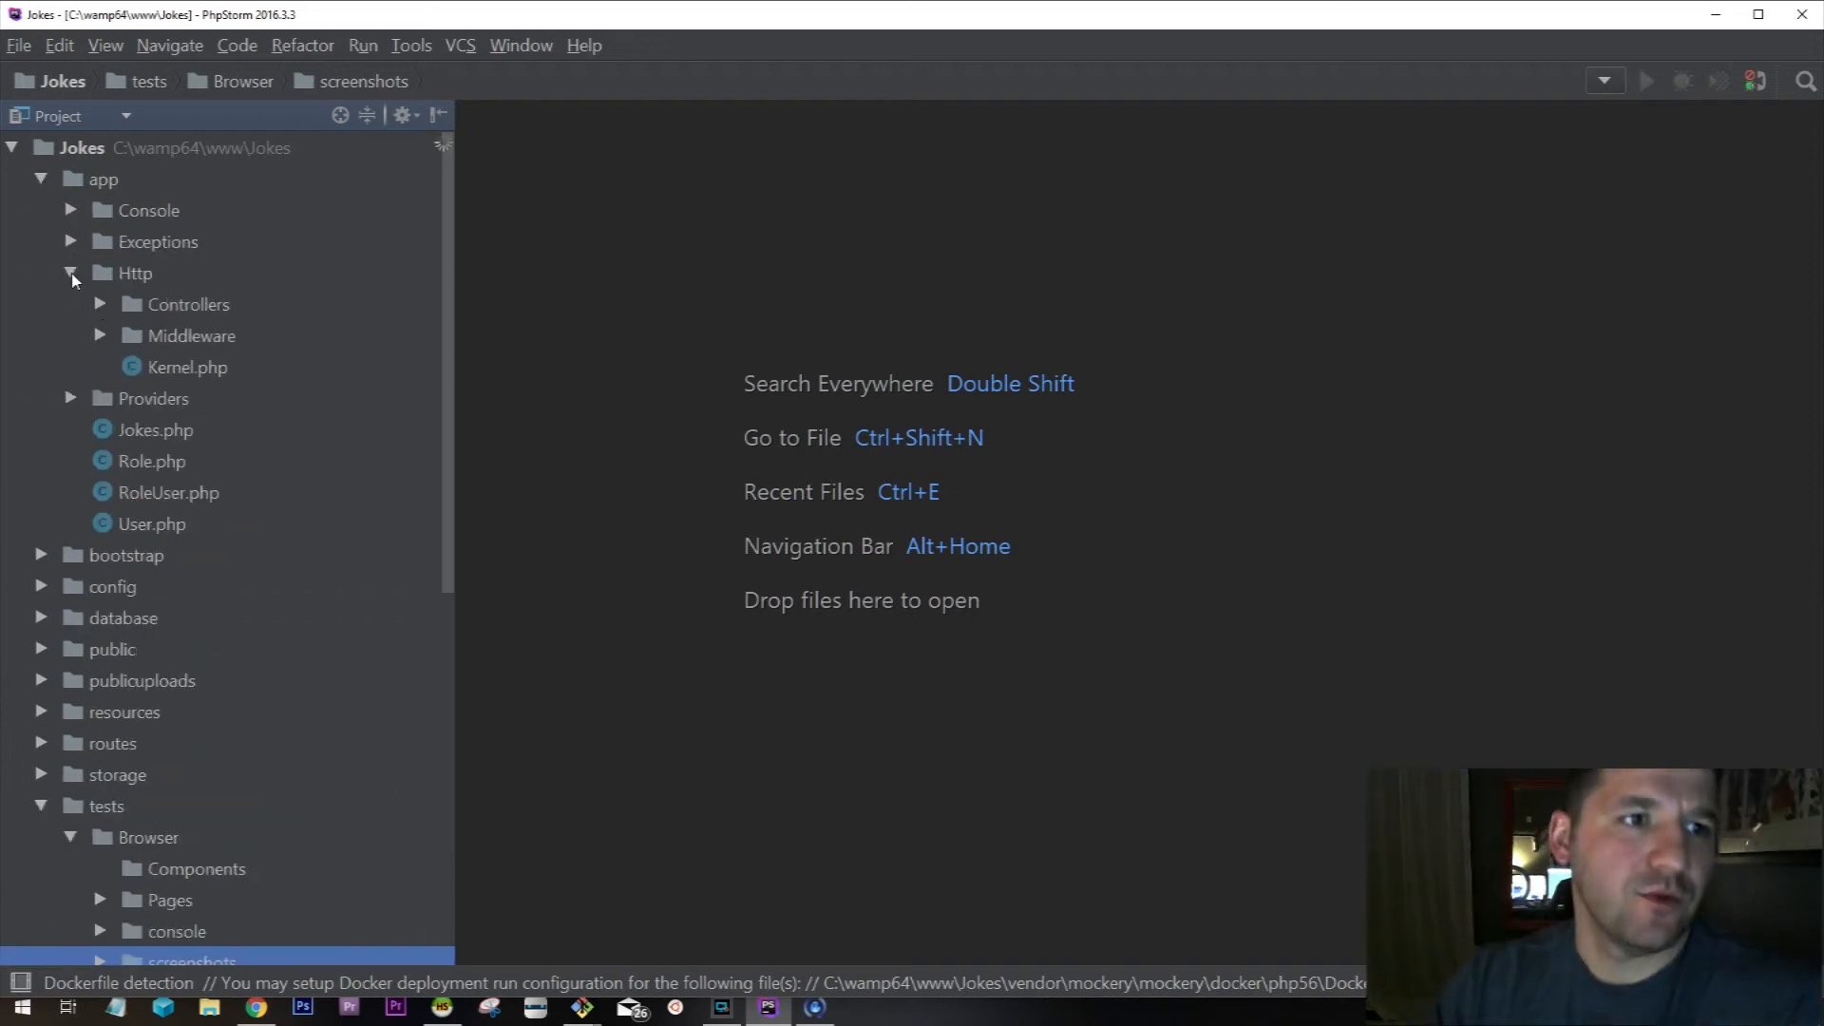
click(188, 304)
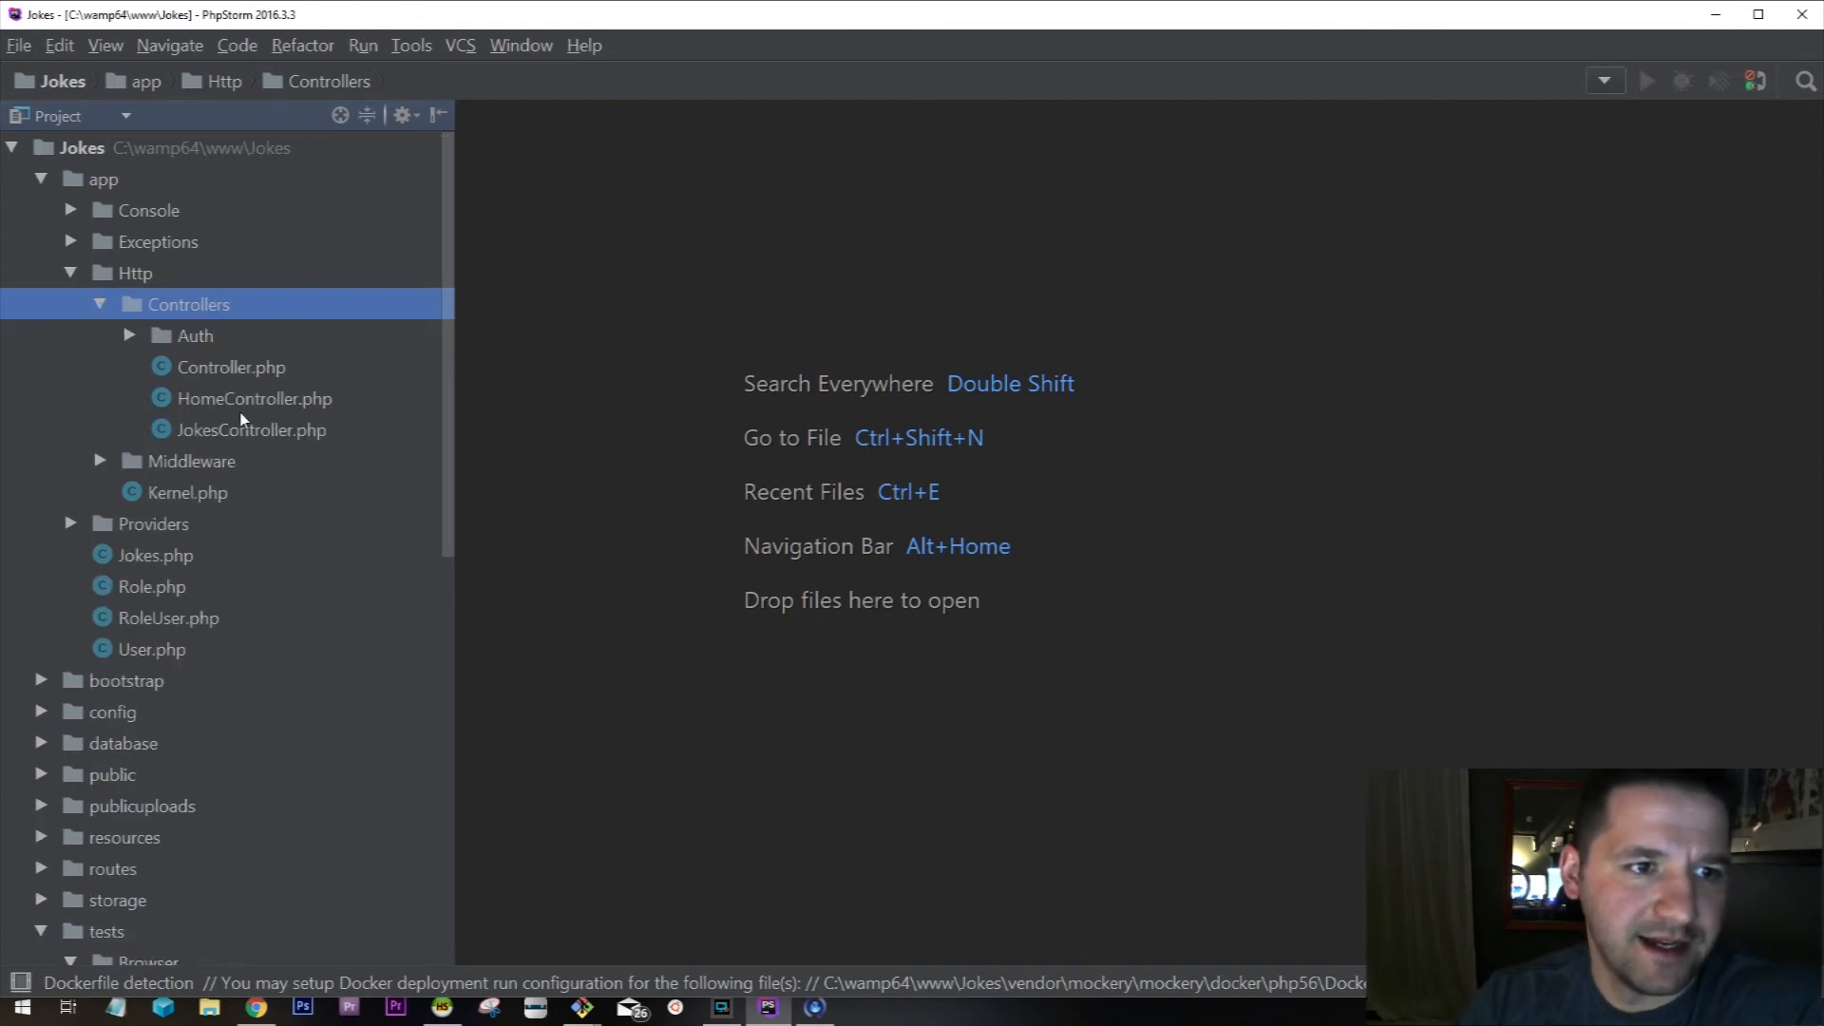
Change paginate(25) to paginate(15) in HomeController's welcome method.
double_click(253, 399)
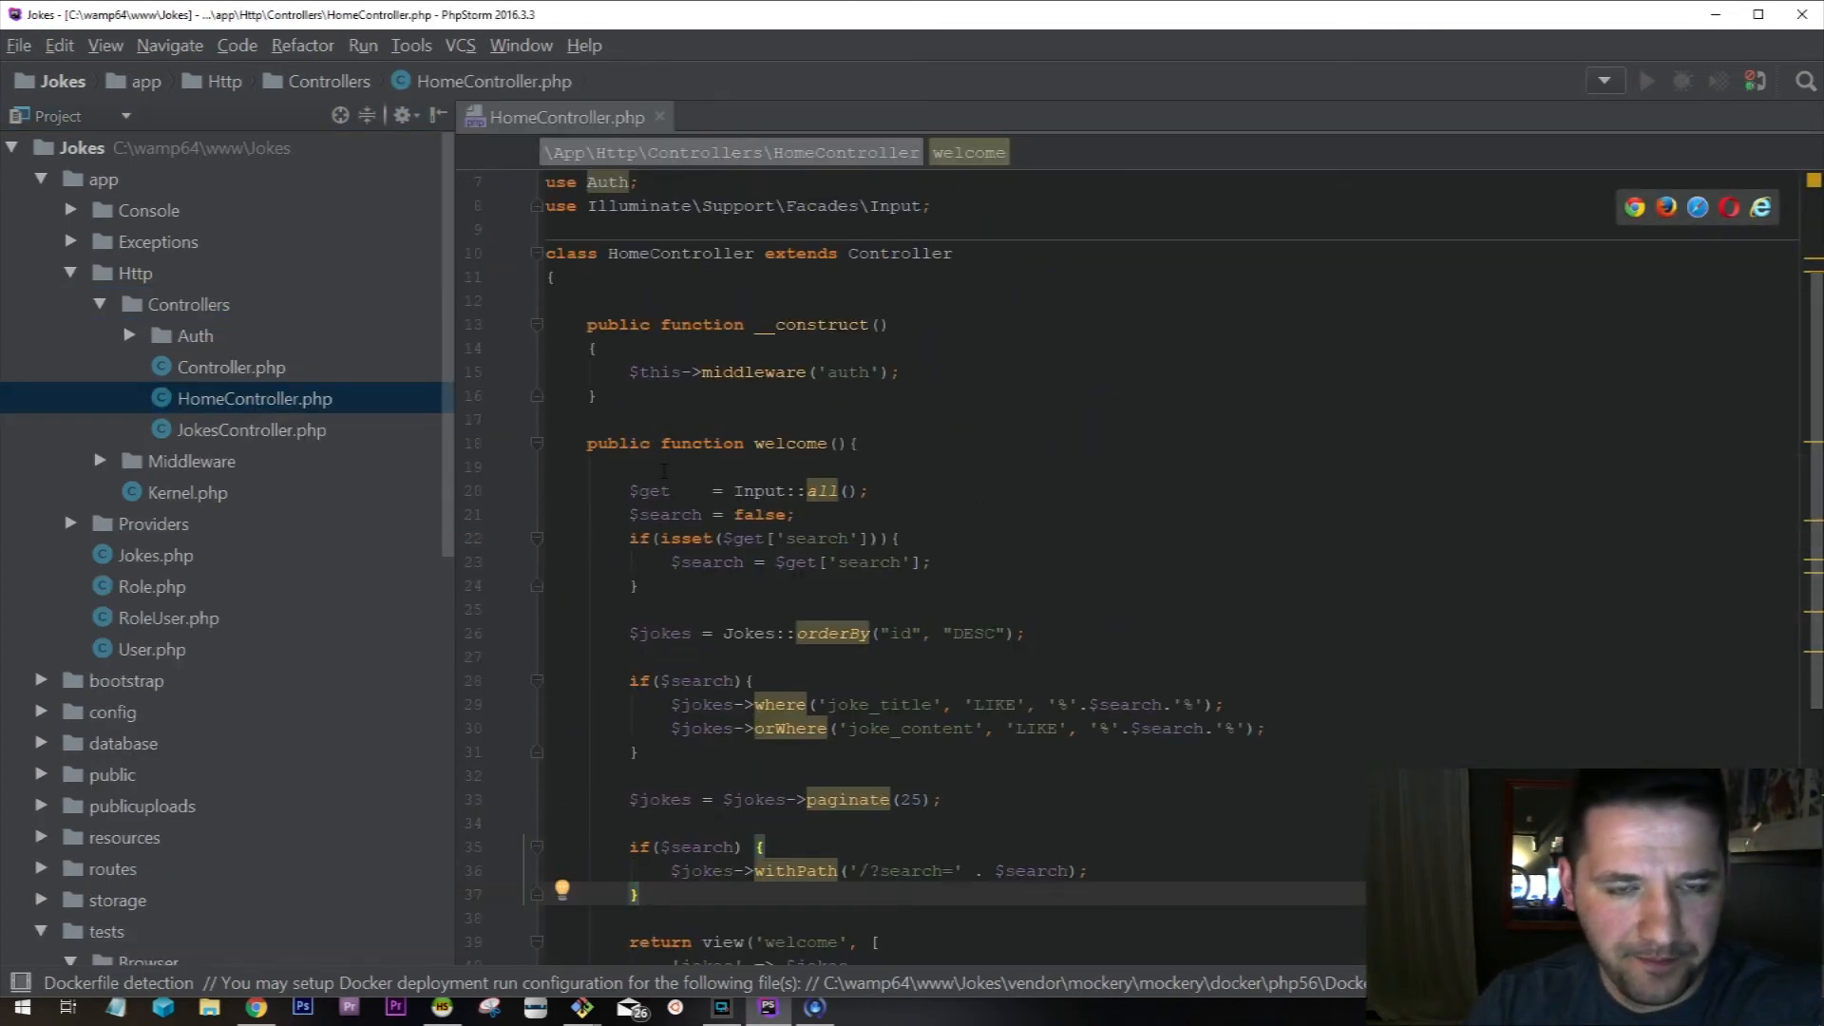
scroll(down, 3)
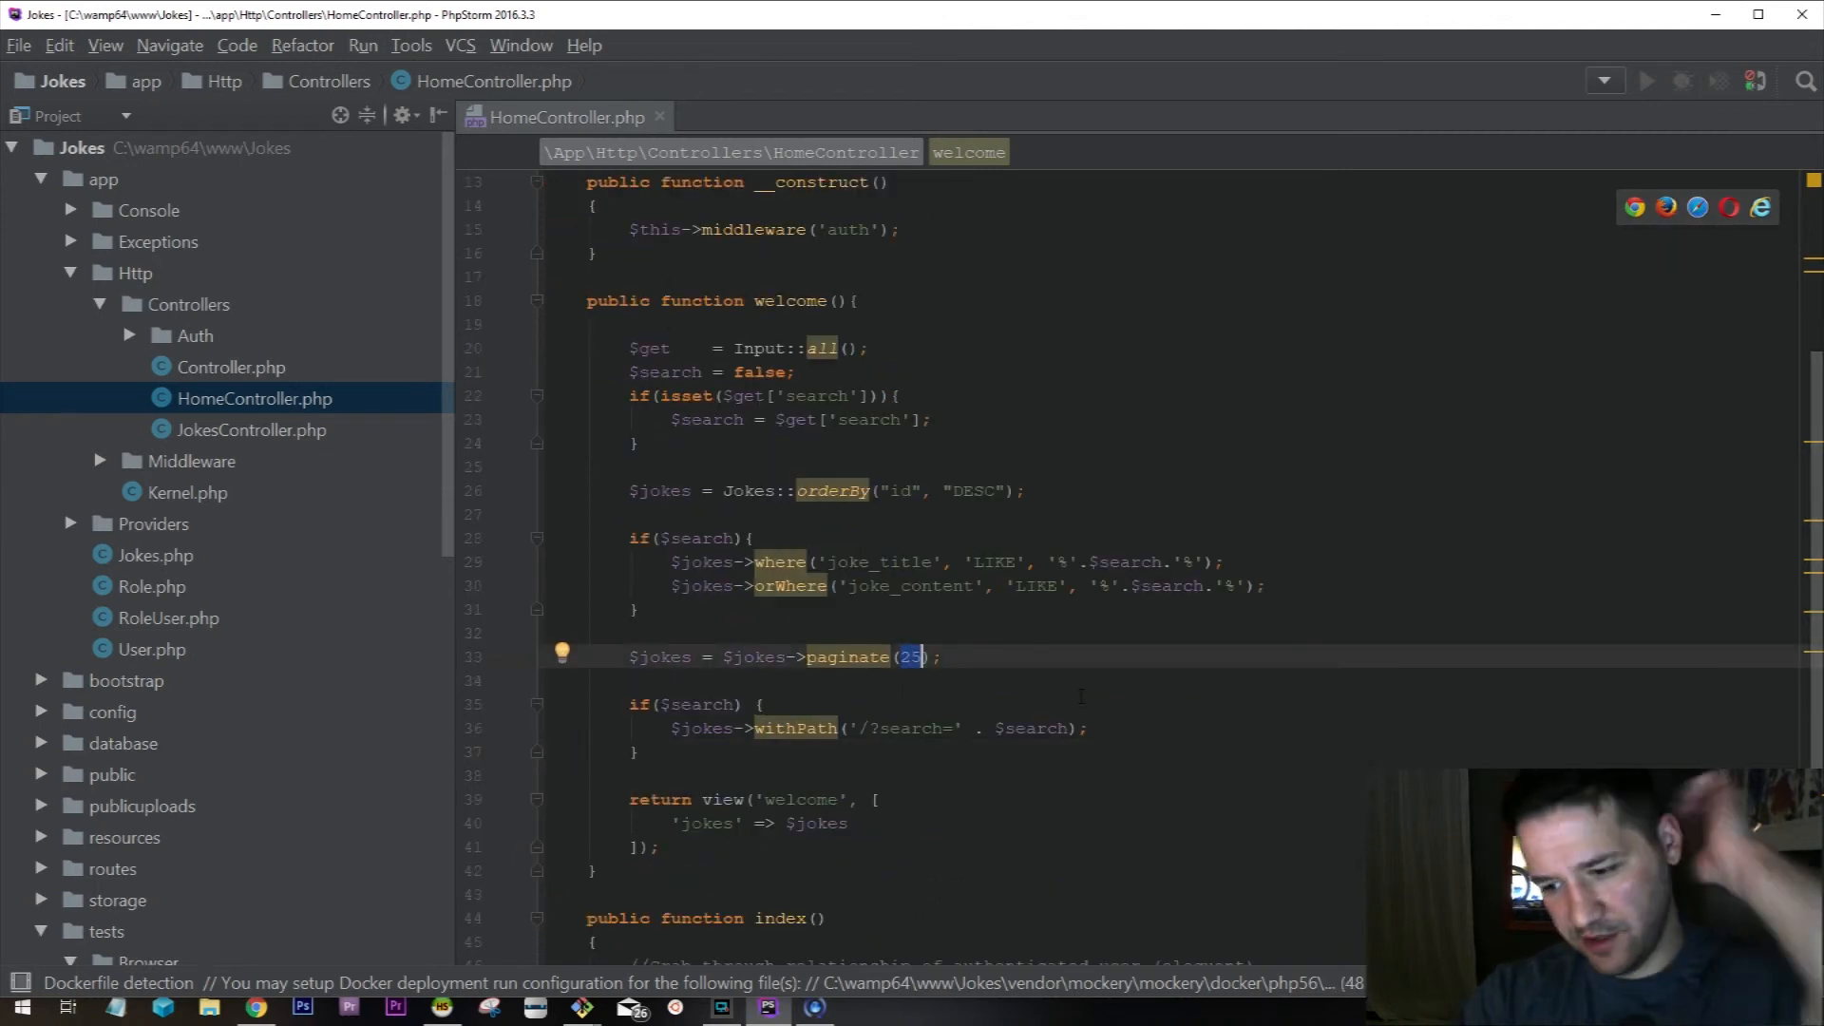
text(15)
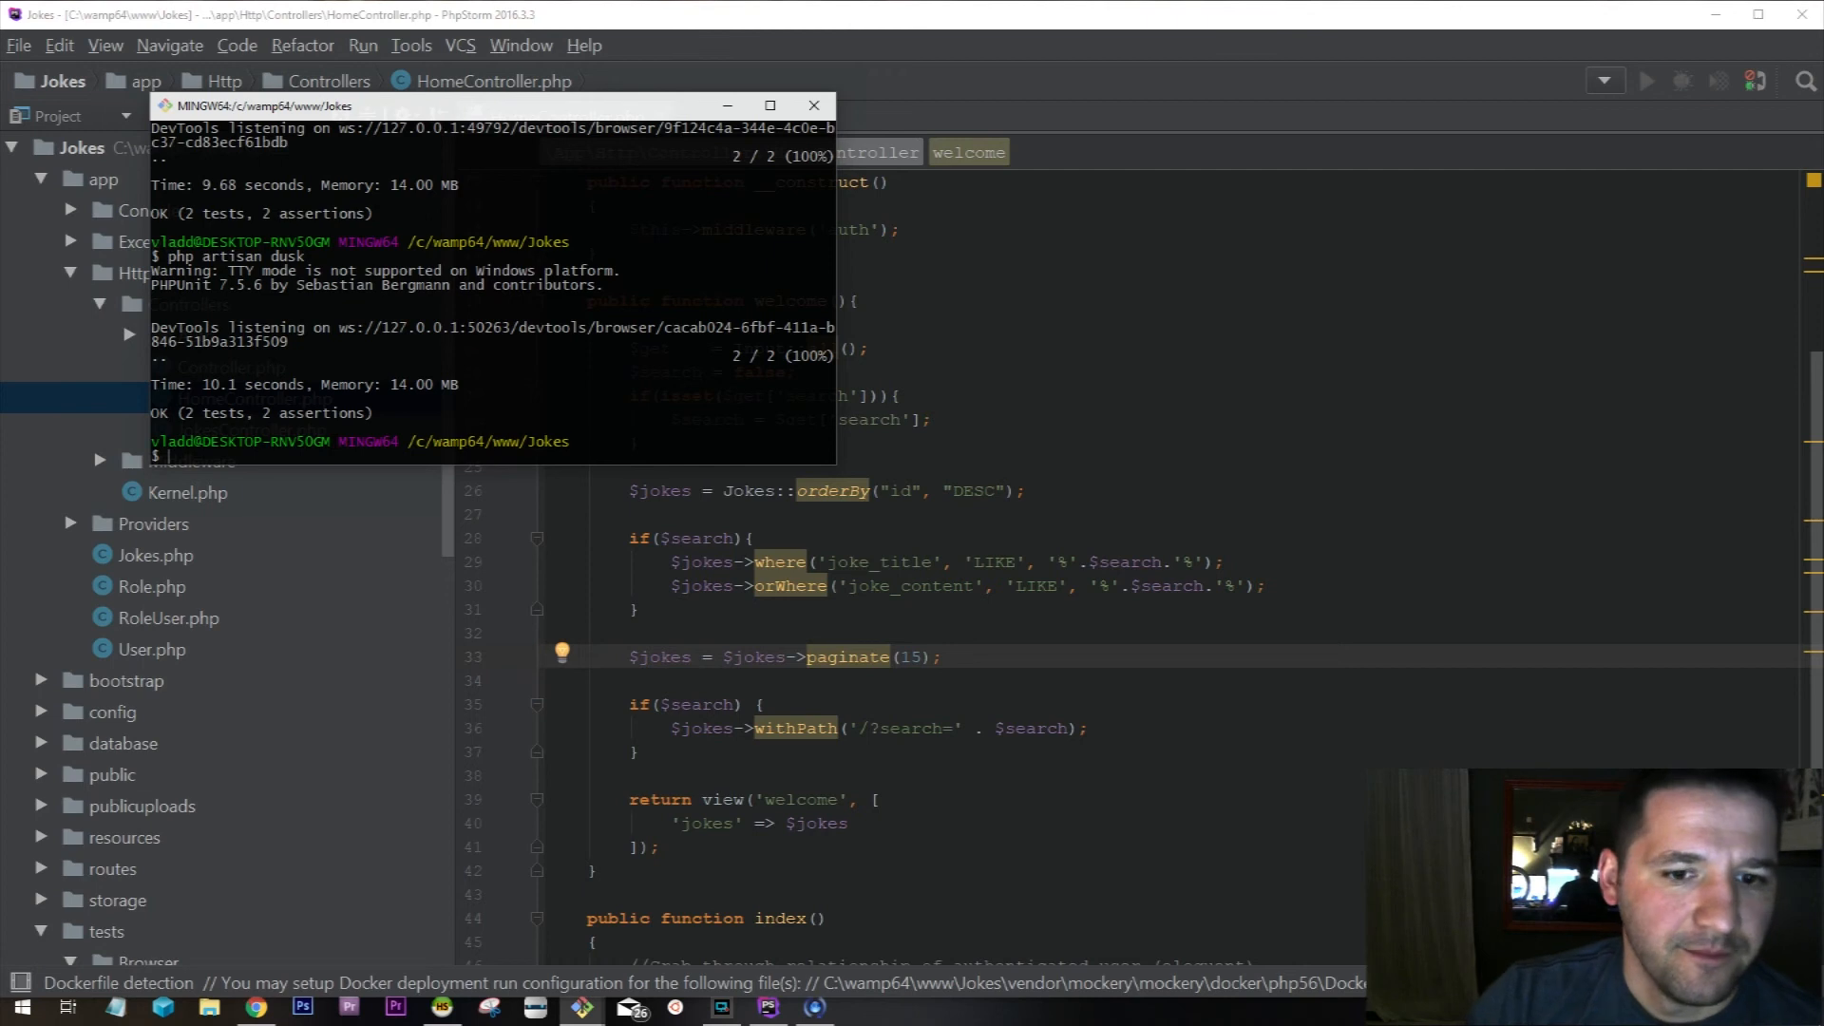
mouse_move(269, 536)
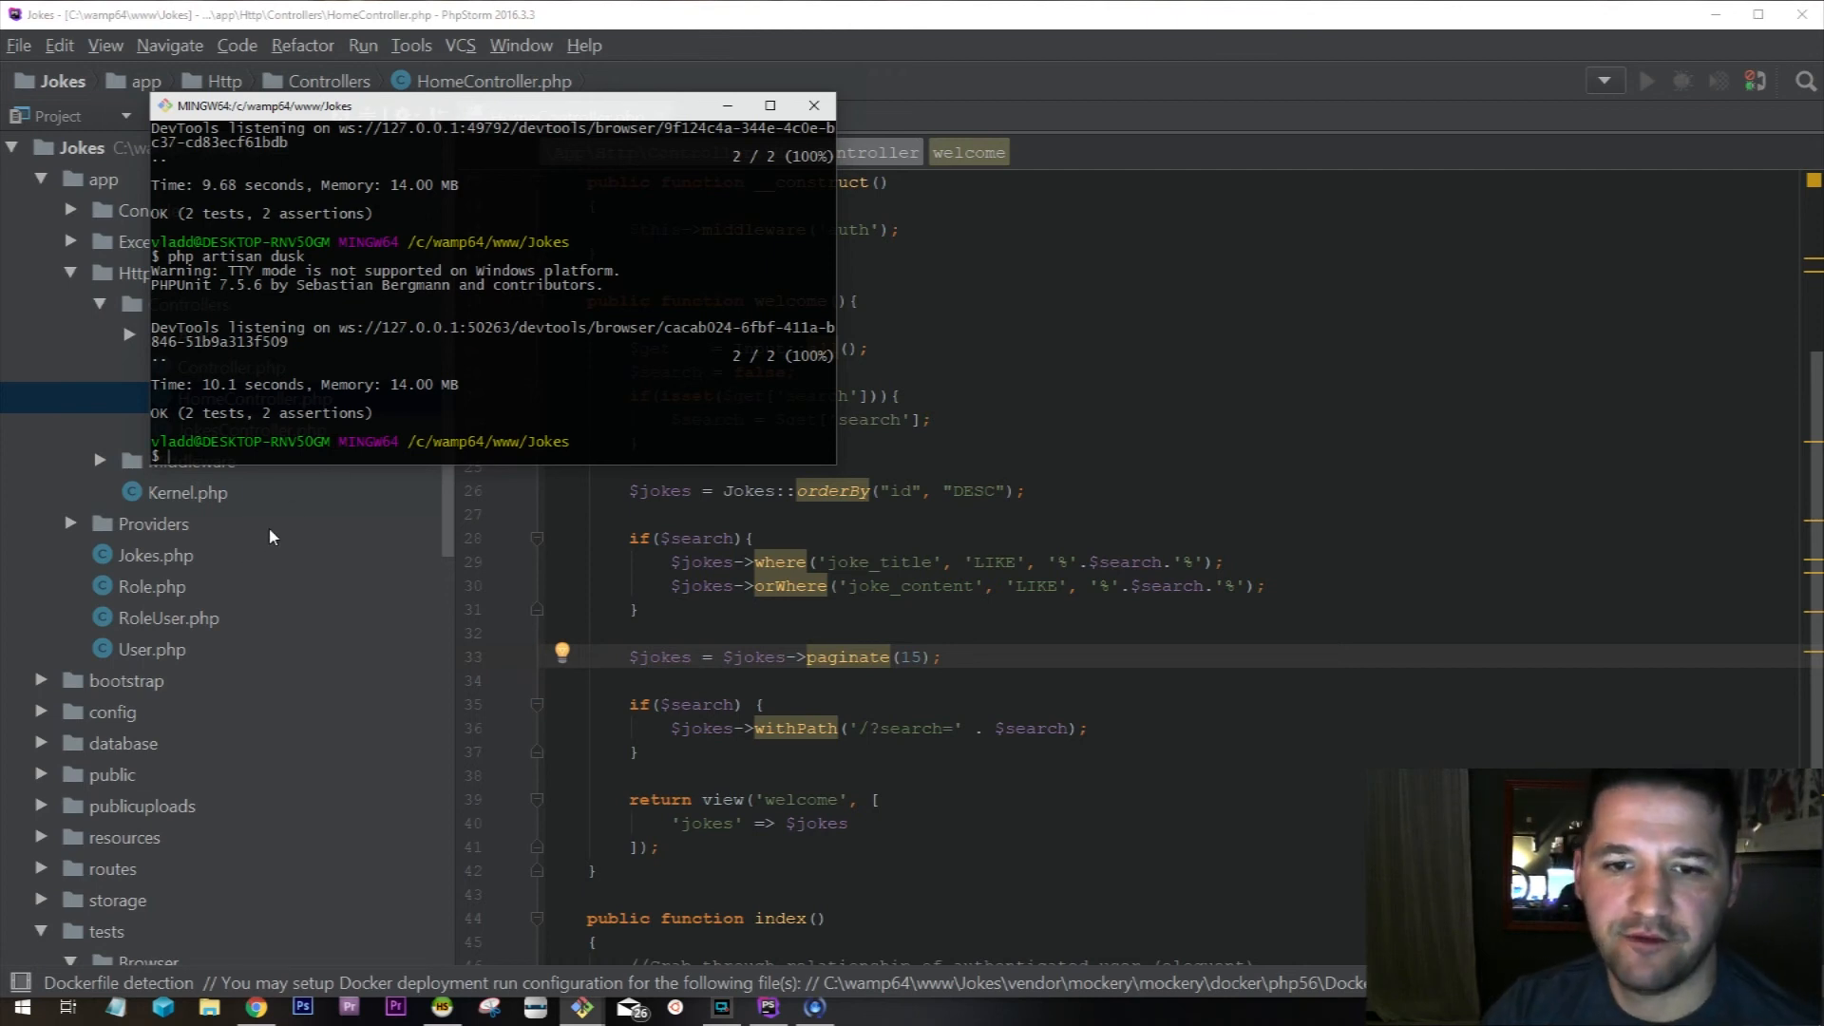
Return to HomeController's paginate(15) code after Dusk reports OK (2 tests).
click(813, 105)
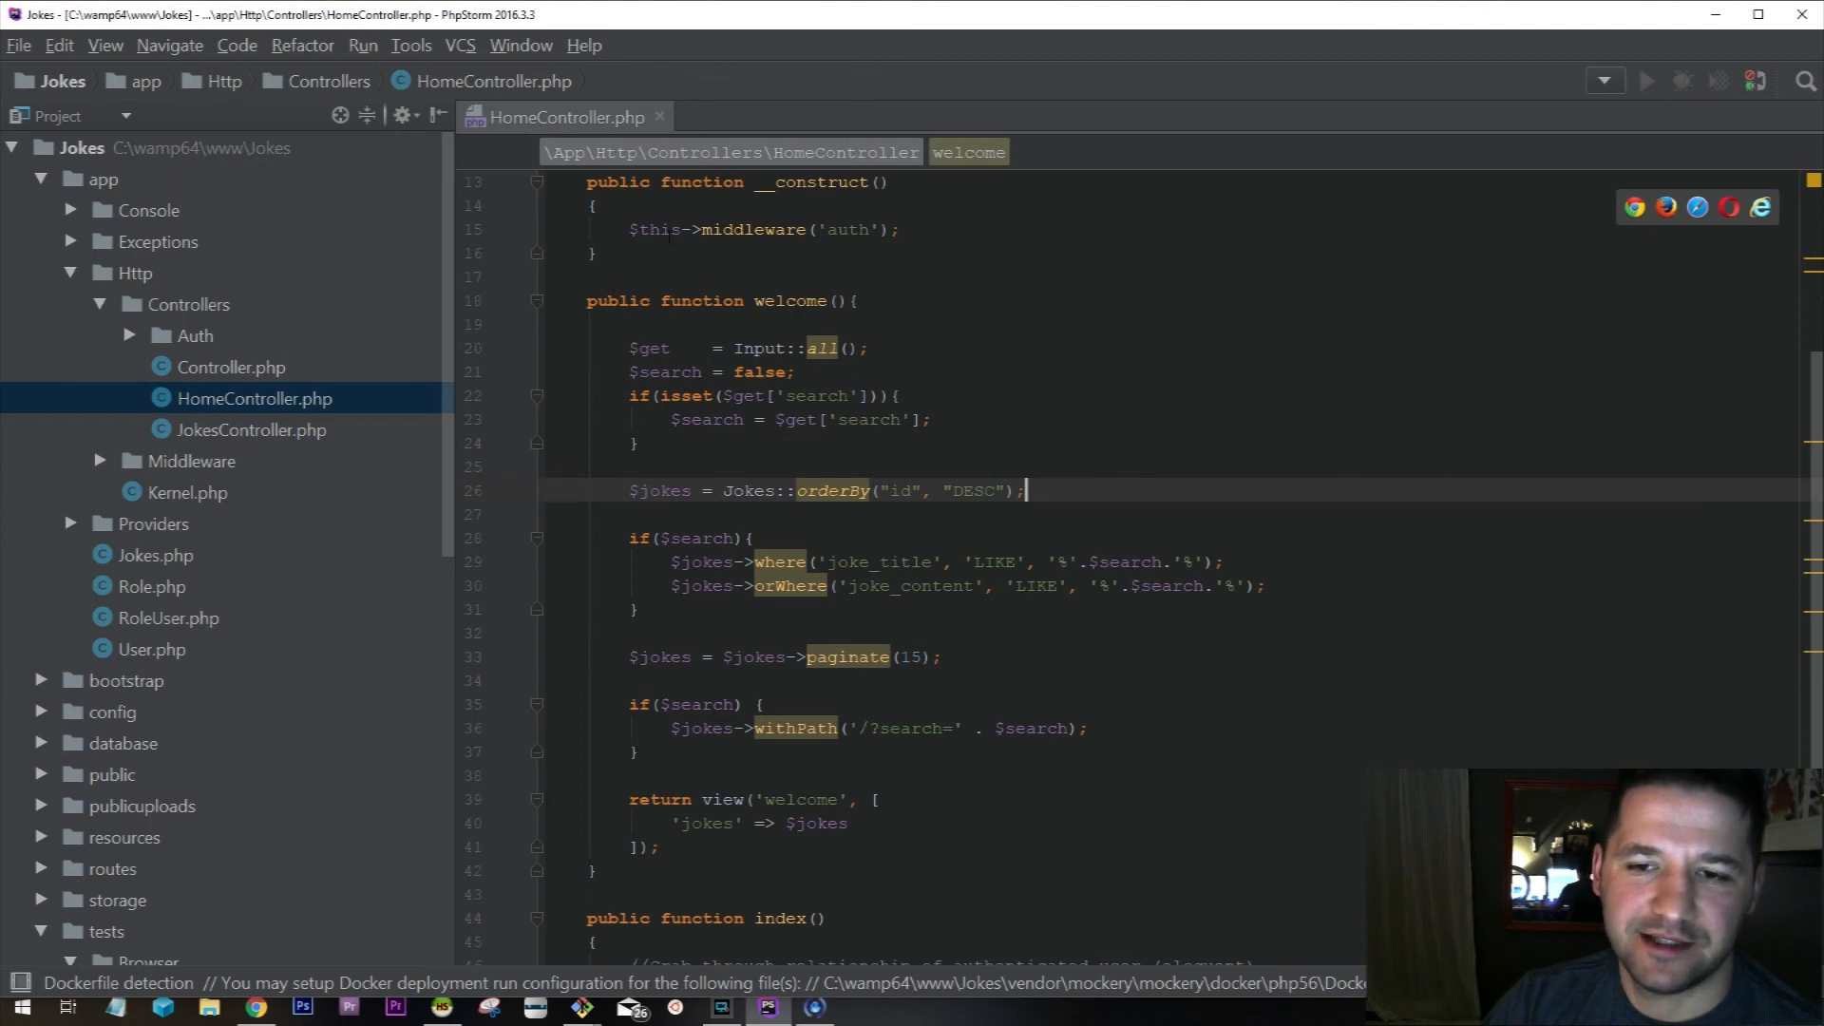